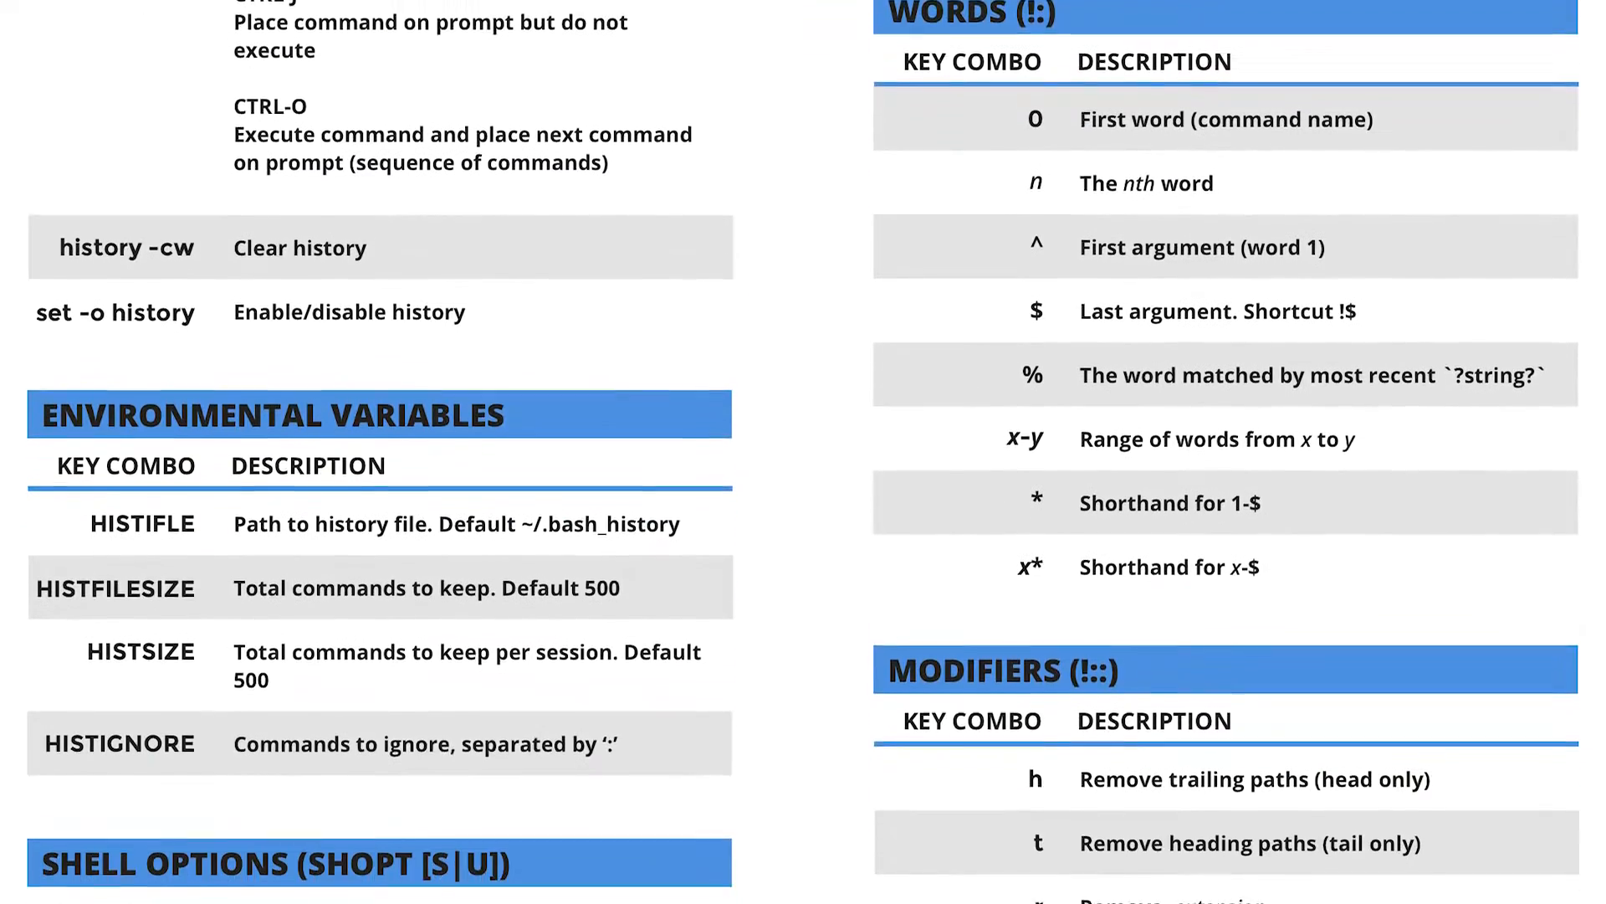
Run echo "hello world" > /dev/null so nothing is printed
scroll(down, 3)
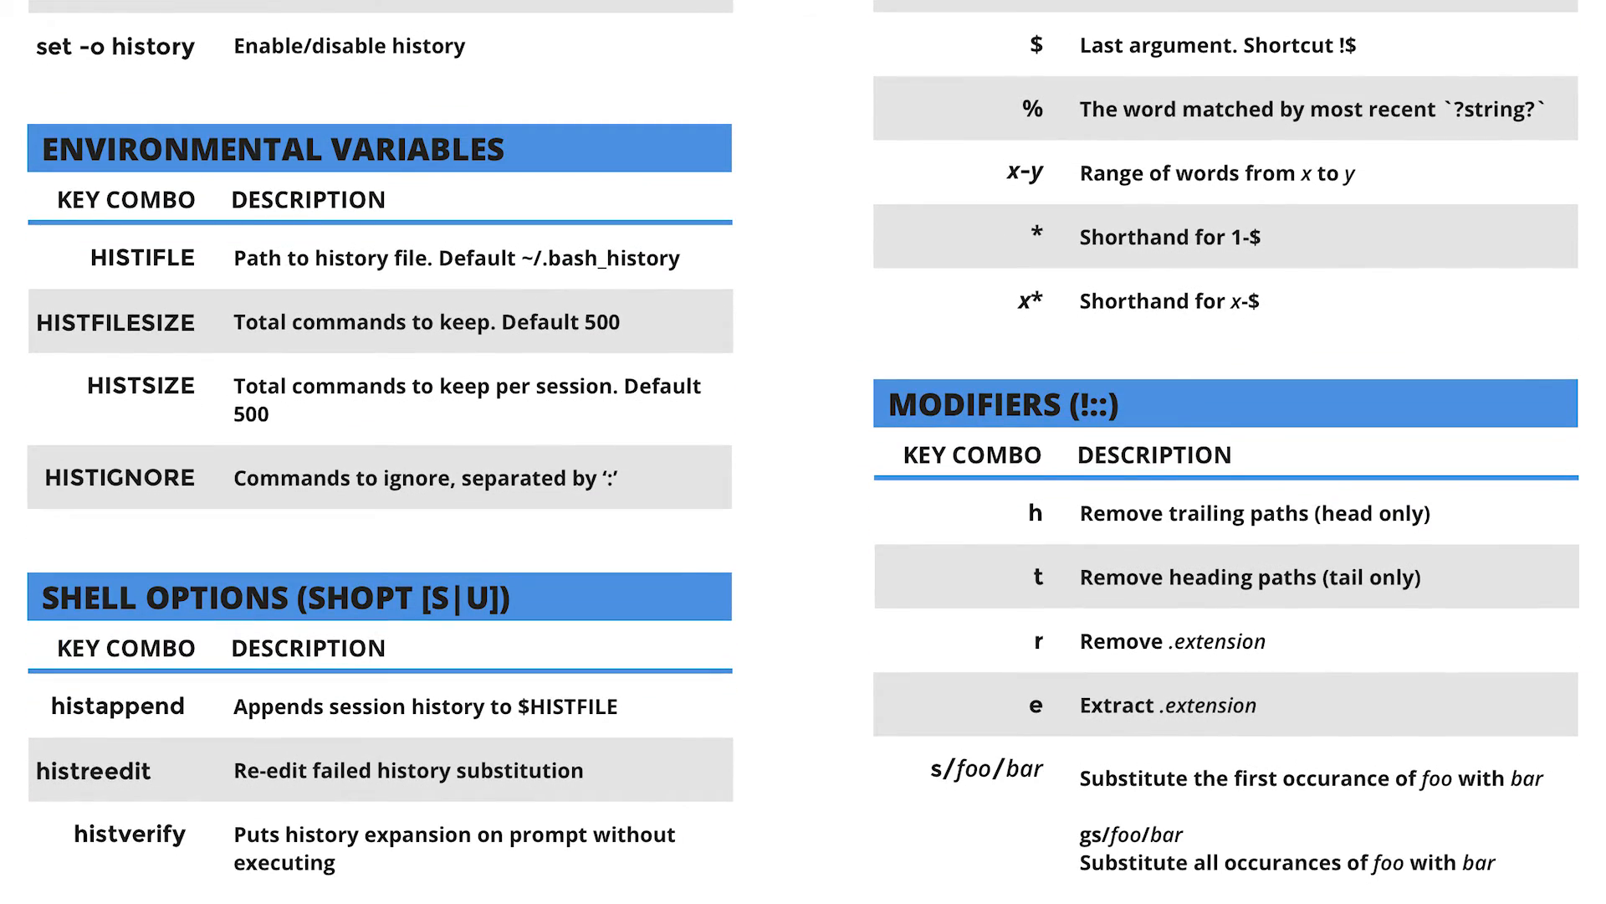
scroll(down, 3)
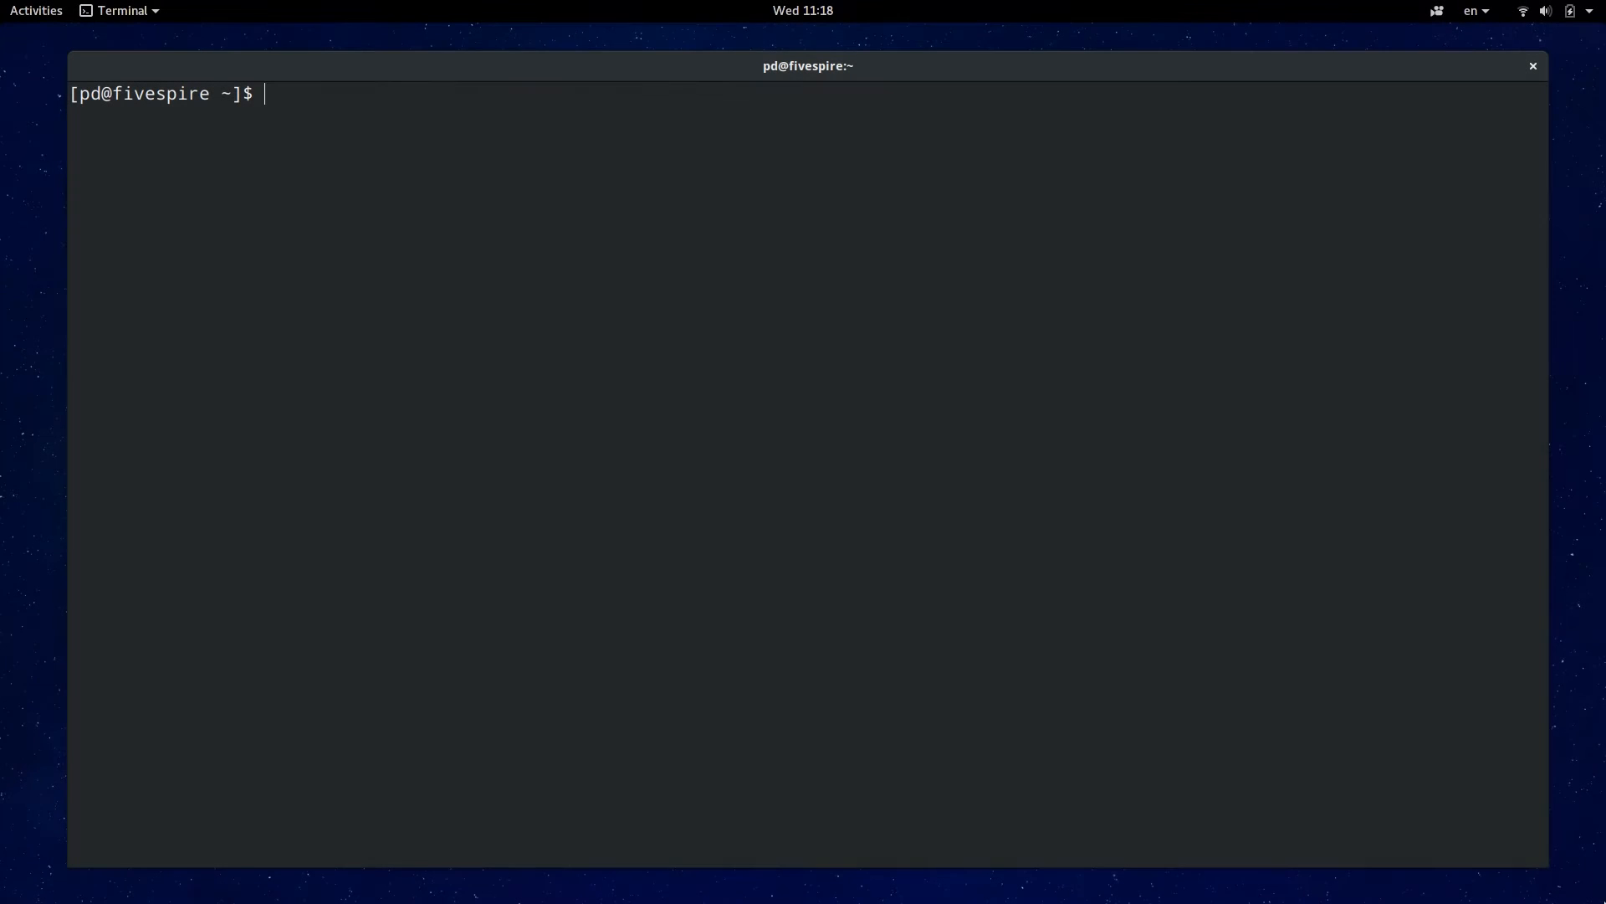
text(echo "he)
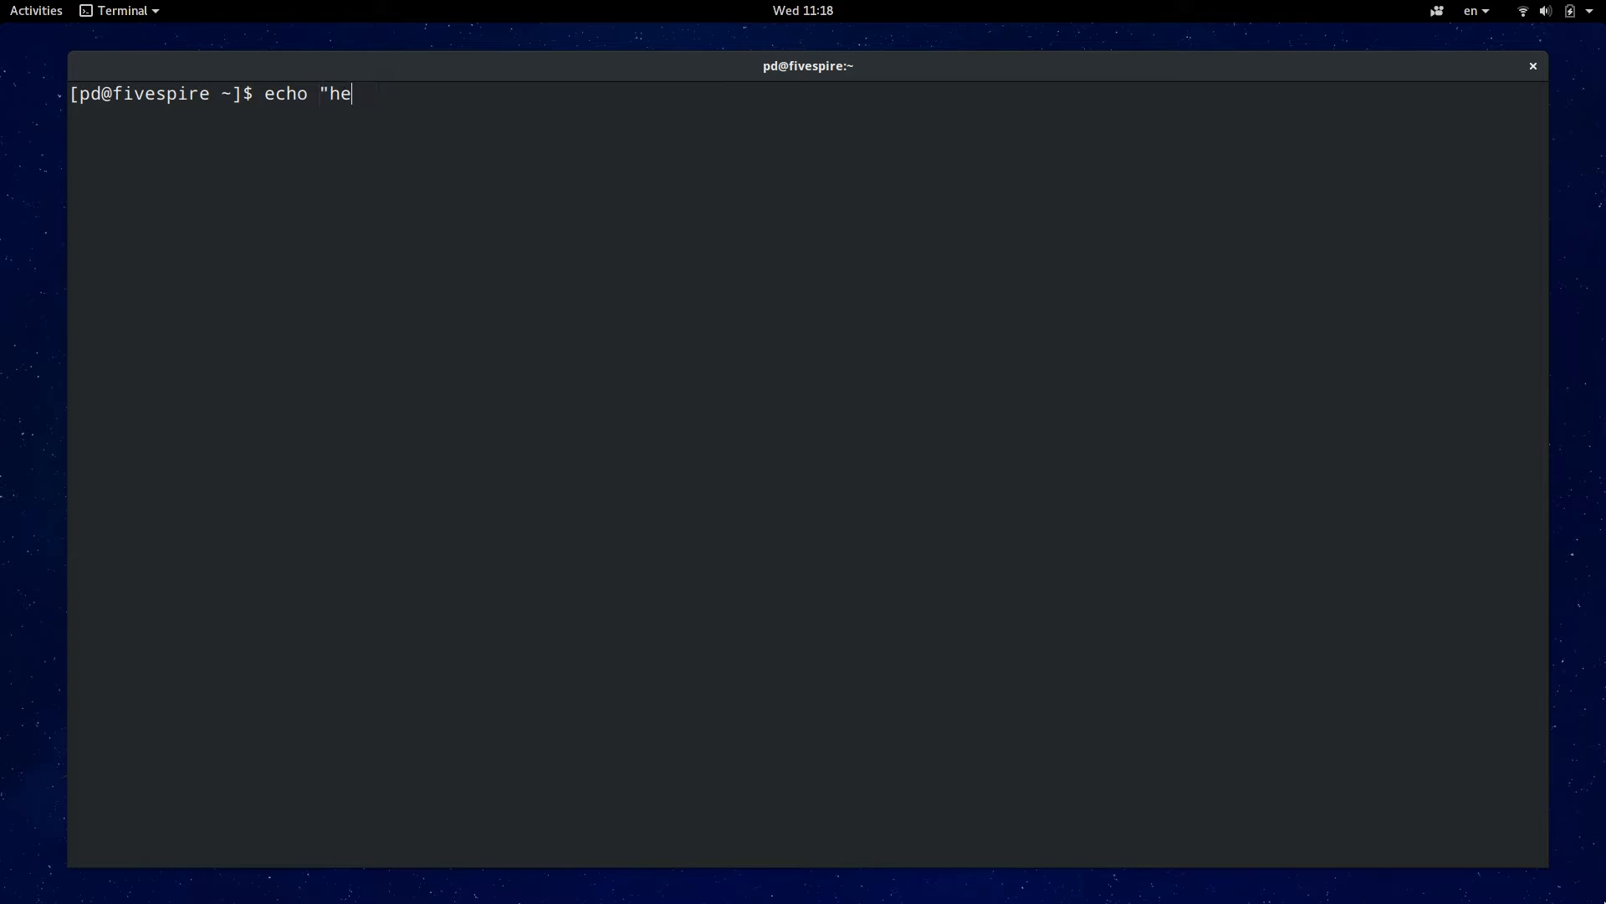
text(llo world")
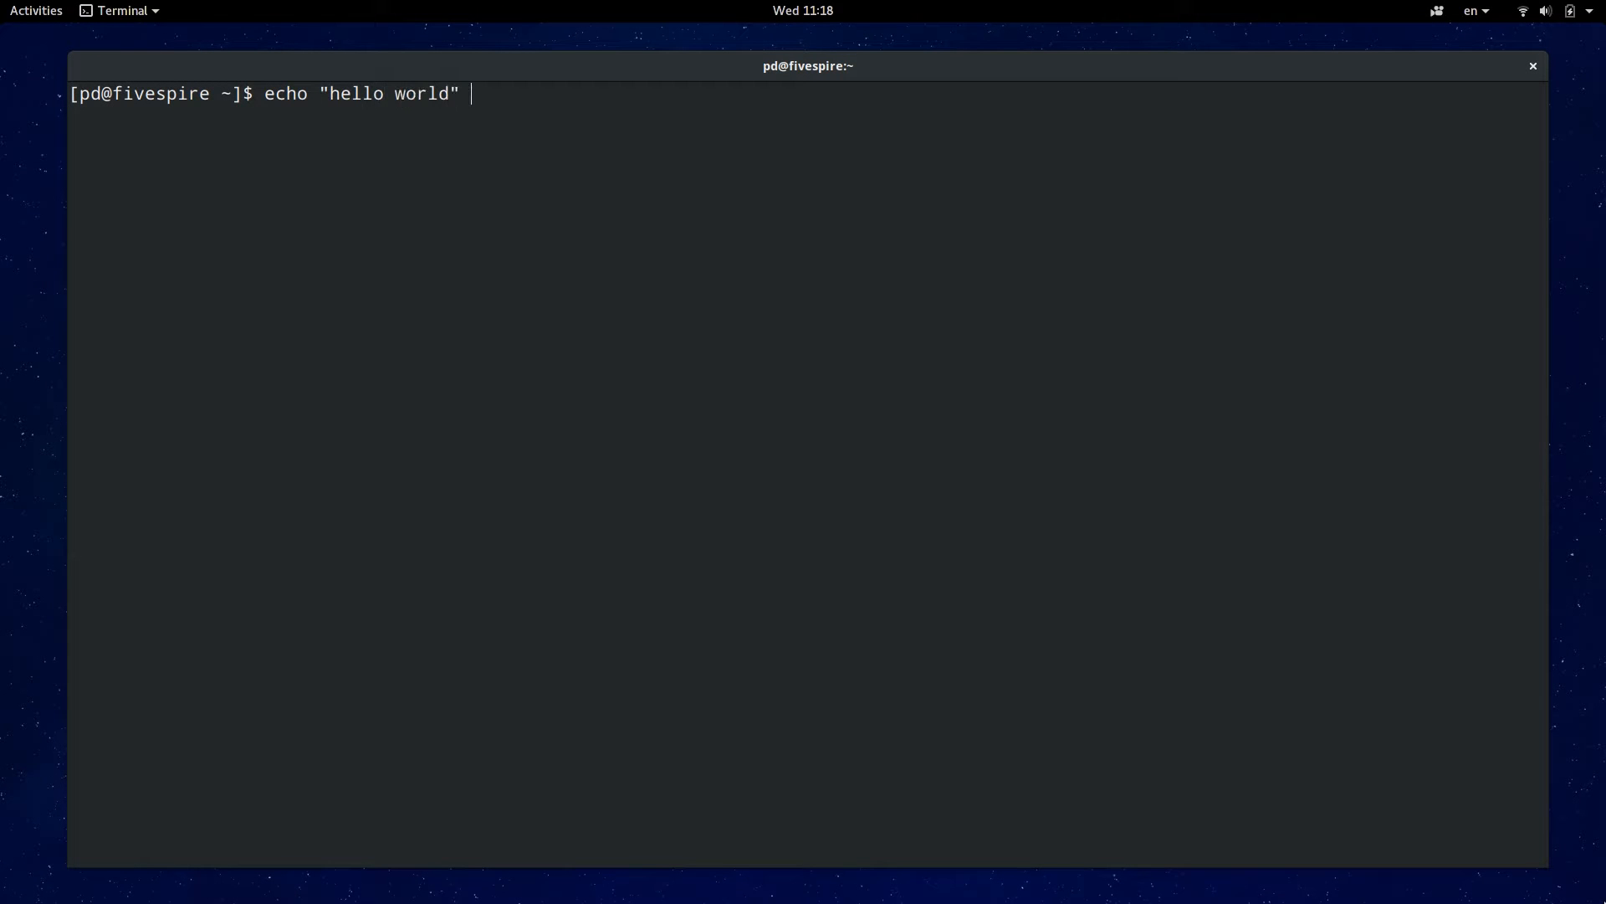
text(> /dev/)
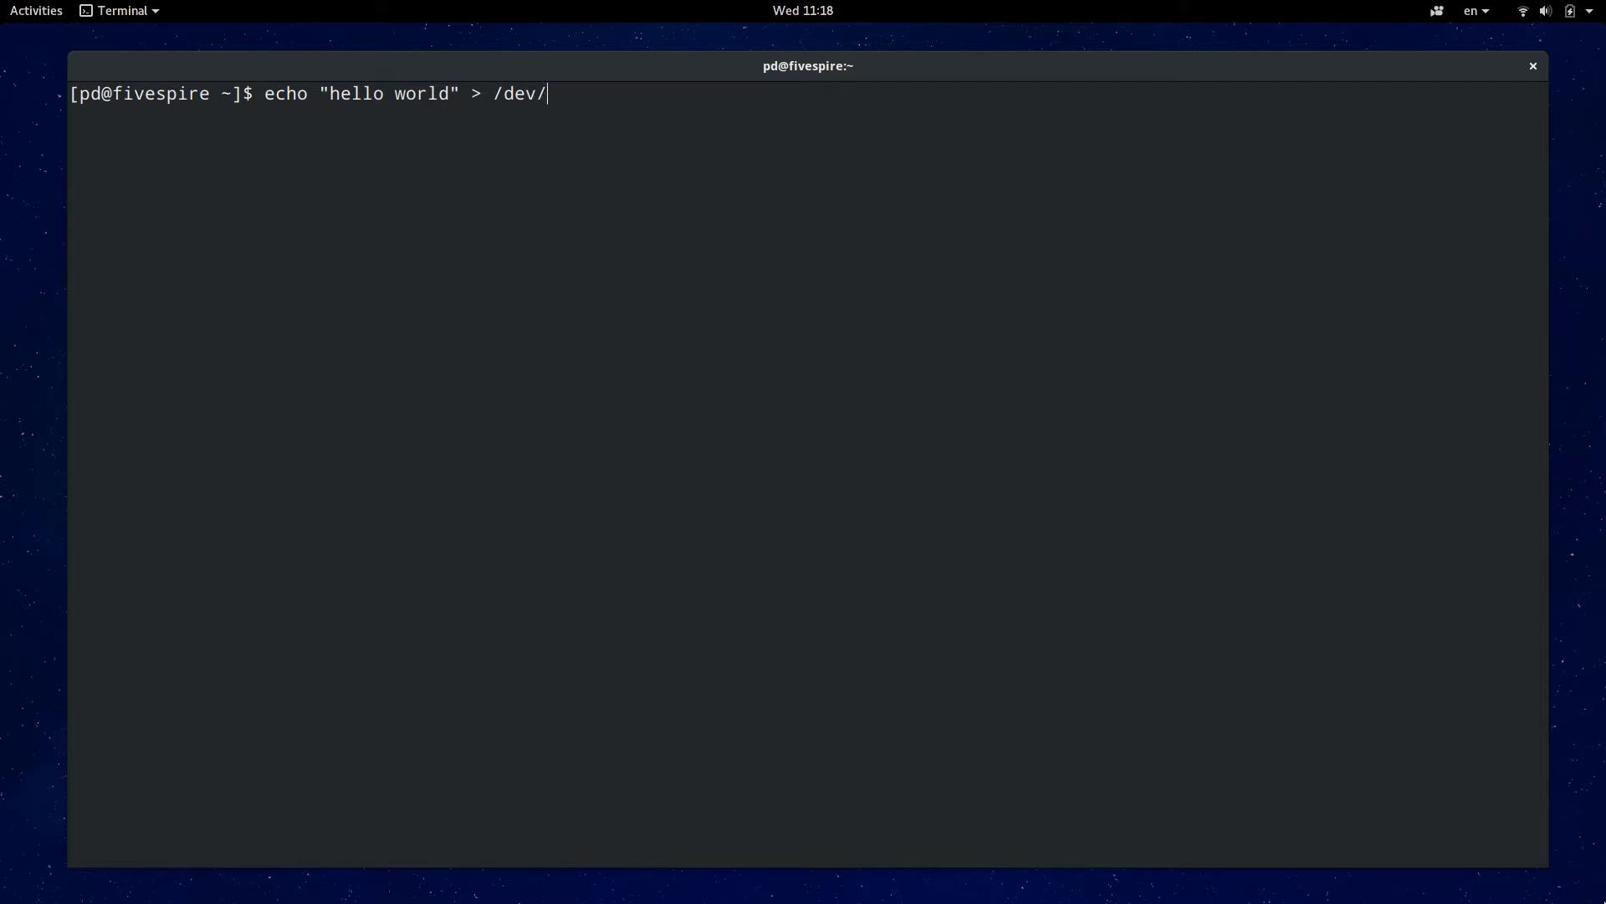
text(null)
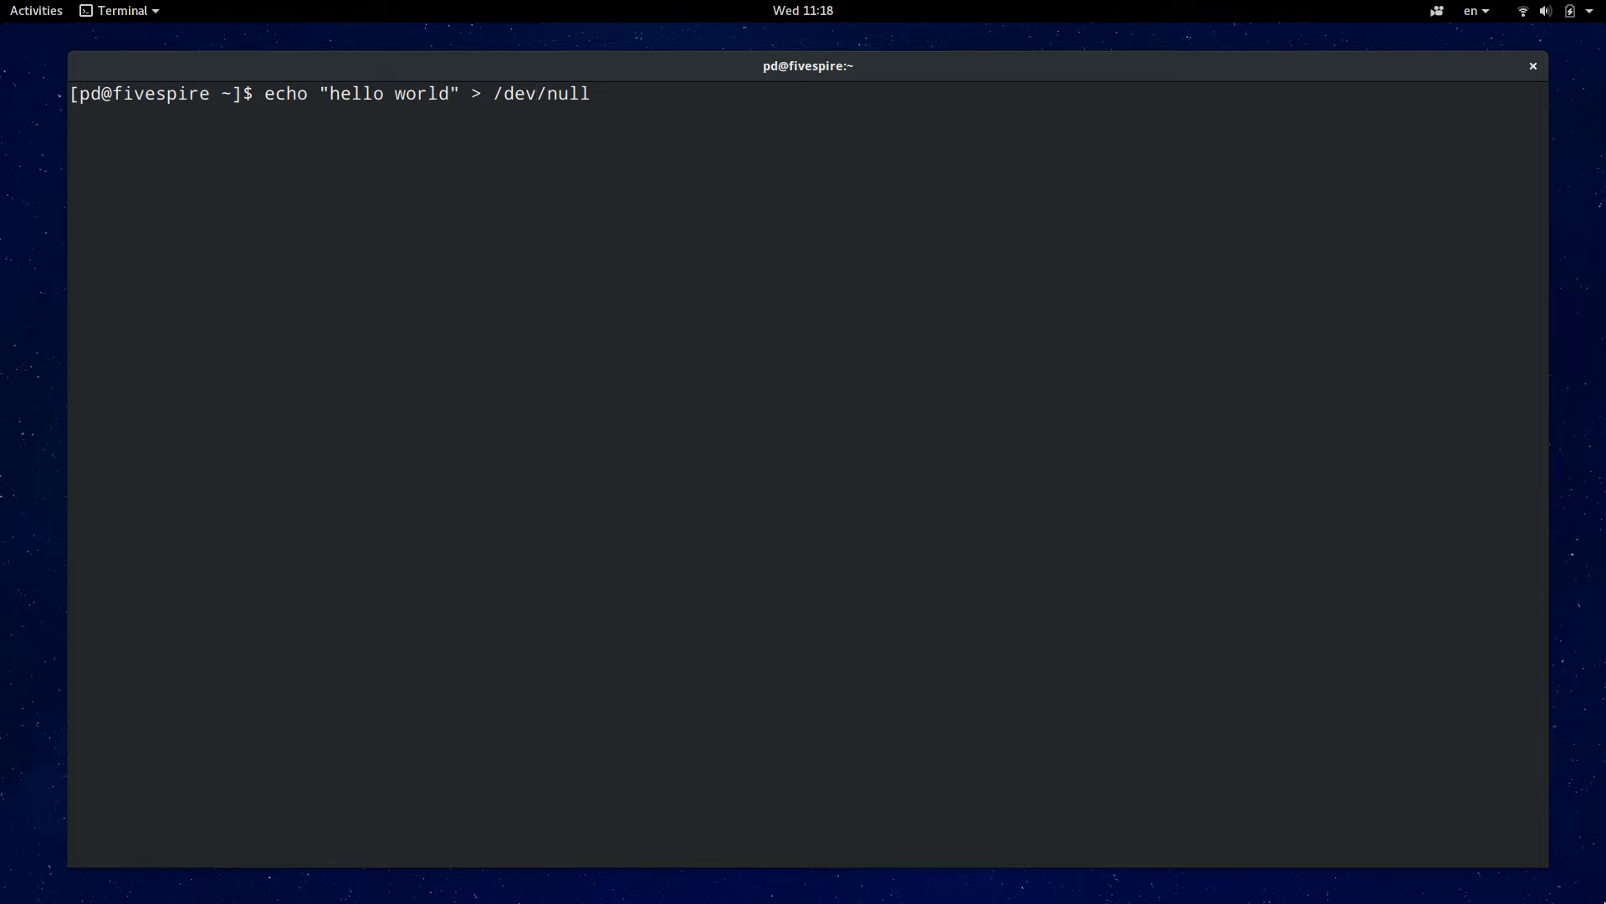
Retype the /dev/null echo, clear it from the prompt, then recall the command
text(ech)
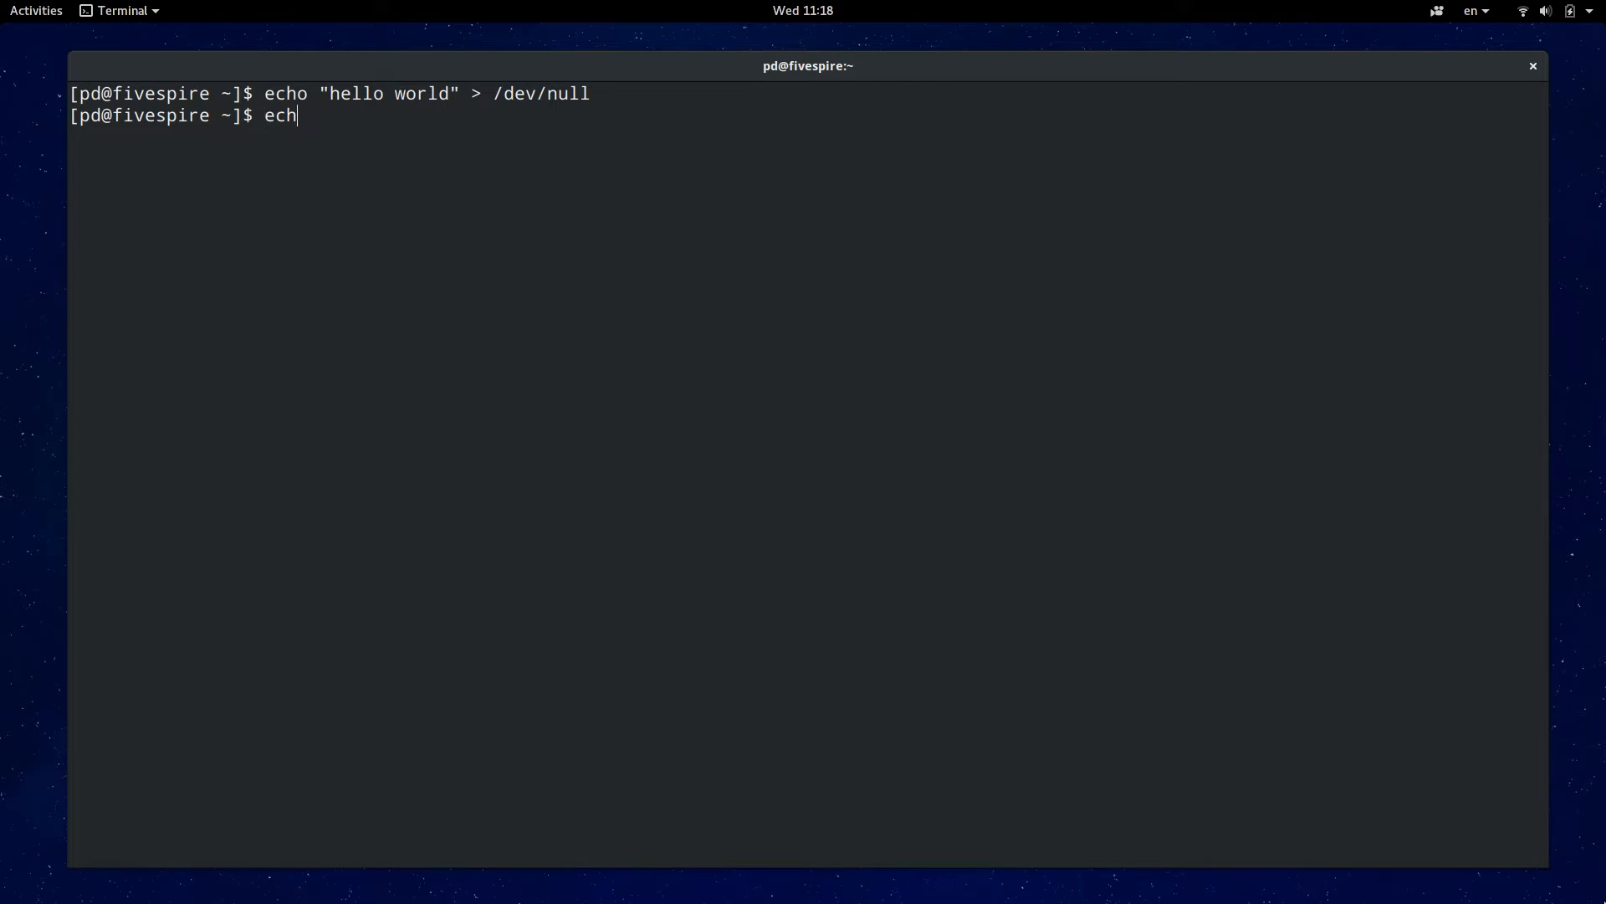
text(o "hello world")
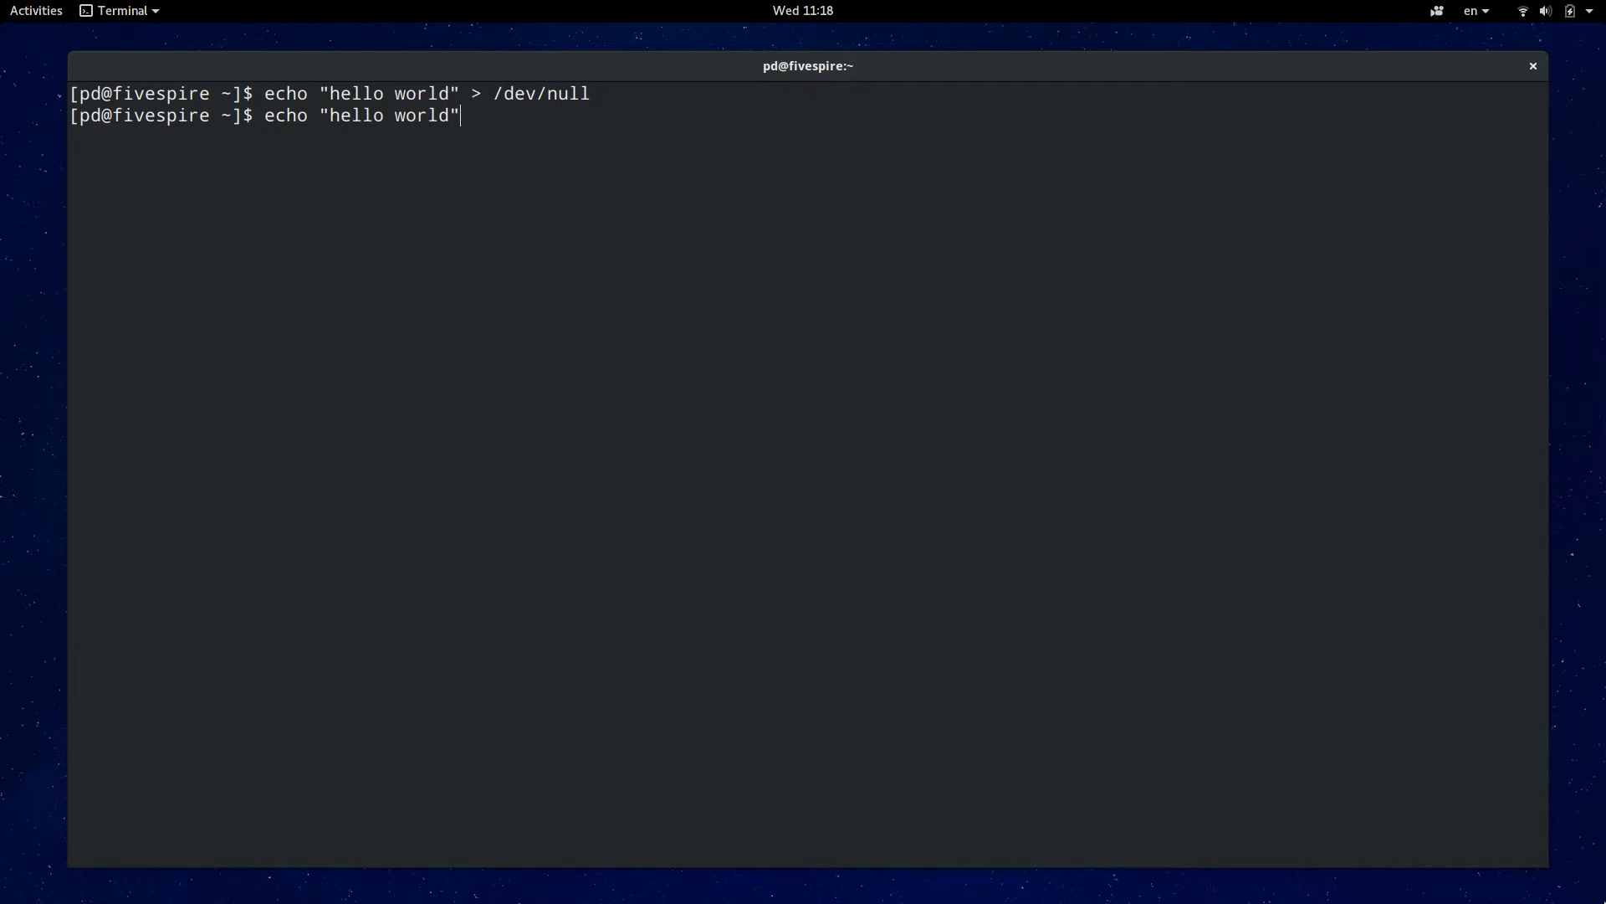
text(> /dev/null)
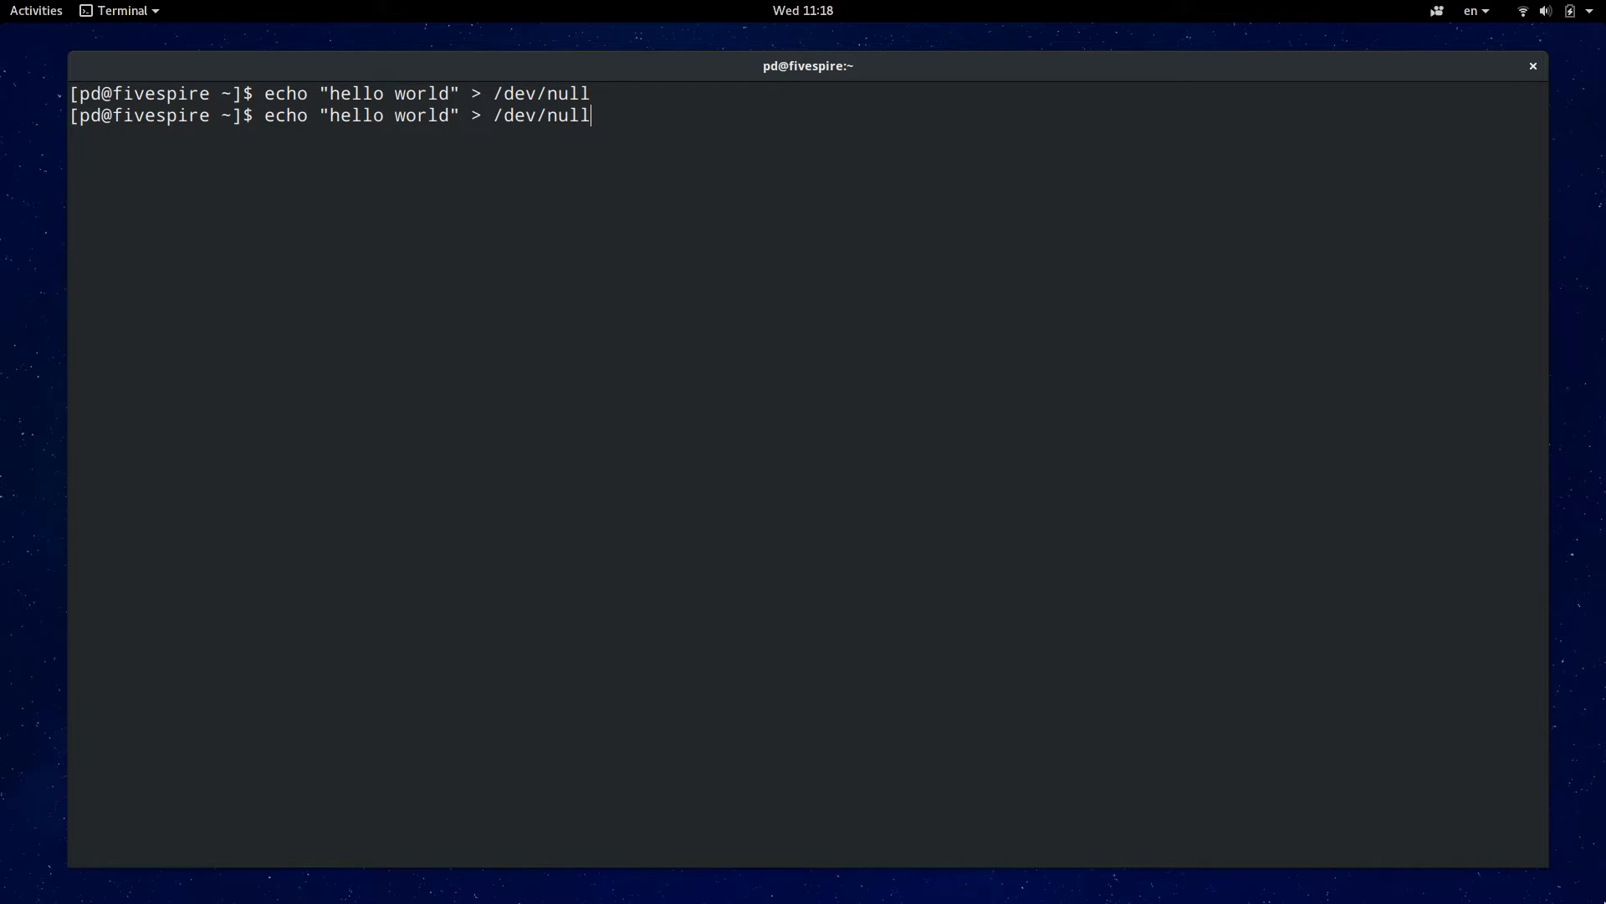
key(Return)
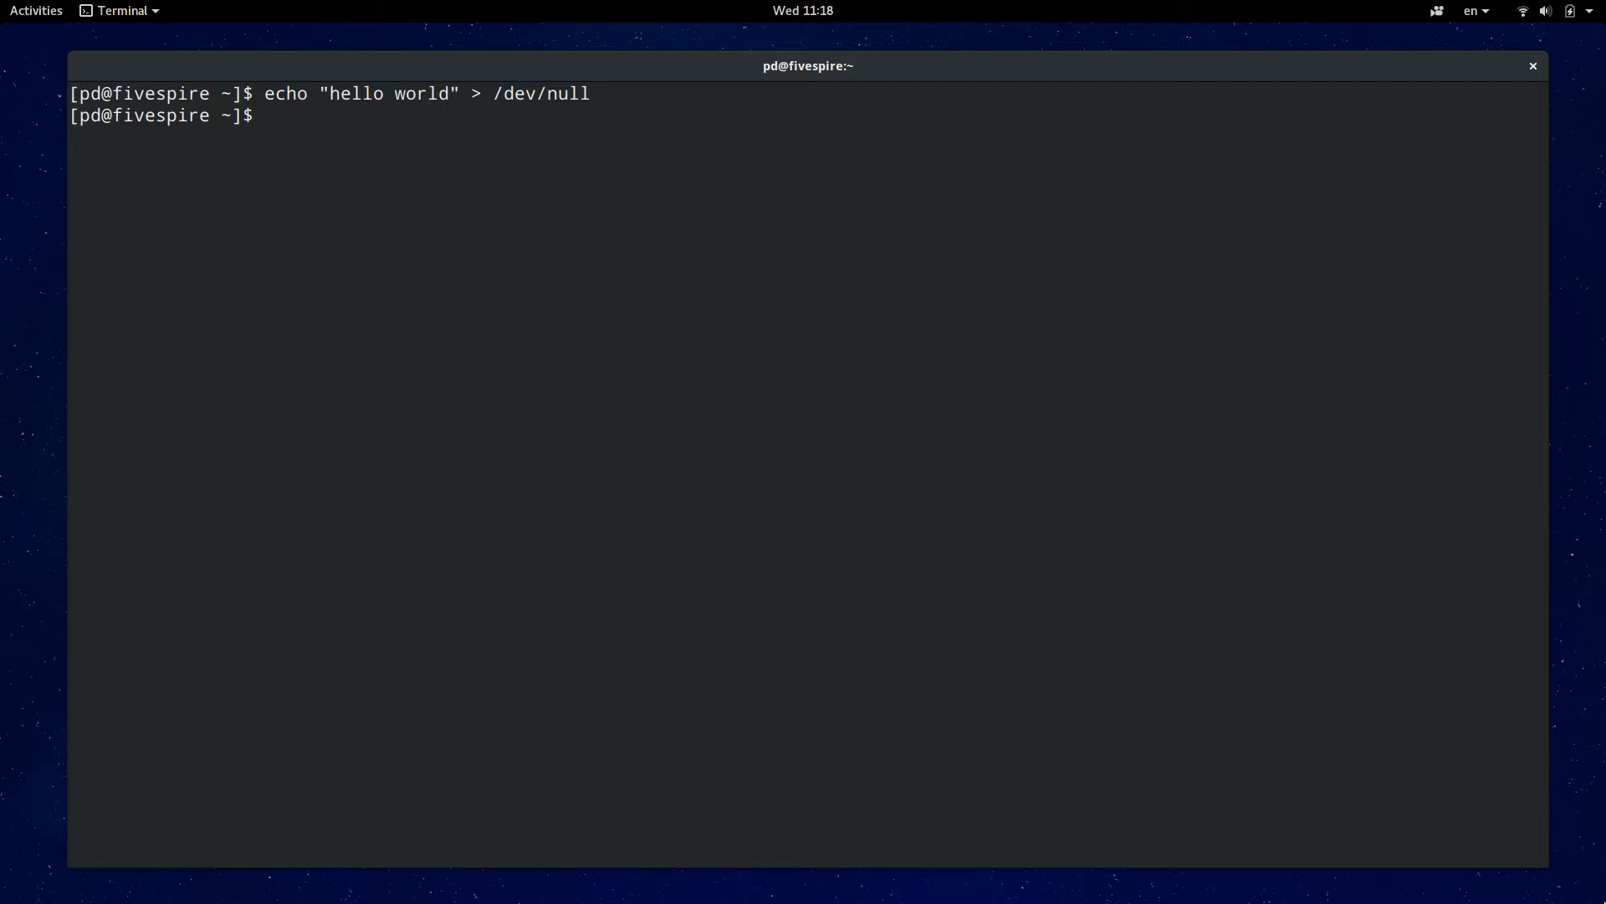
text(echo "hello world" > /dev/null)
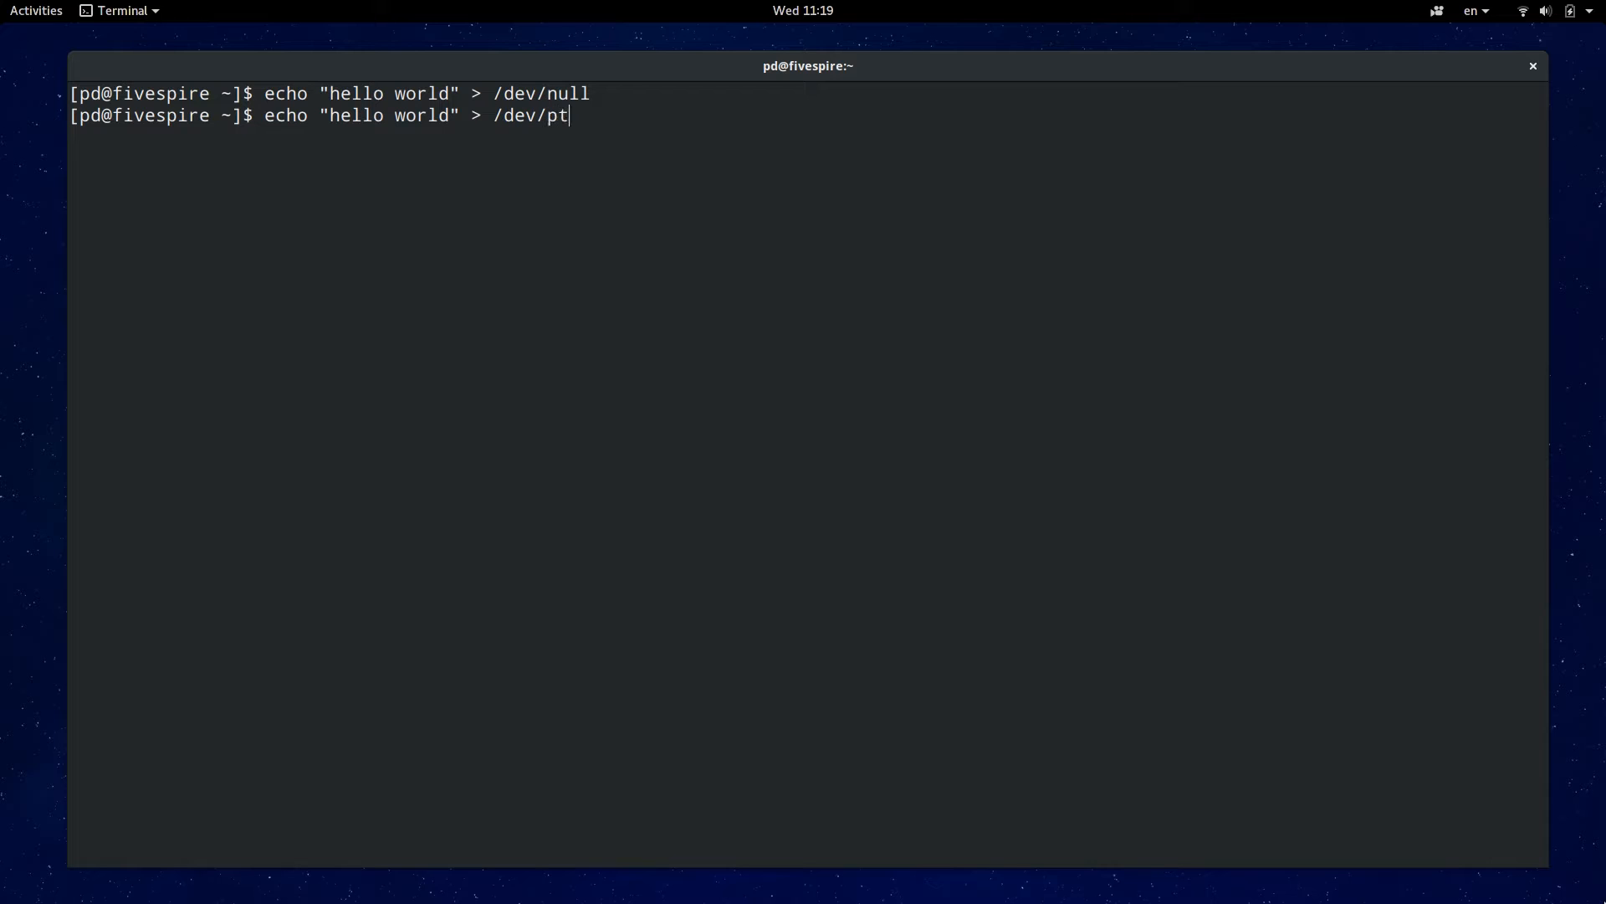
Run echo "hello world" > /dev/pts/0 2> /dev/null to print hello world
text(s/0)
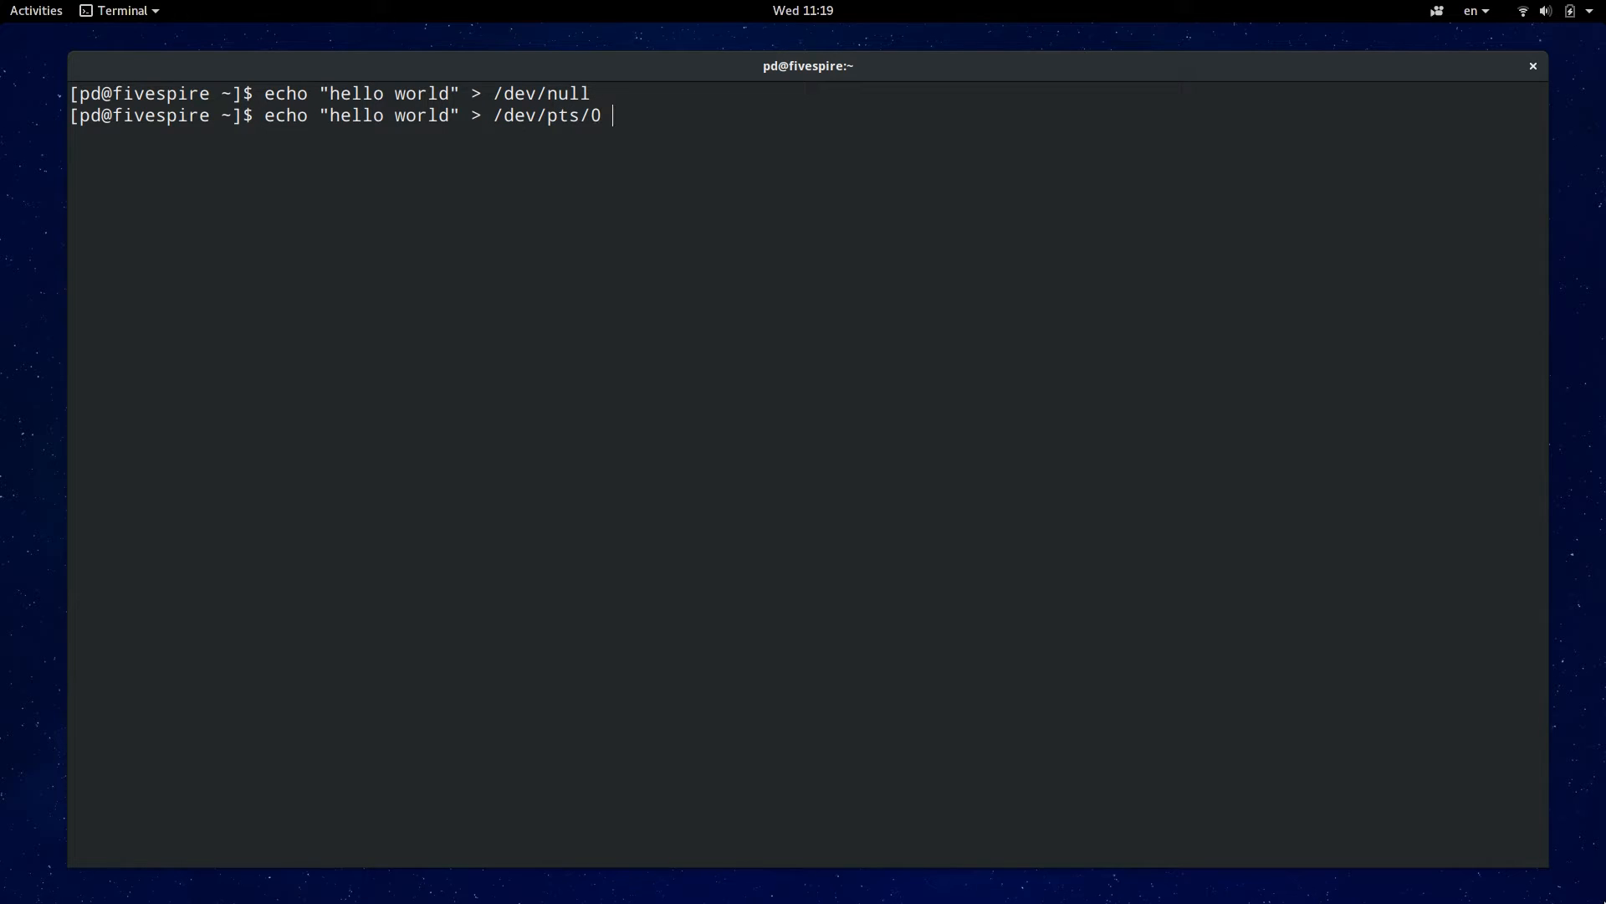
text(2>)
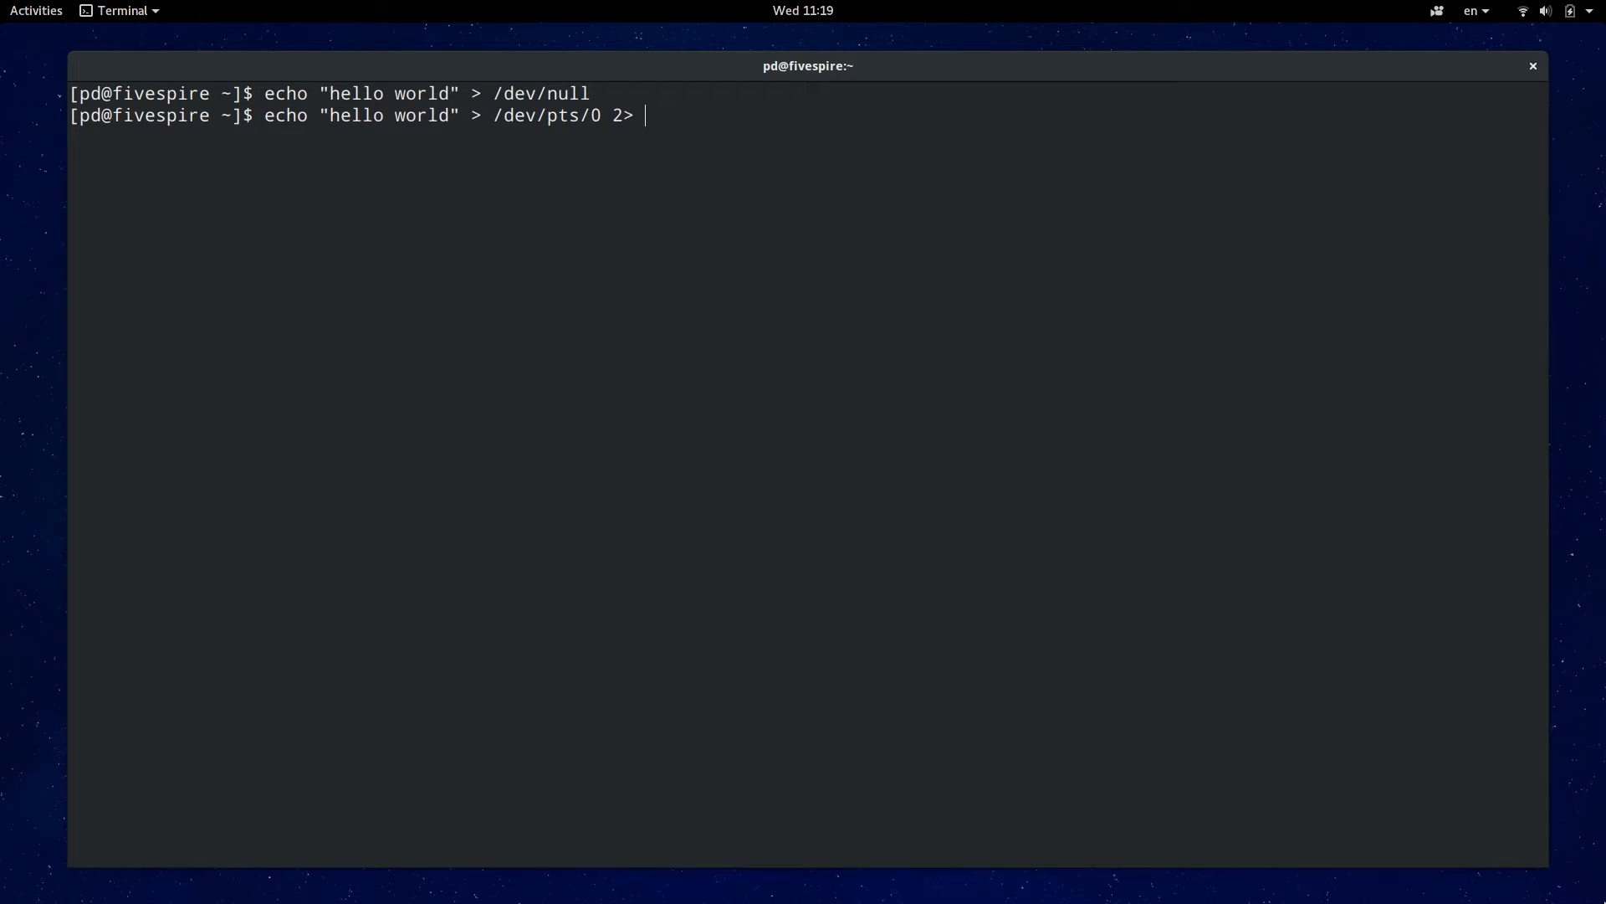
text(/dev/null)
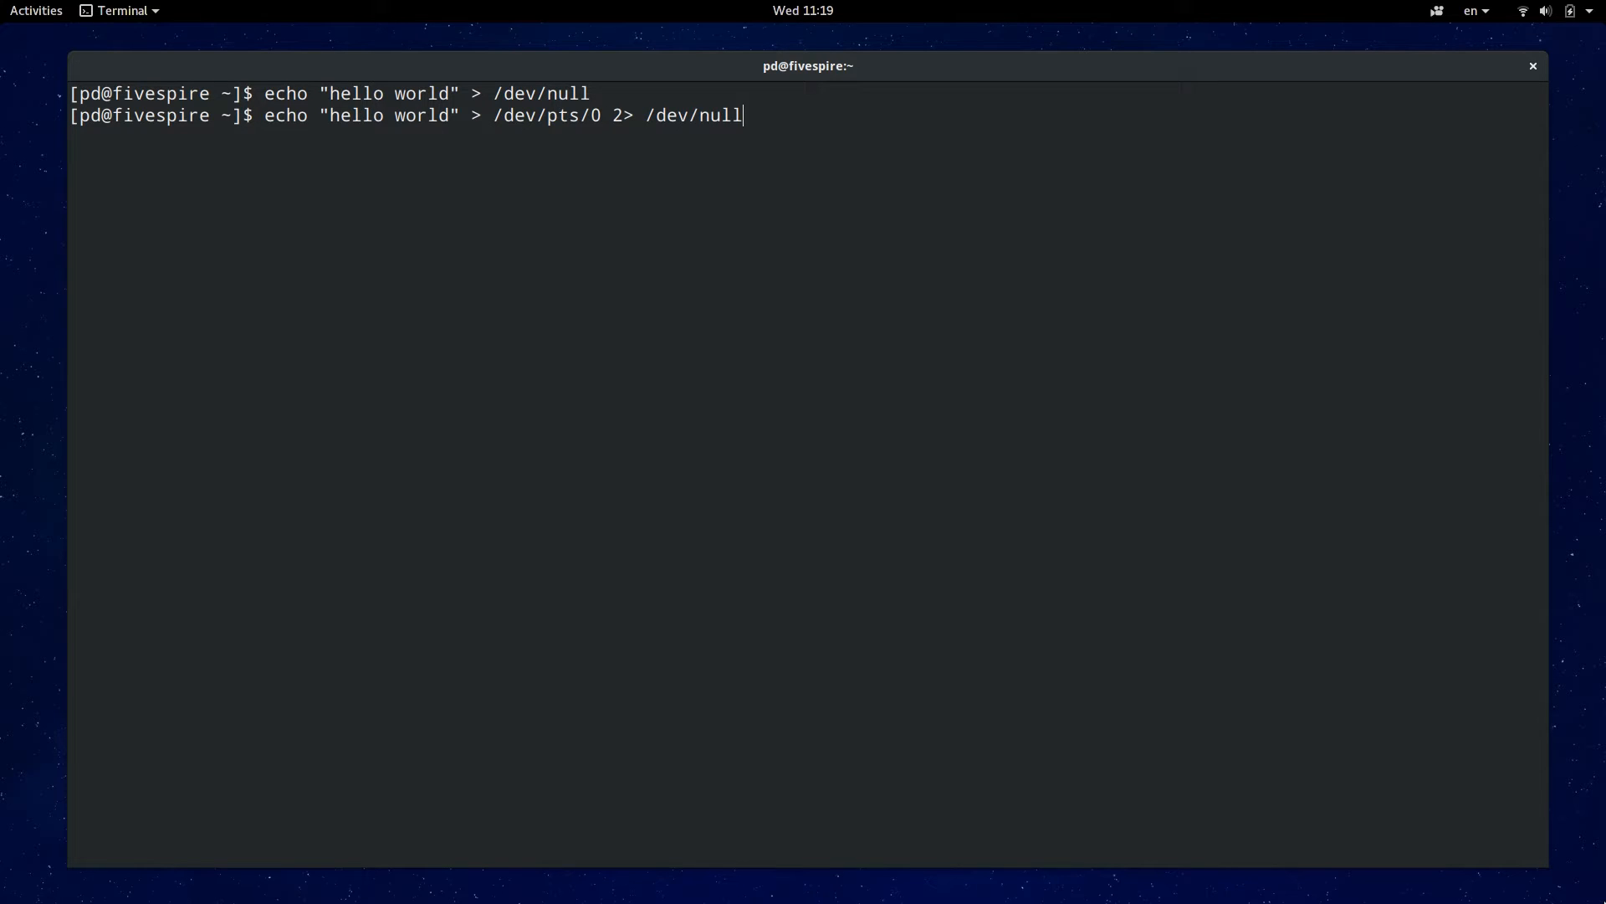
key(Return)
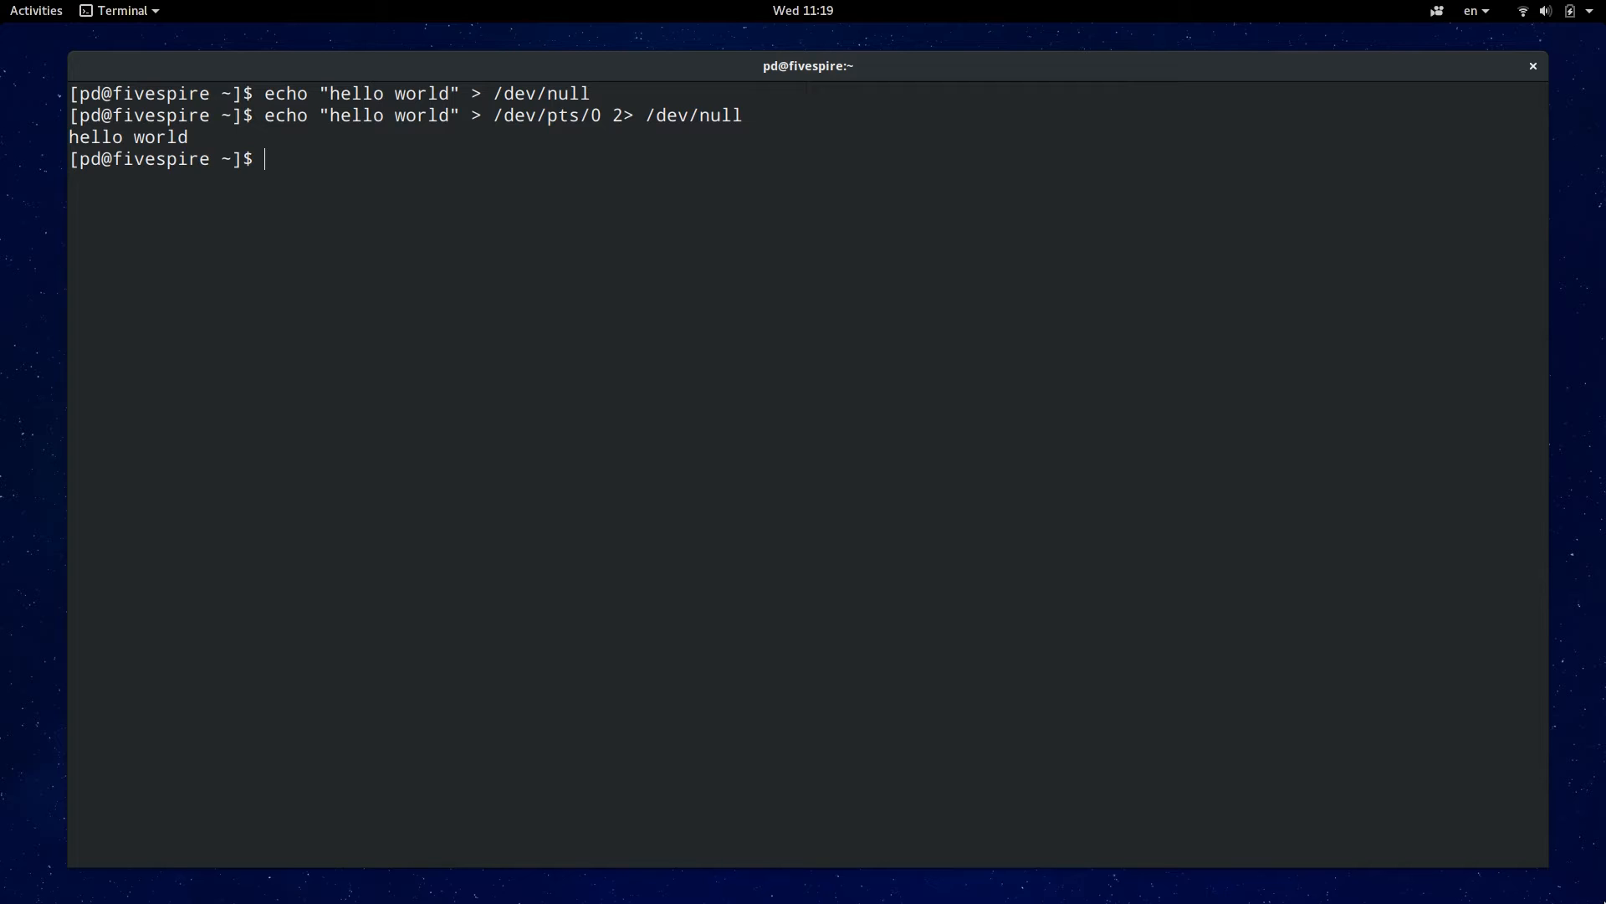
Run set -o vi, echo "Hello World" to /dev/pts/0, and type vimtutor
text(set -o vi)
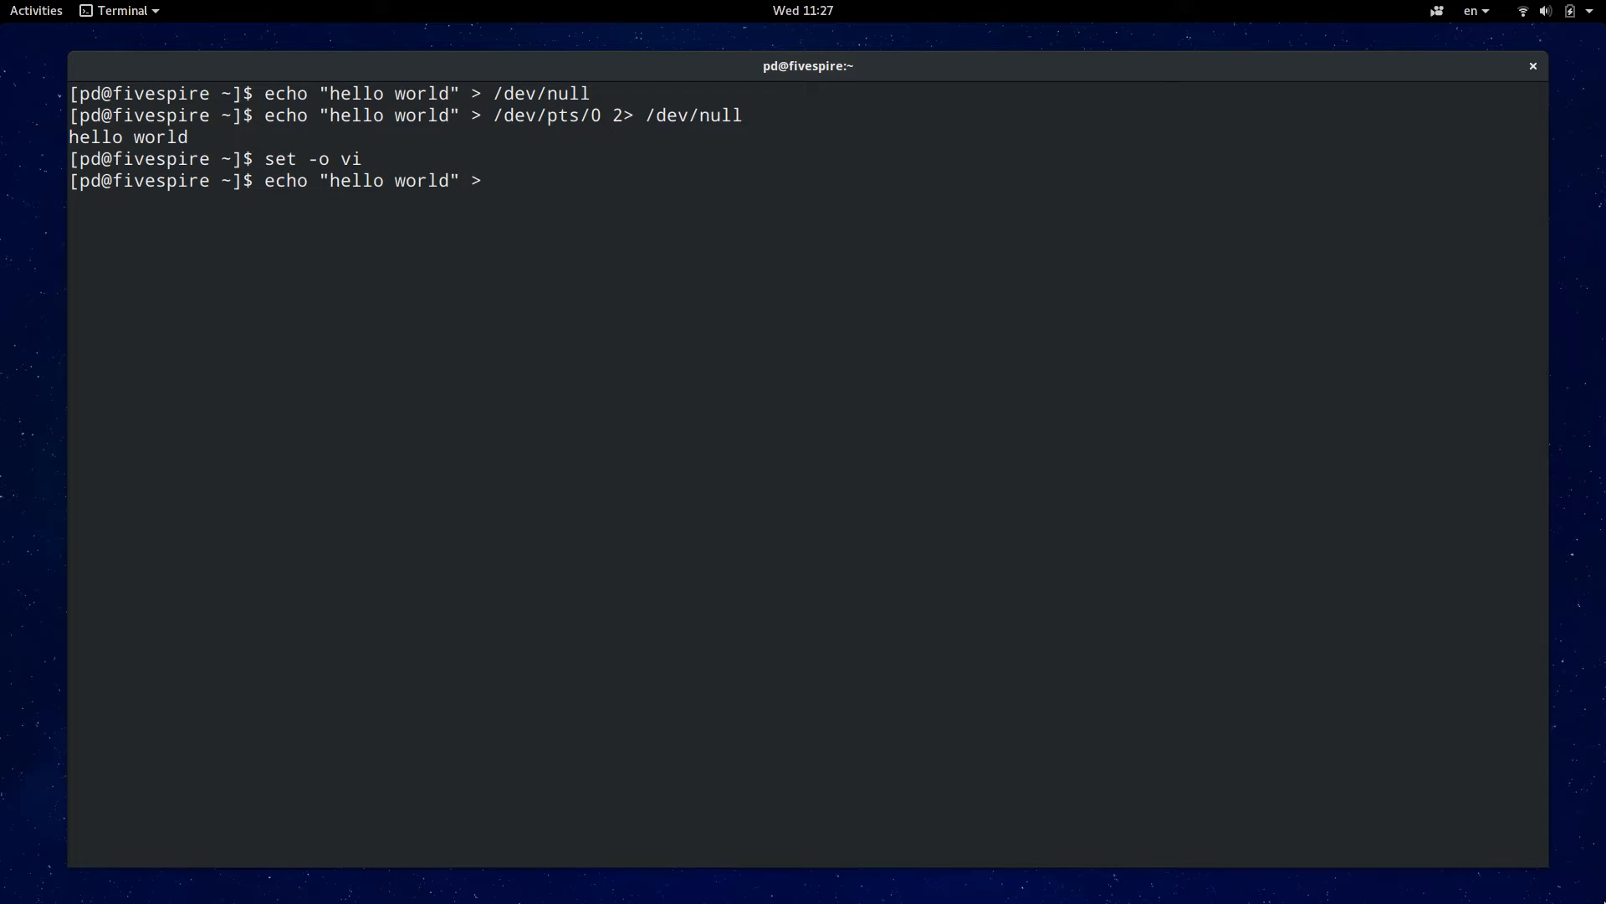
text(/dev/pts/0)
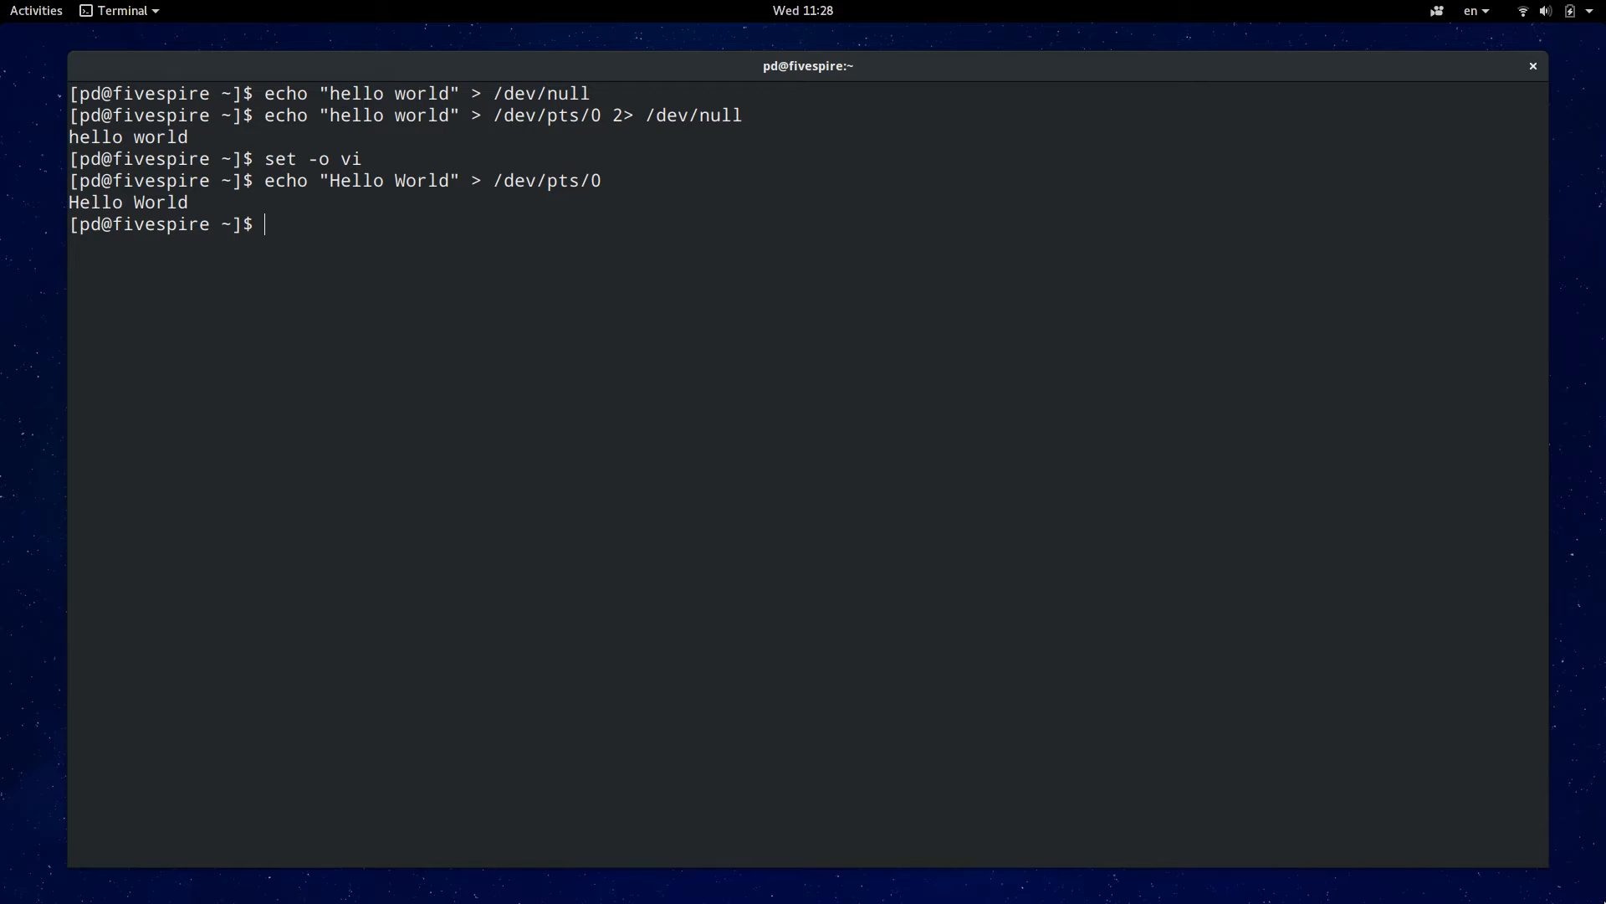
text(vimtutor)
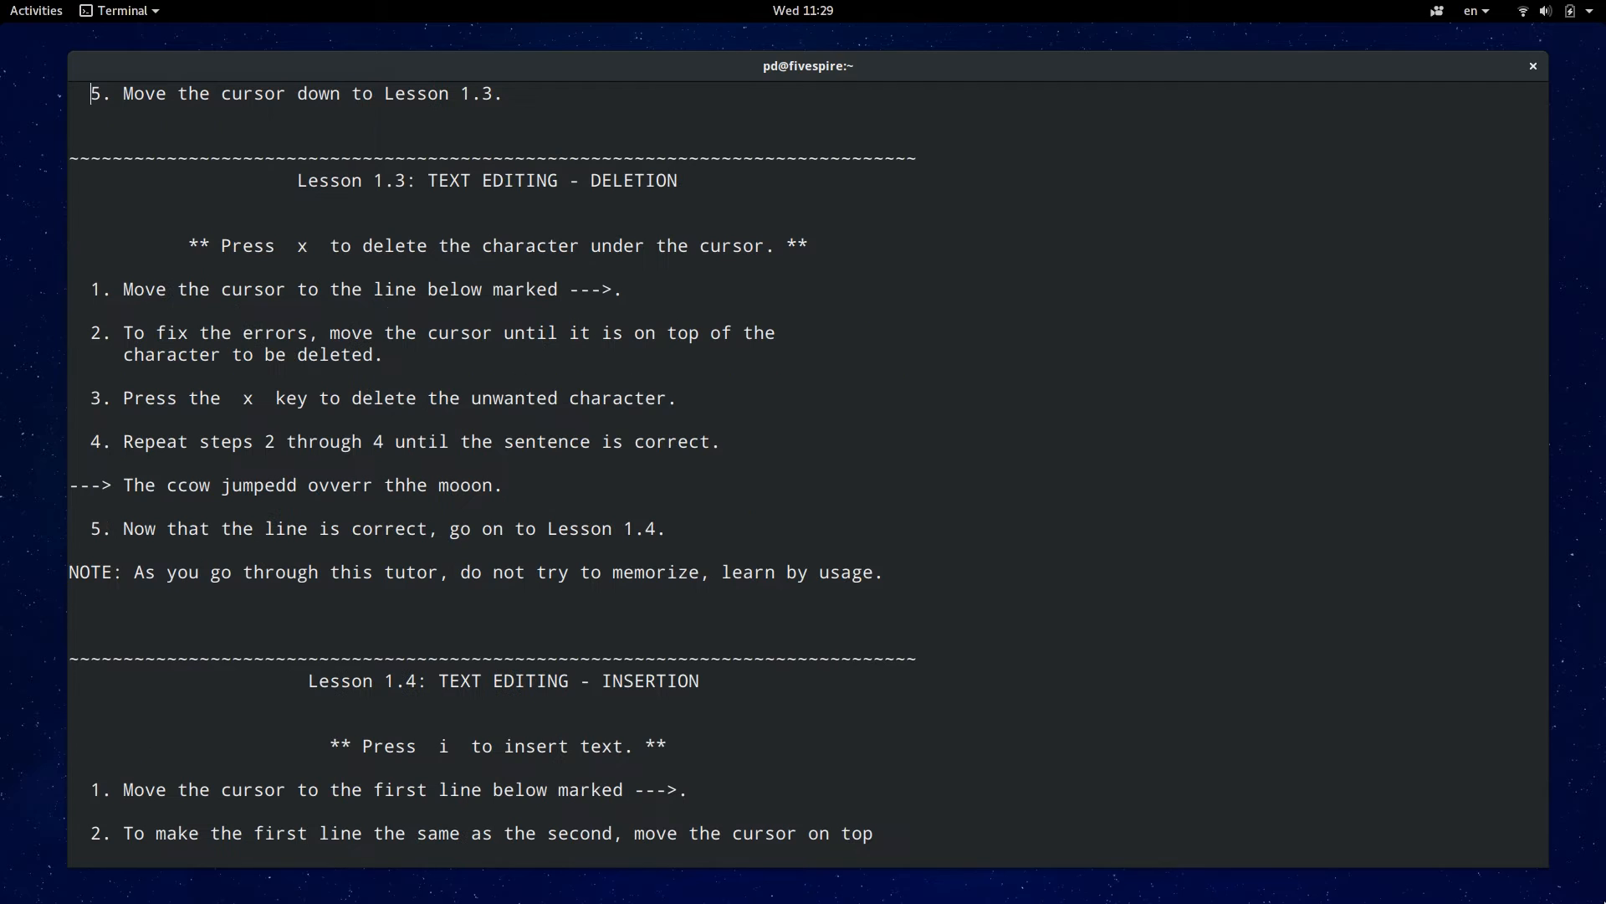
Scroll through vimtutor Lessons 1.3 and 1.4 on deleting and inserting text
scroll(down, 3)
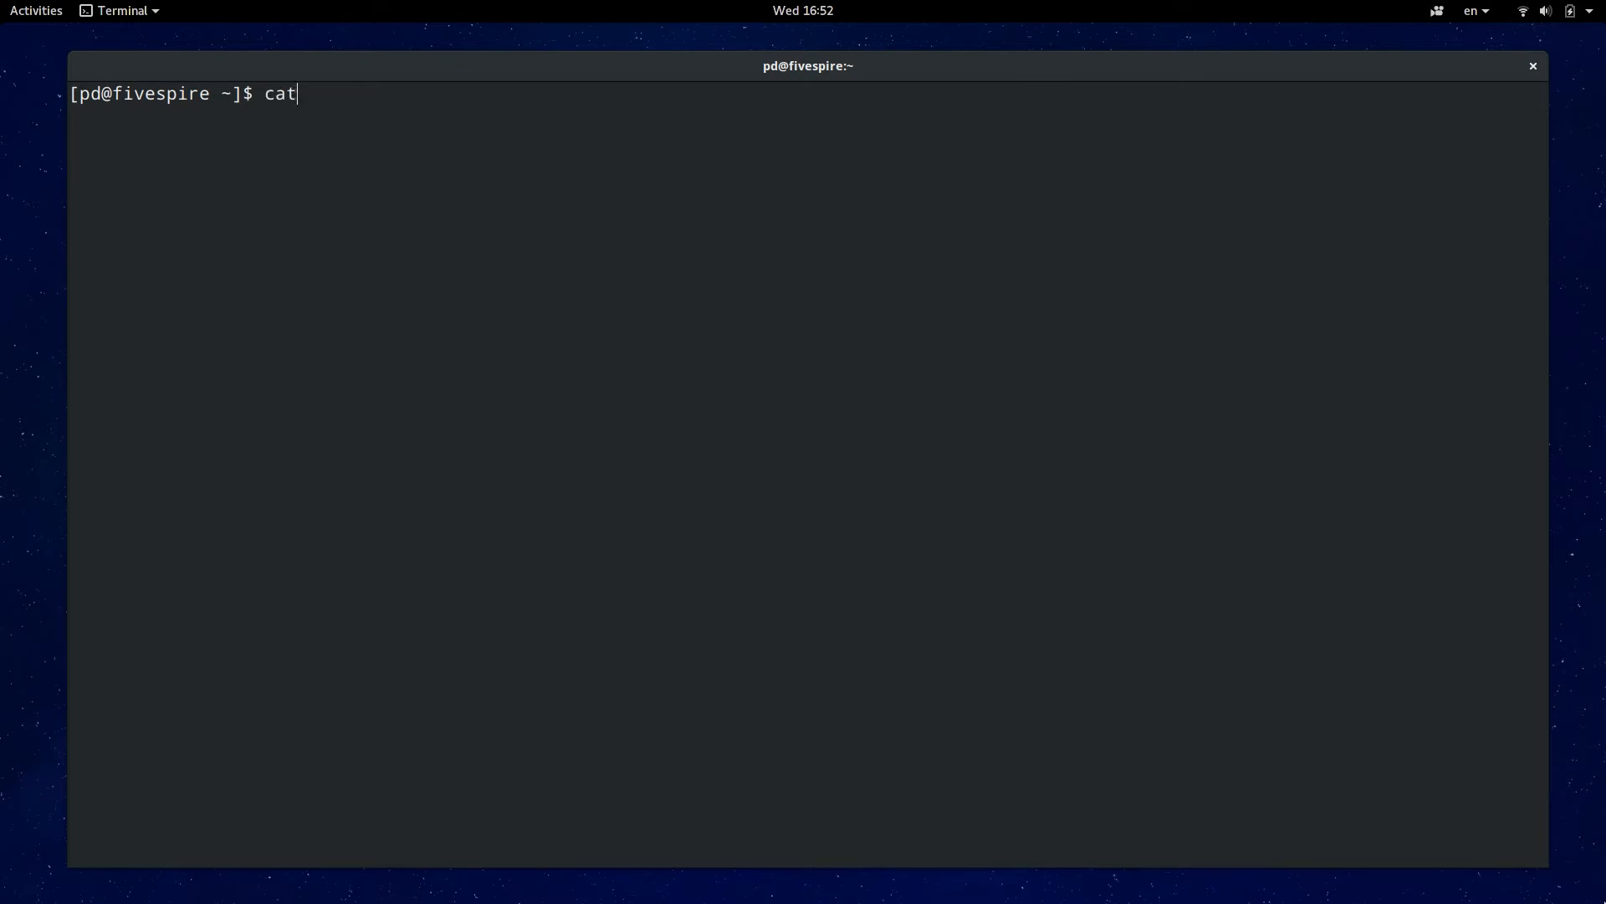
Cat /proc/uptime, list /etc/host* completions, and cat /etc/hostname and /etc/hosts
text(/proc/)
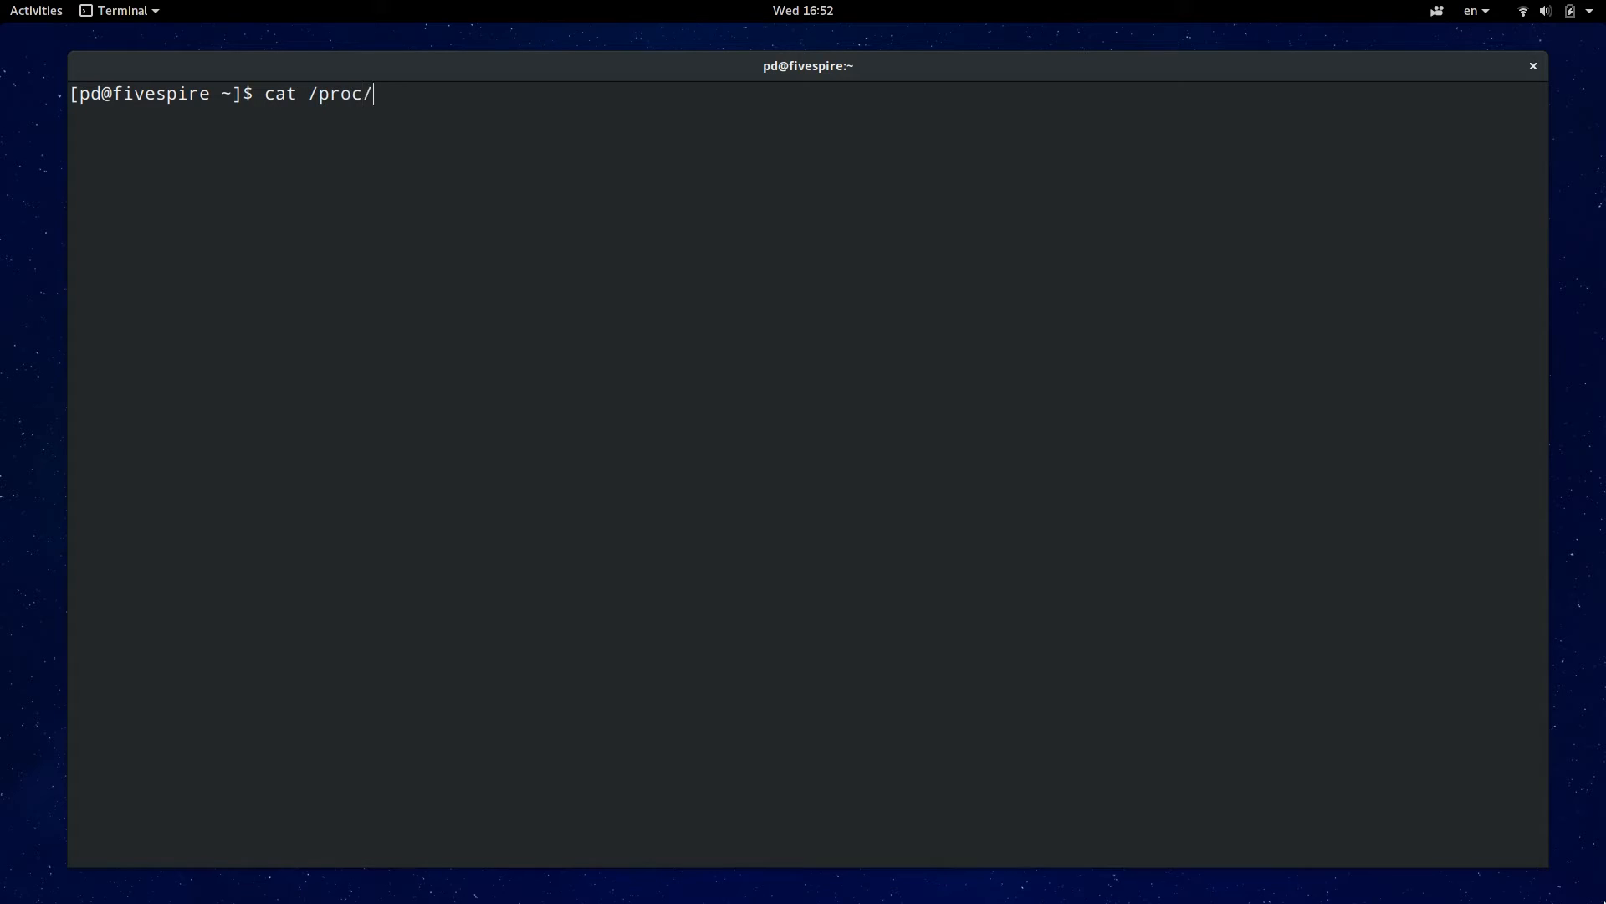
text(uptime)
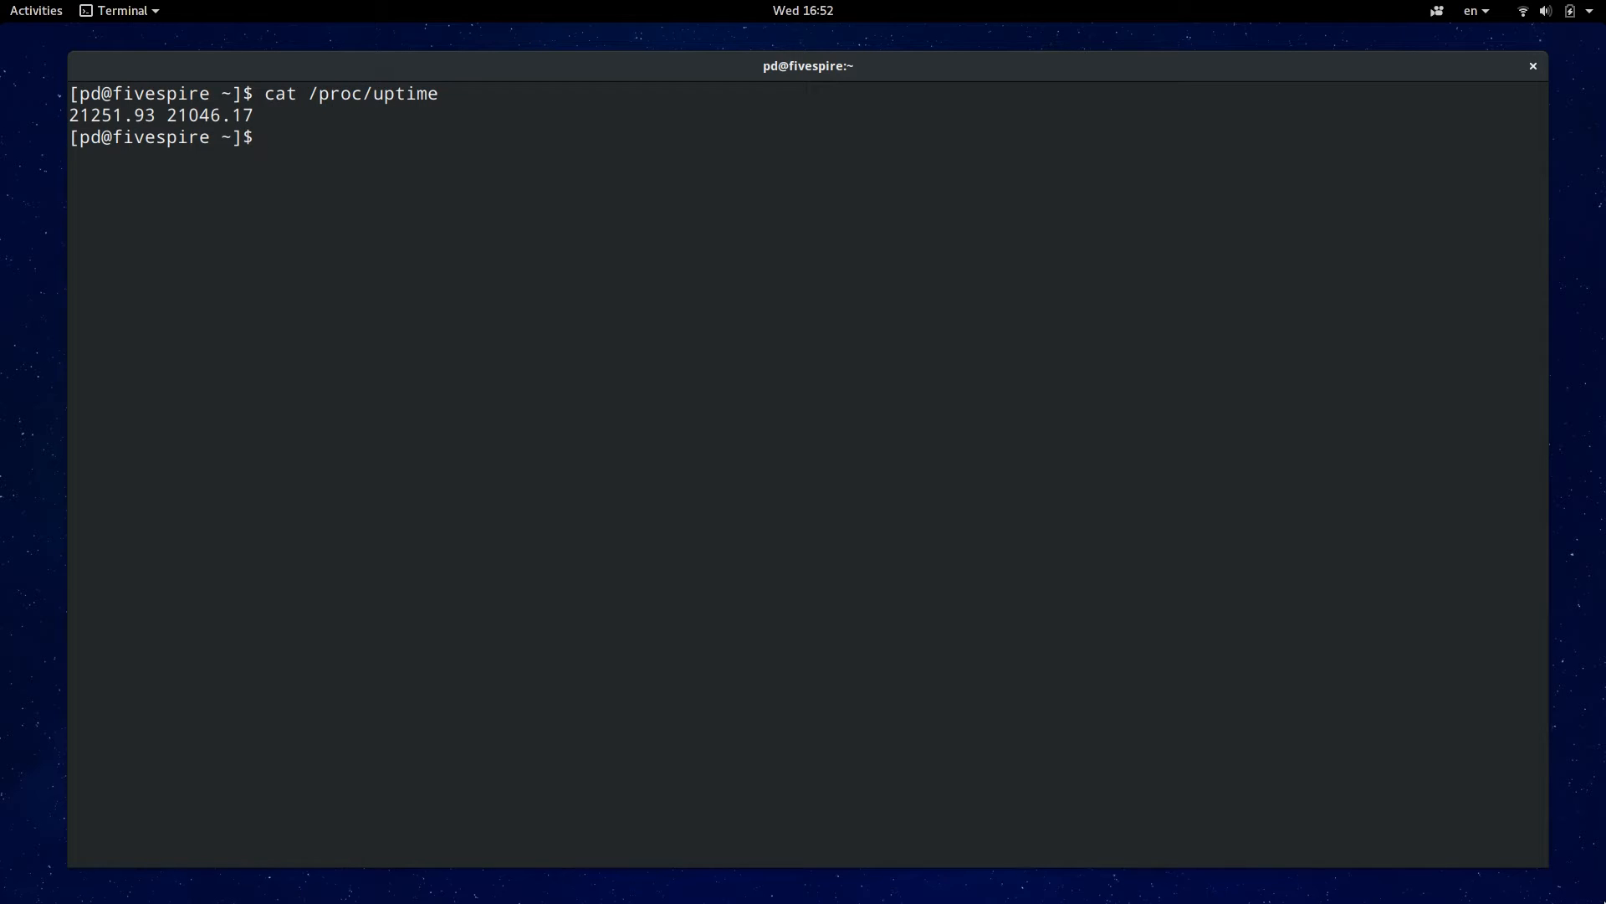
text(cat /etc/ho)
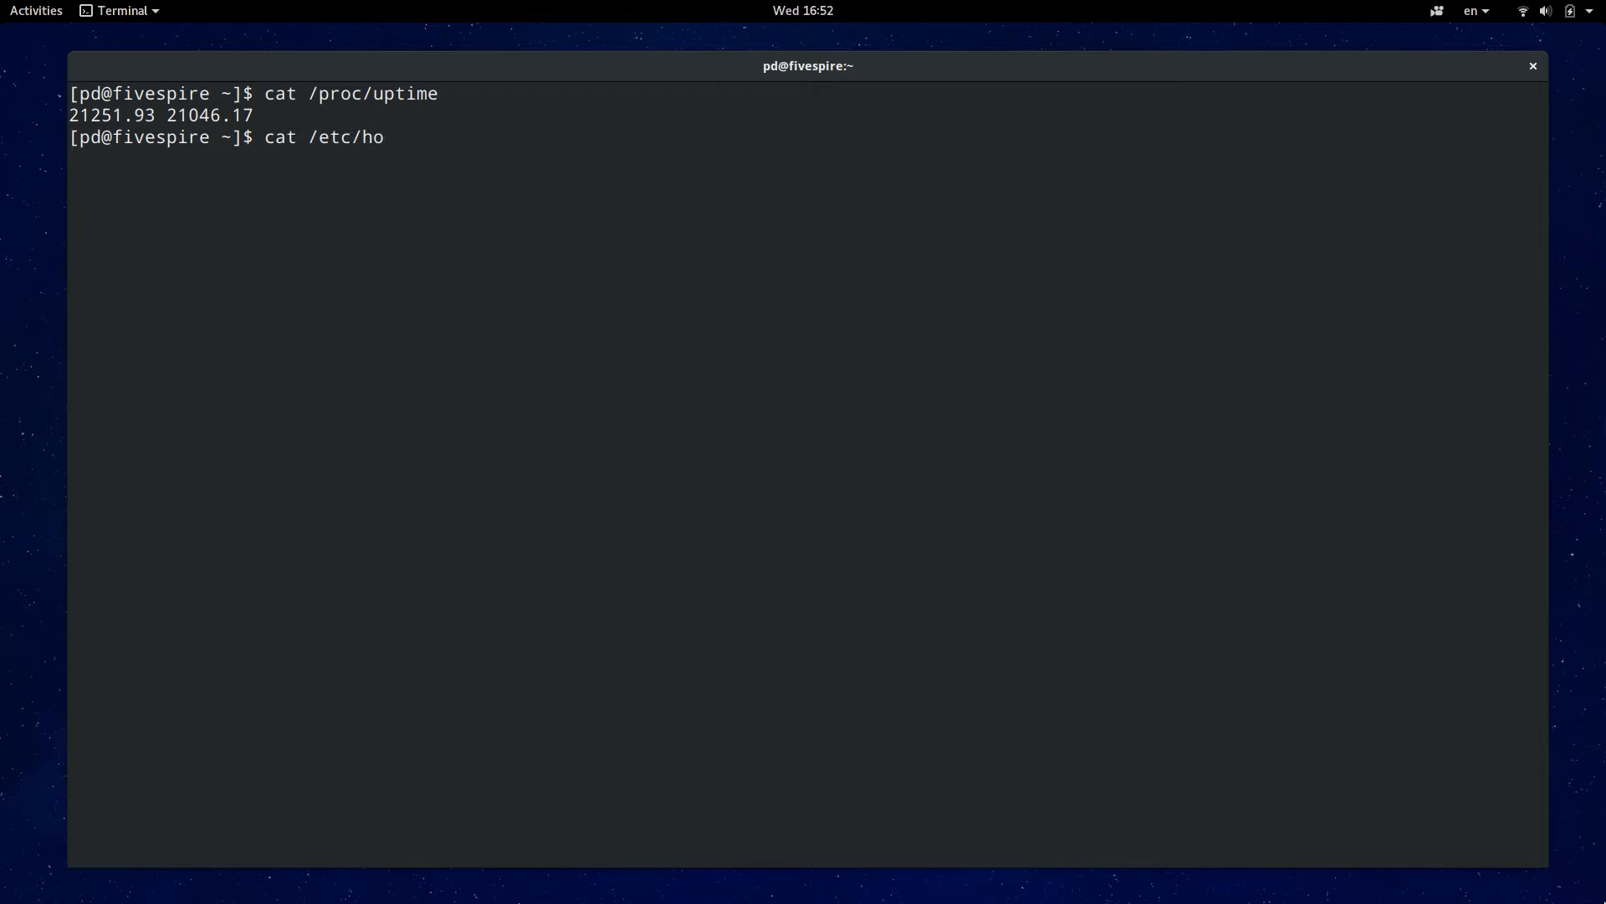
key(Tab)
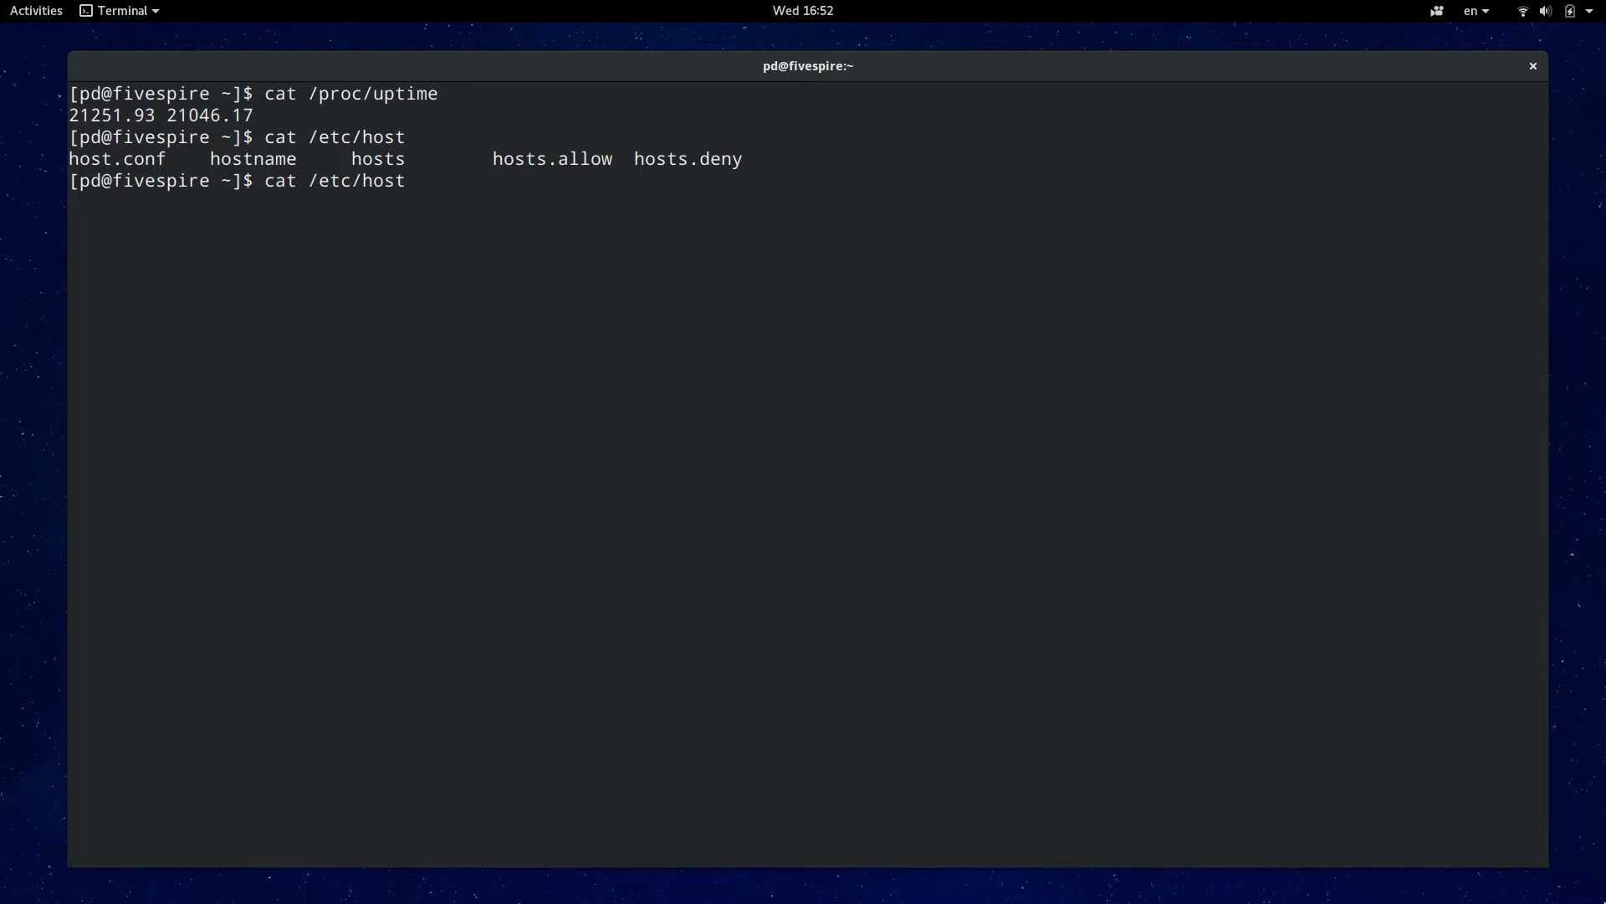
text(name)
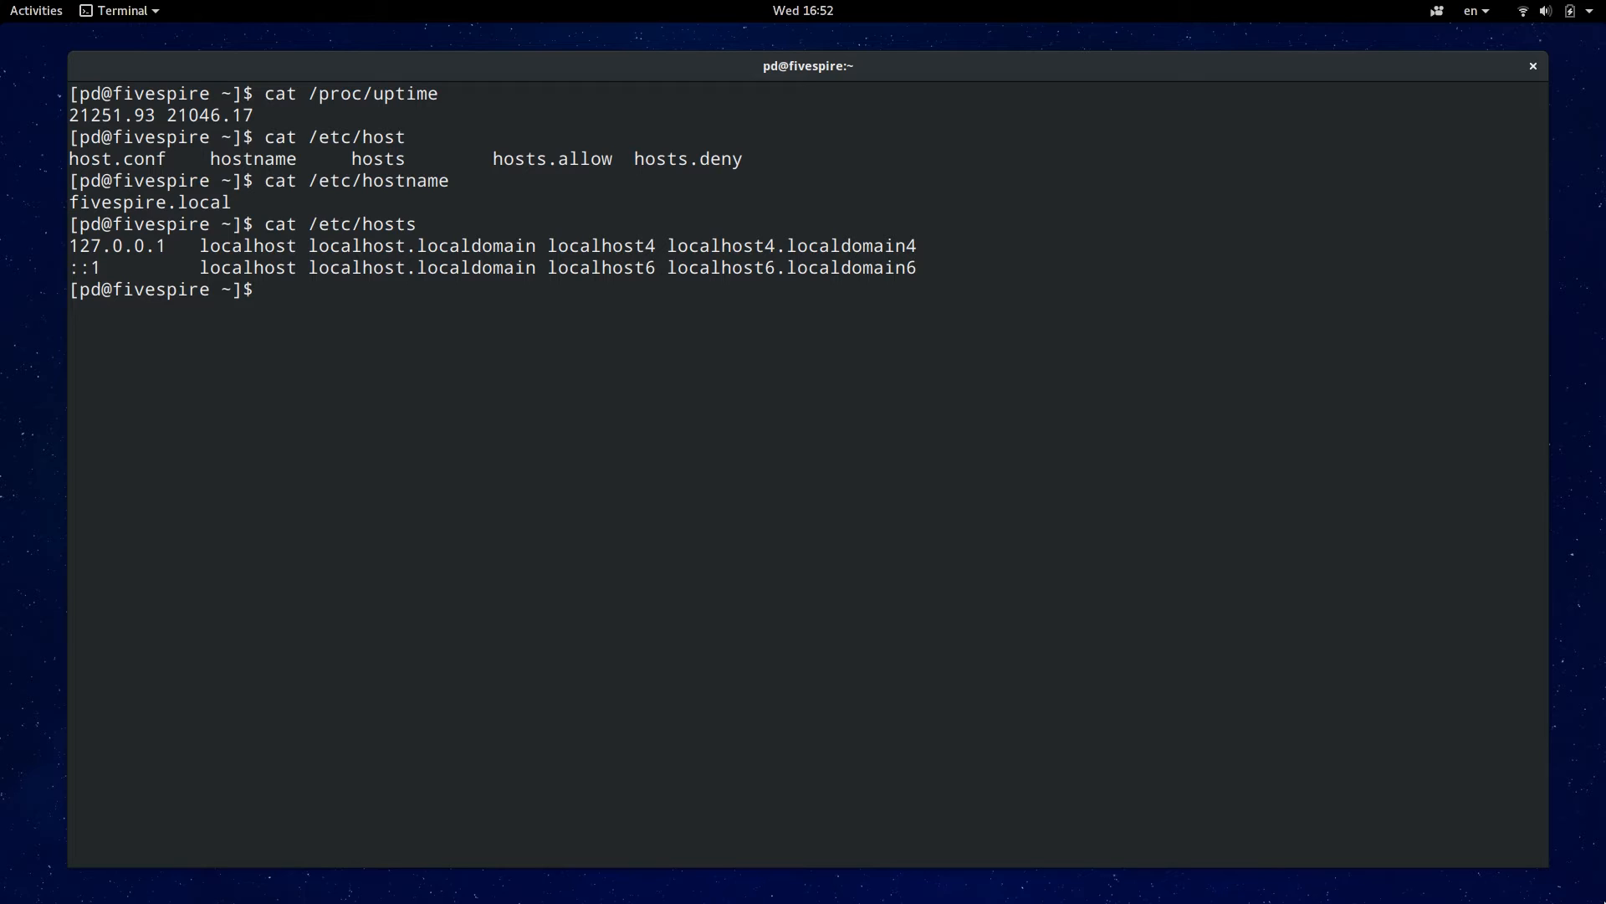
List shell variable completions and echo $HISTFILESIZE, showing 1000
text(echo)
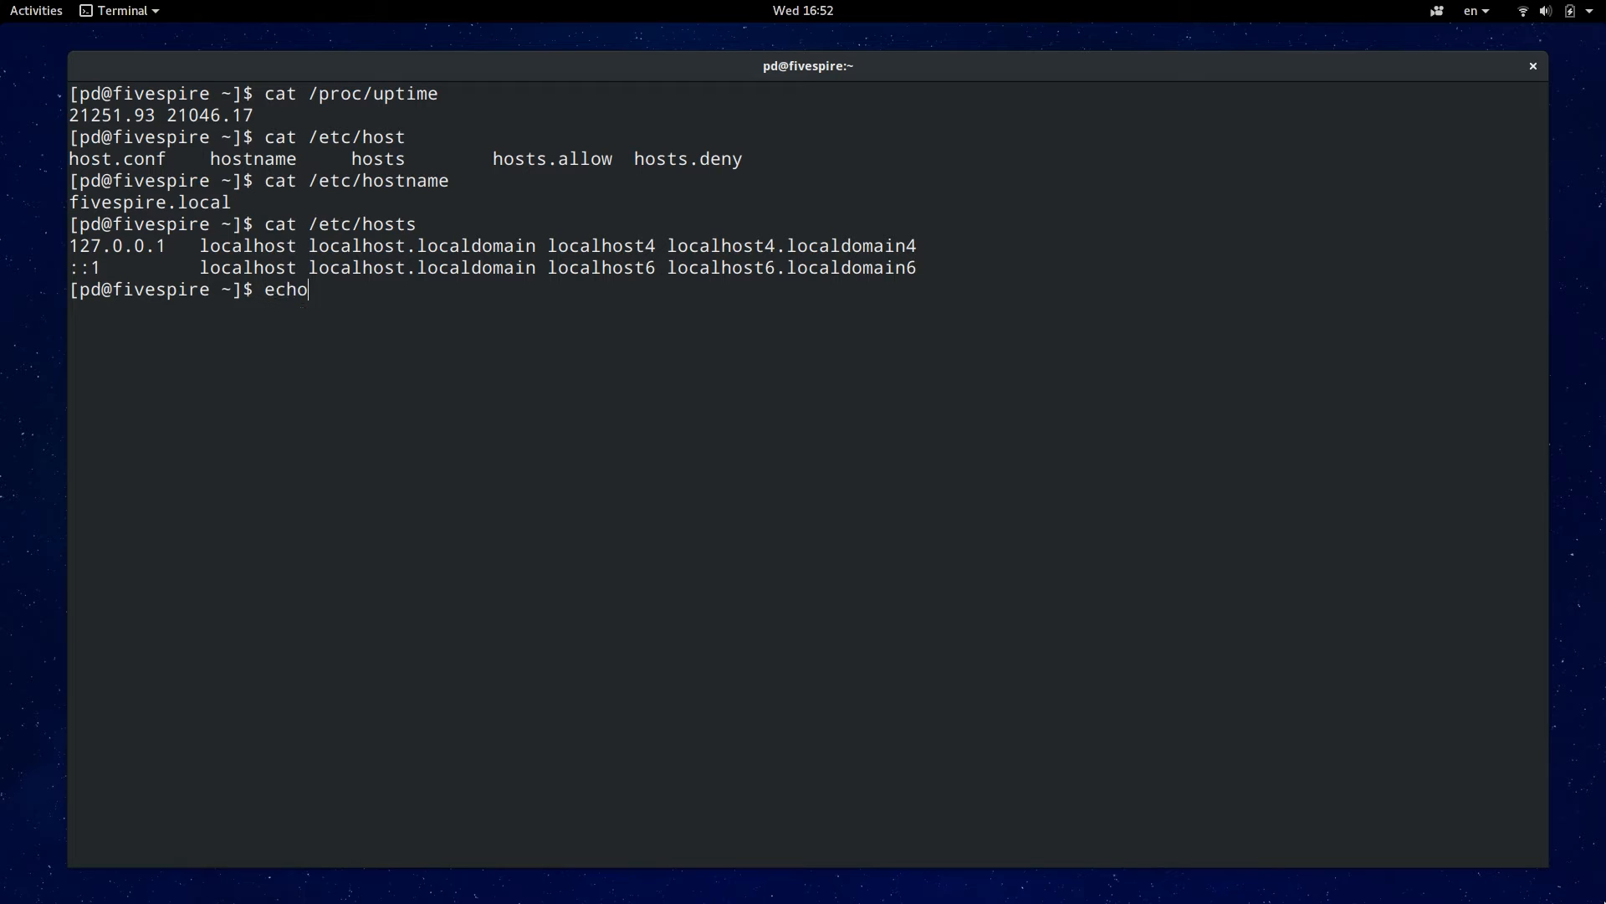
text($)
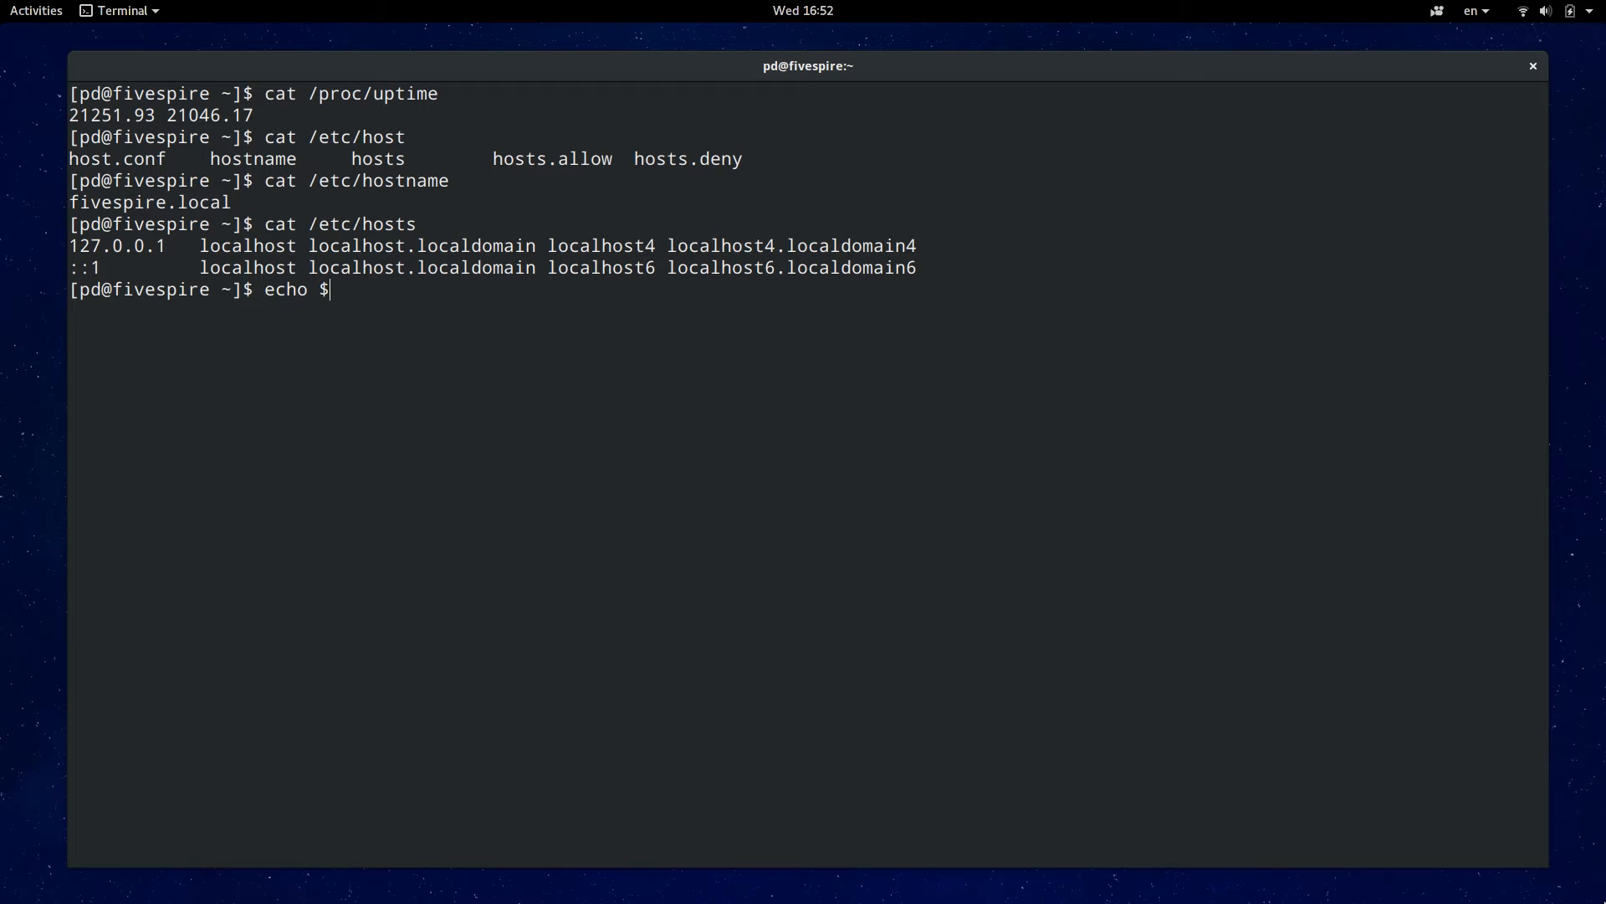
key(Tab)
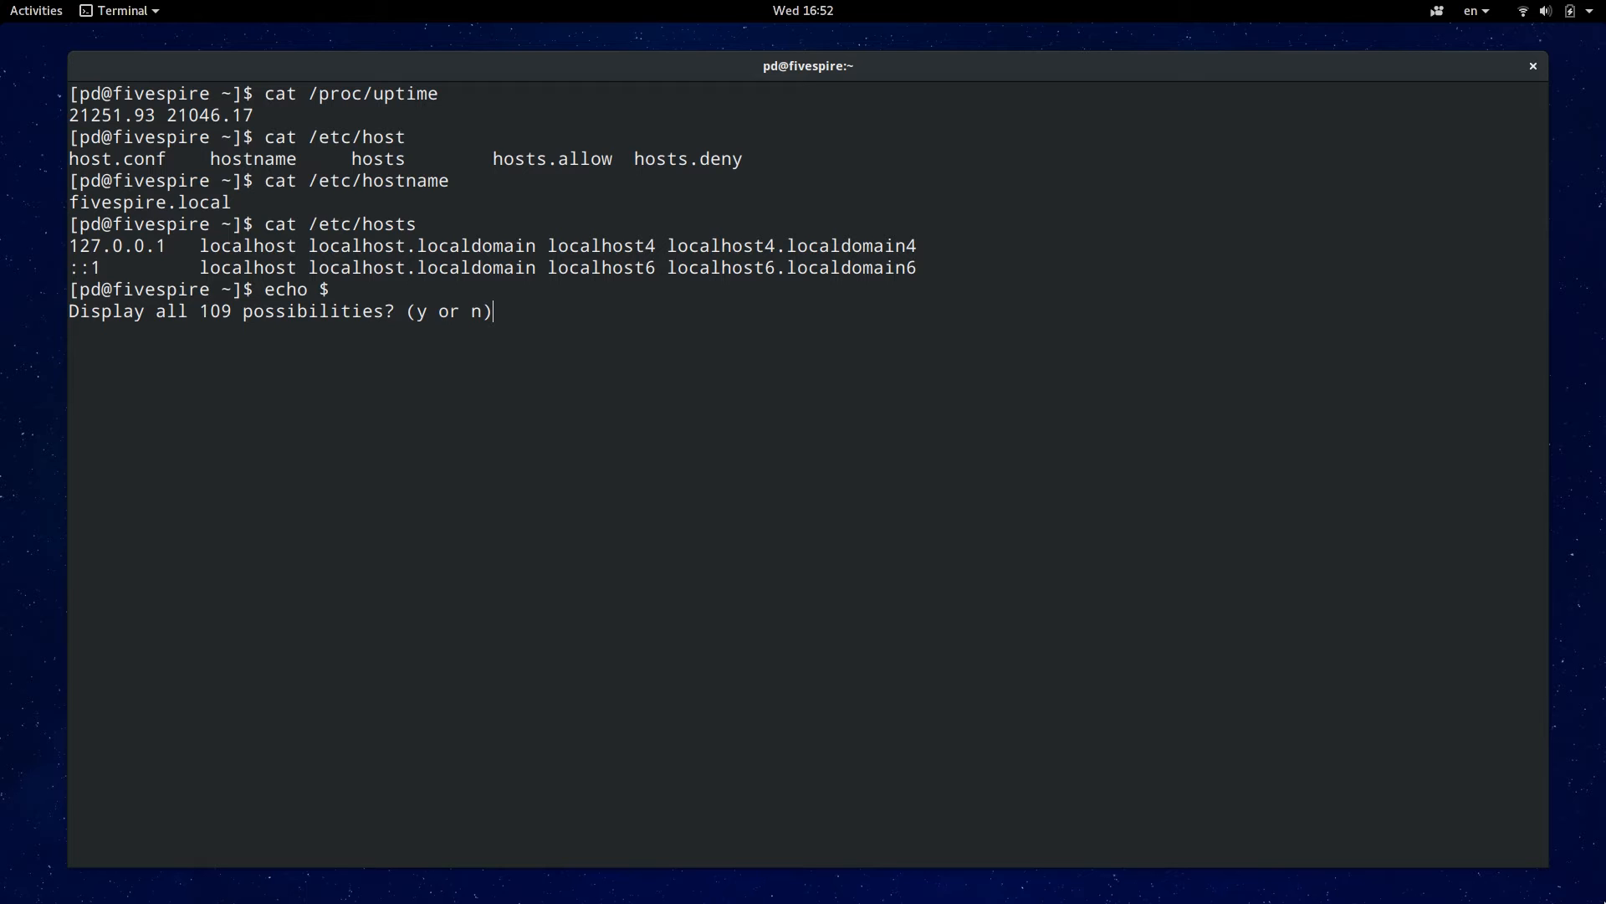
text(y)
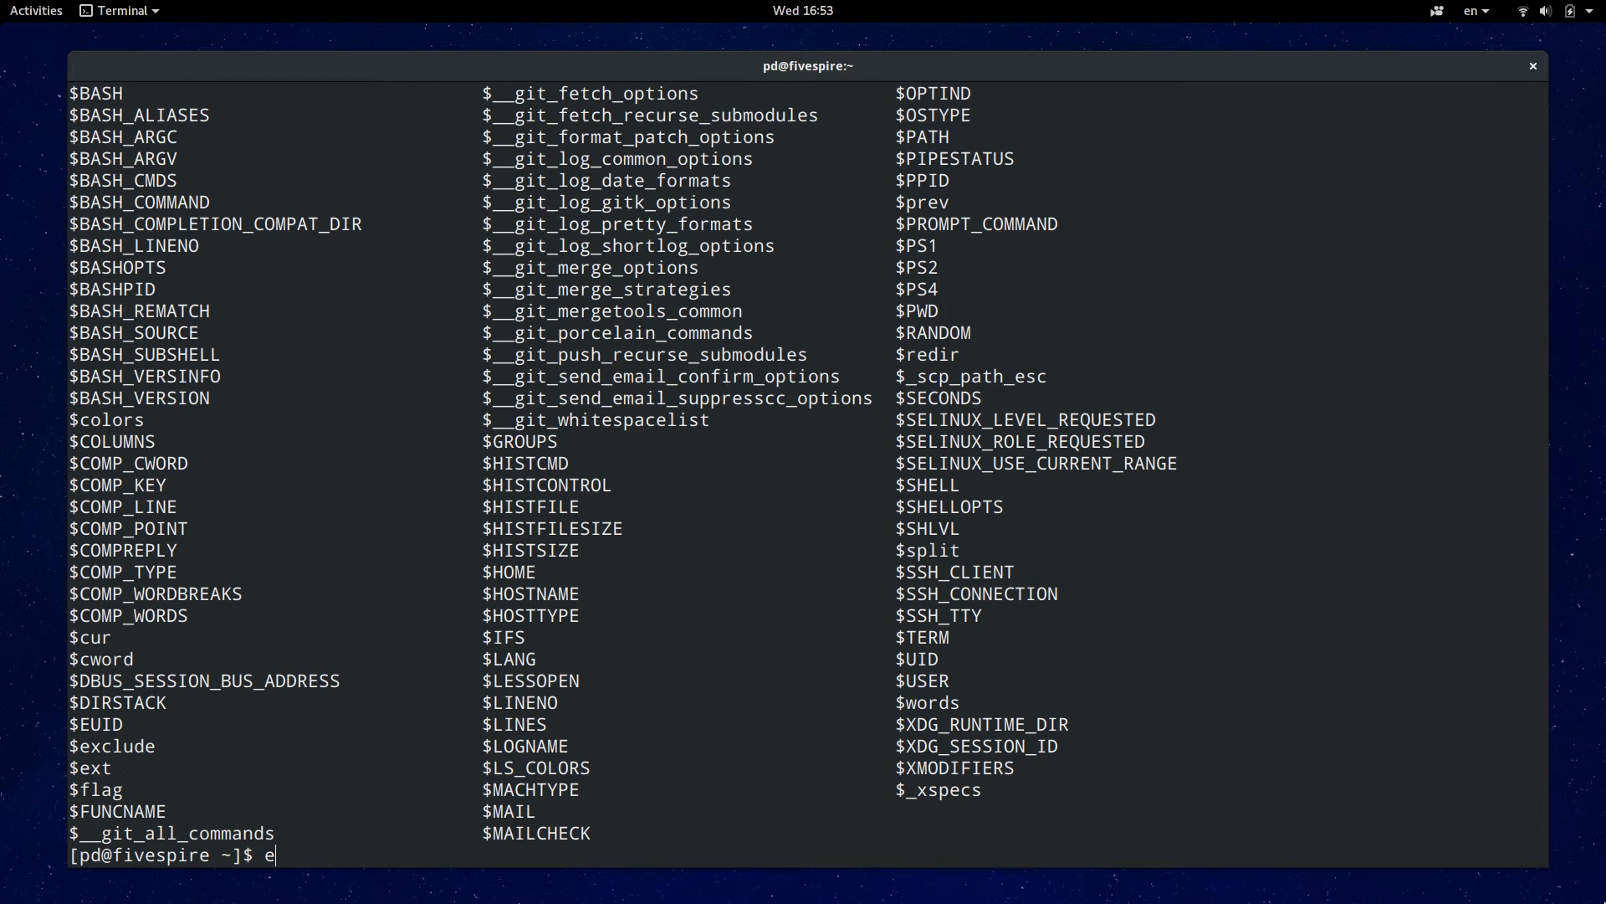
text(cho $)
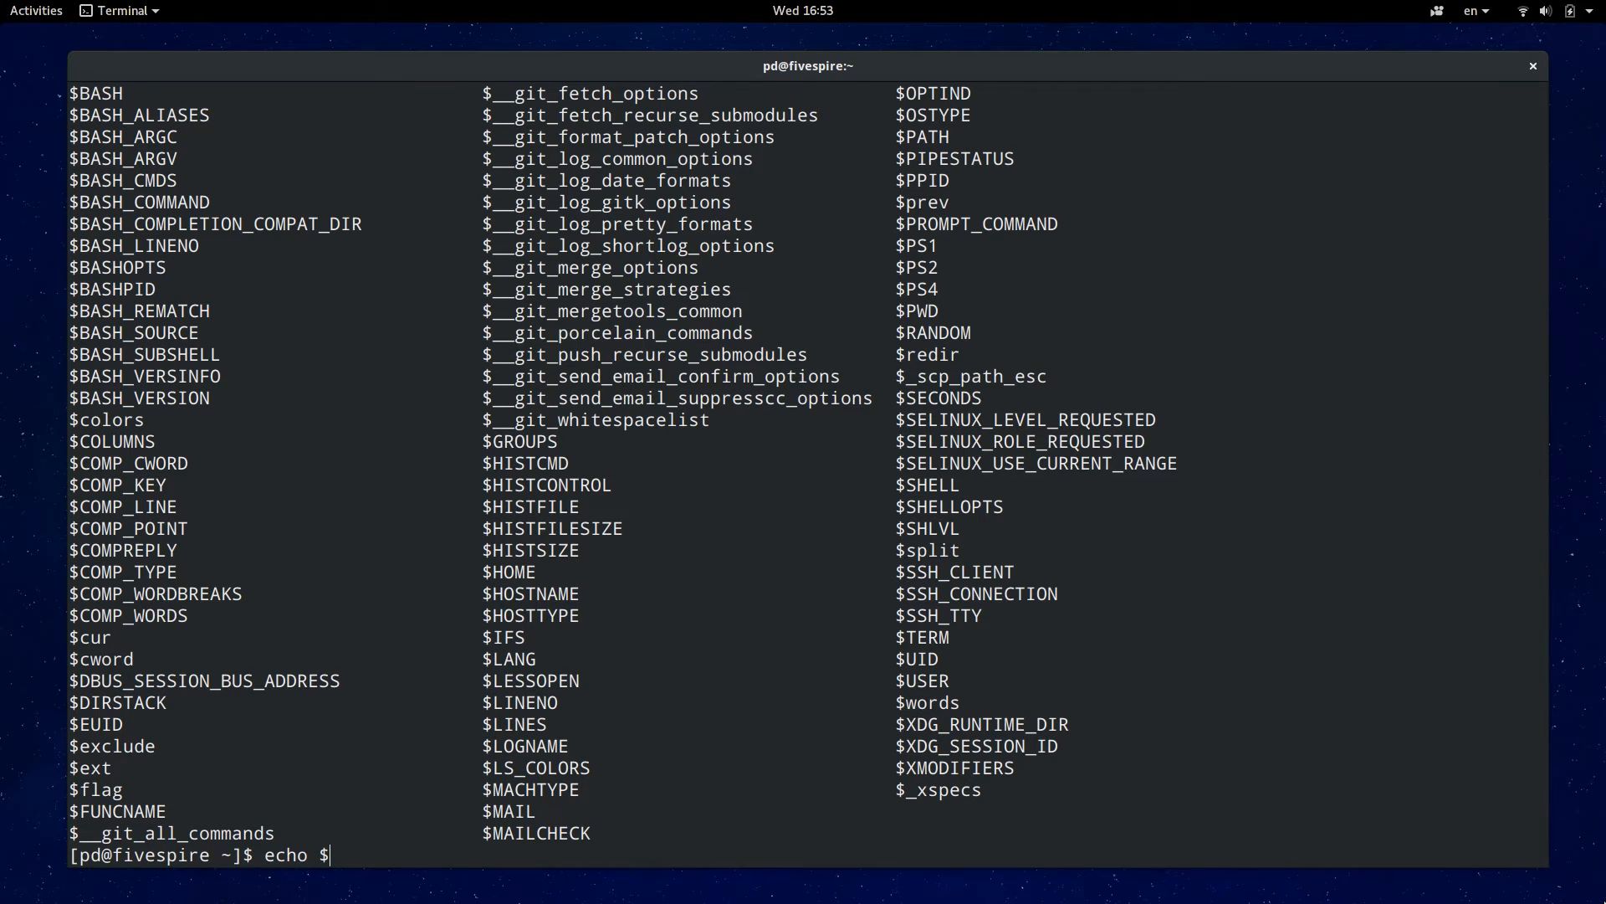
text(HO)
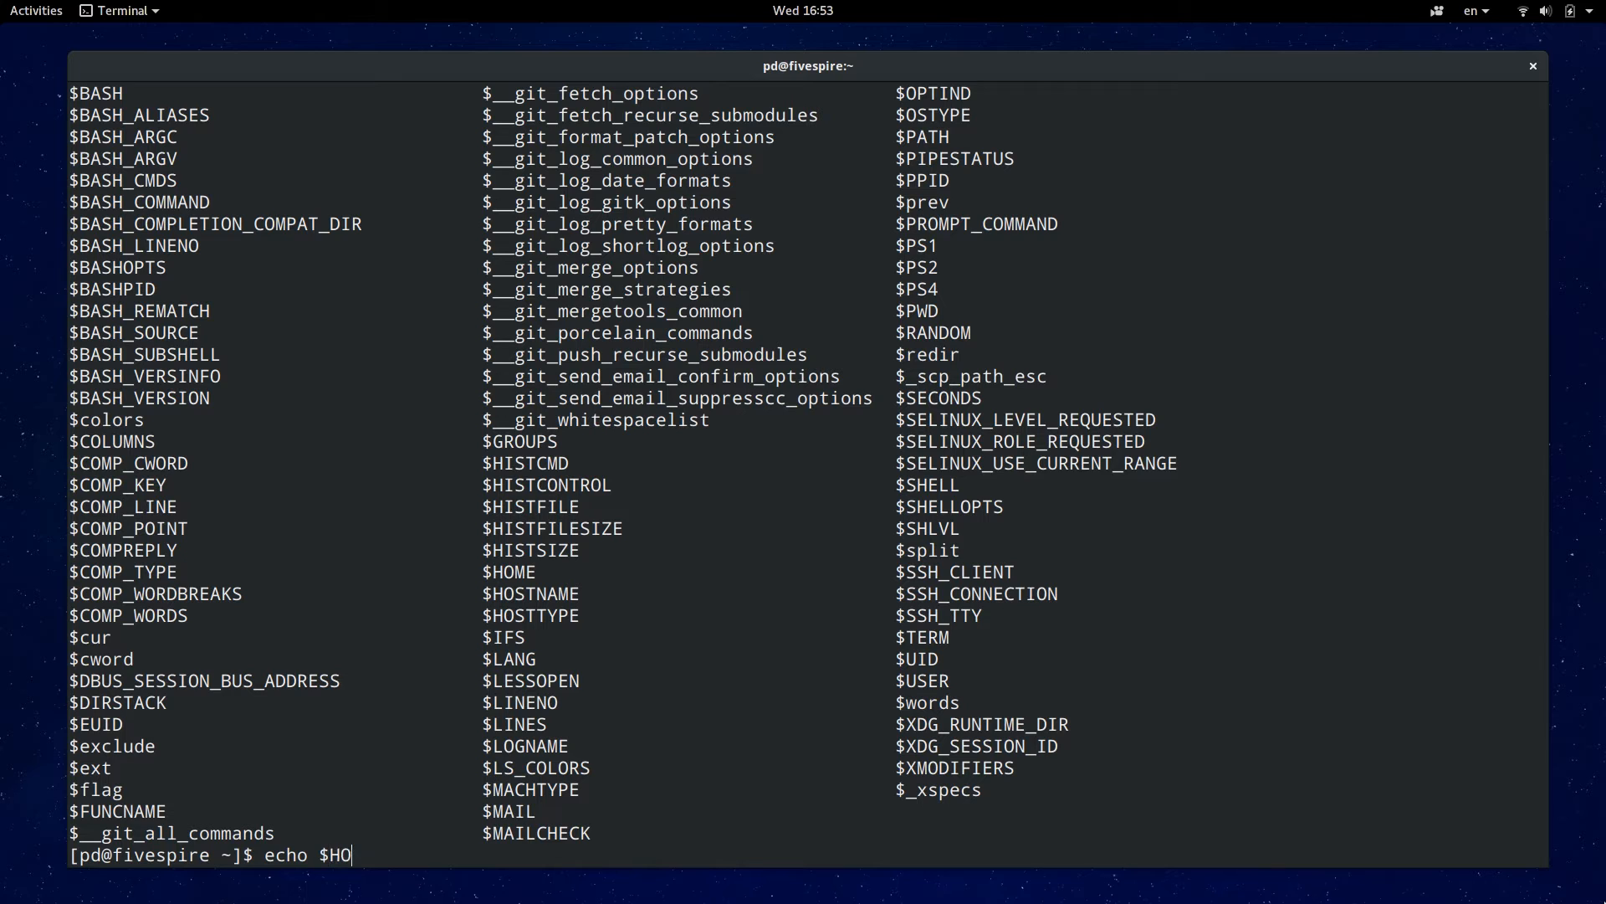
text(IST)
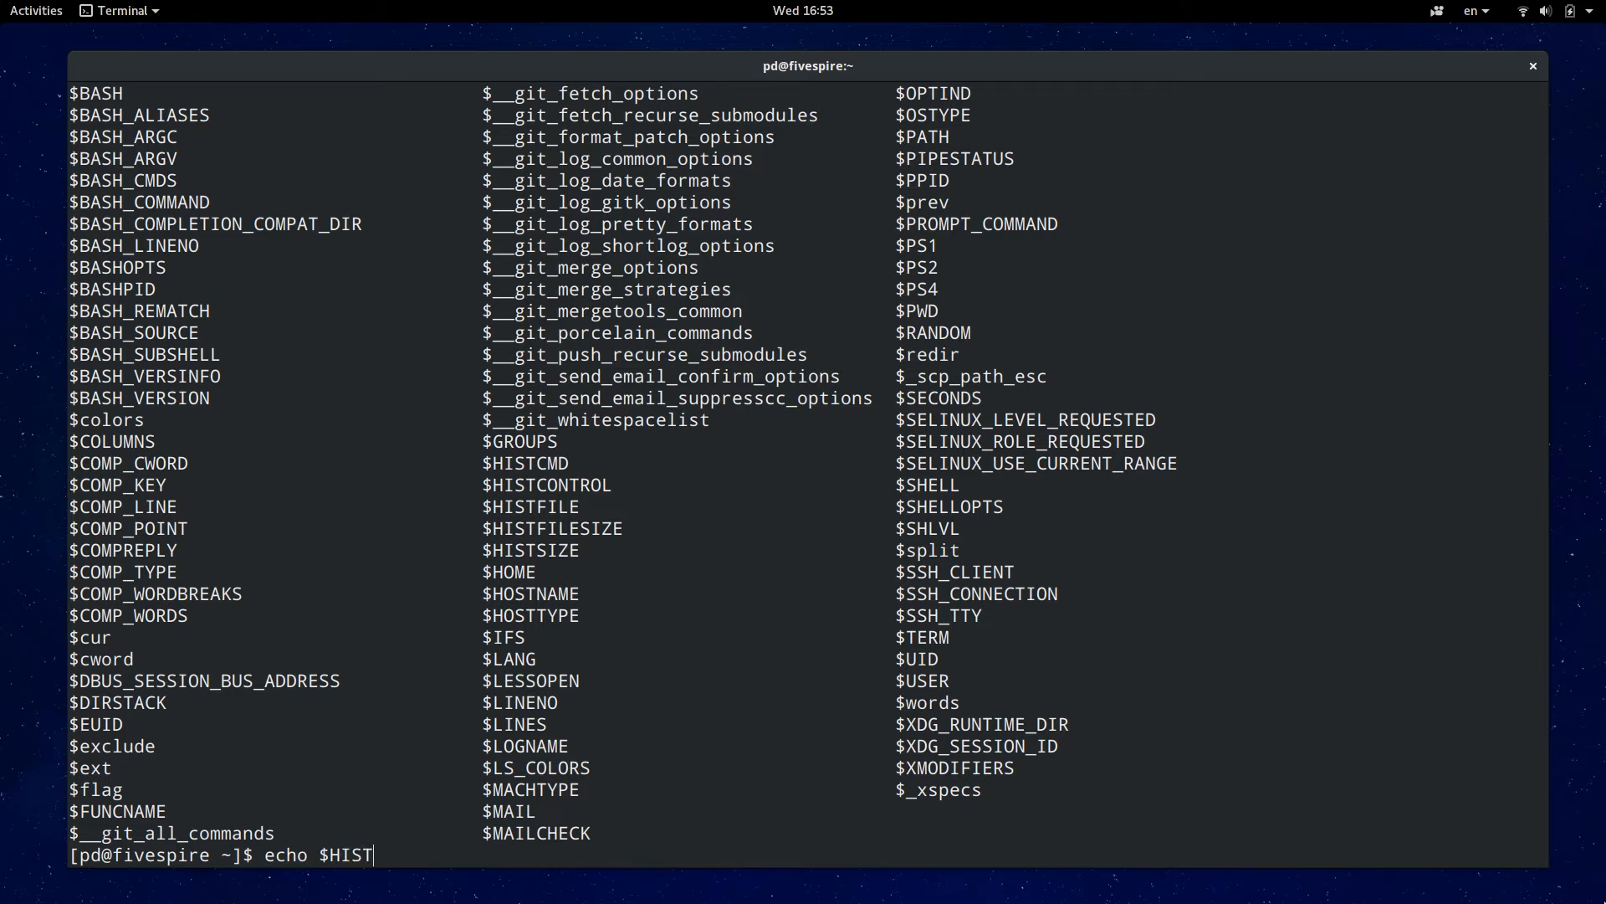
key(Tab)
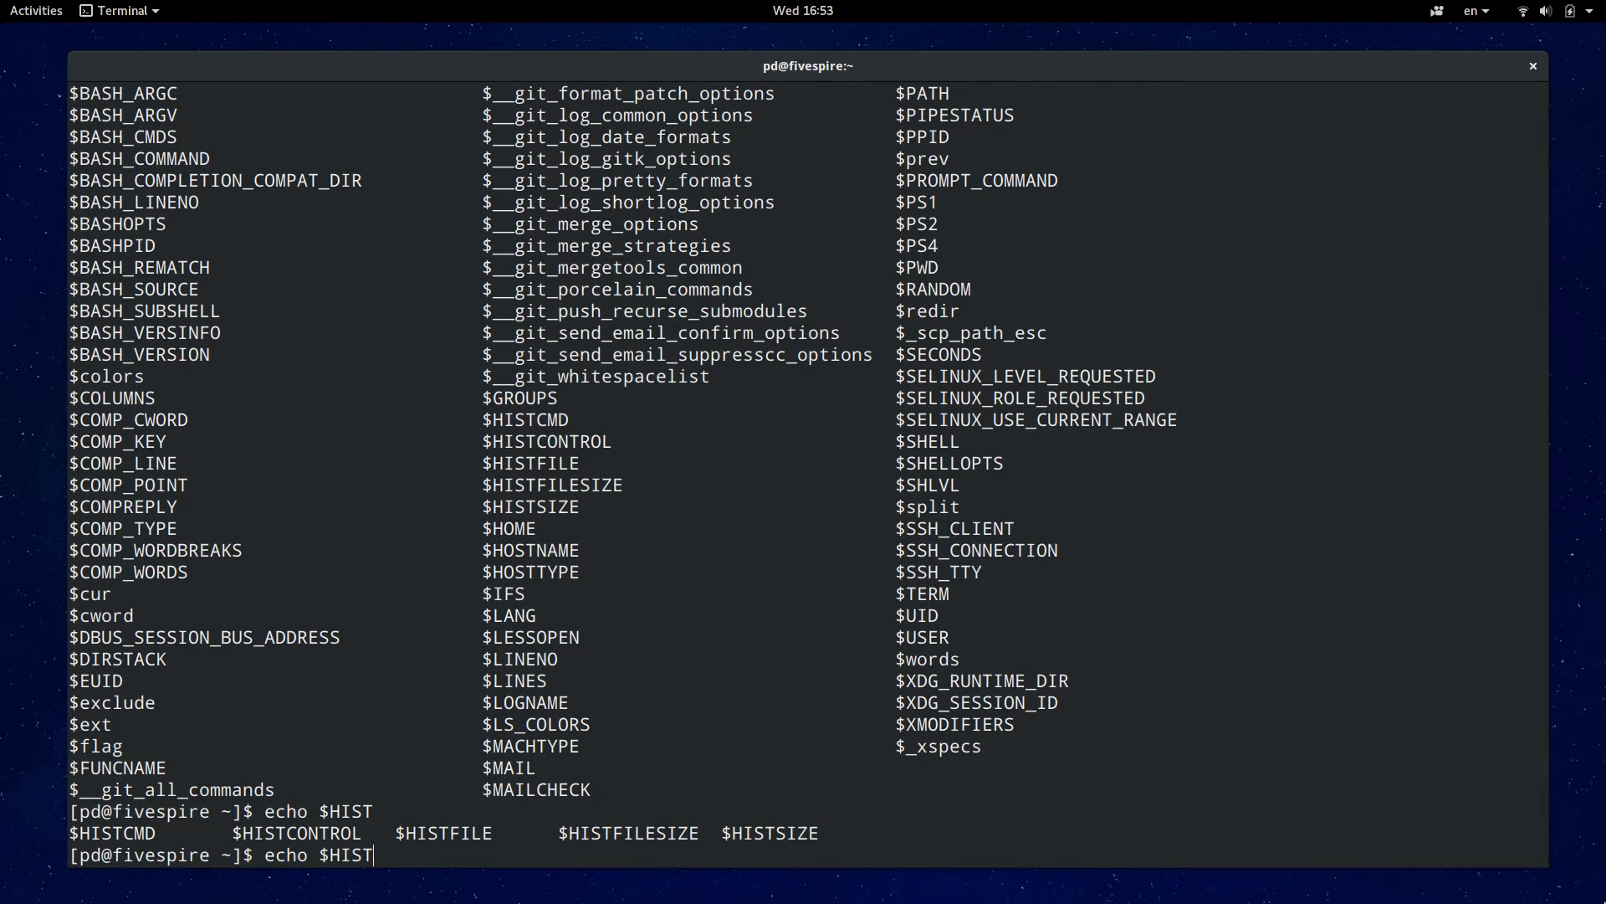
text(FILESIZE)
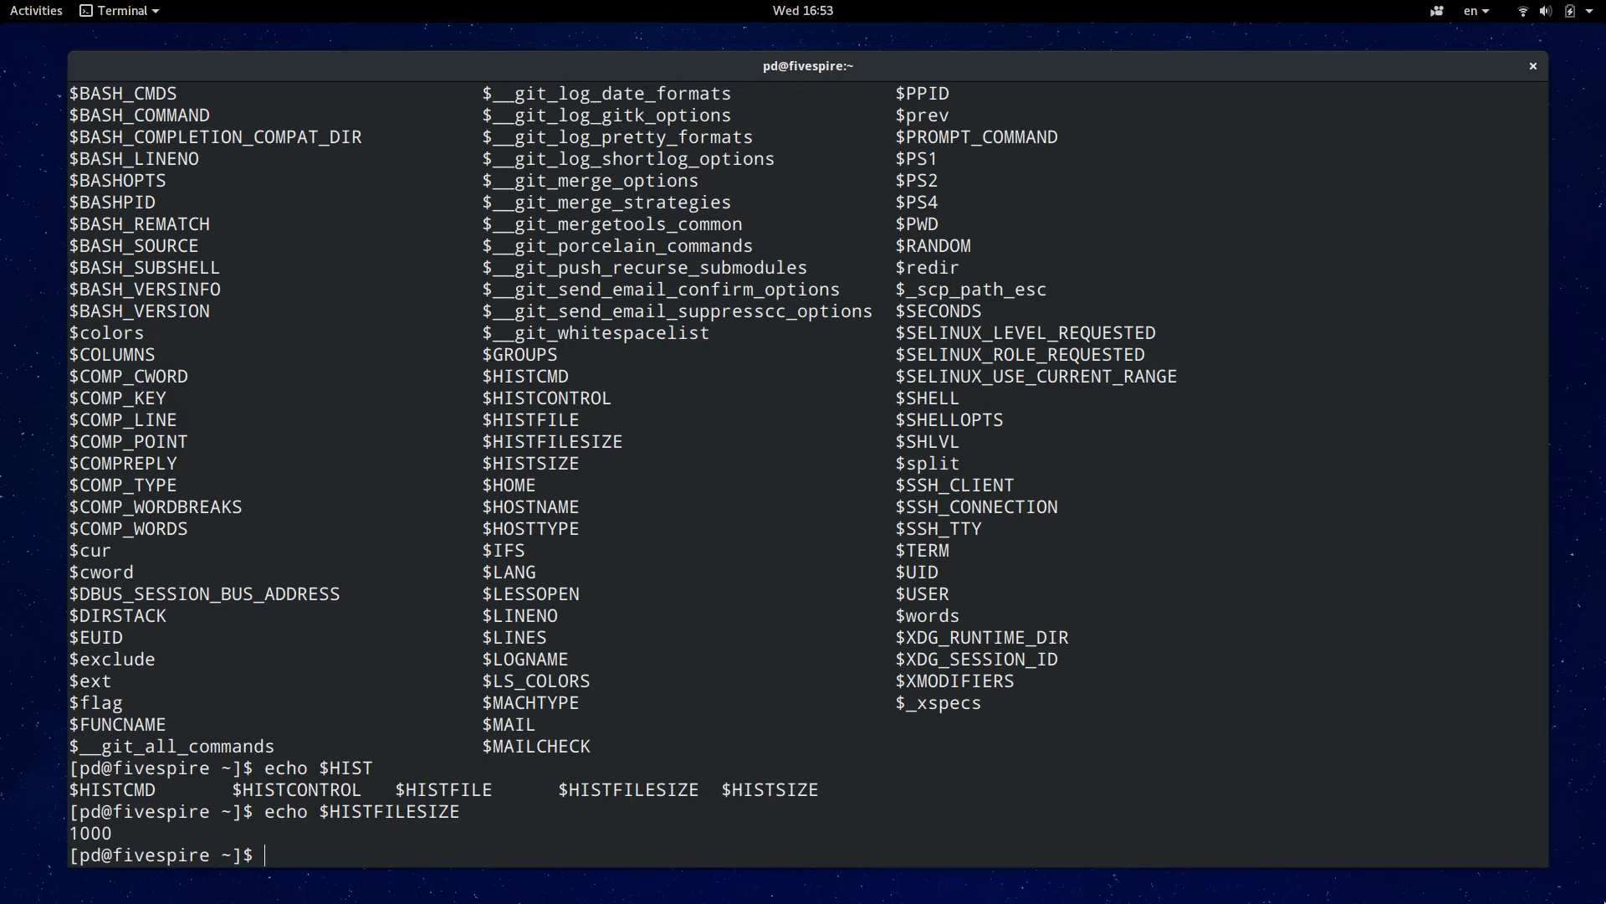
Echo $PS1, then set PS1='[\u@\h \W]\u265a ' so the prompt ends in a symbol
text(e)
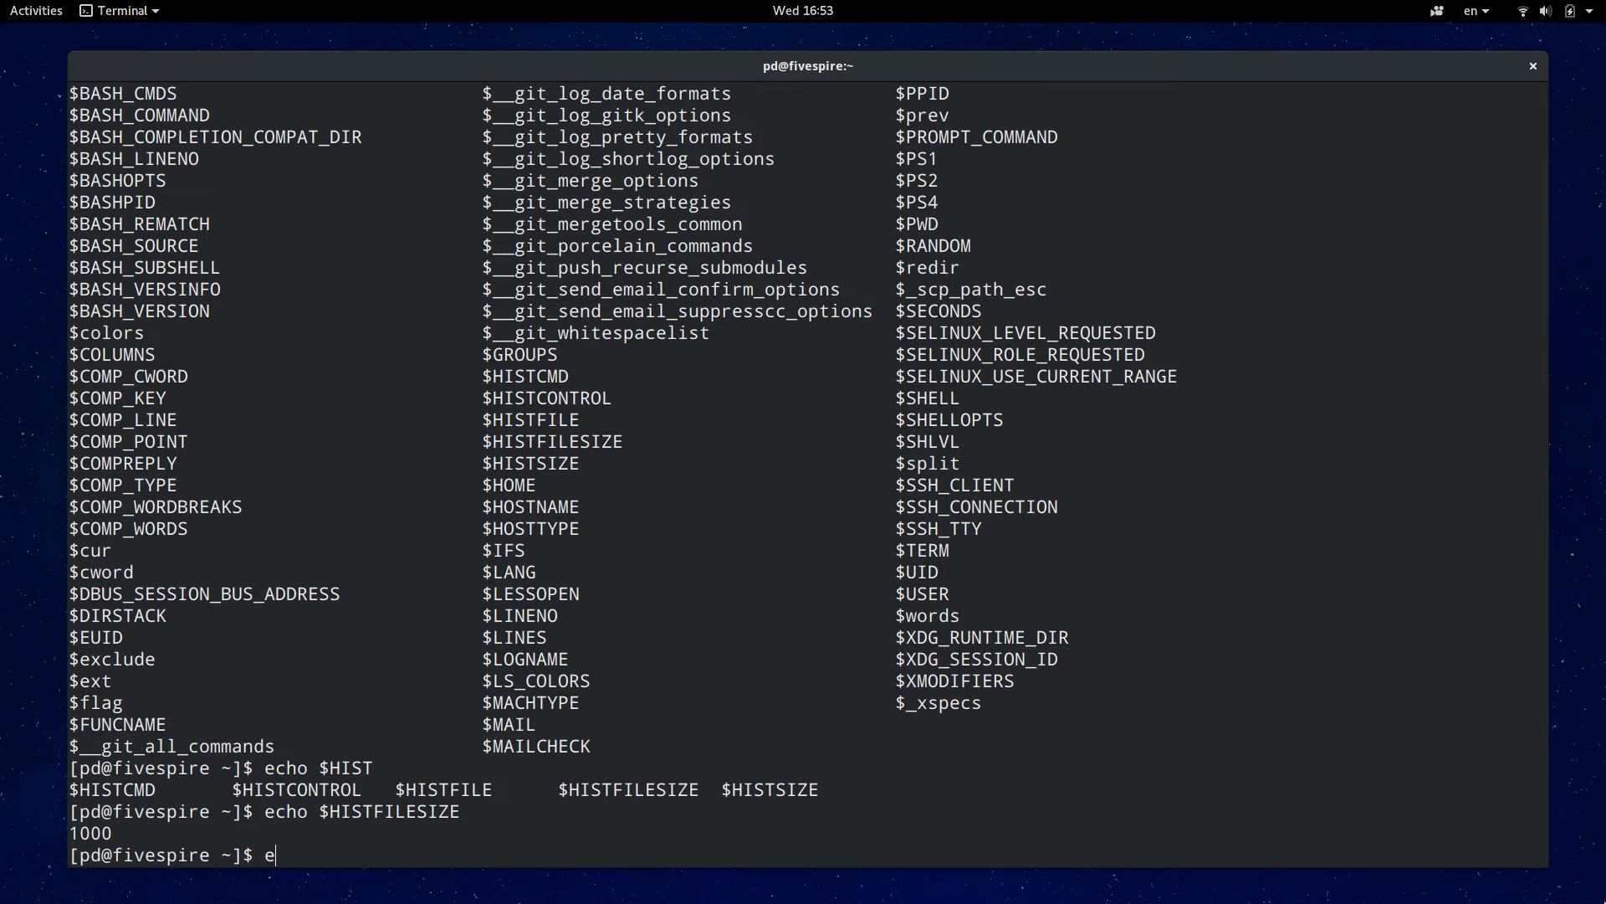
text(cho $PS1)
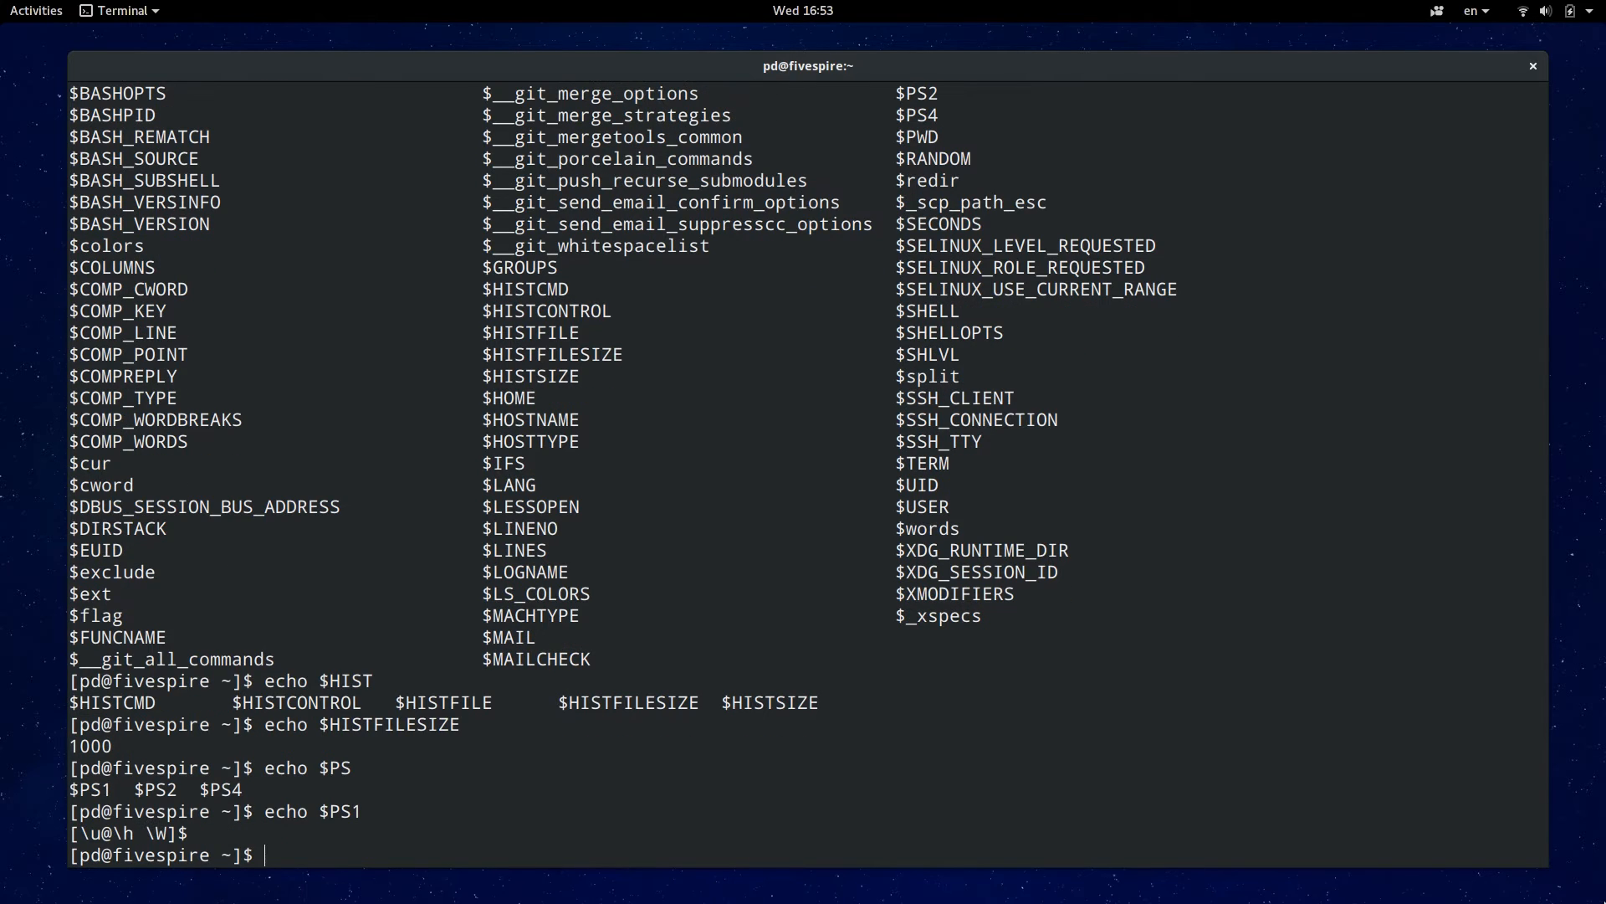
text(PS1=)
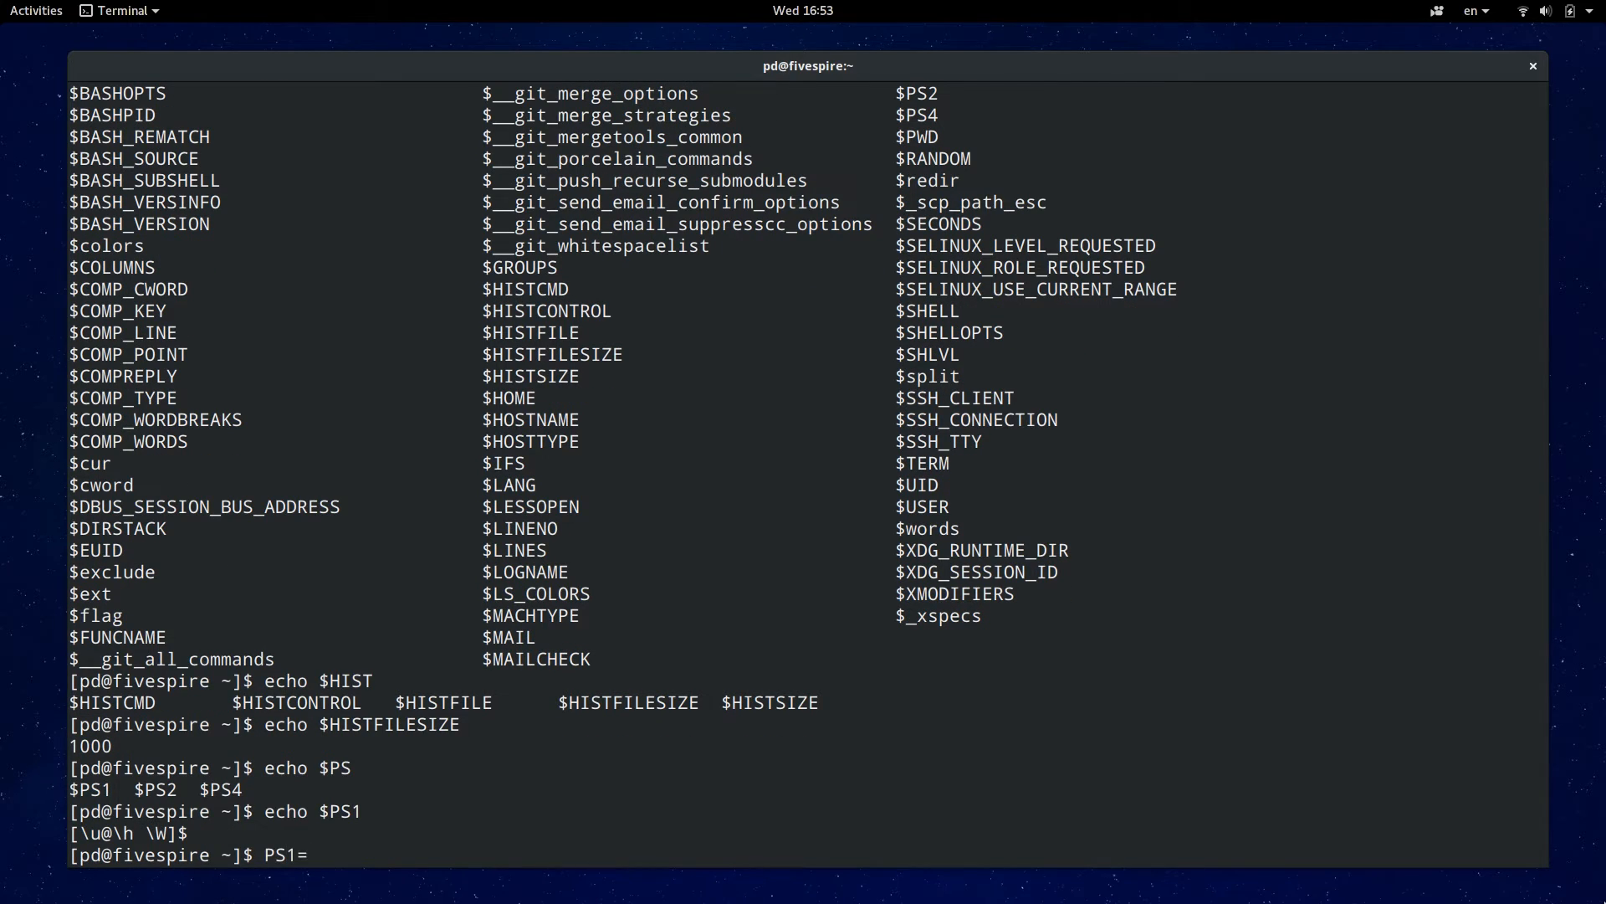
text('[)
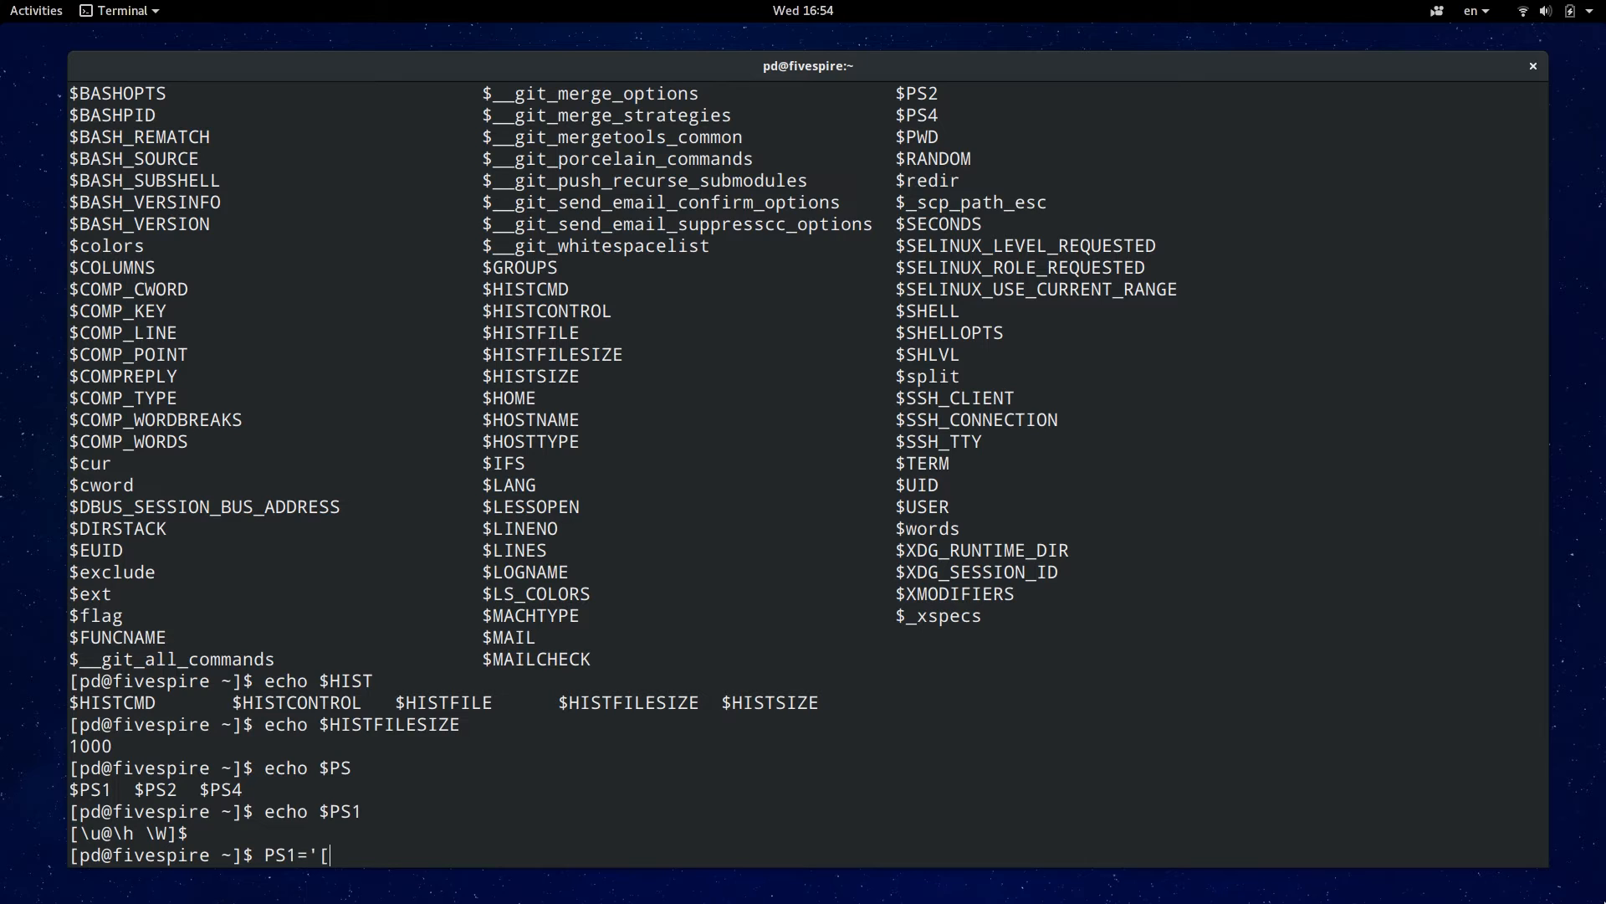
text(\u@\h \W)
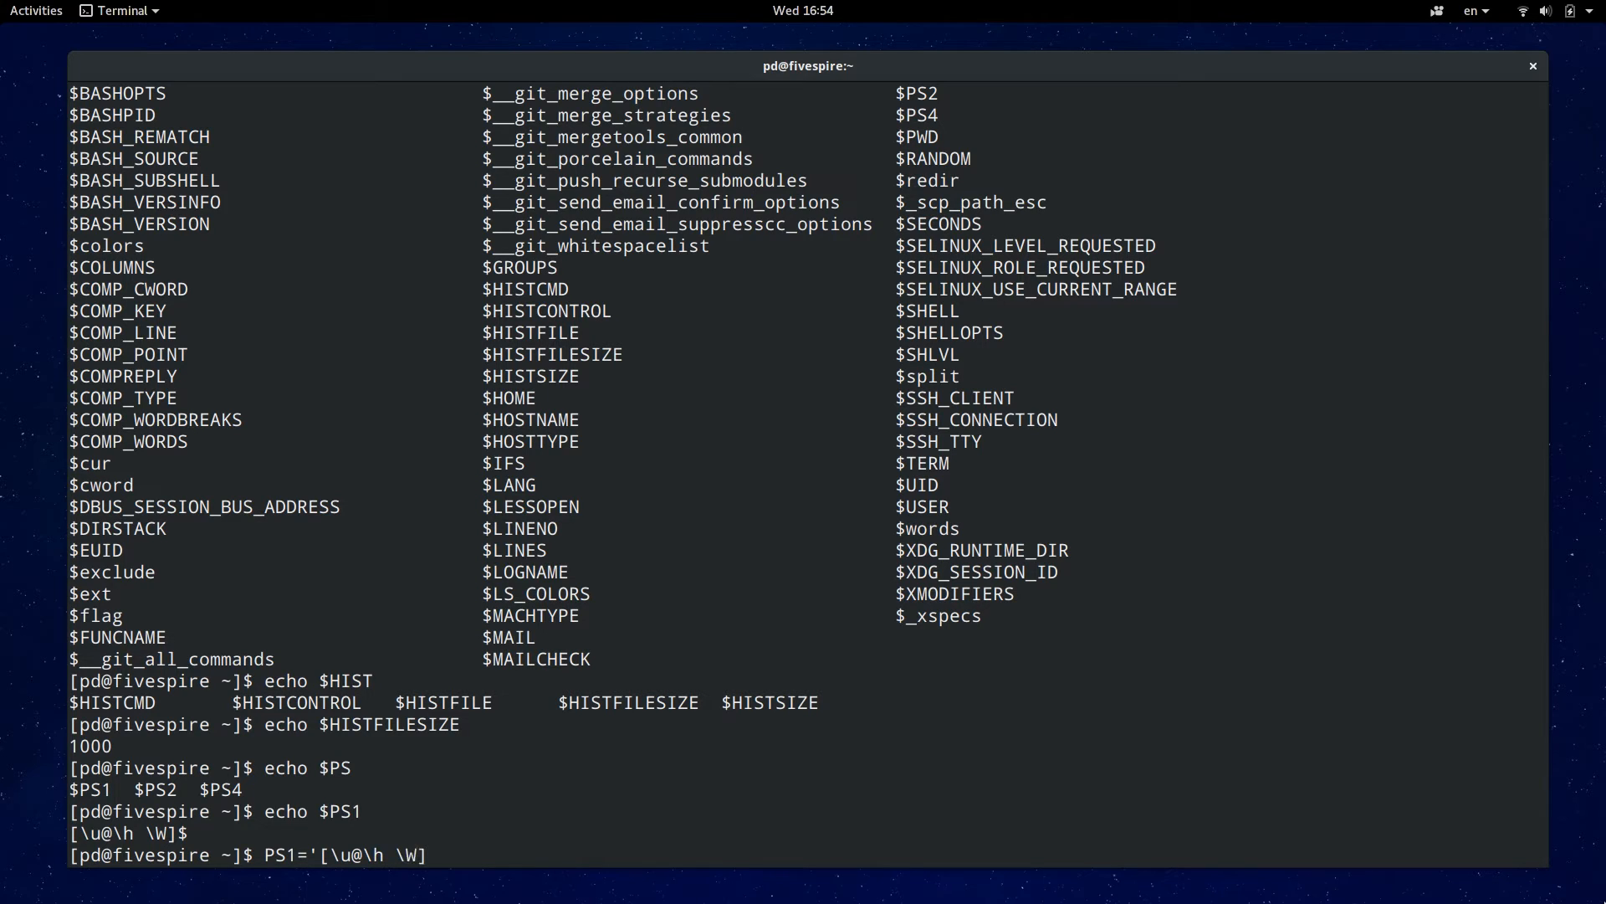
text(u2)
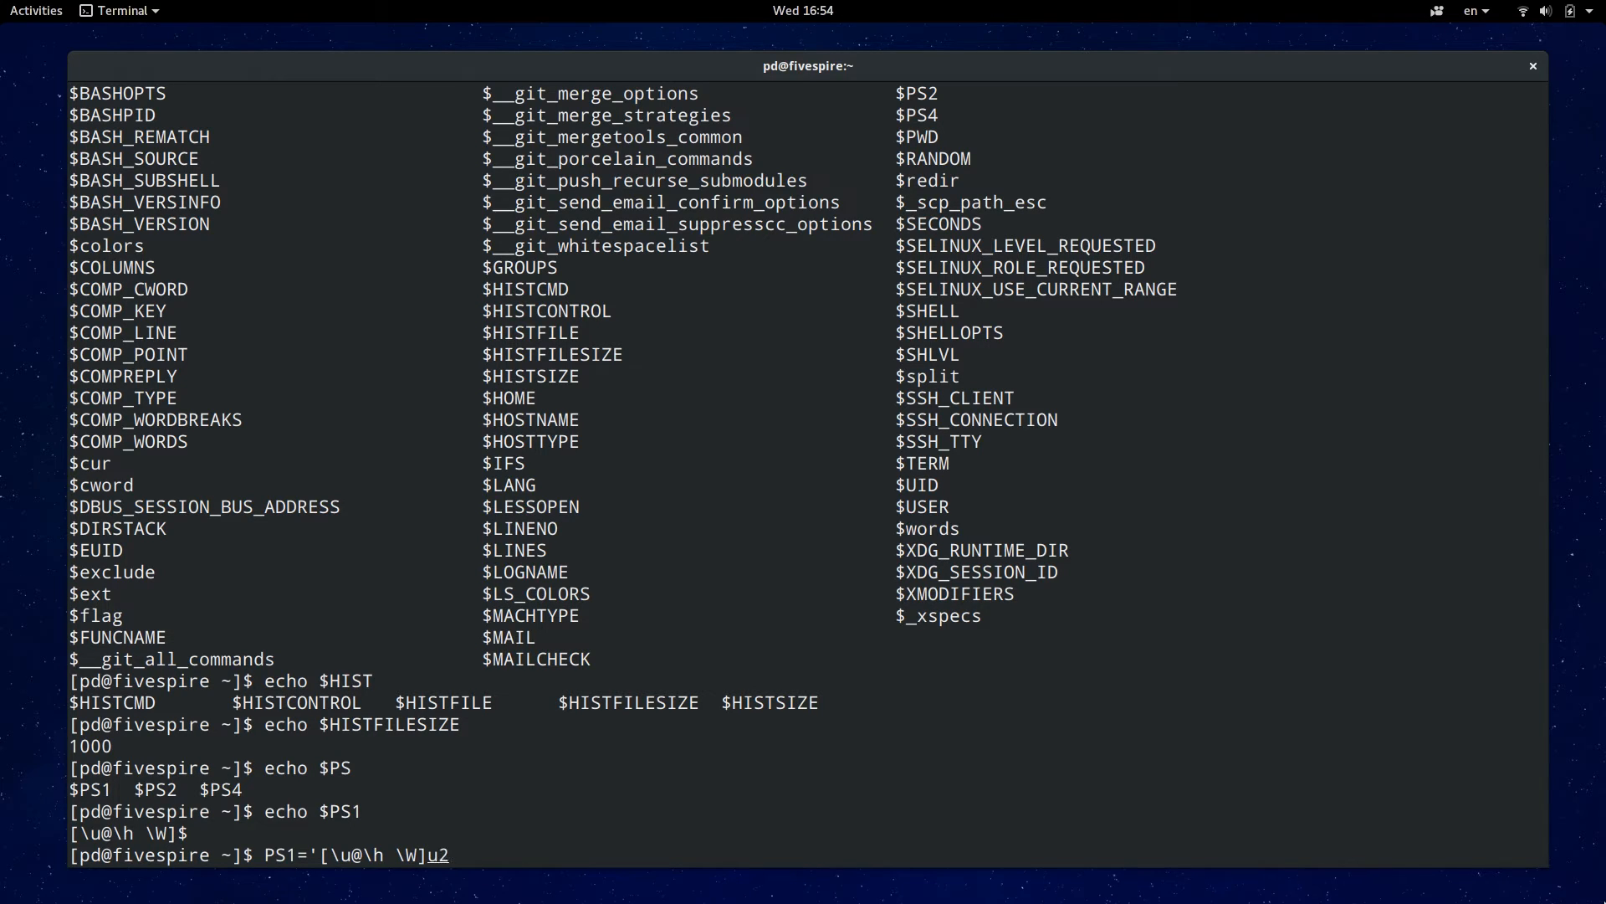
text(65a)
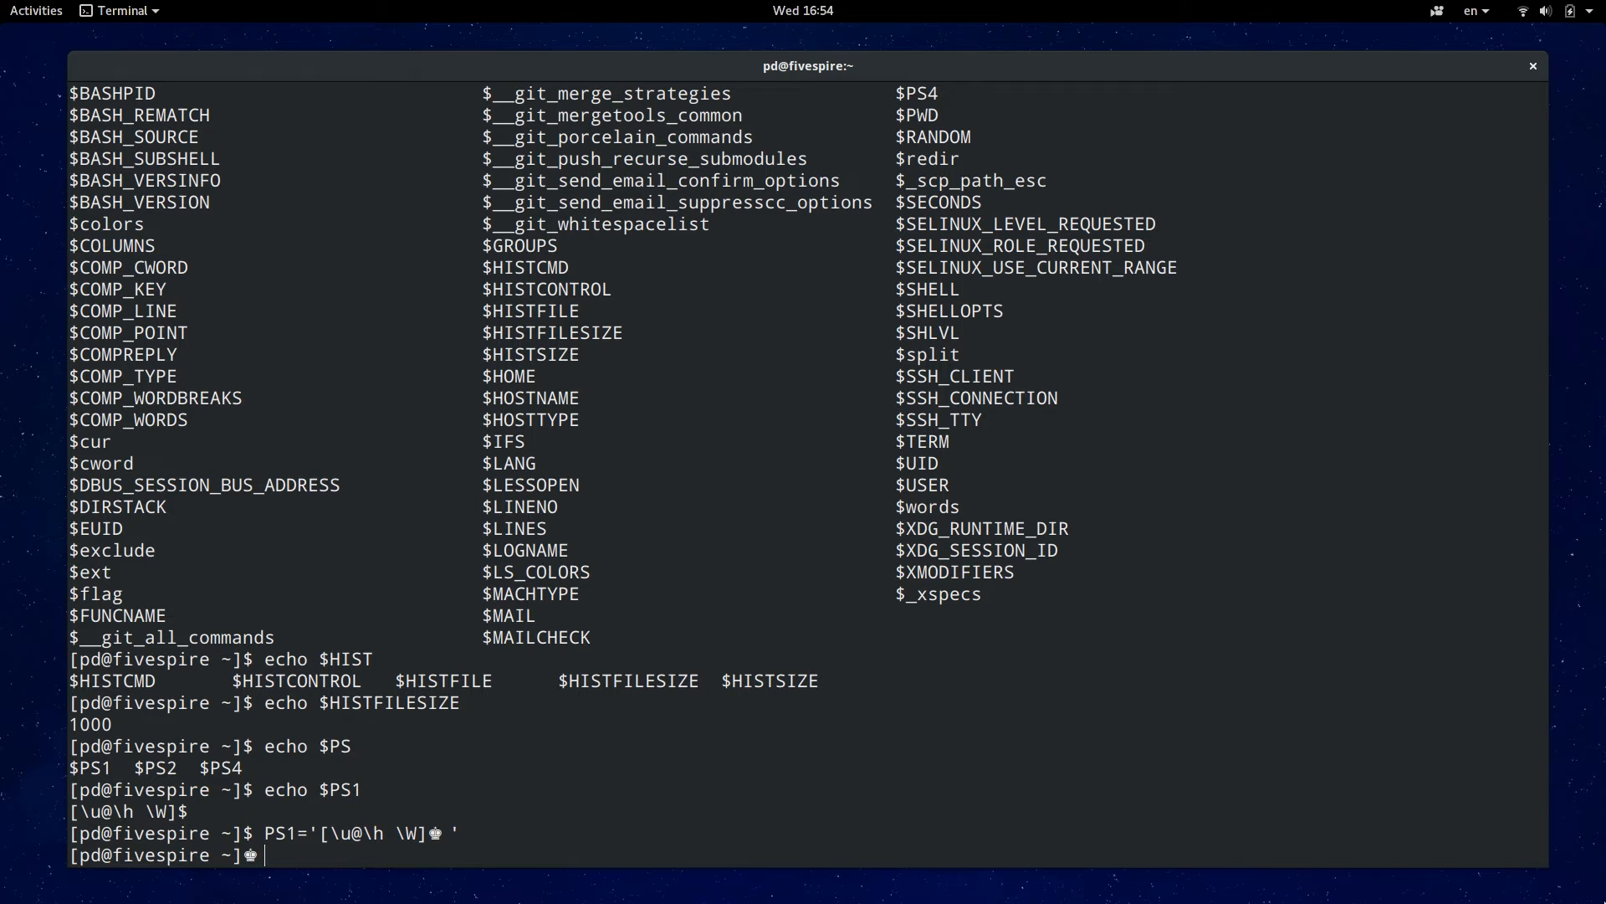
List ssh @ host completions like localhost and 192.168.124.1, then draft a freds-computer hosts entry
text(ssh)
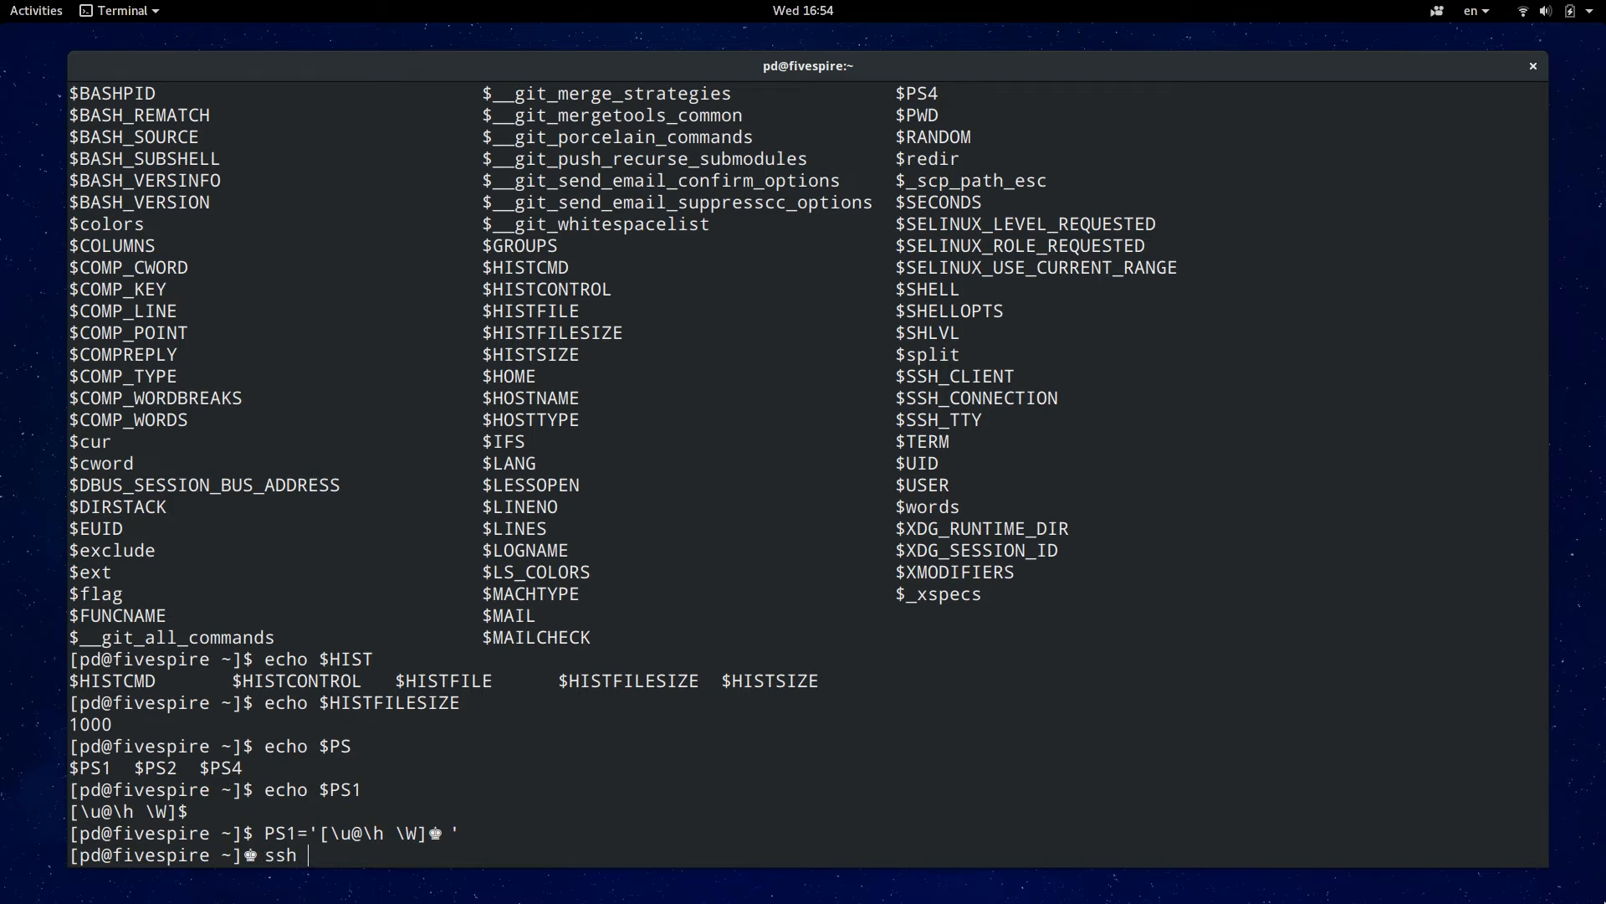
text(@)
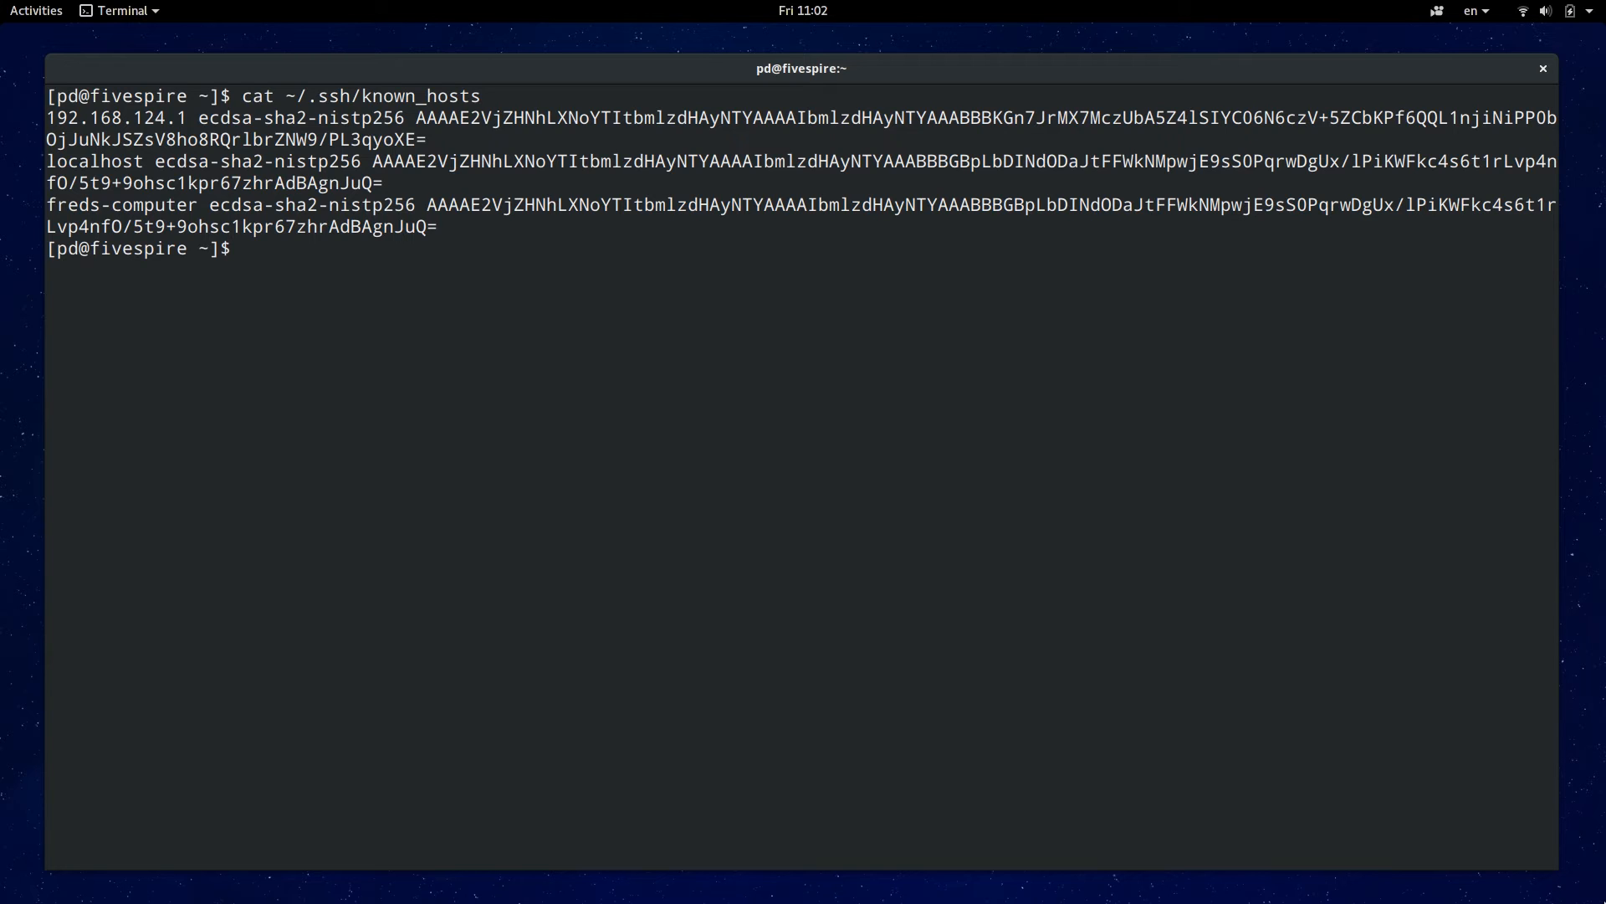
text(sudo vim /etc/hosts)
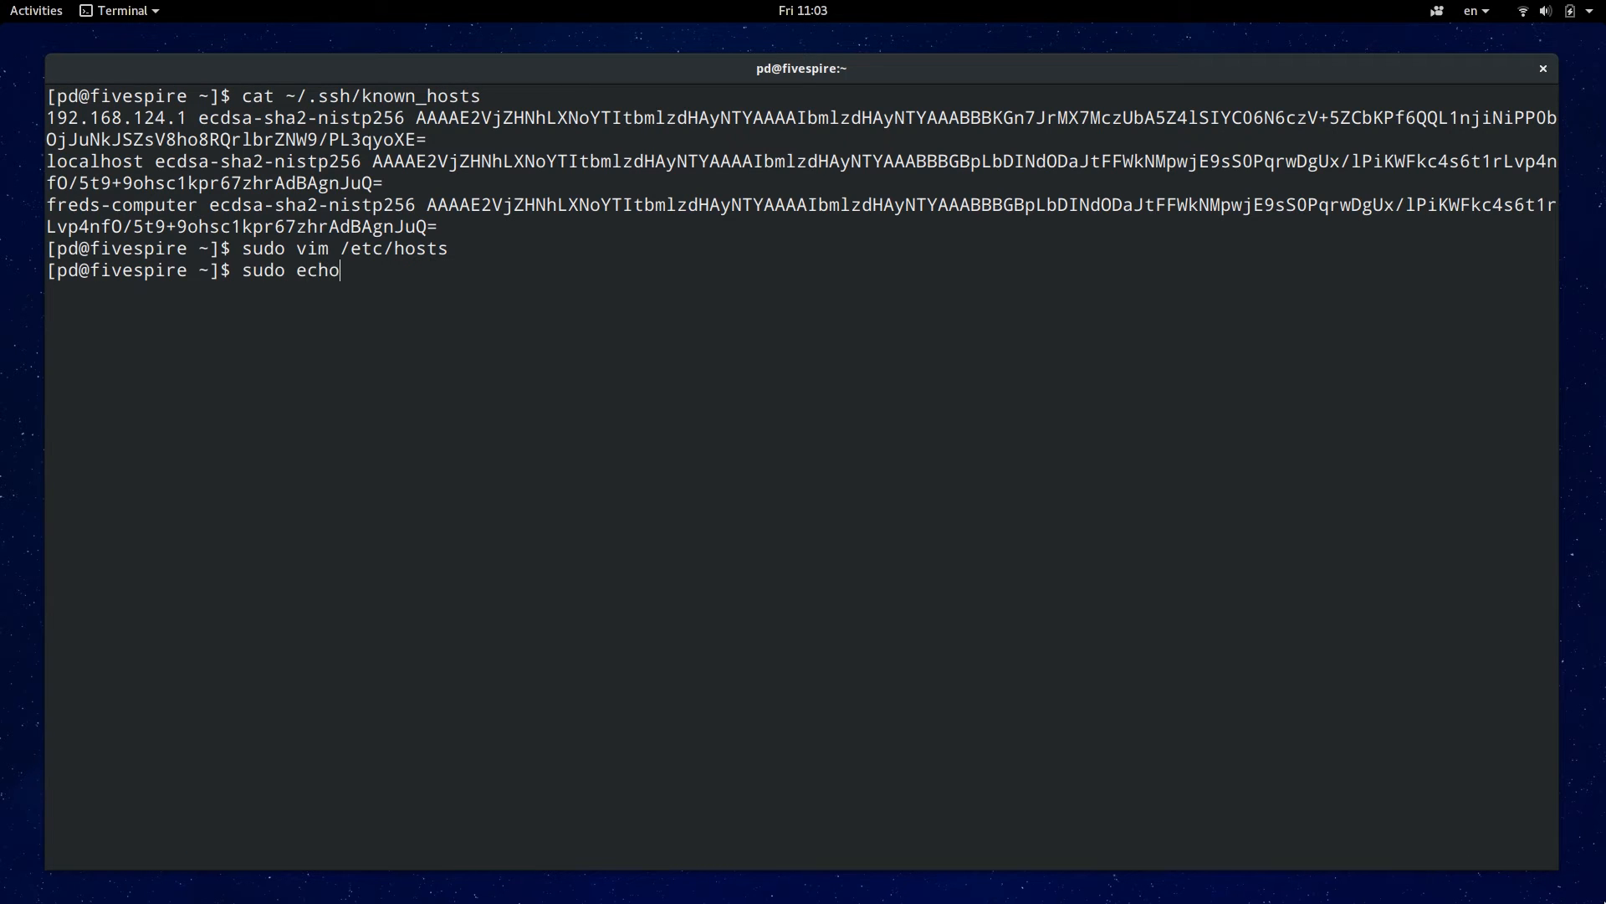
text(-e "127.0.0.1)
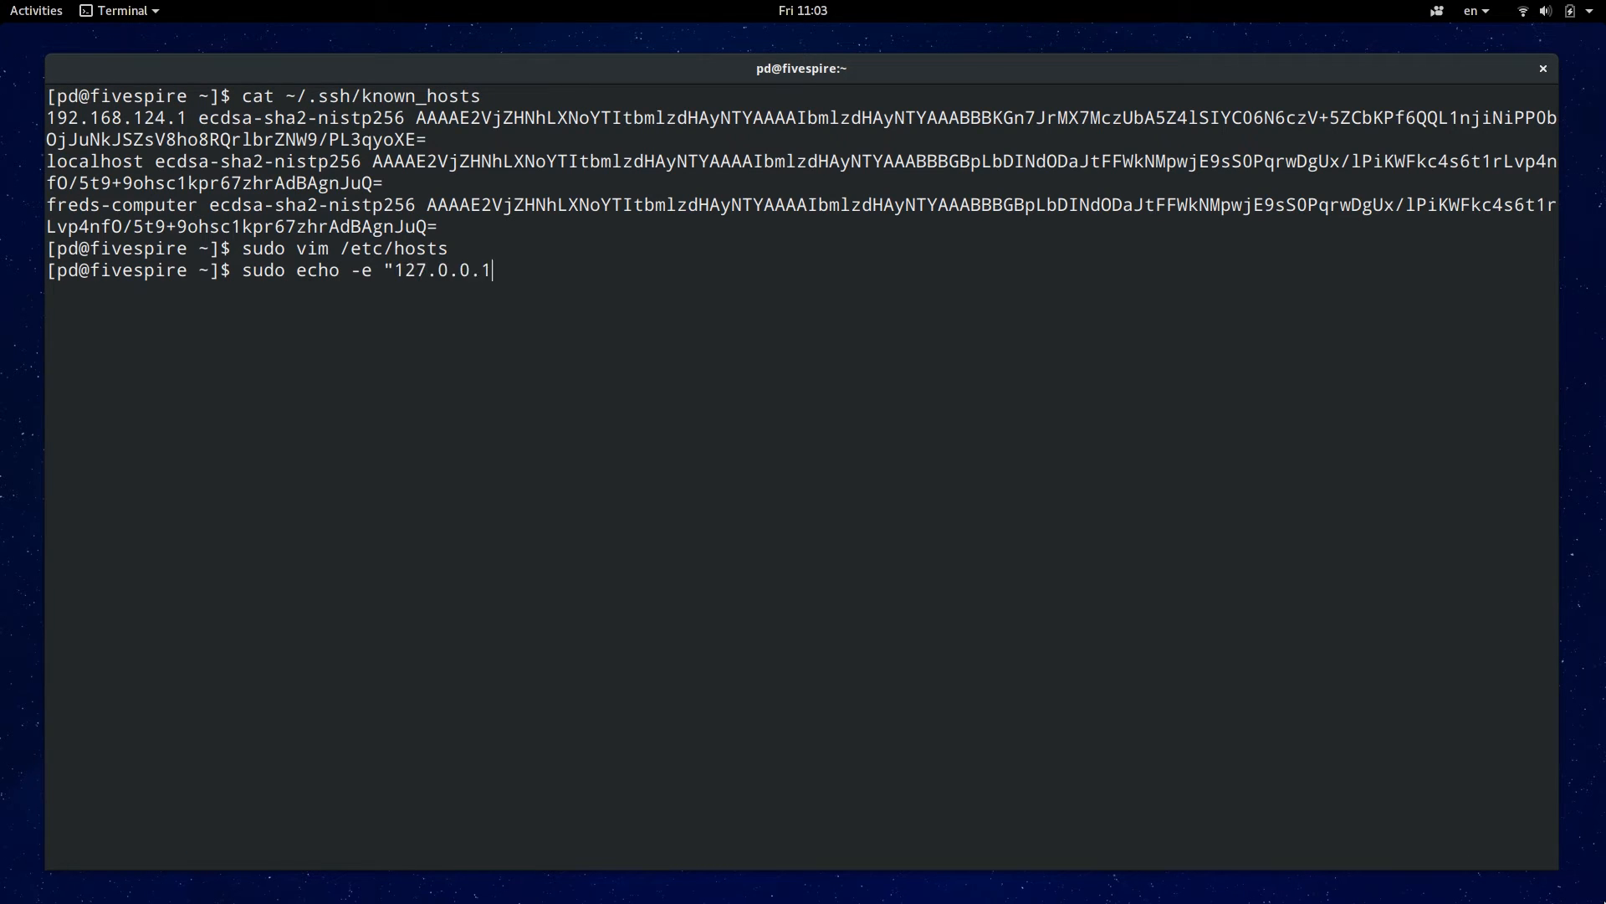
text(\tfreds-comp)
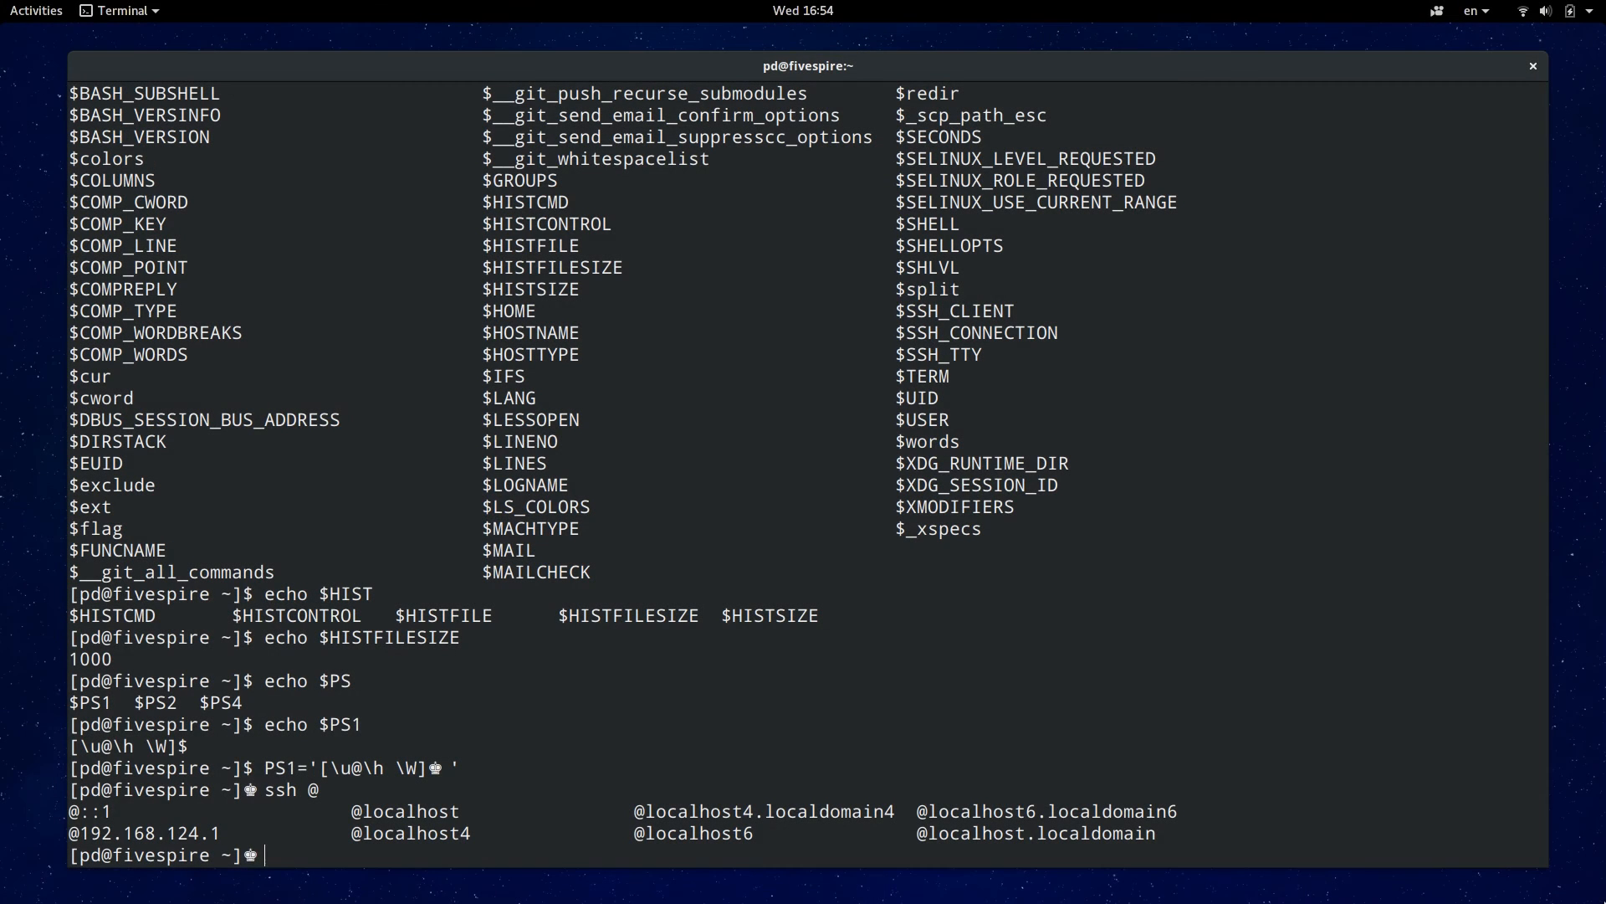
Append '127.0.0.1\tfreds-computer' to /etc/hosts via sudo sh -c and enter the password
text(sudo sh -c)
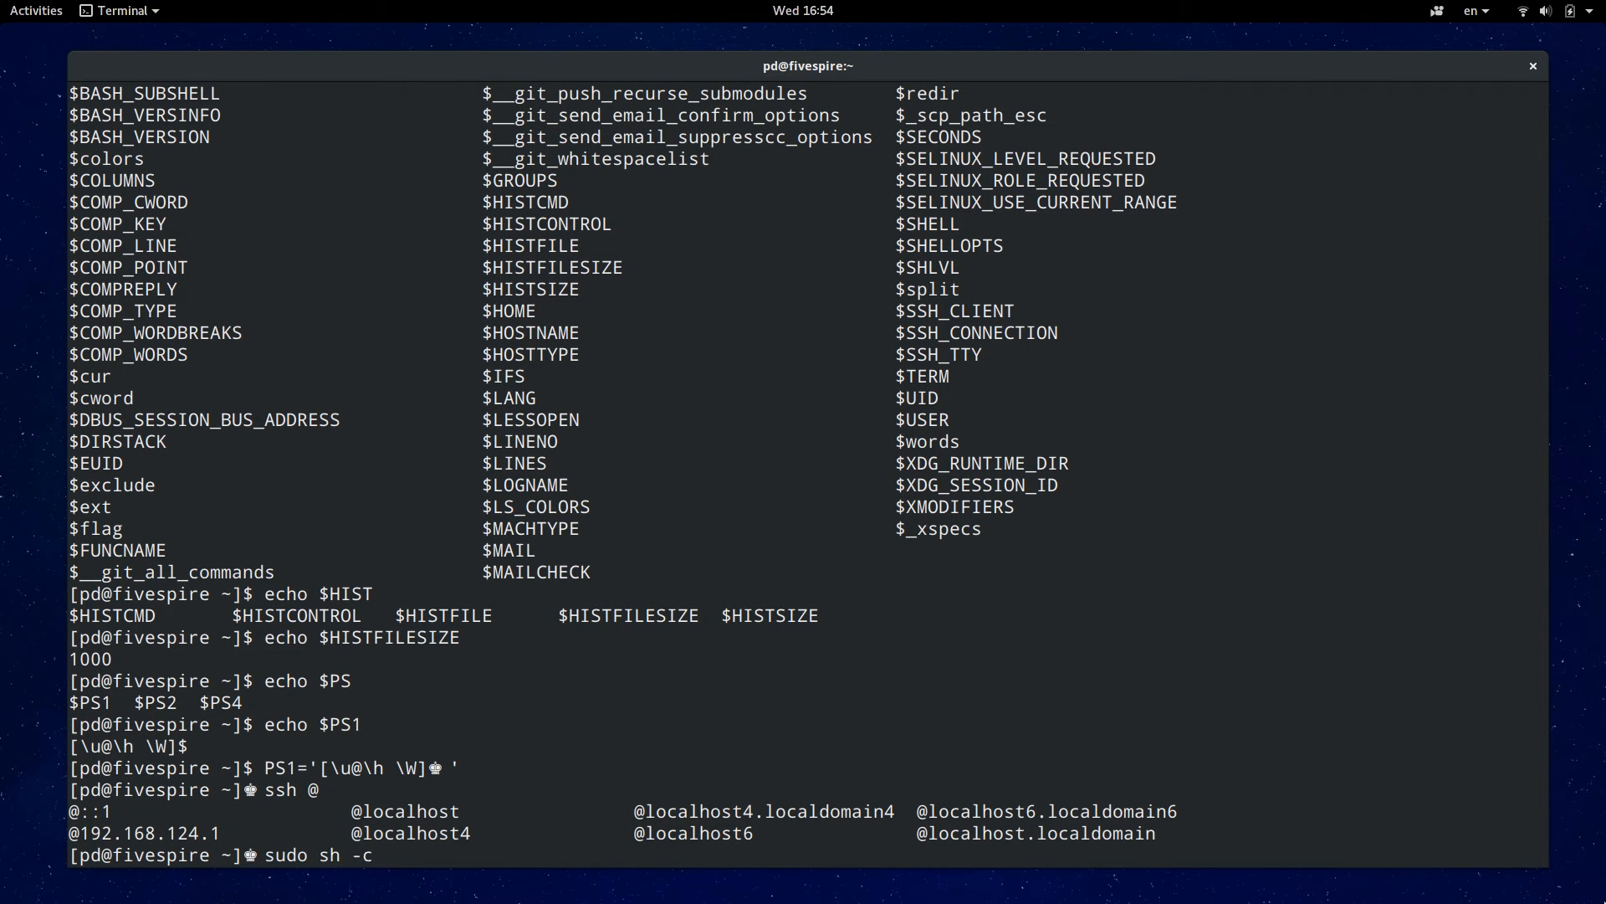
text("echo -e)
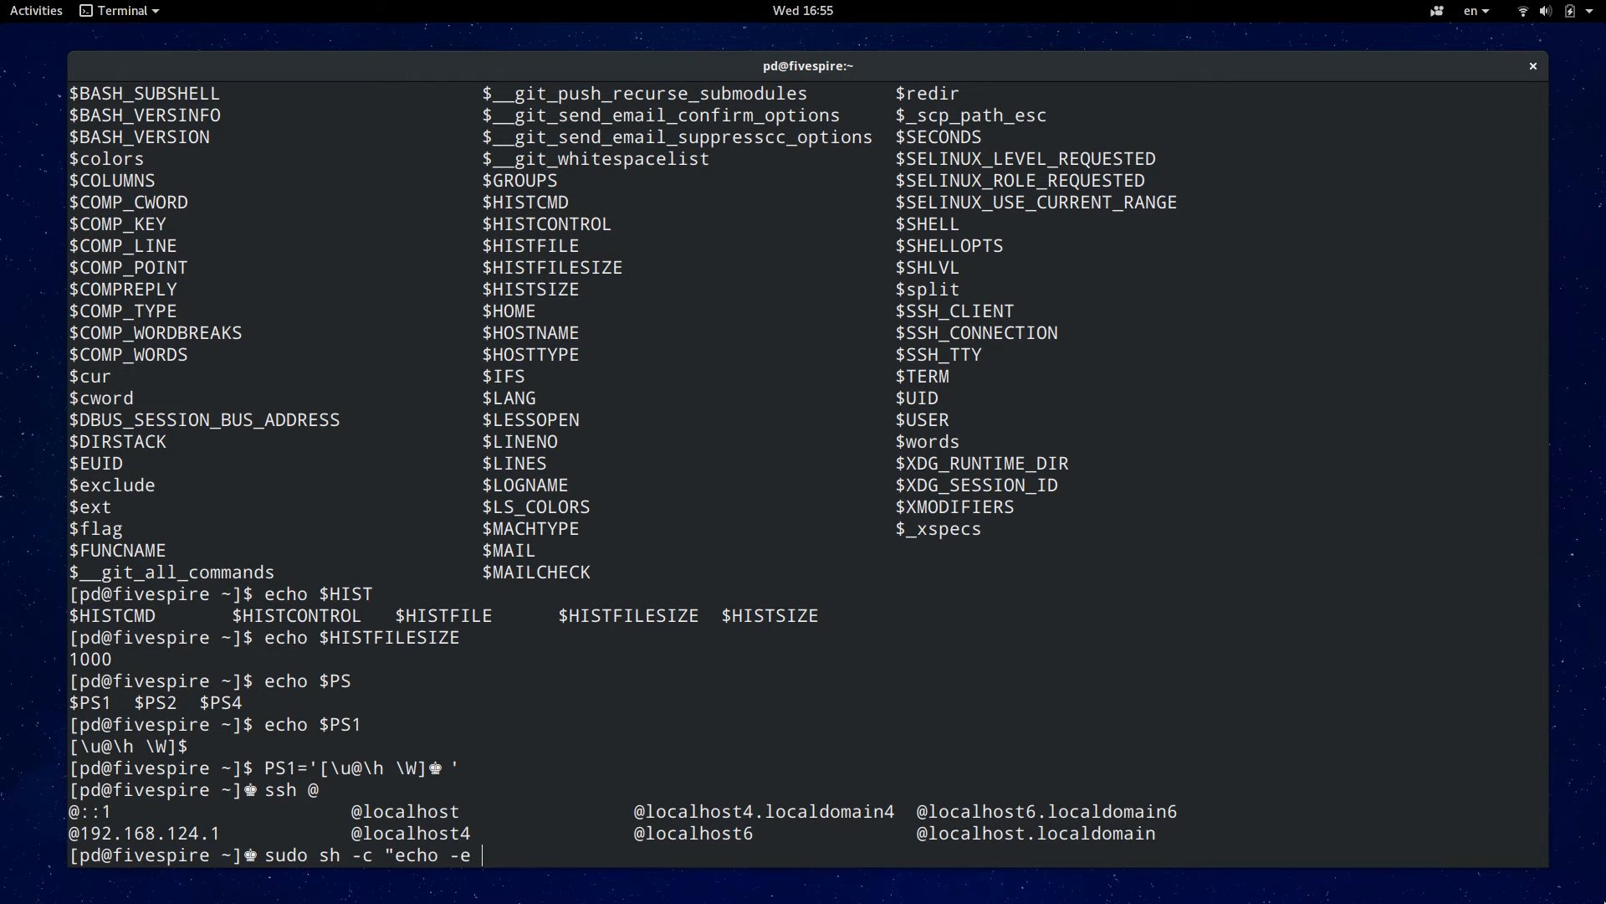
text(')
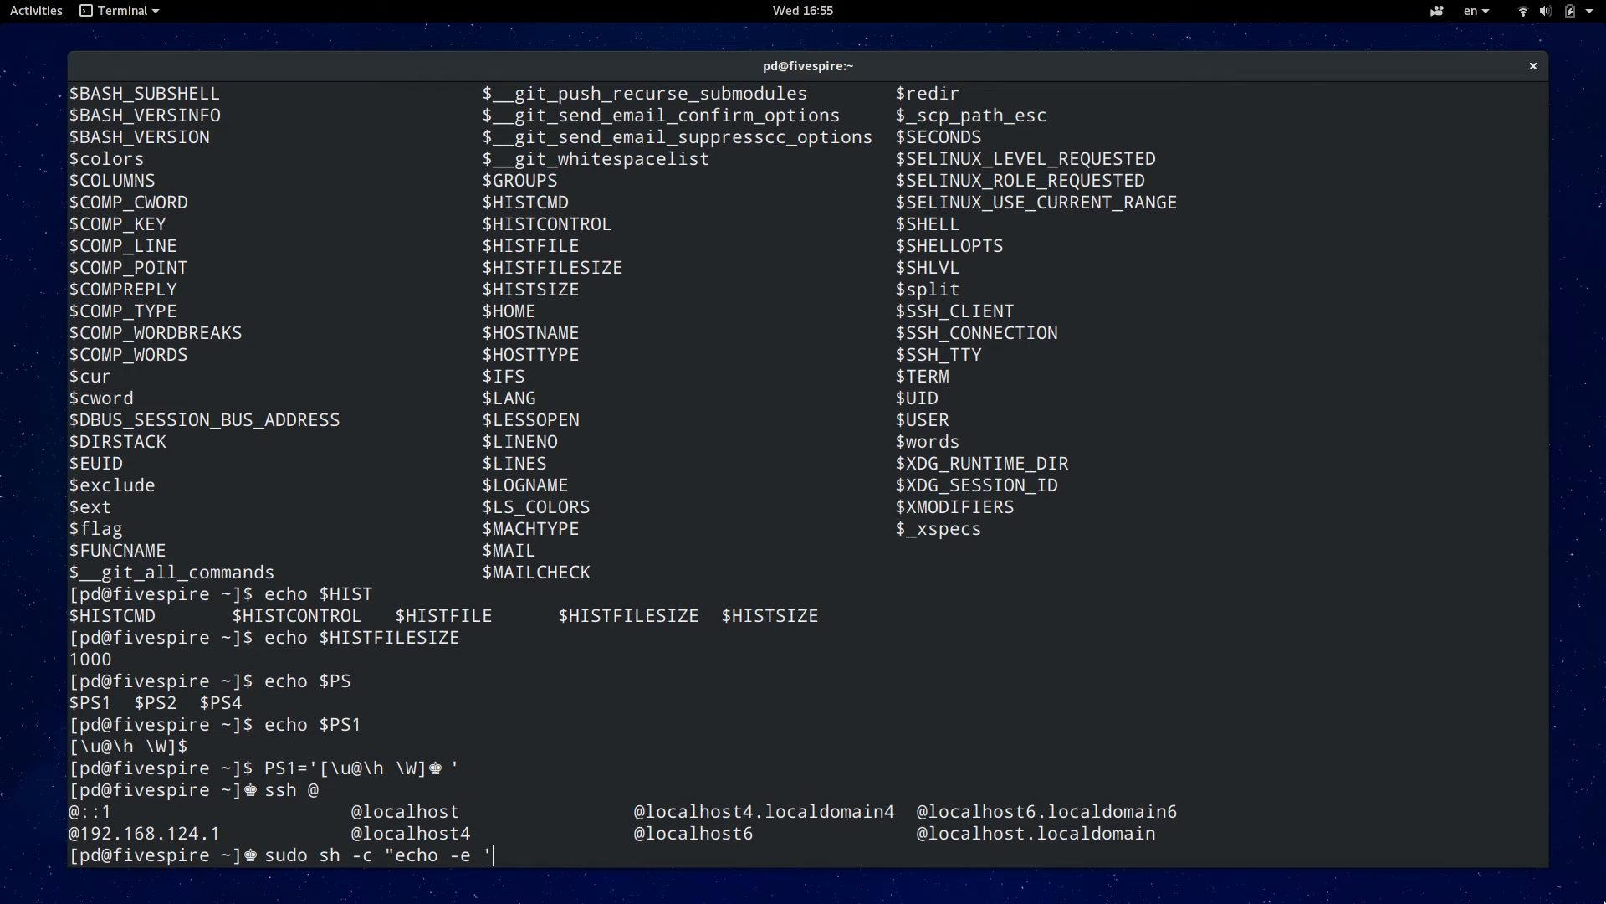
text(127.0.0.1)
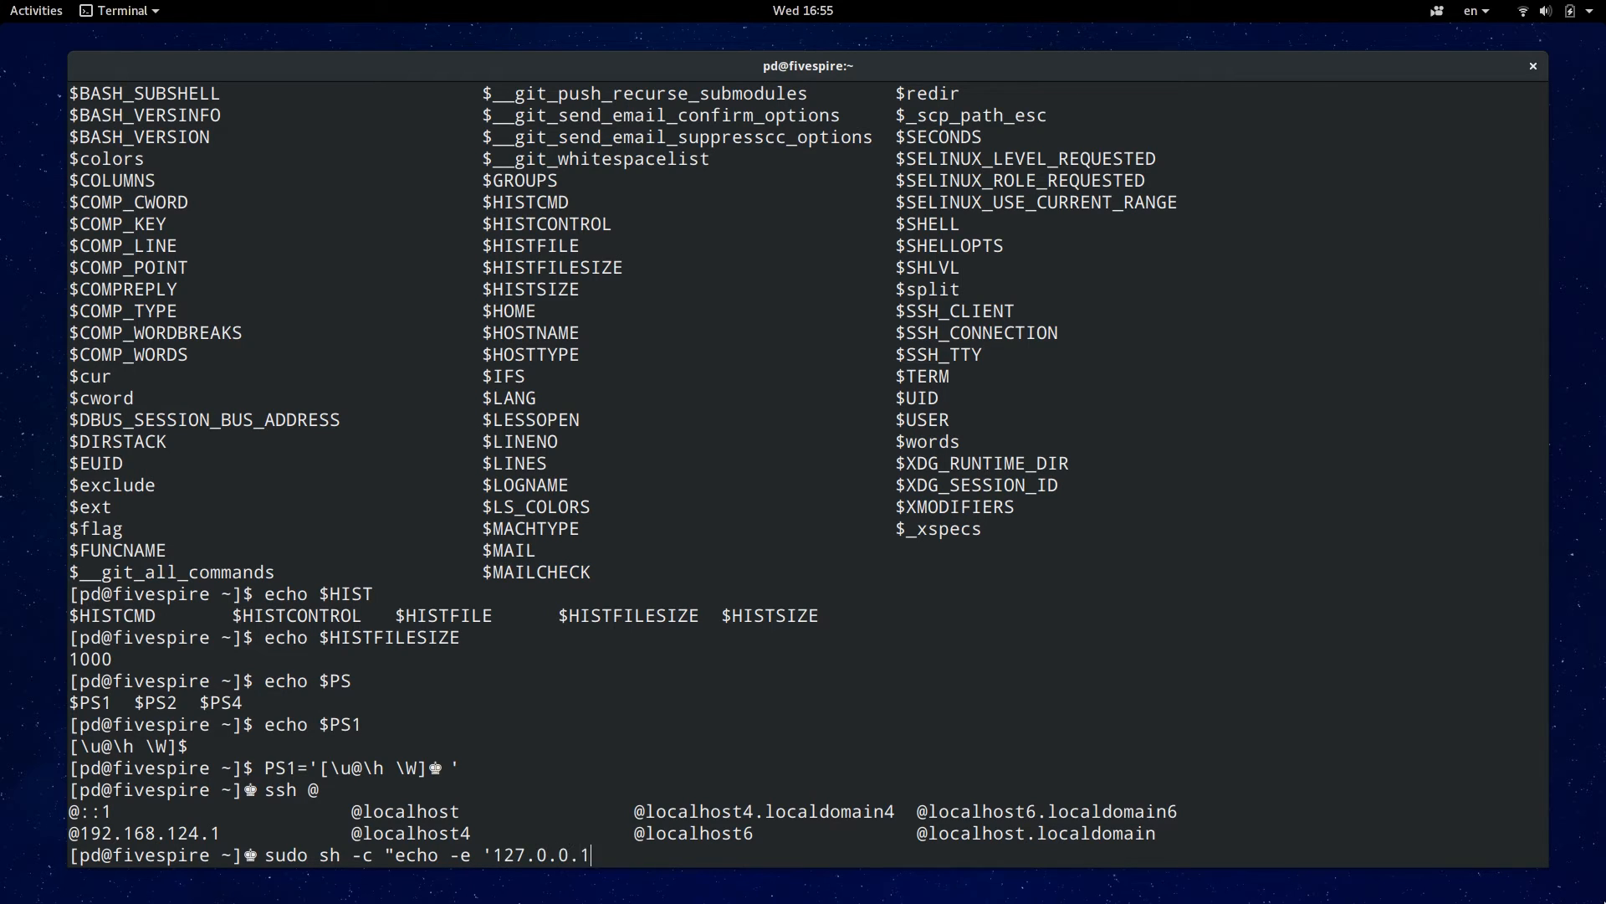
text(\tfreds-computer' >> /et)
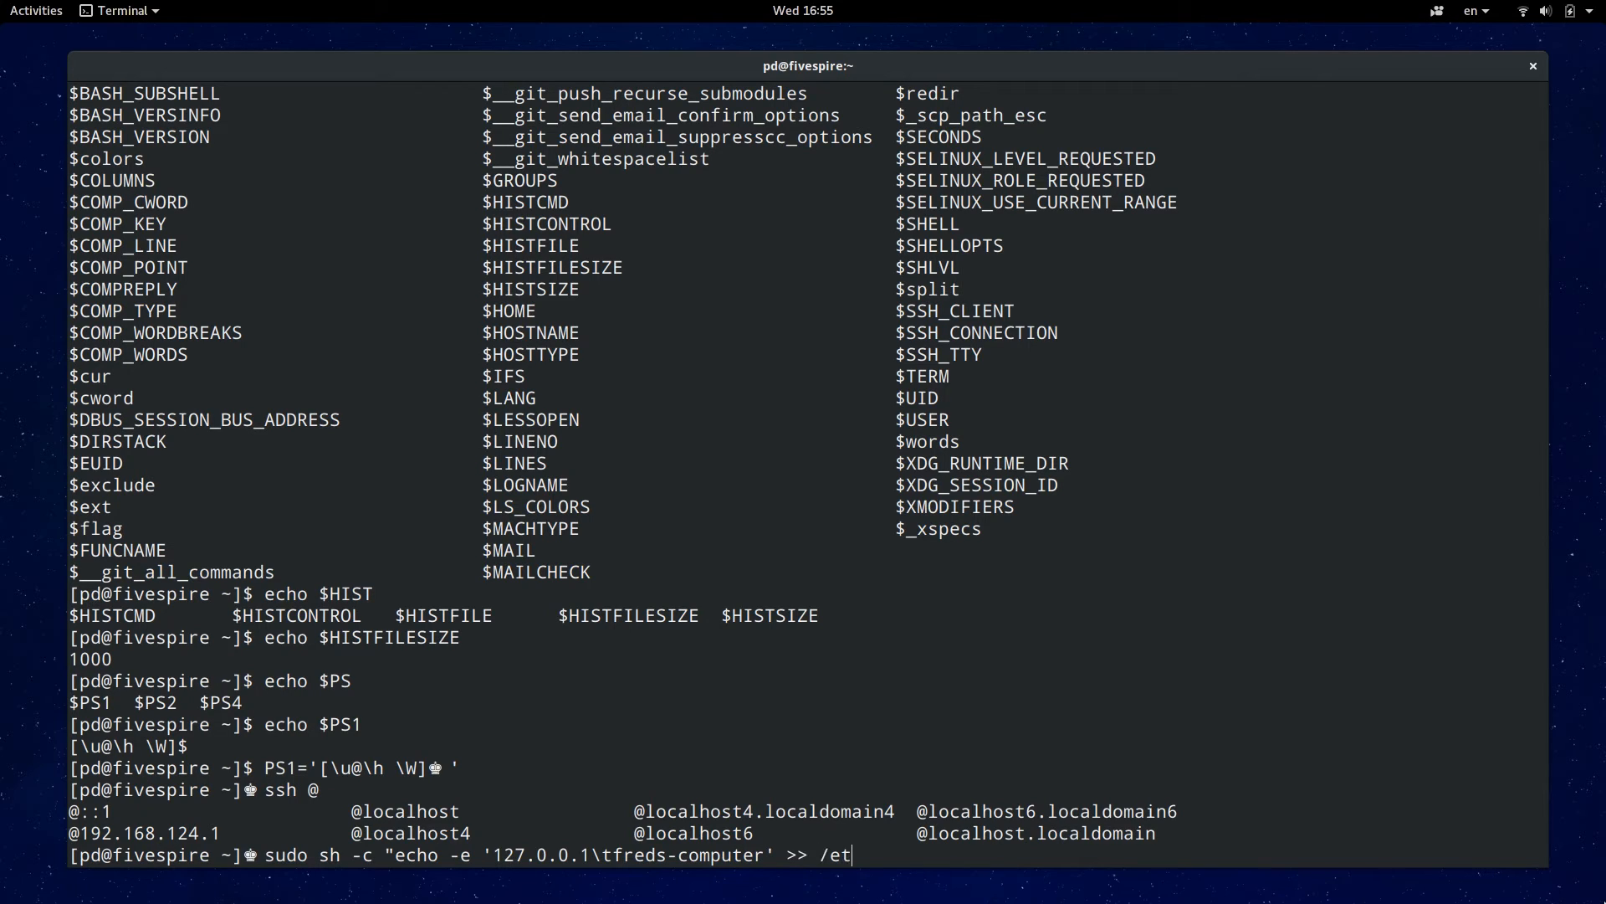
text(c/hosts)
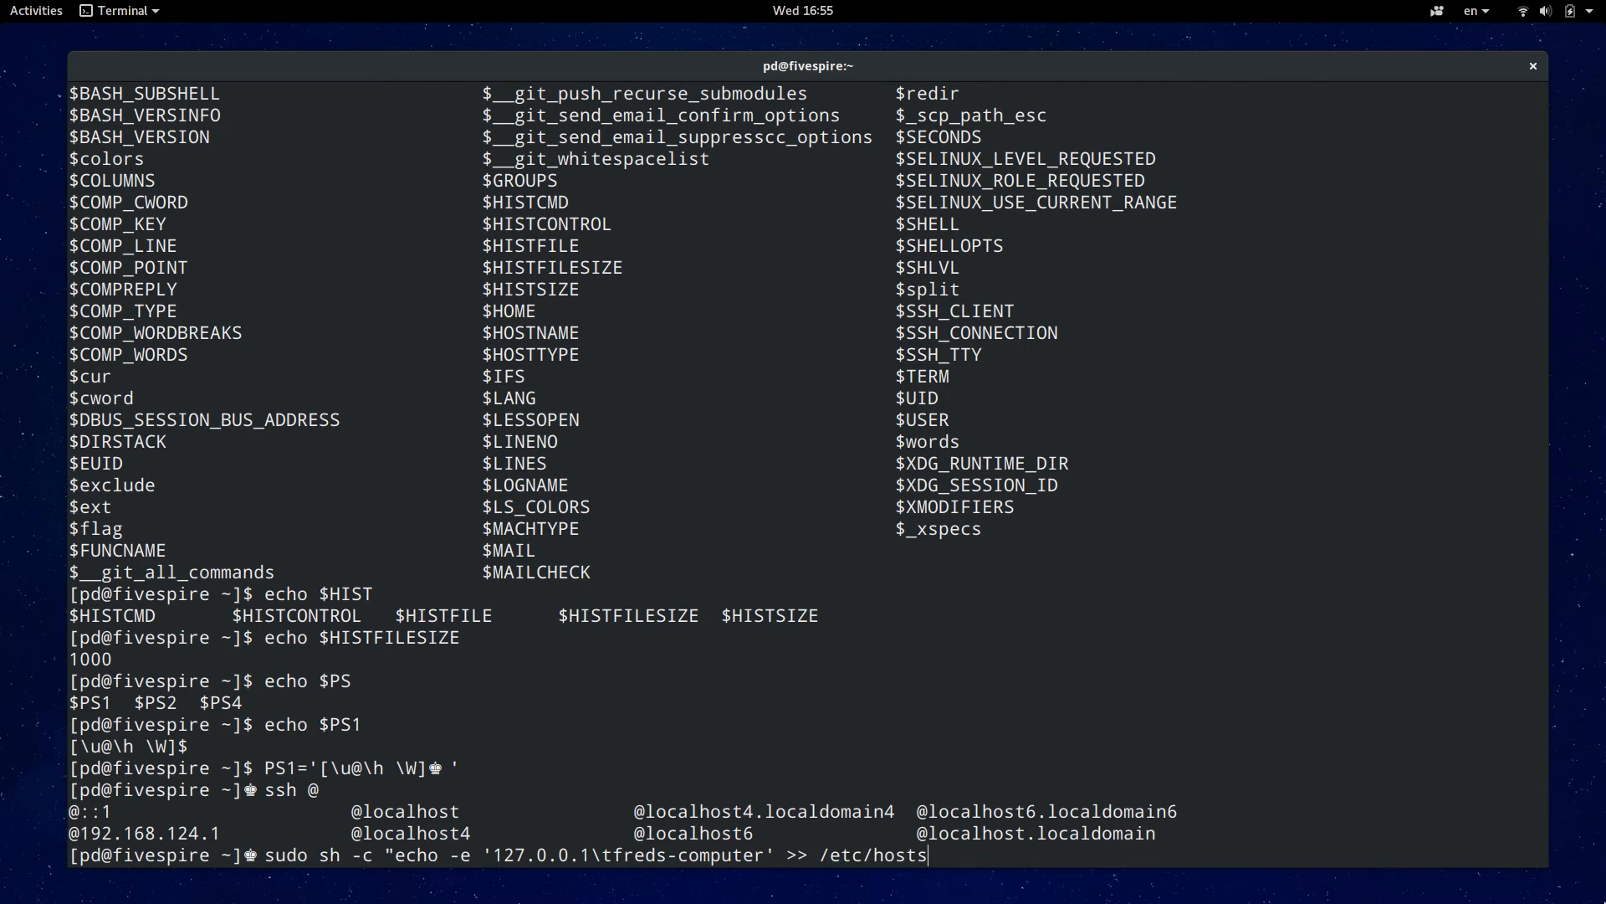
key(Return)
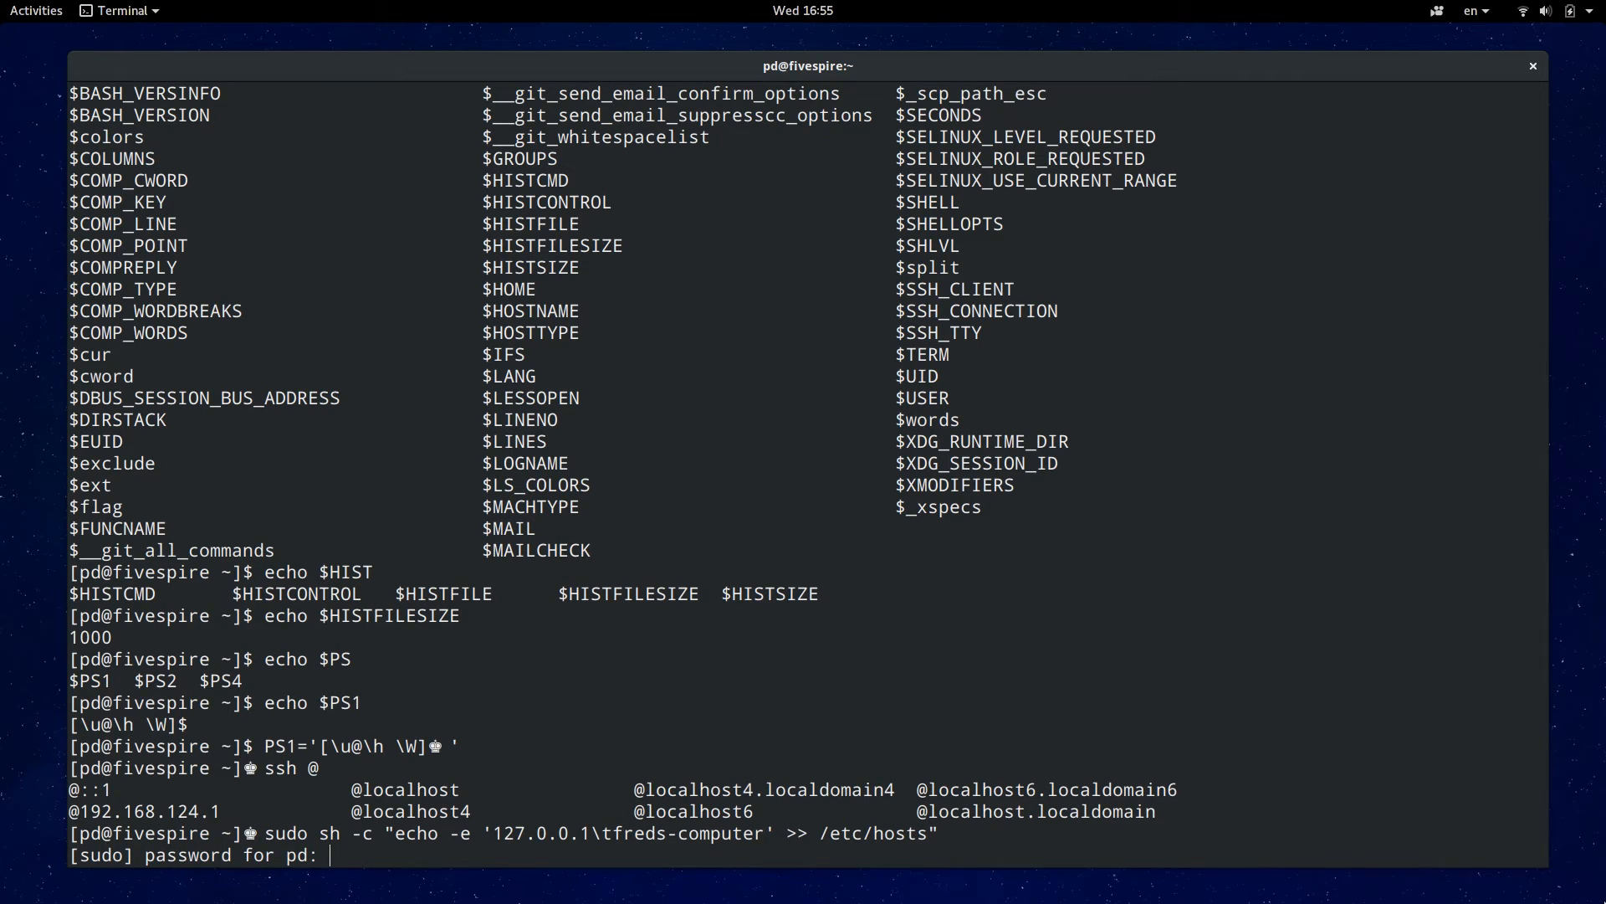
key(Return)
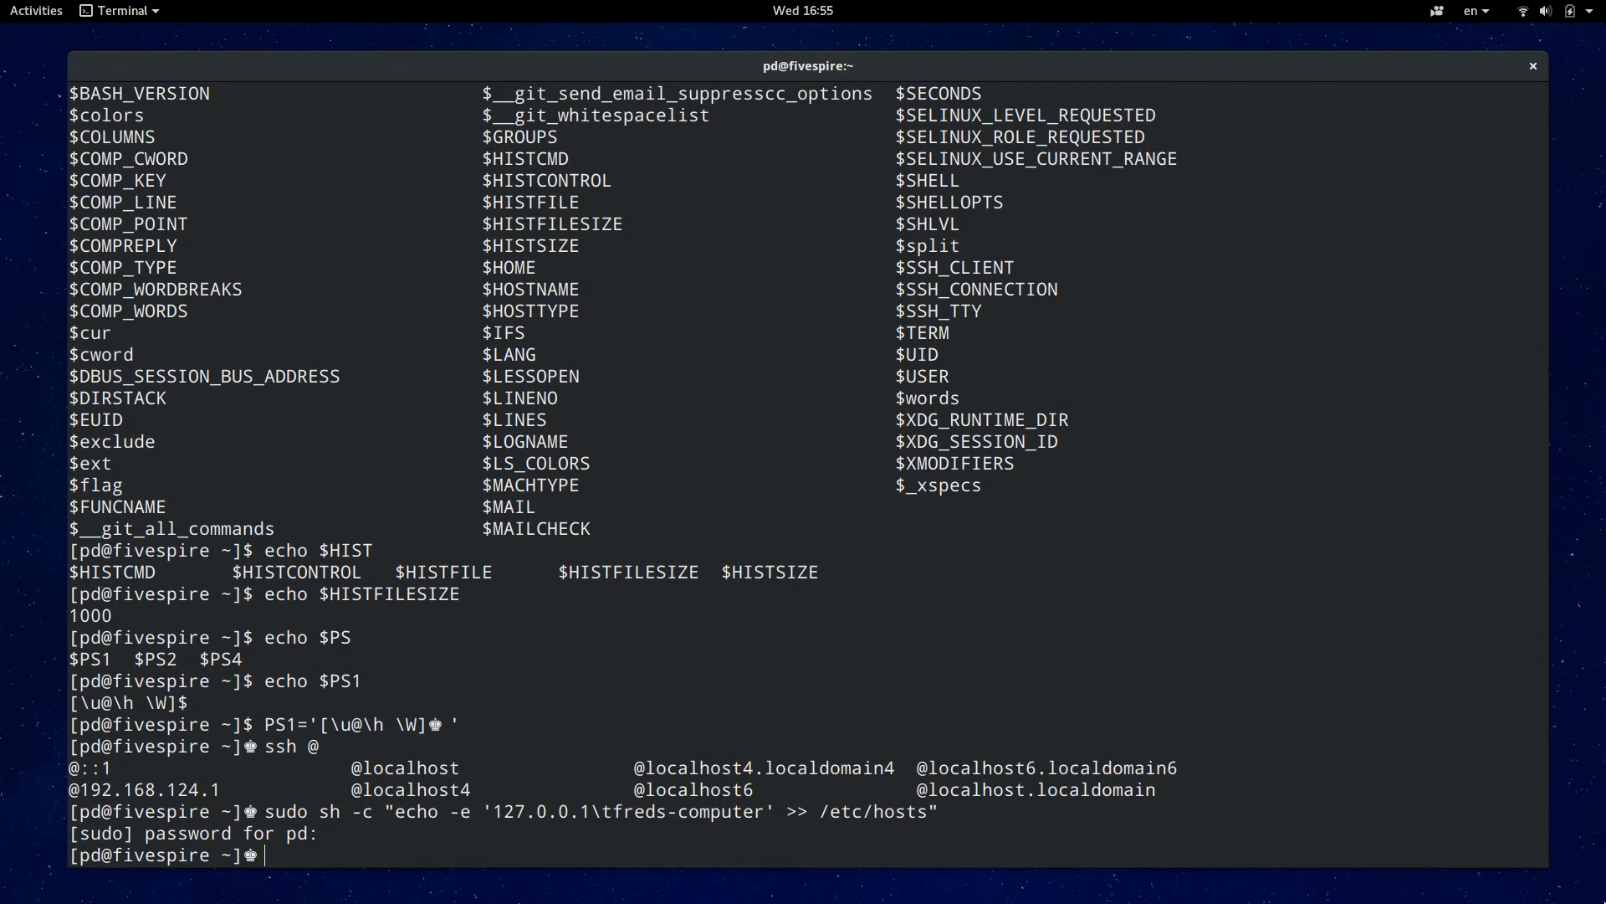
SSH to fred@freds-computer and accept the new host key with yes
text(ssh fred)
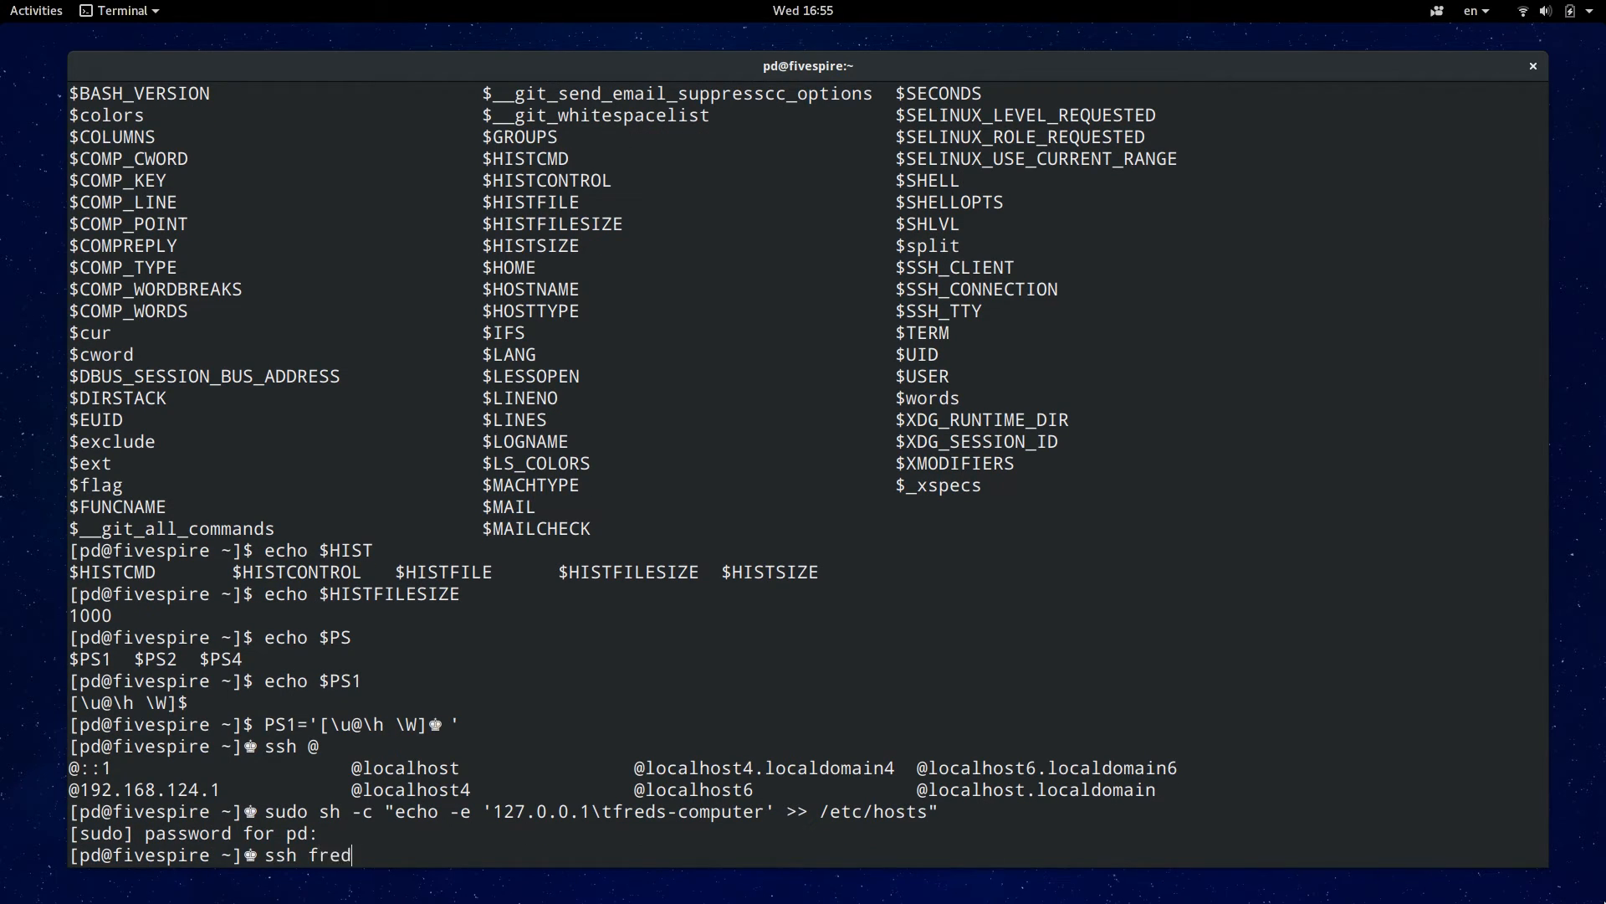
text(@f)
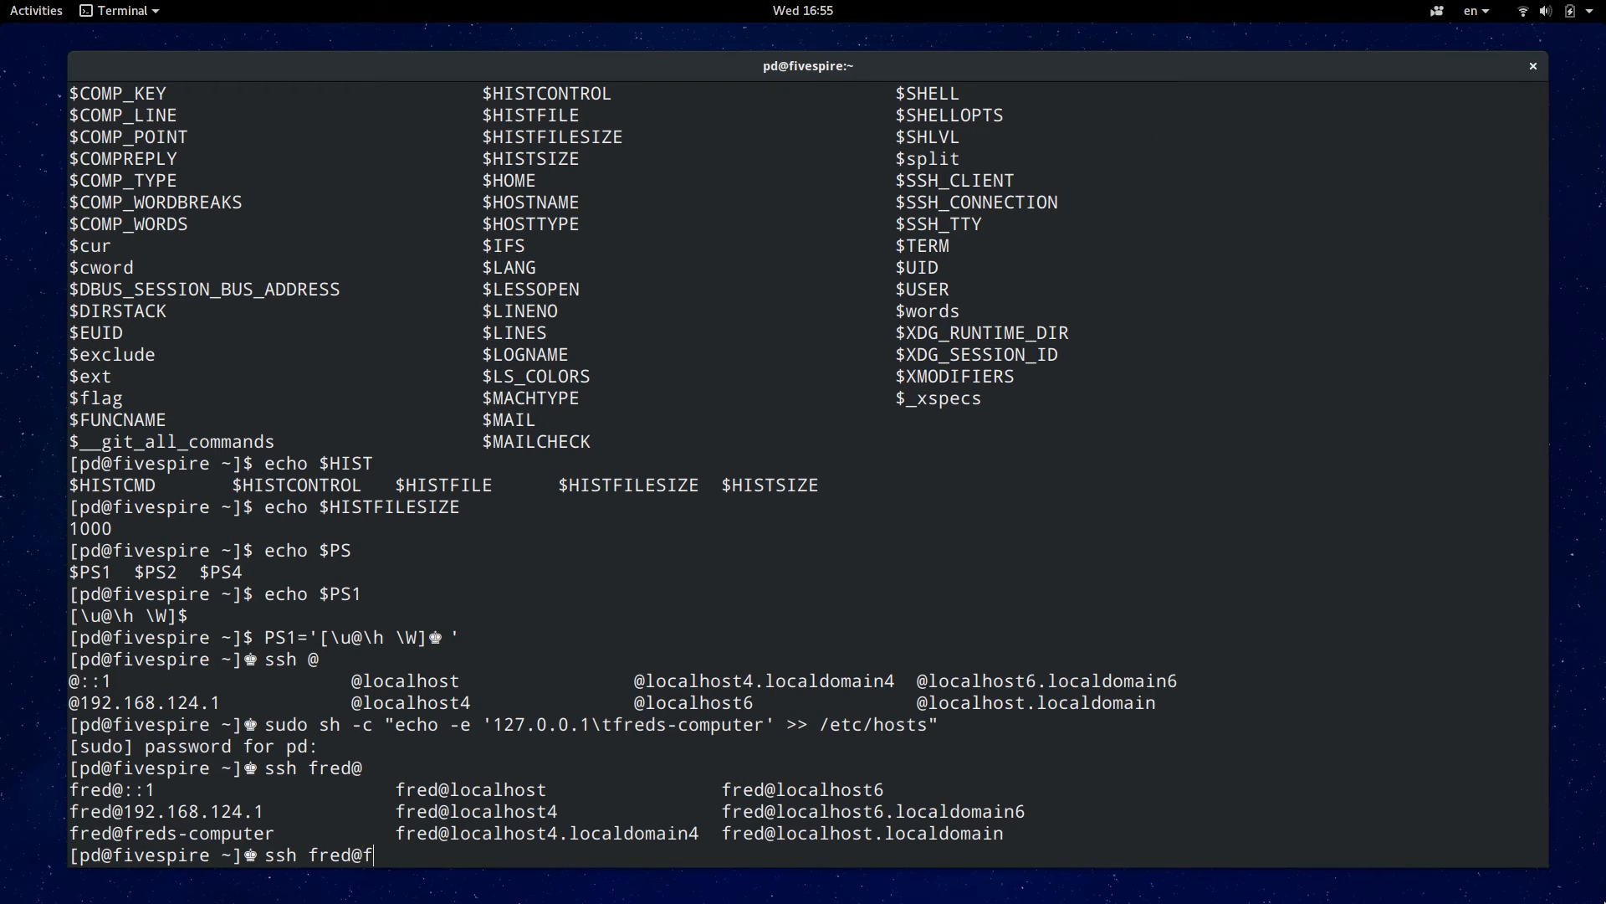
text(reds-computer)
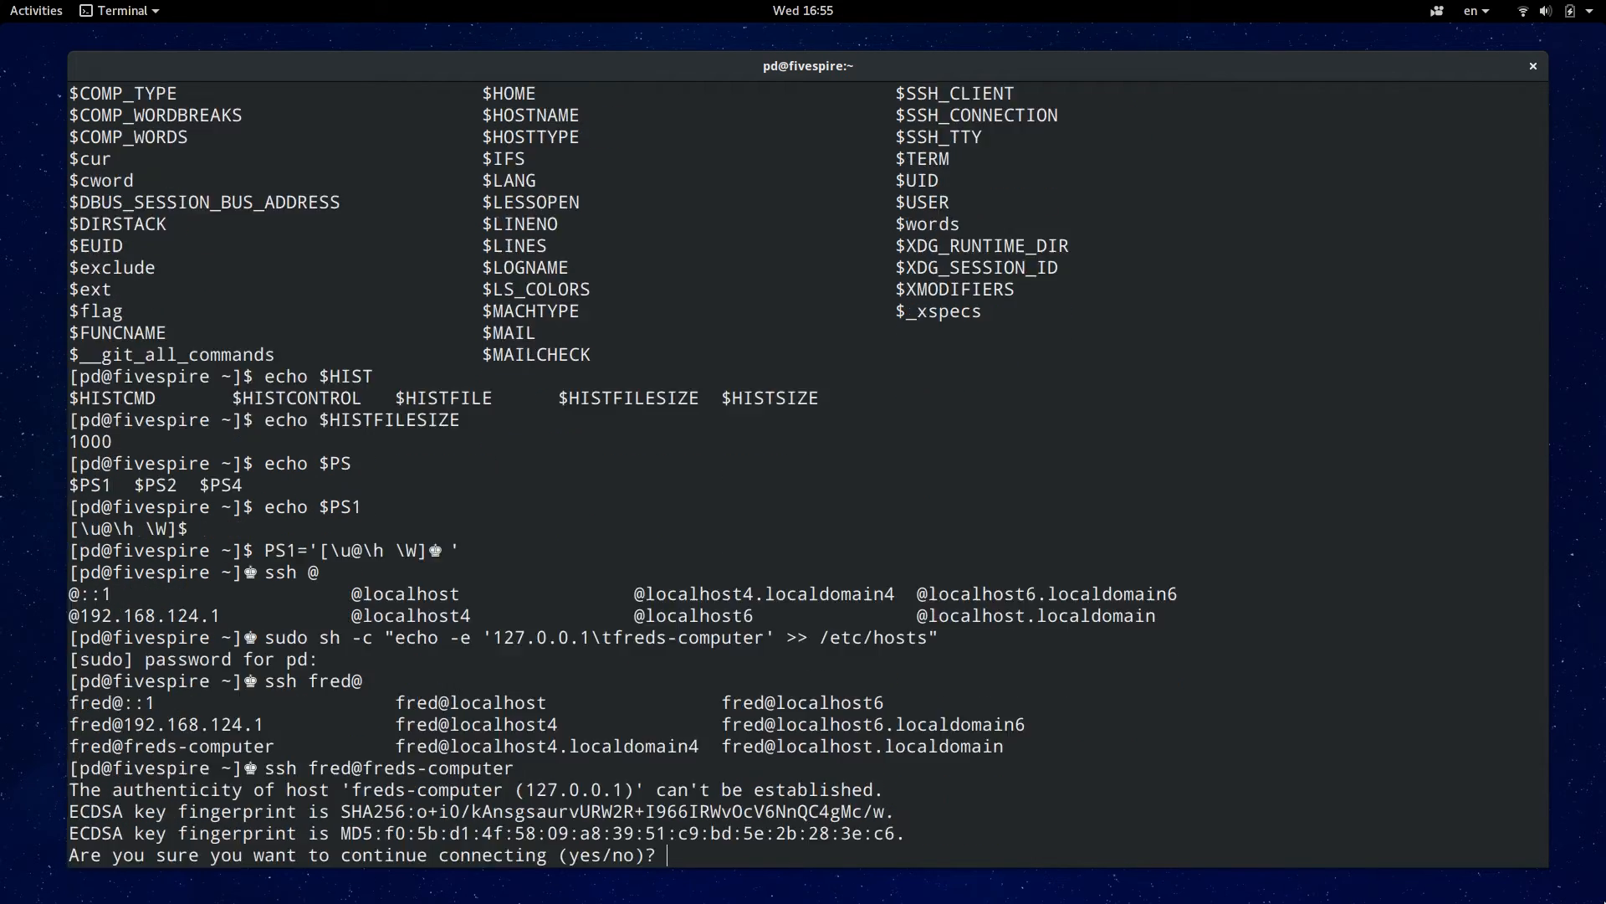
text(yes)
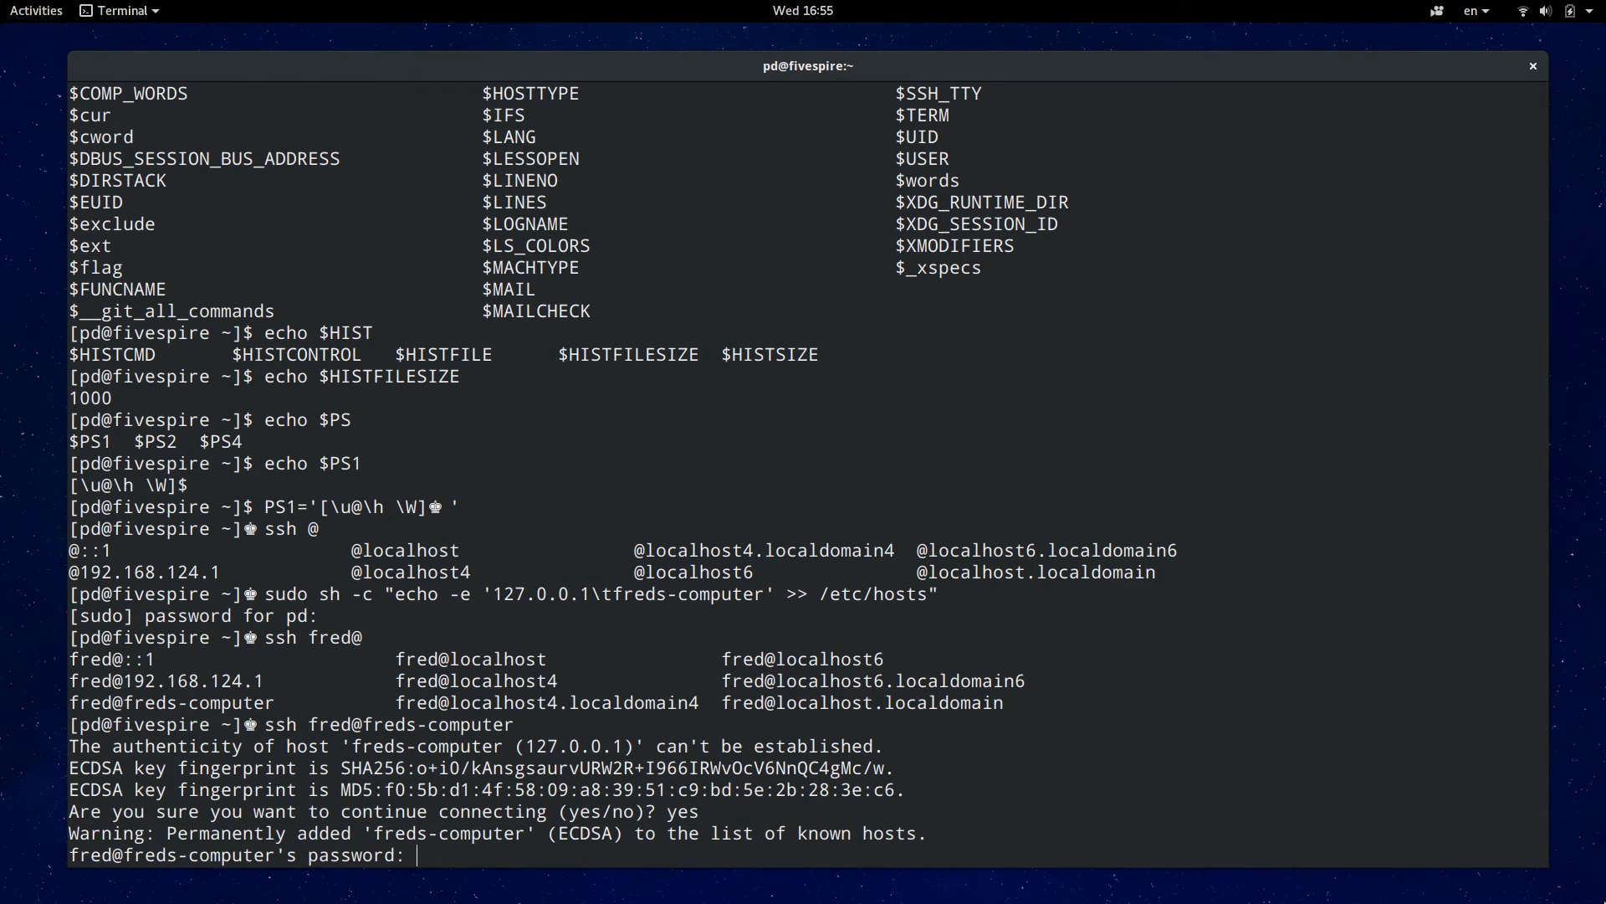
key(Return)
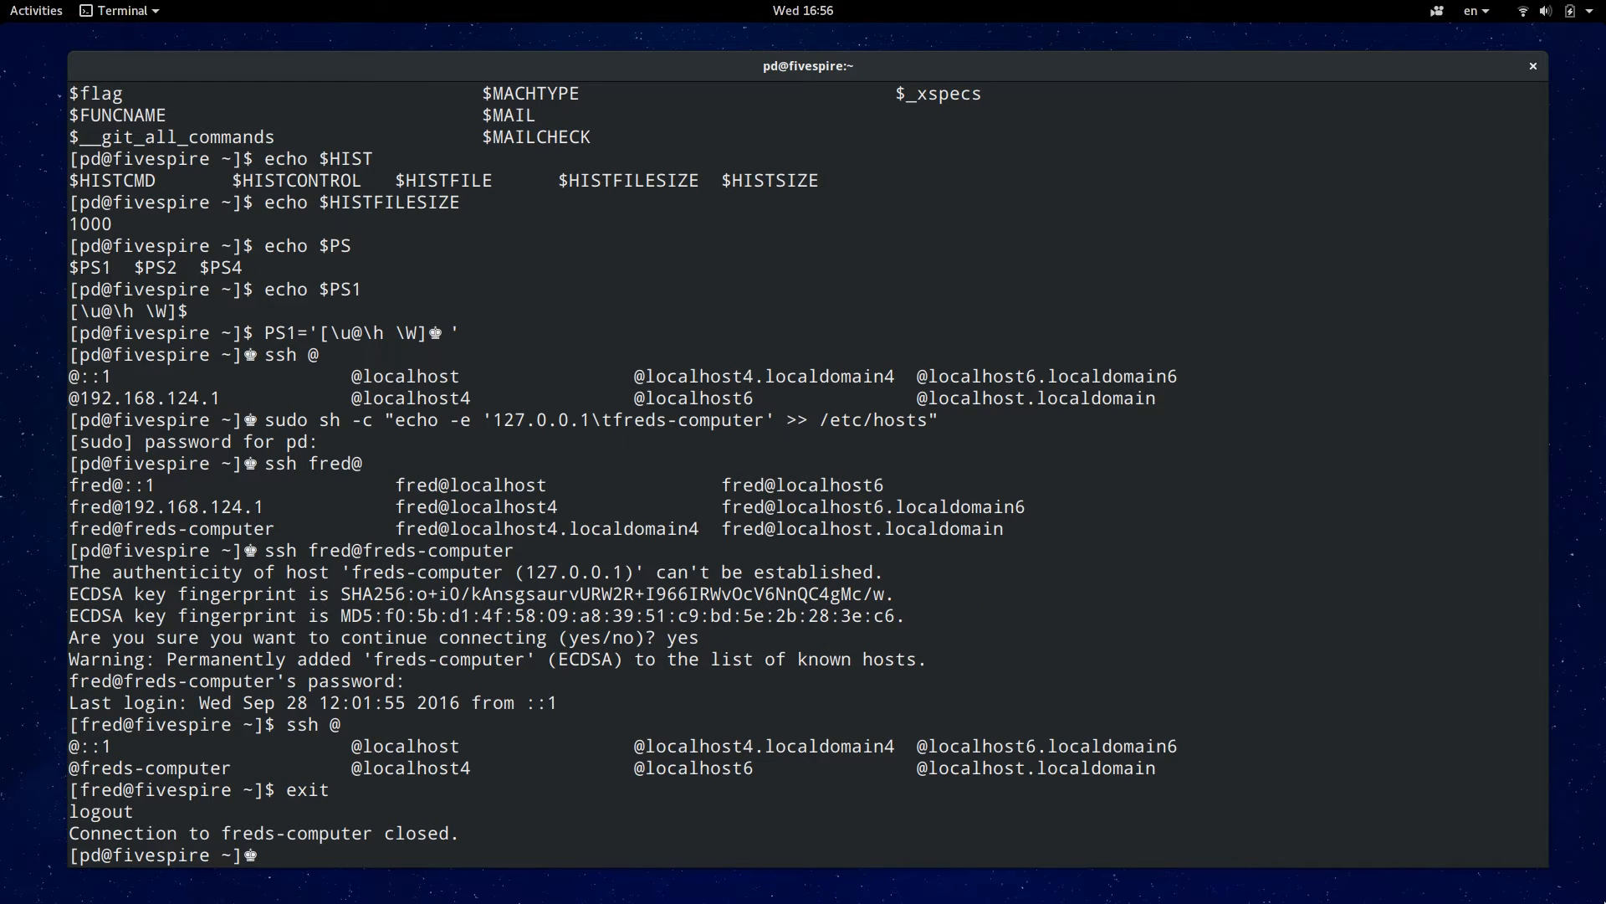
List completions for mkdir ~ home directories and for git subcommands
text(mkdir ~)
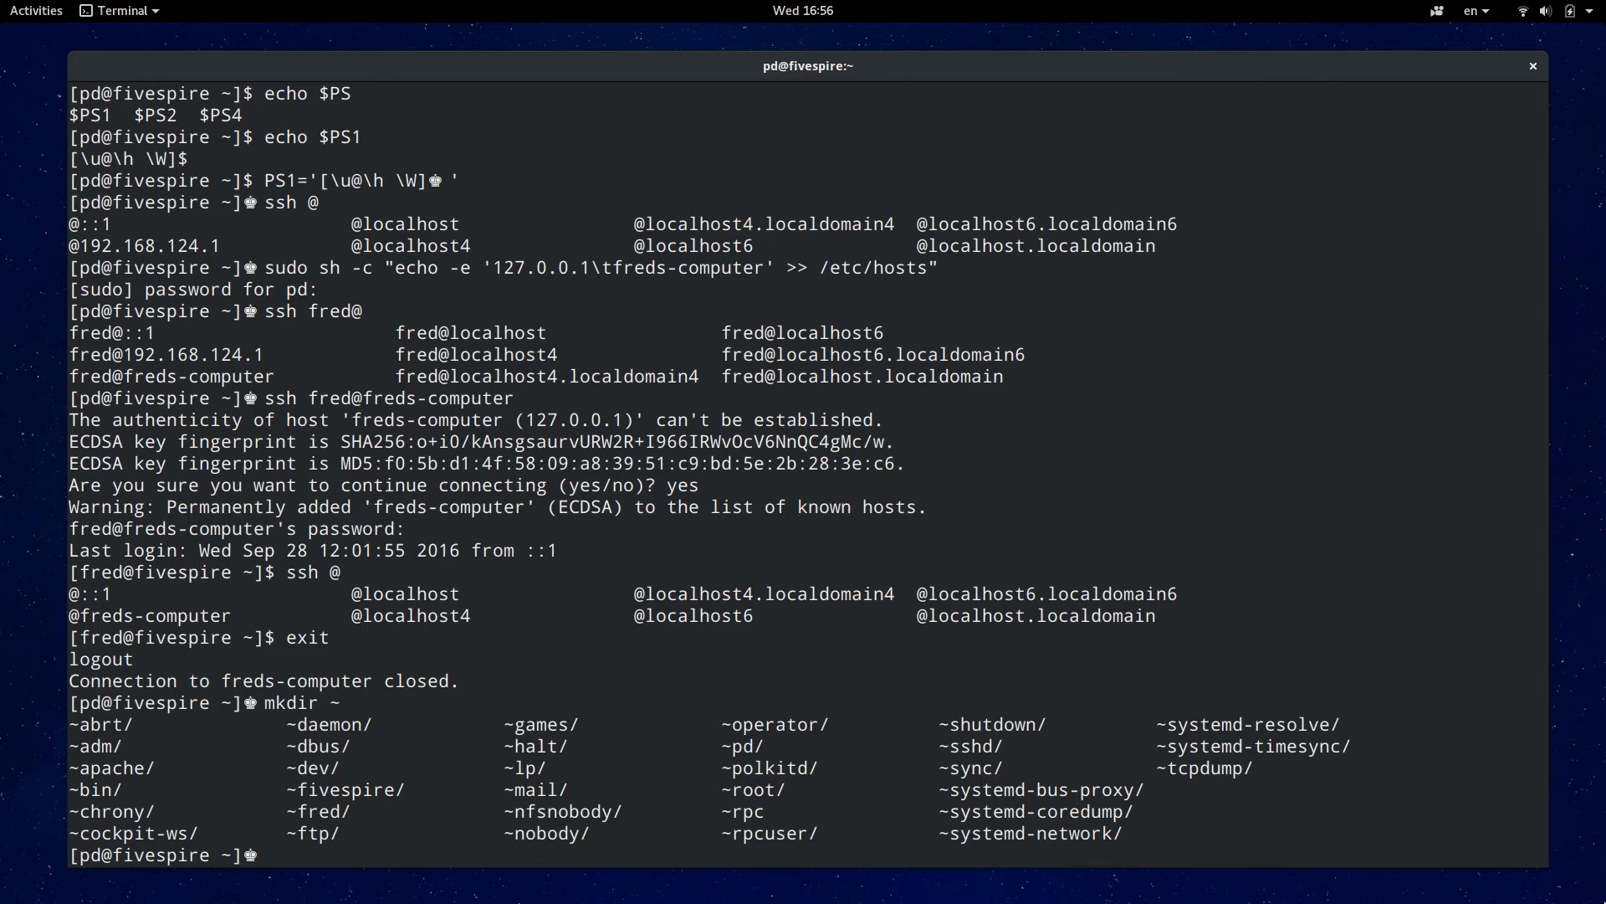
text(git)
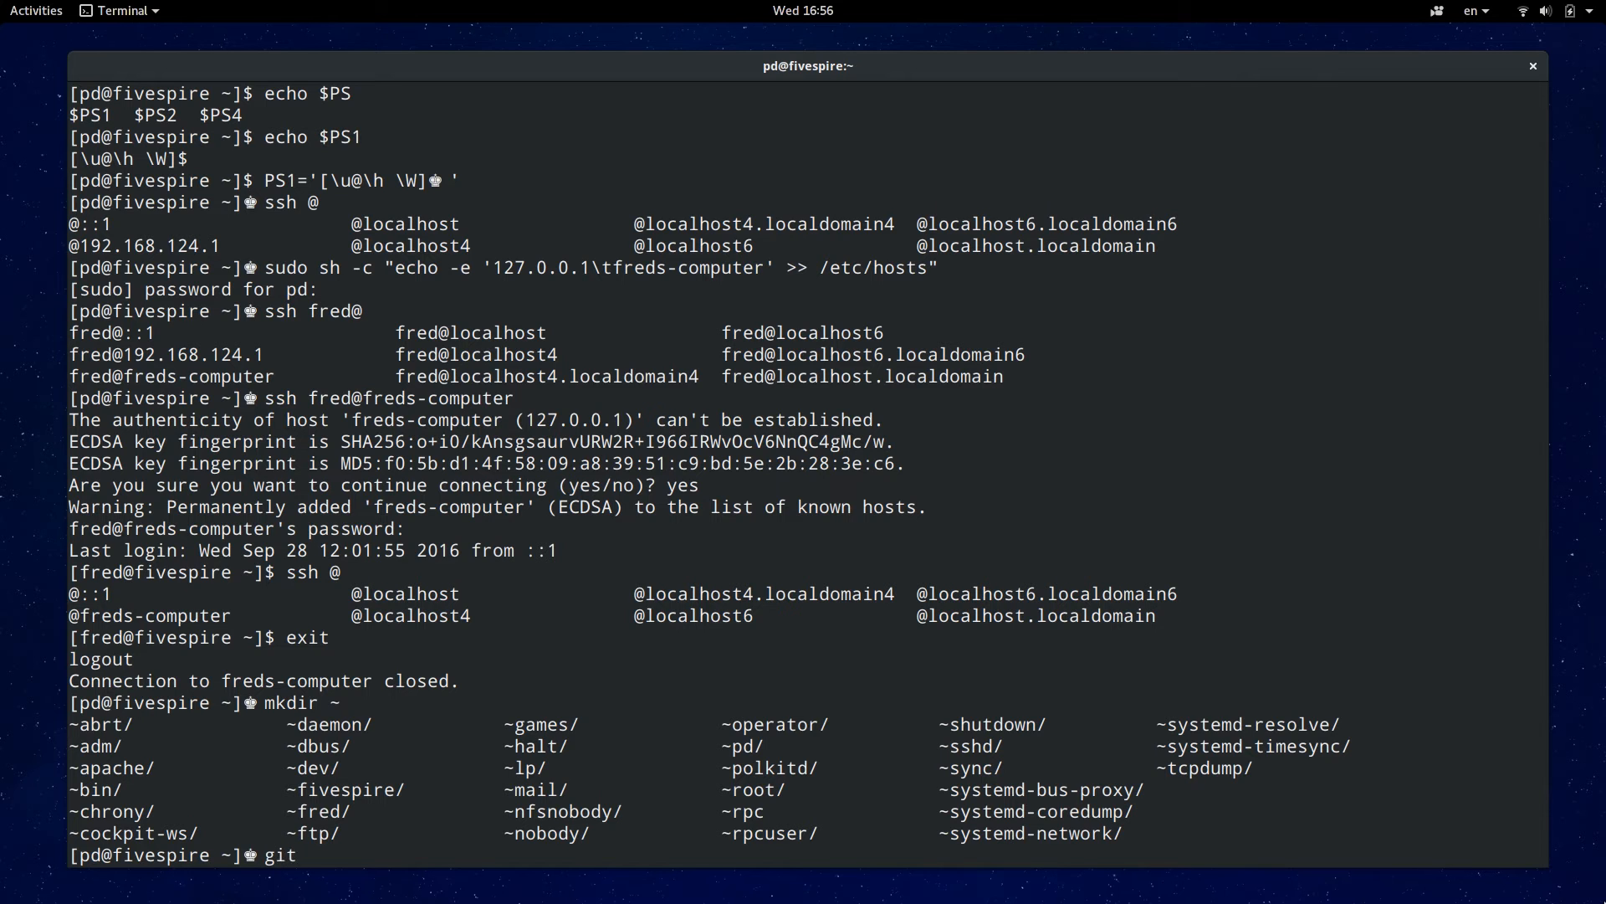
key(Tab)
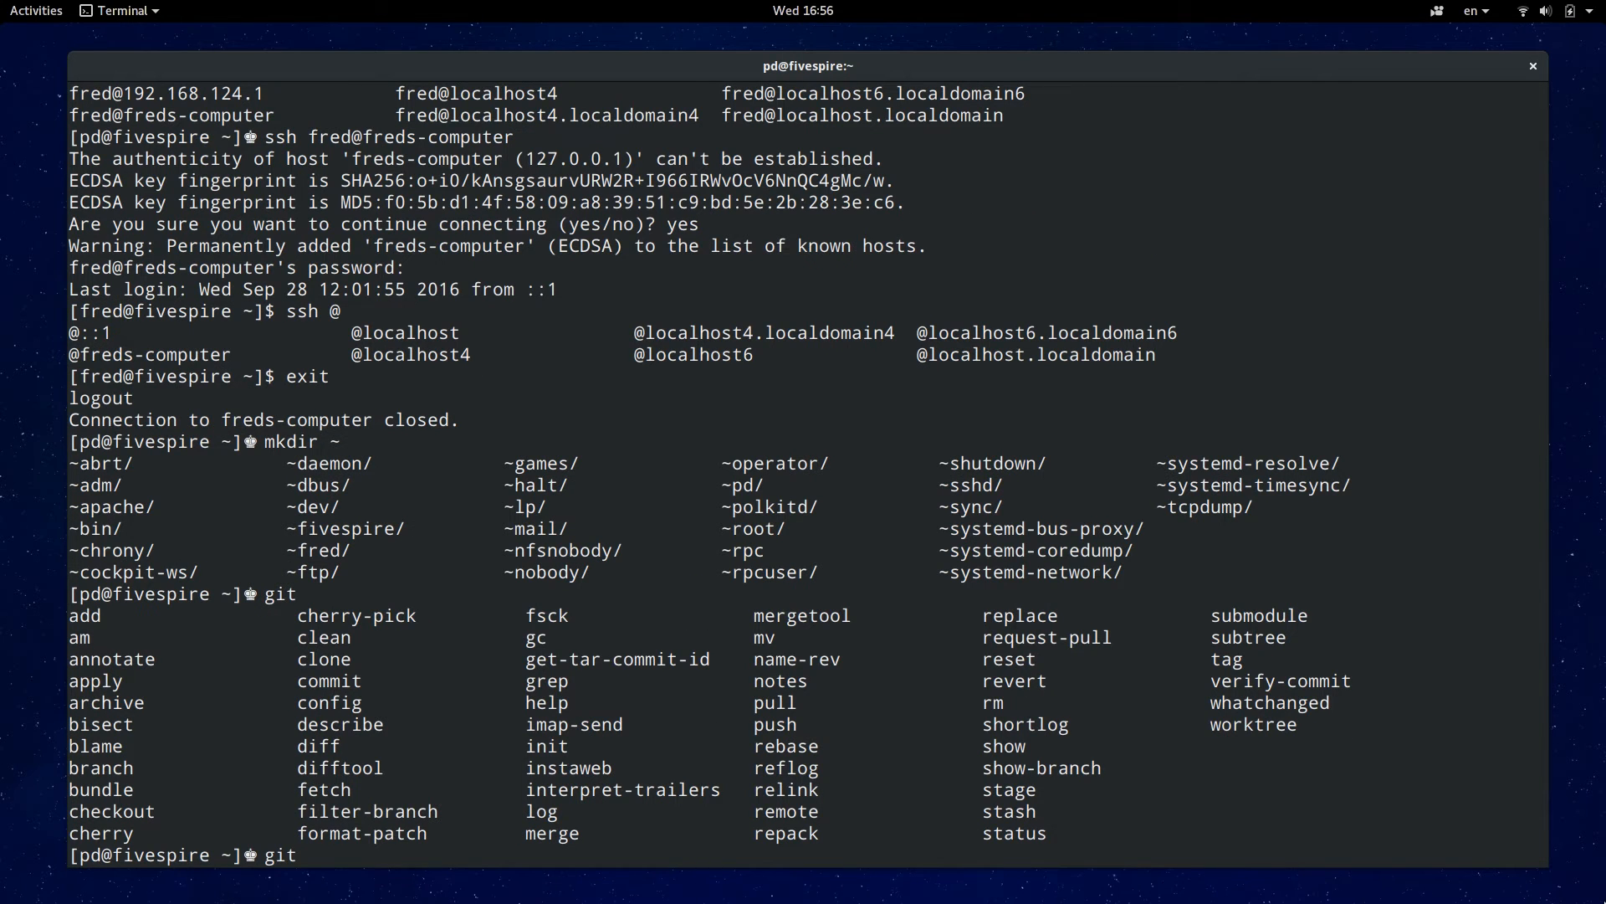
text(d)
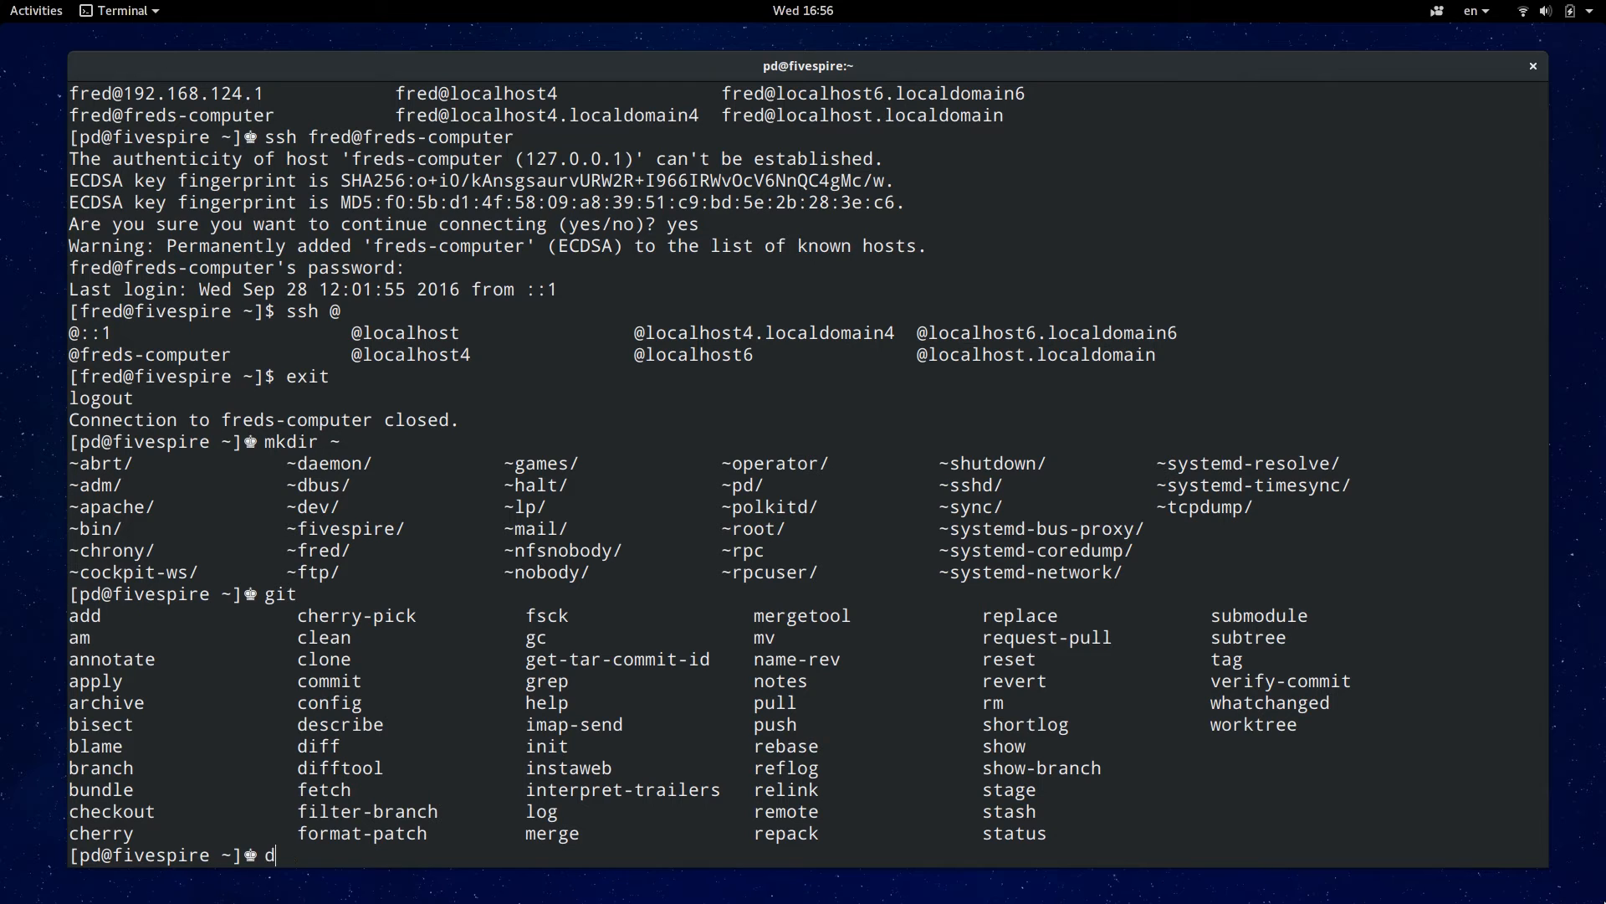
text(nf)
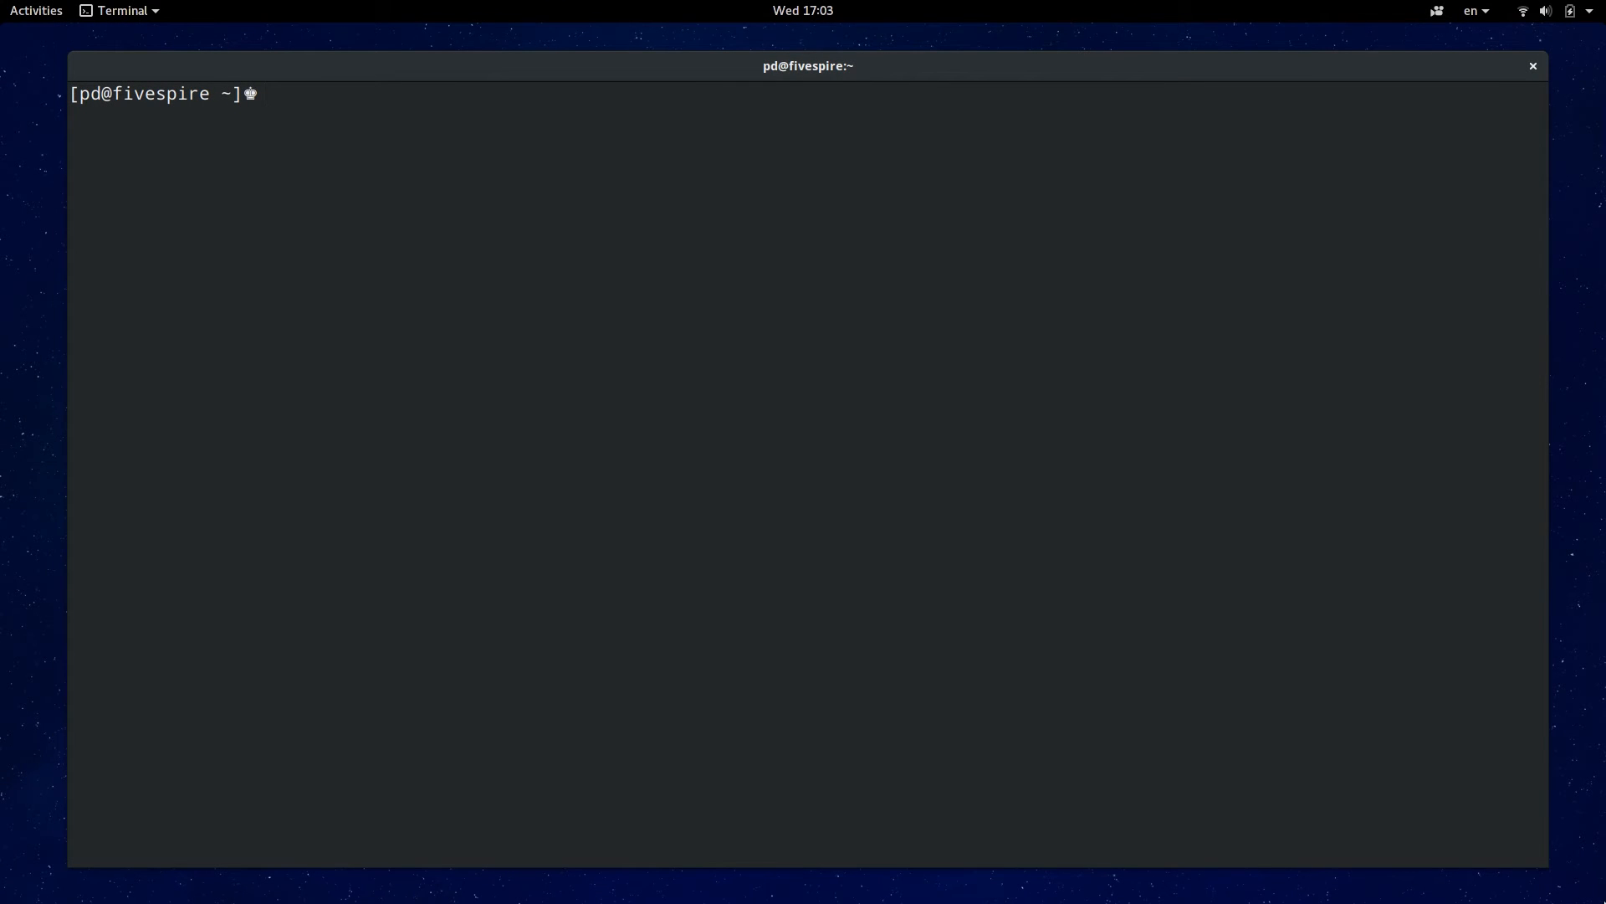
List the history, set the prompt to '[\u@\h \W]♛ ', and filter history for ssh
text(history)
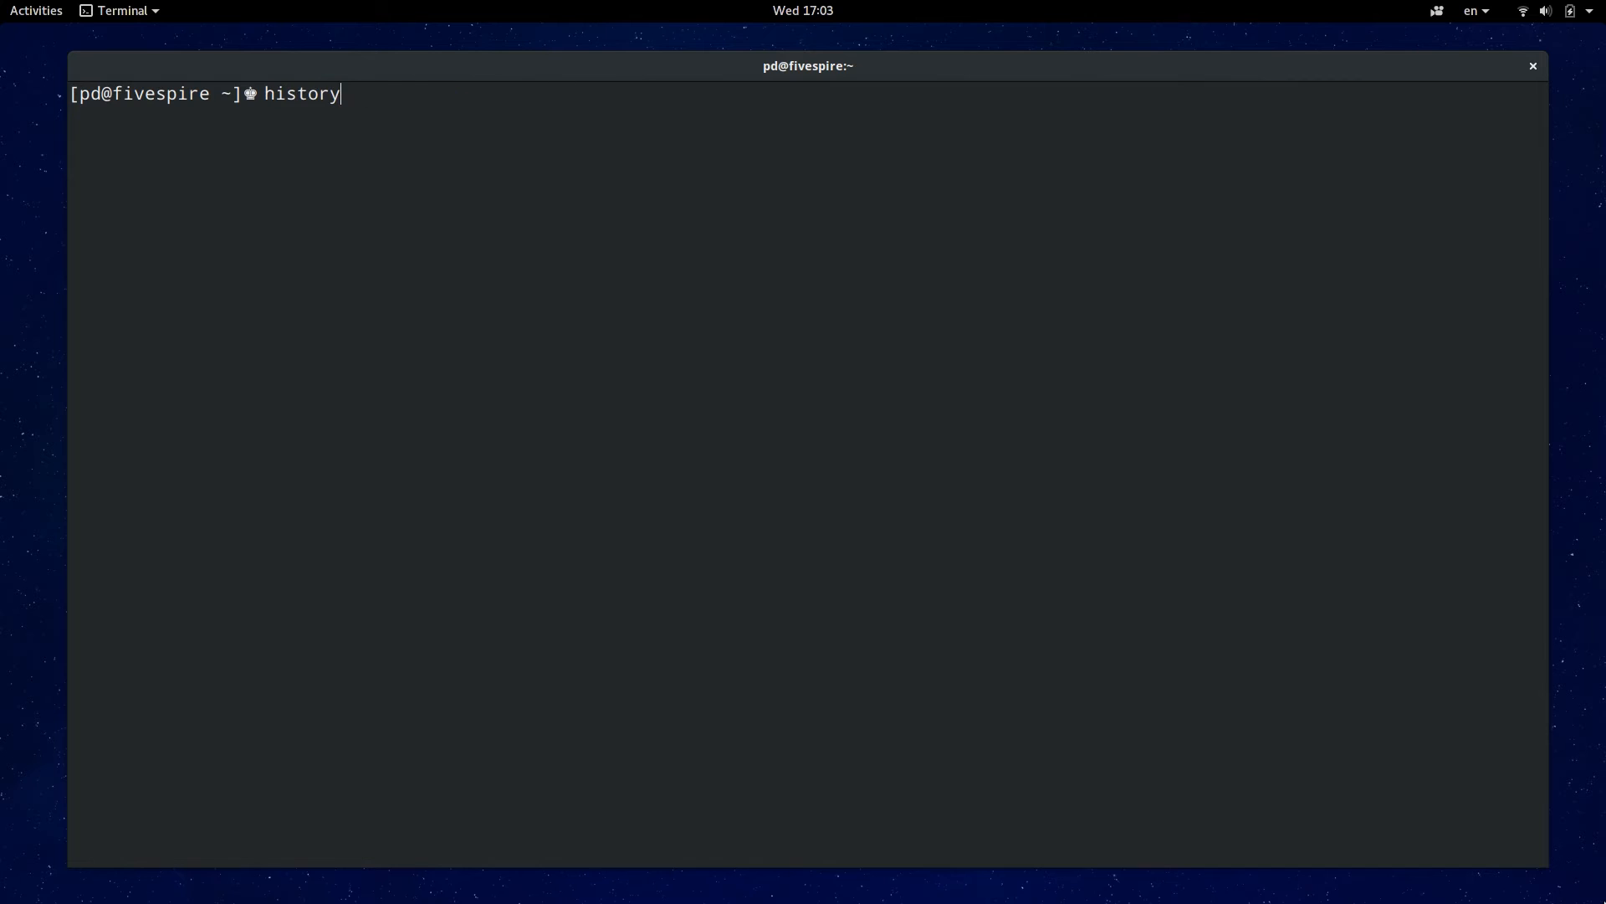
text(PS1='[\u@\h \W]♛ ')
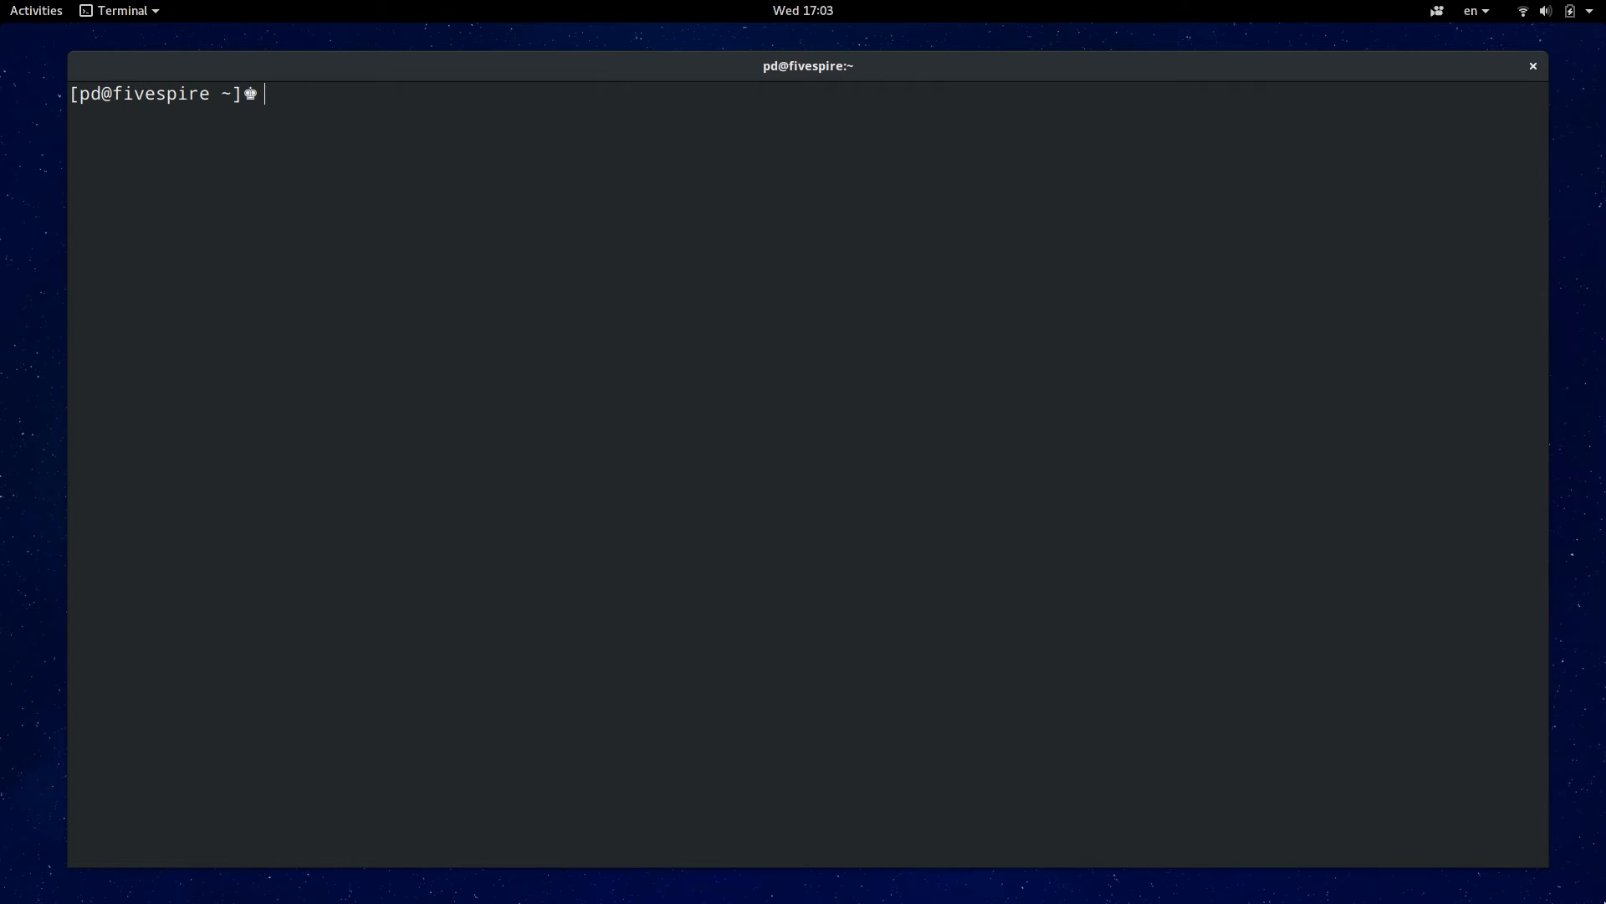
text(history)
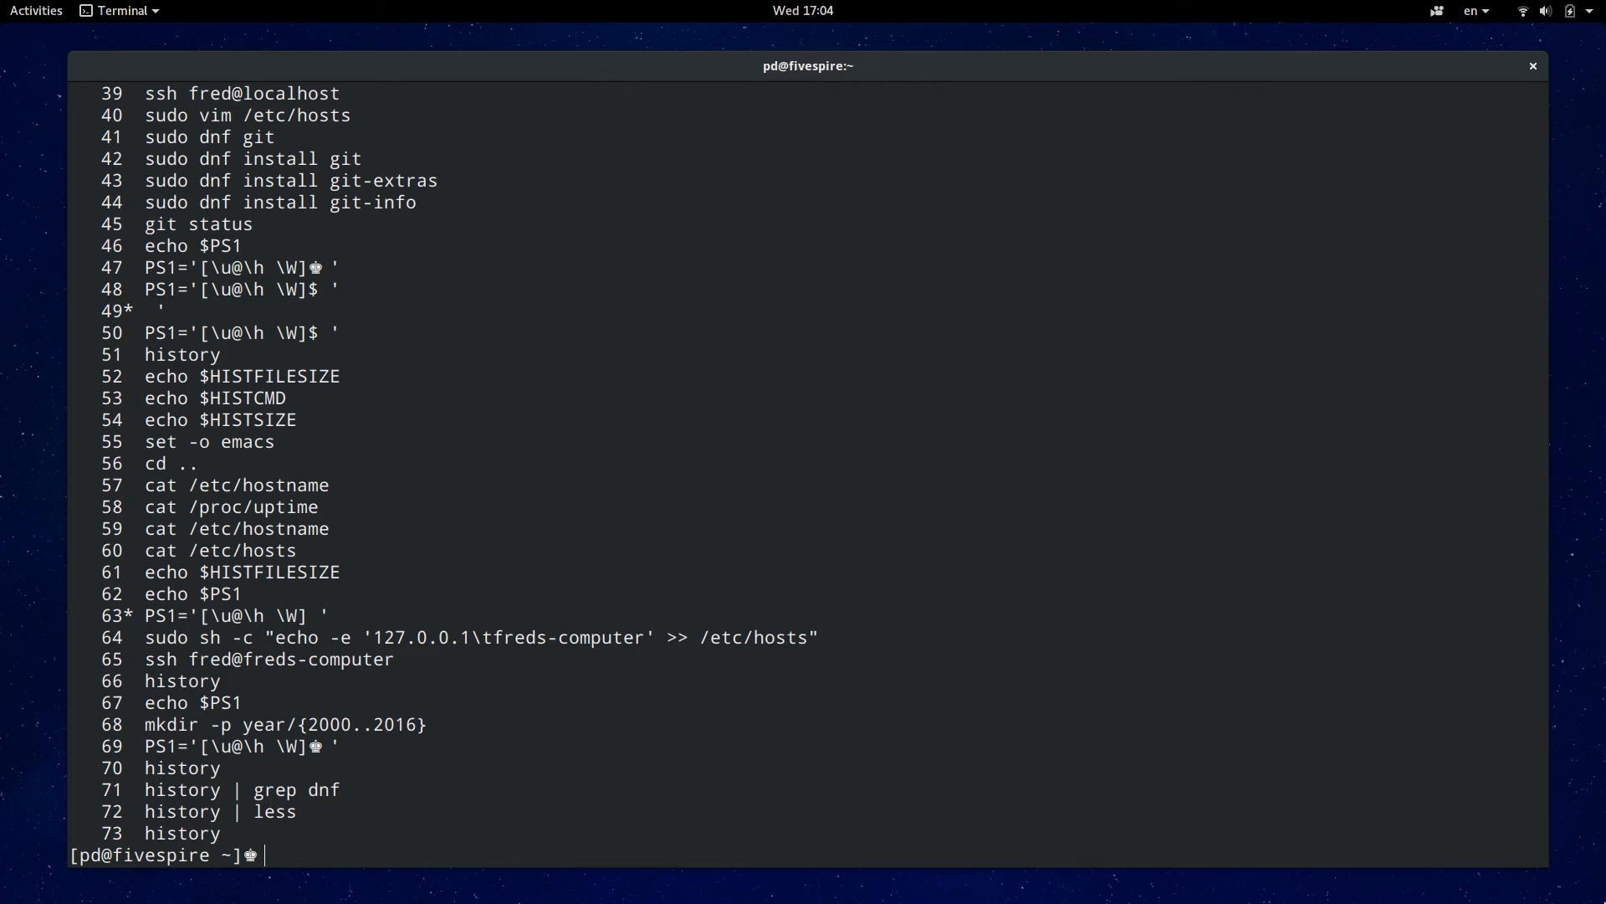
text(history | grep ssh)
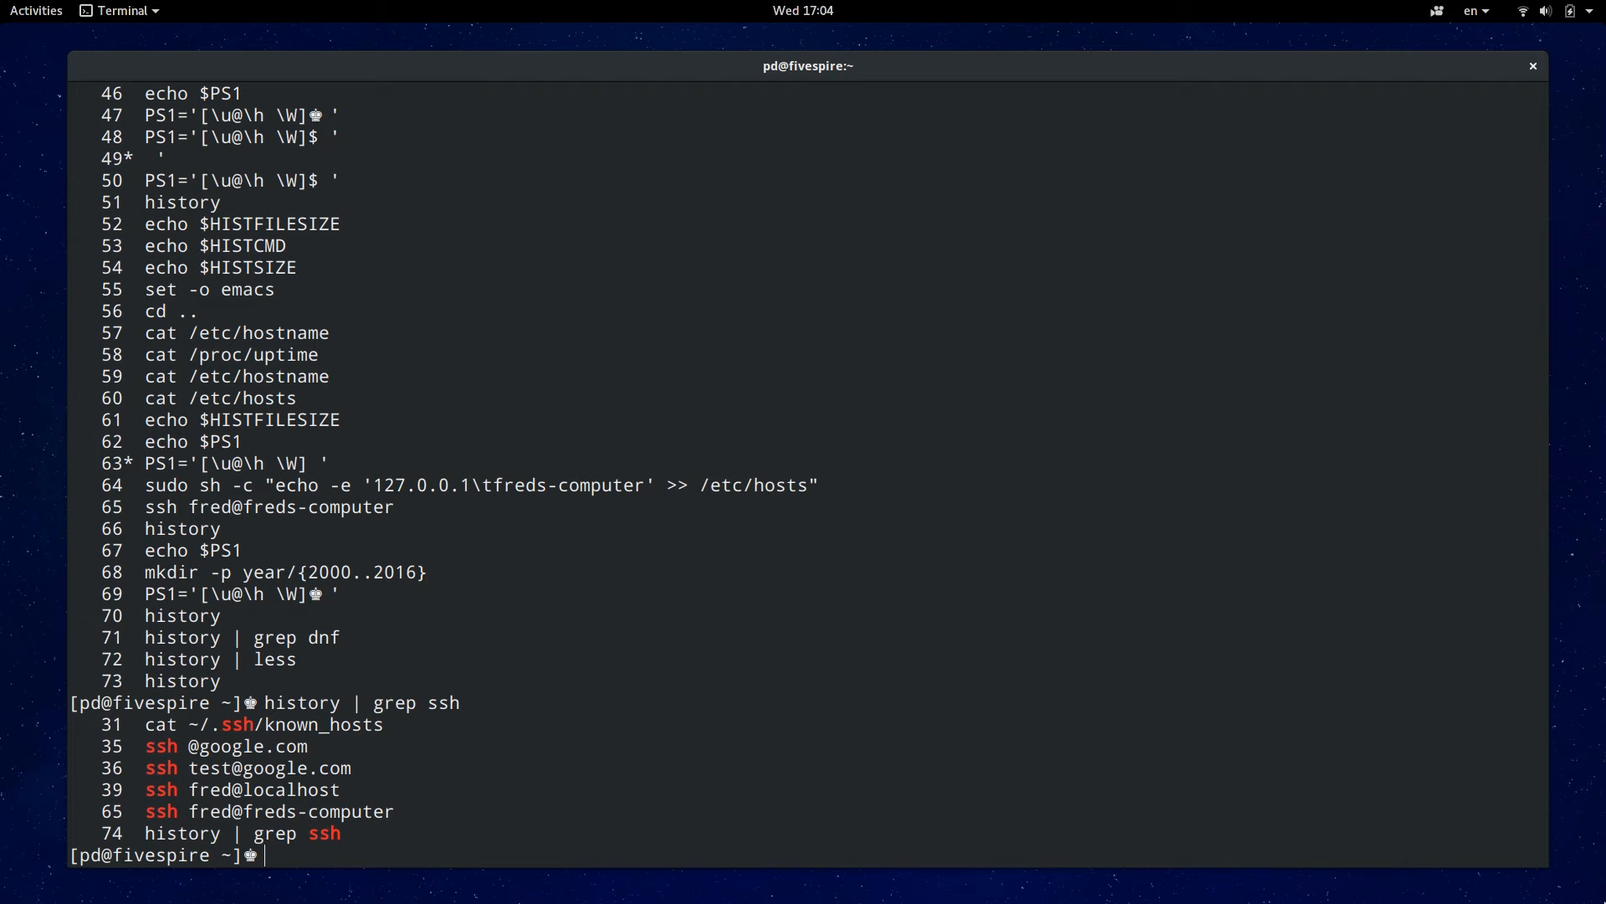
Rerun entry !65 to reach fred@freds-computer, view fred's history, exit, and list local history
text(!65)
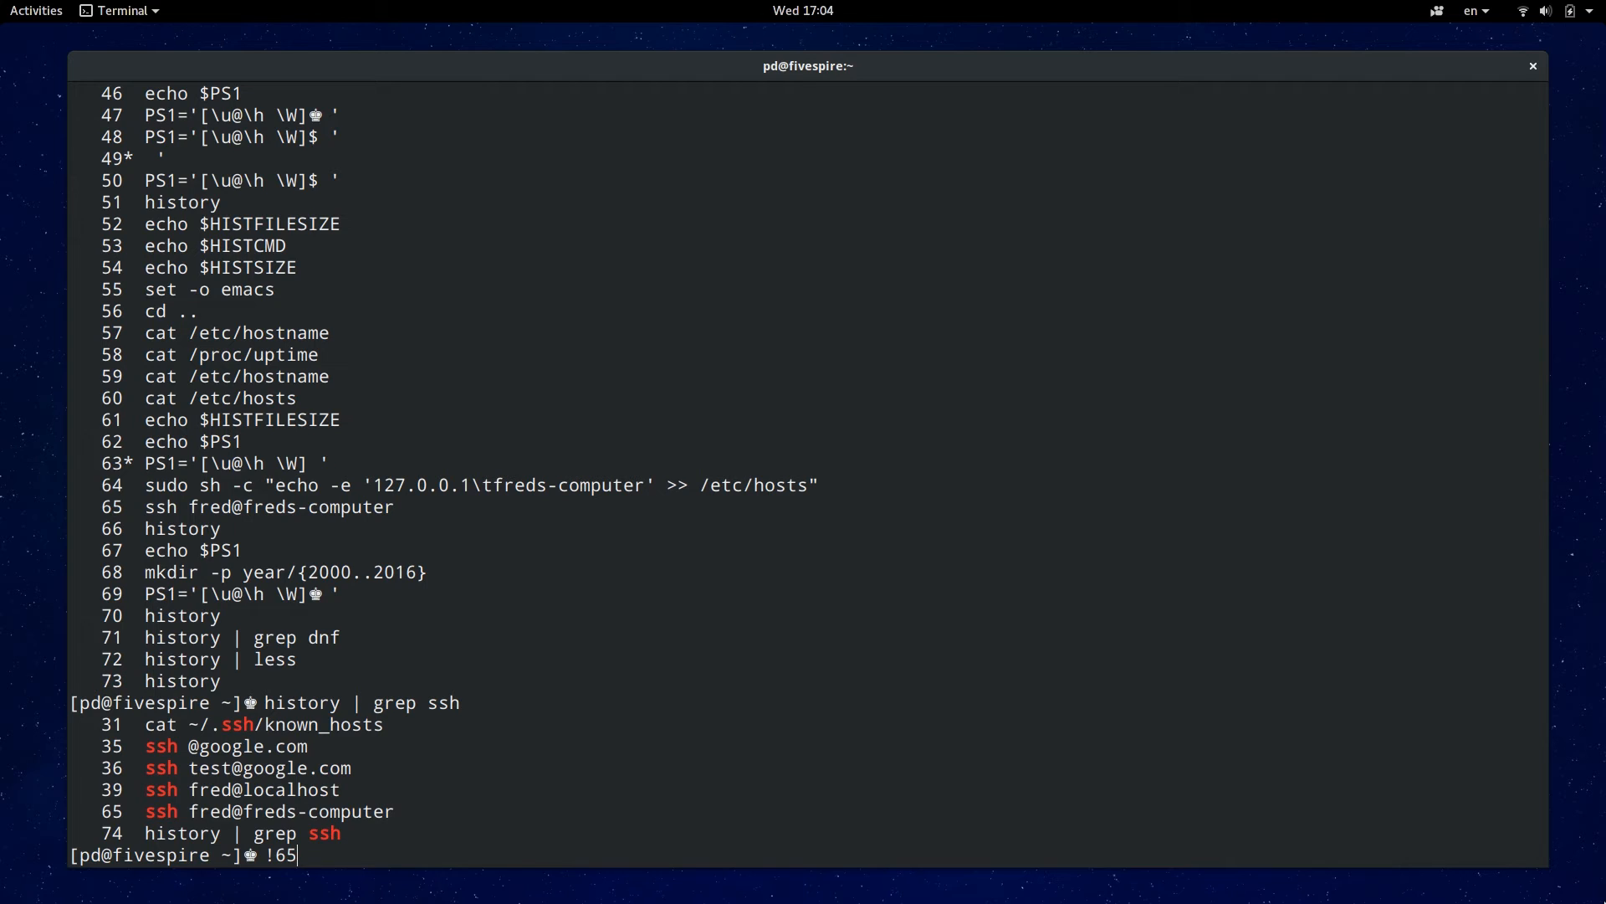
key(Return)
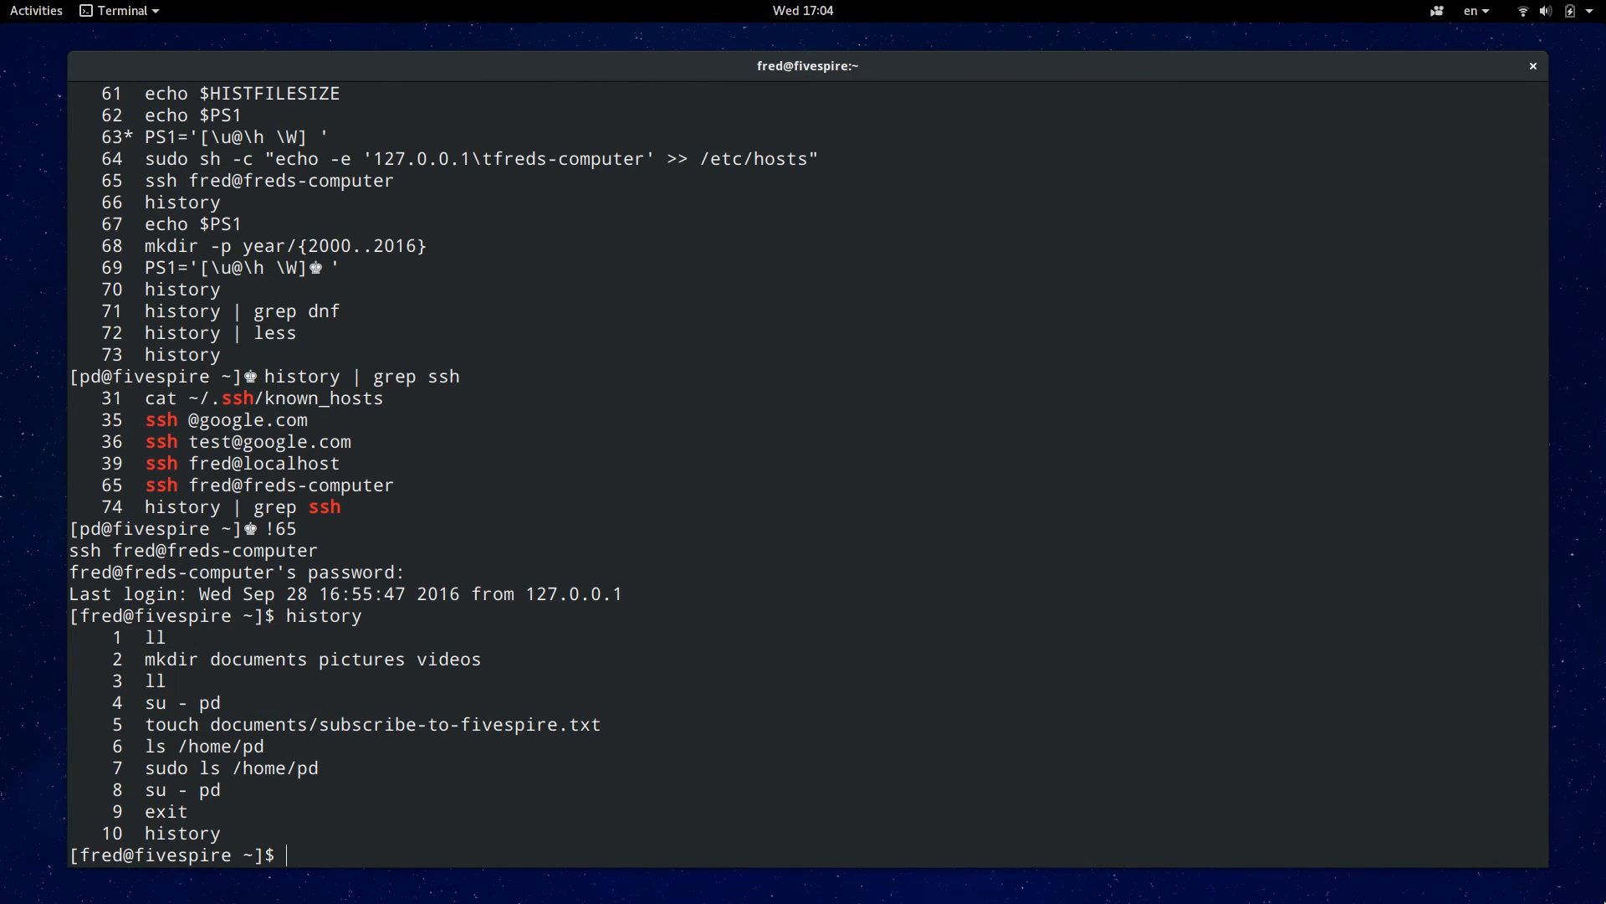
text(exit)
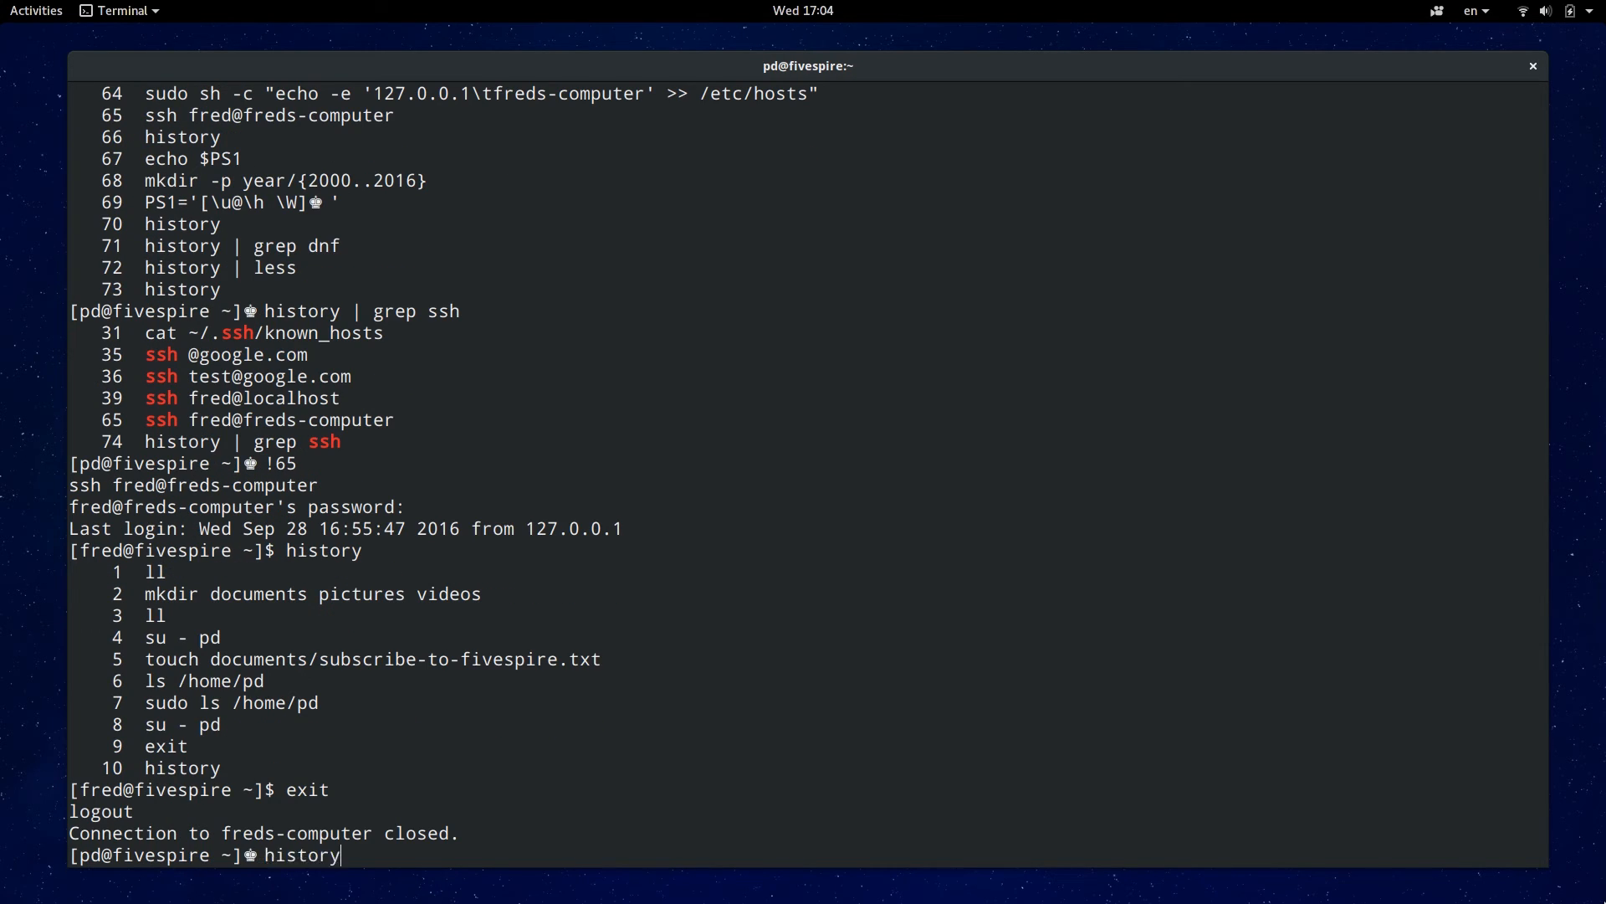
key(Return)
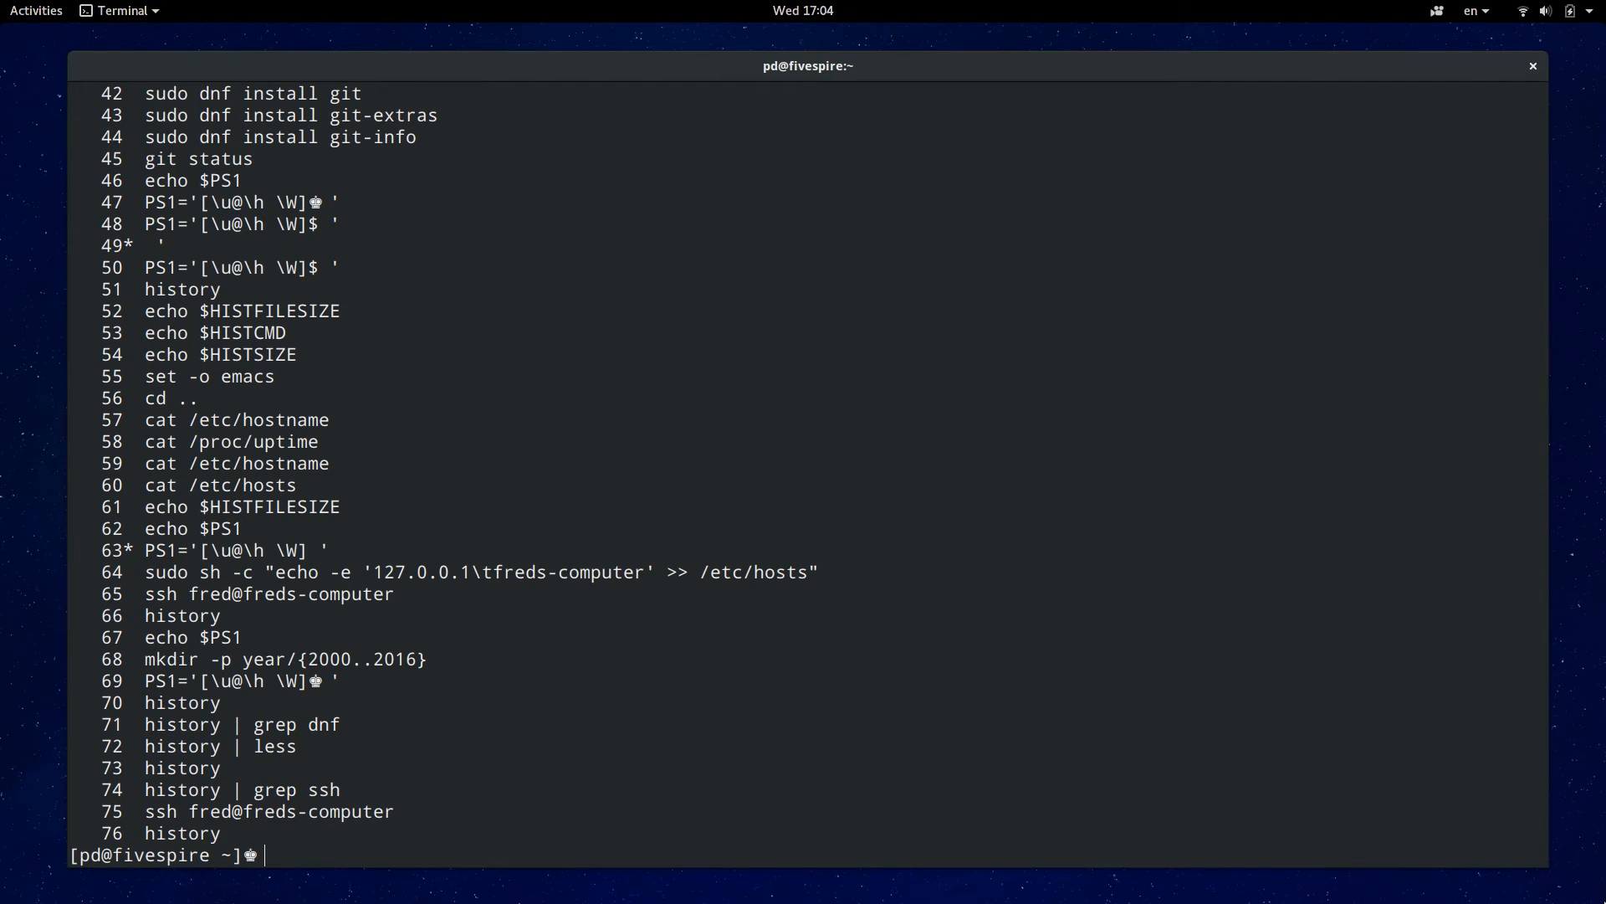
Reverse-search history for PS and redefine the prompt with a queen, then a rook symbol
key(ctrl+r)
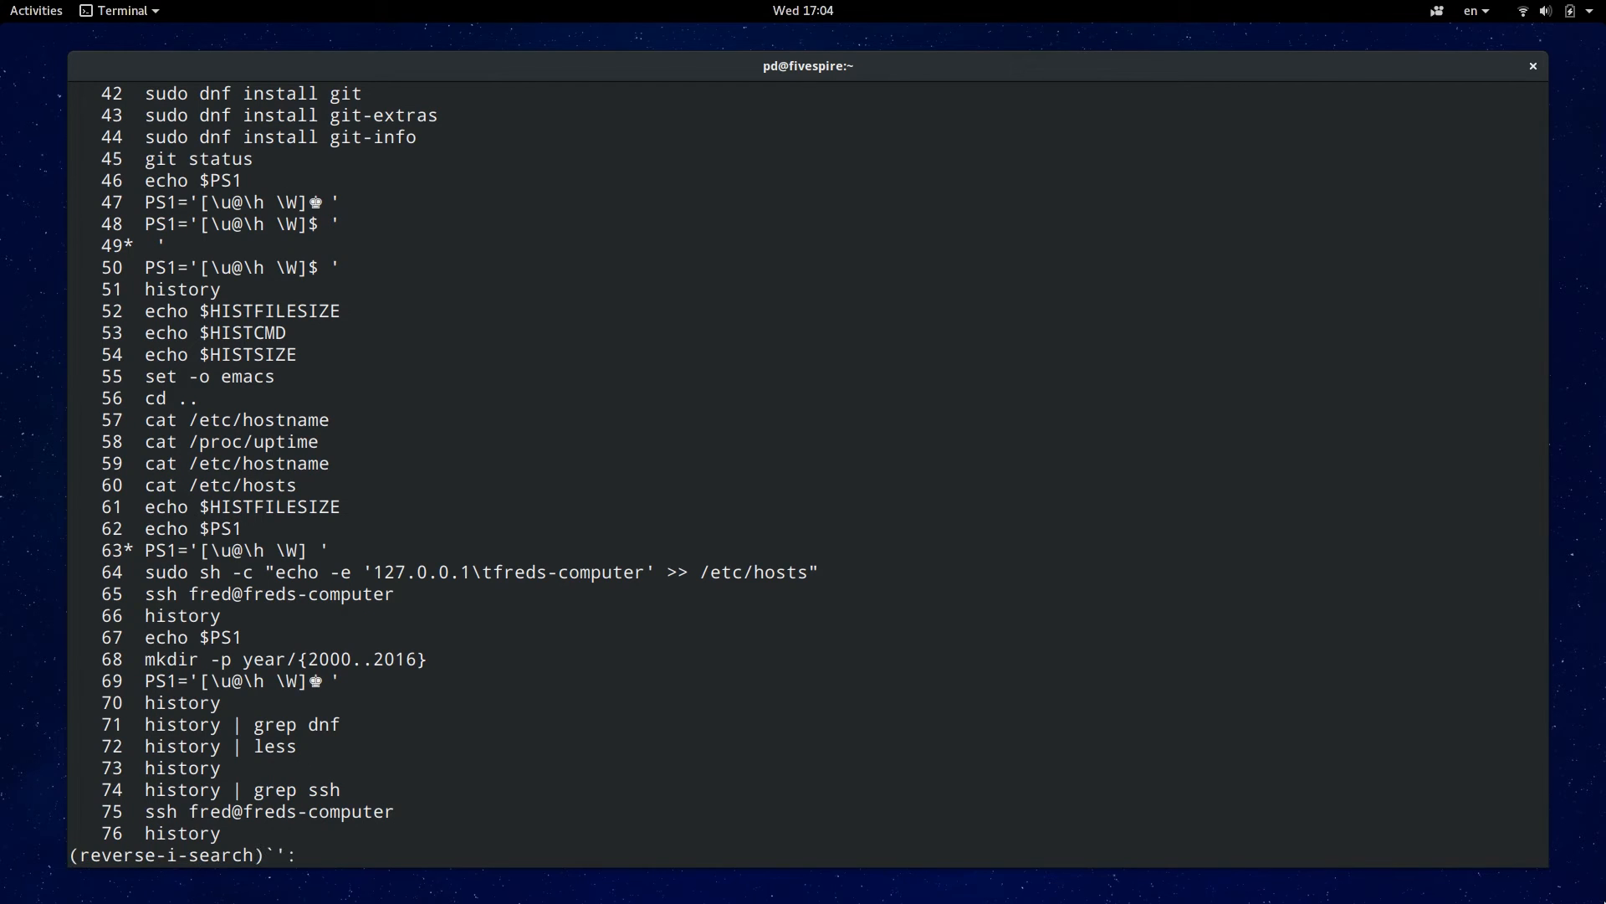
text(P)
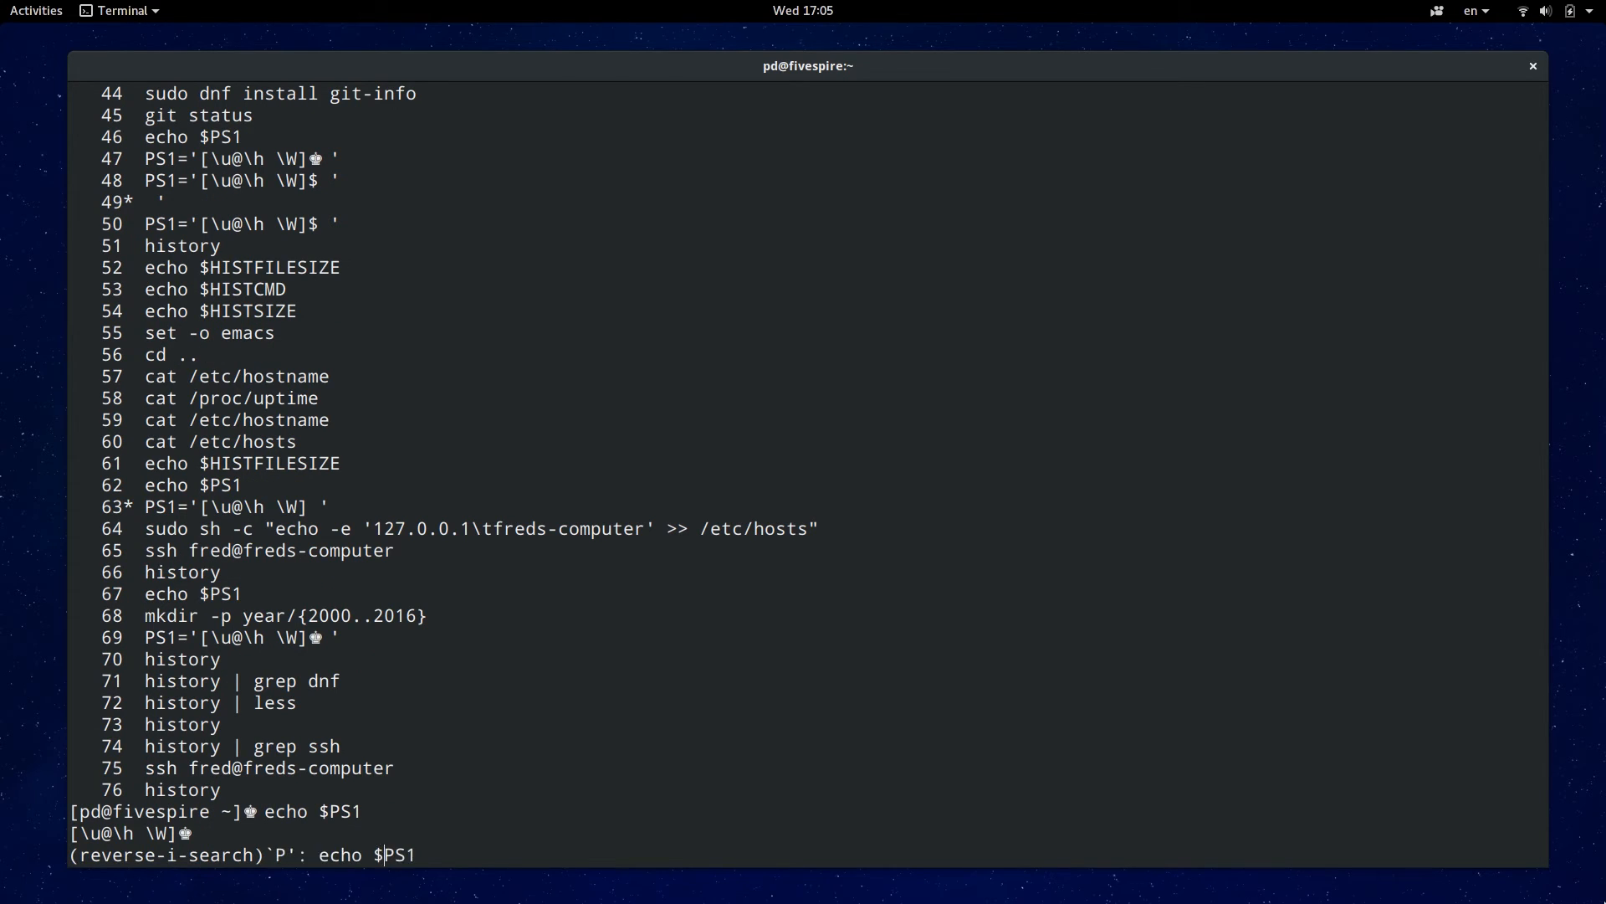
text(S1='[\u@\h \W]u)
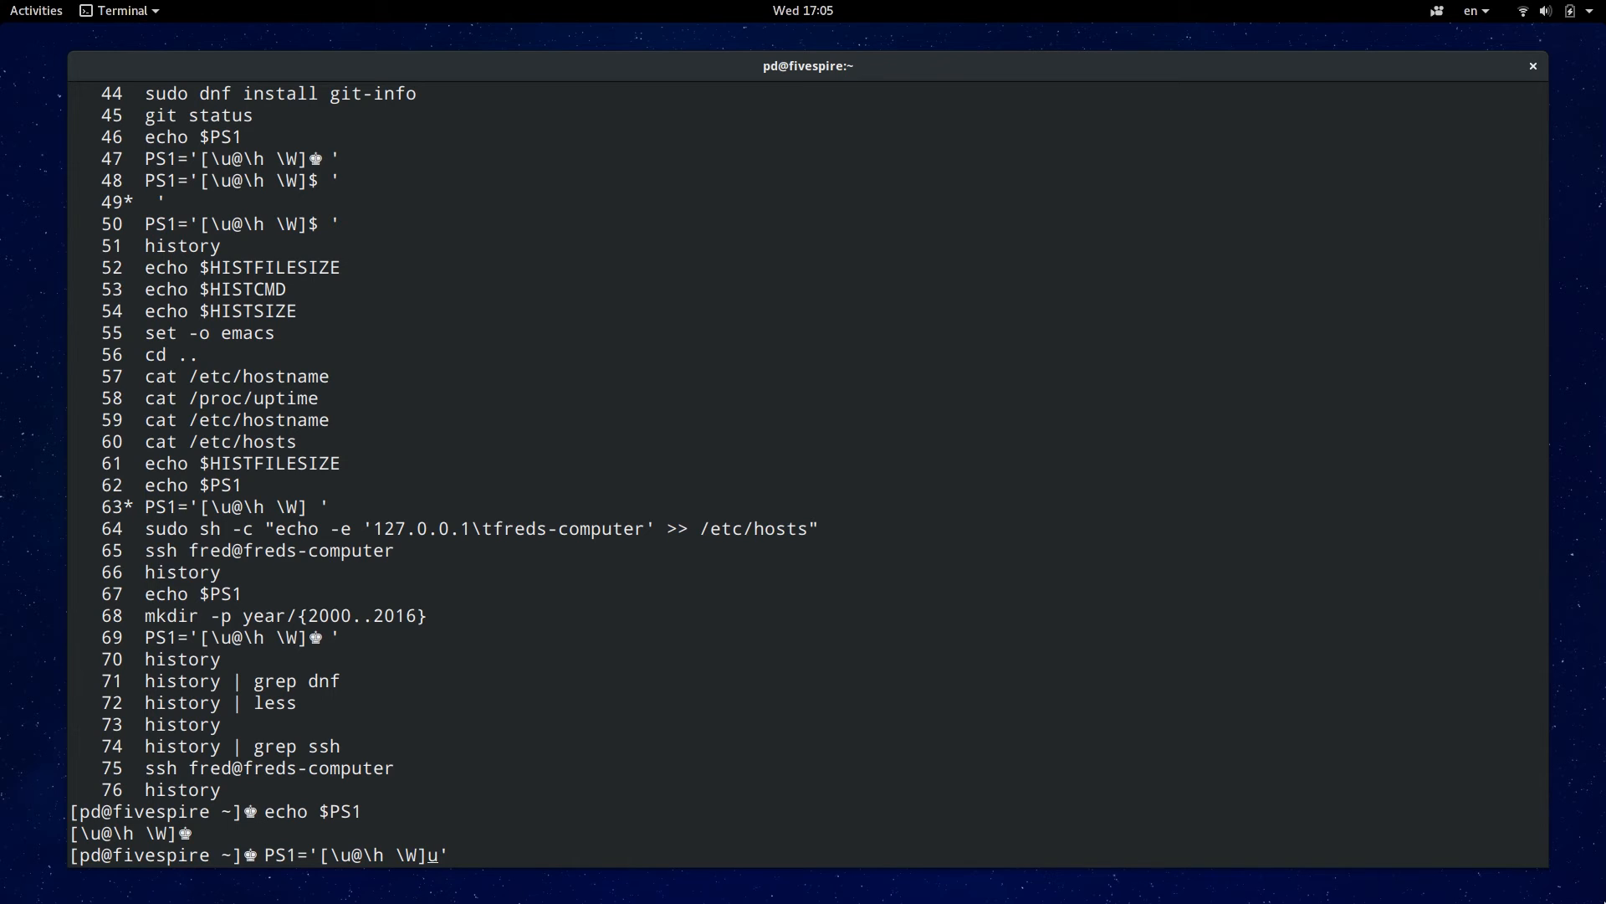
text(🐧)
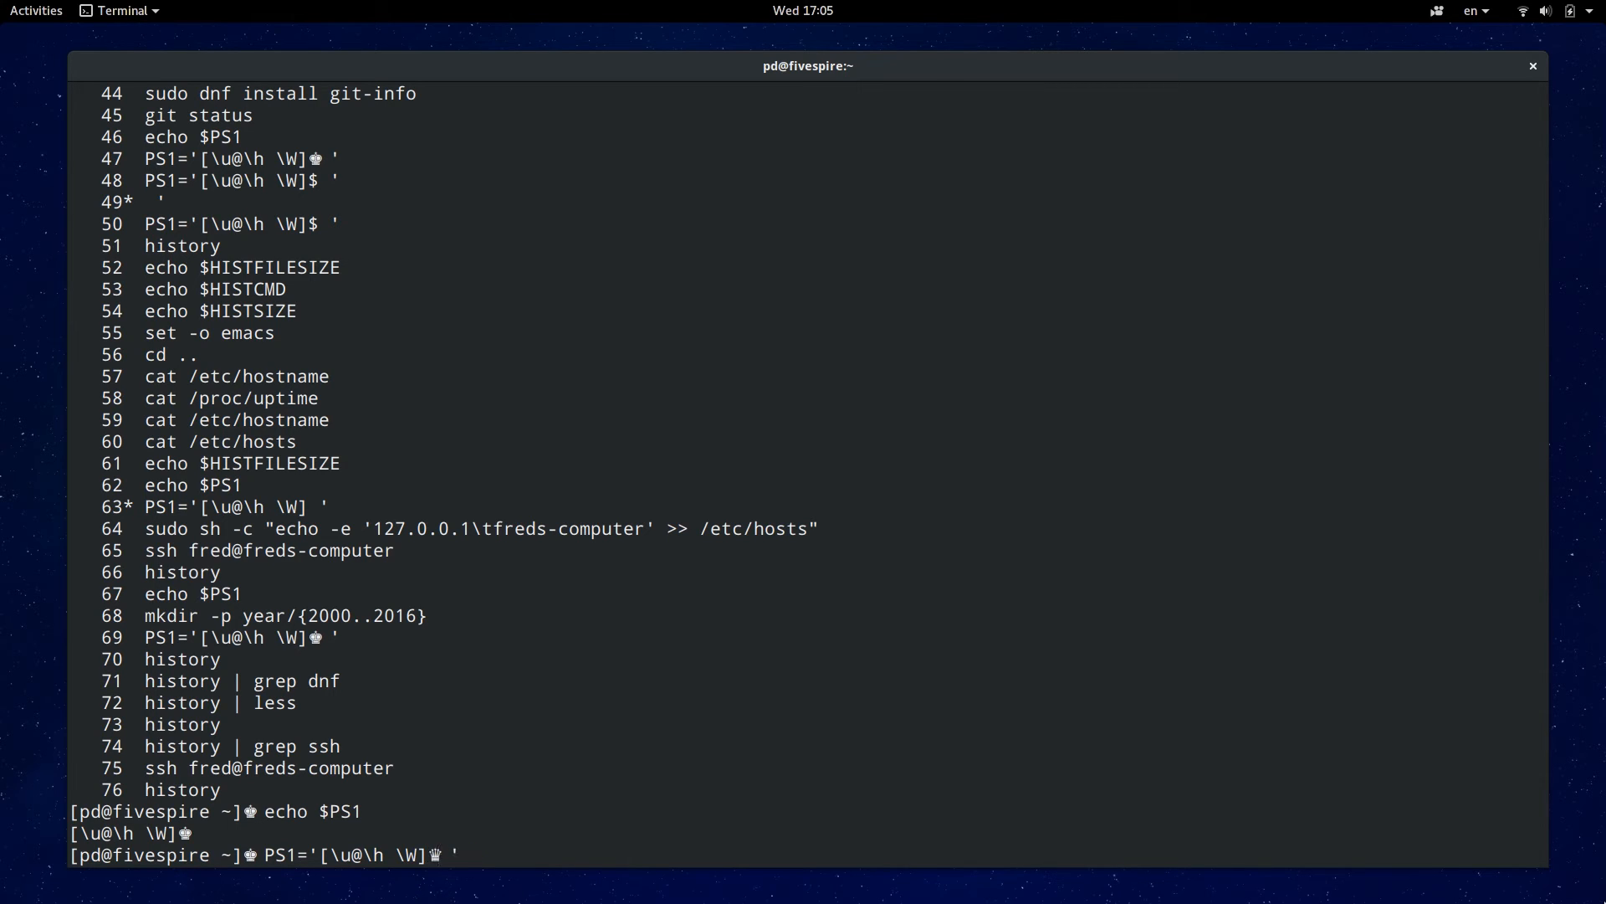
key(ctrl+r)
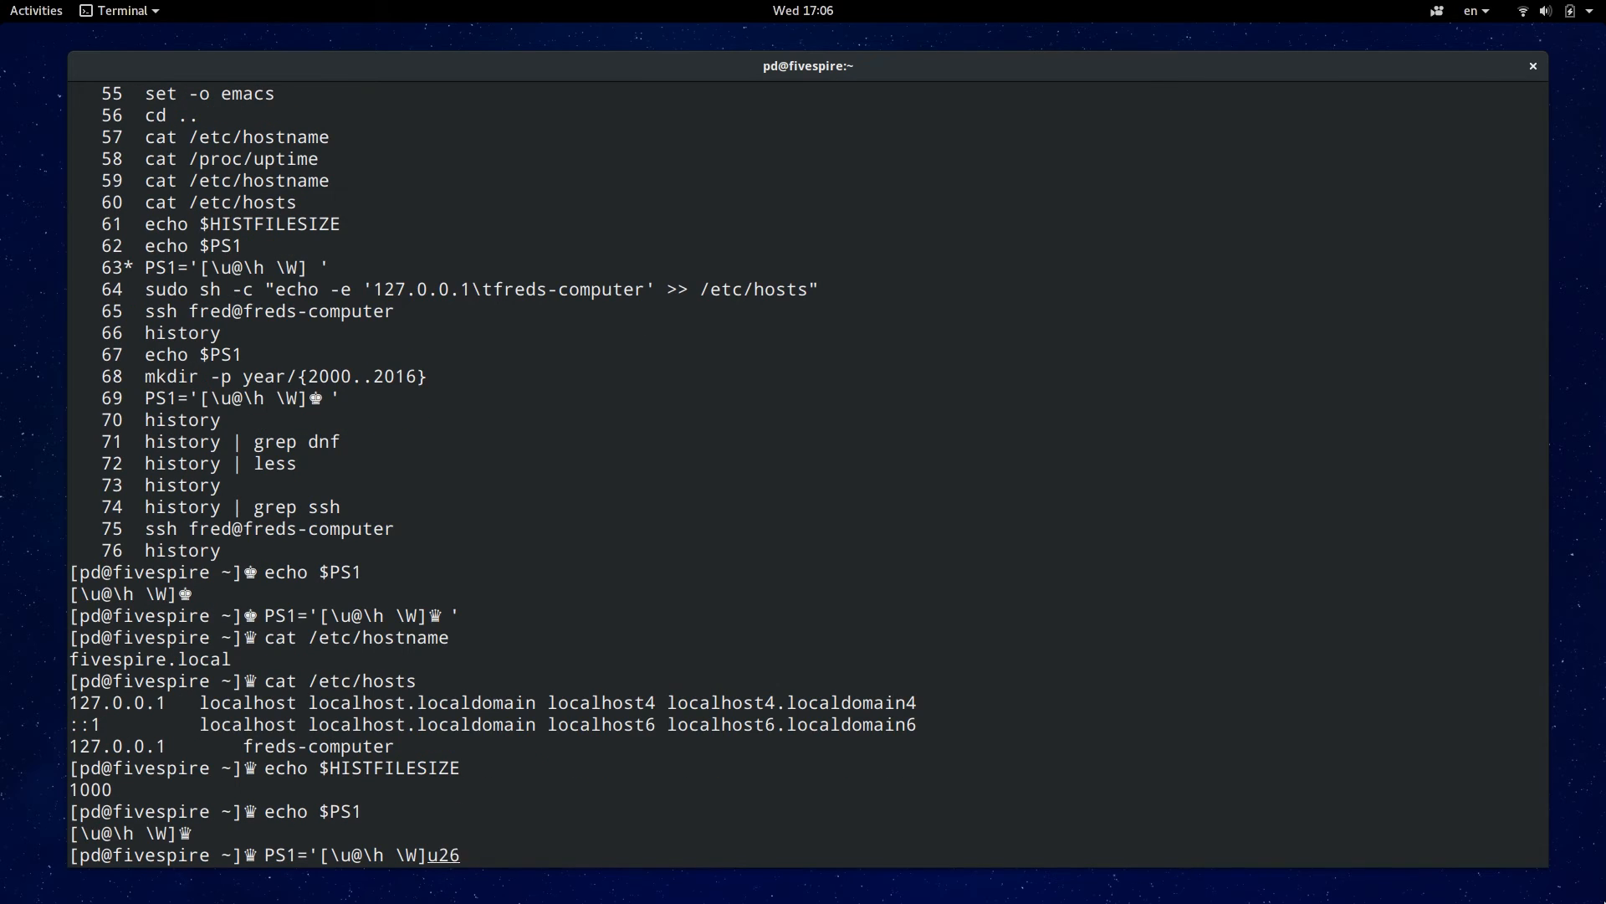
key(BackSpace)
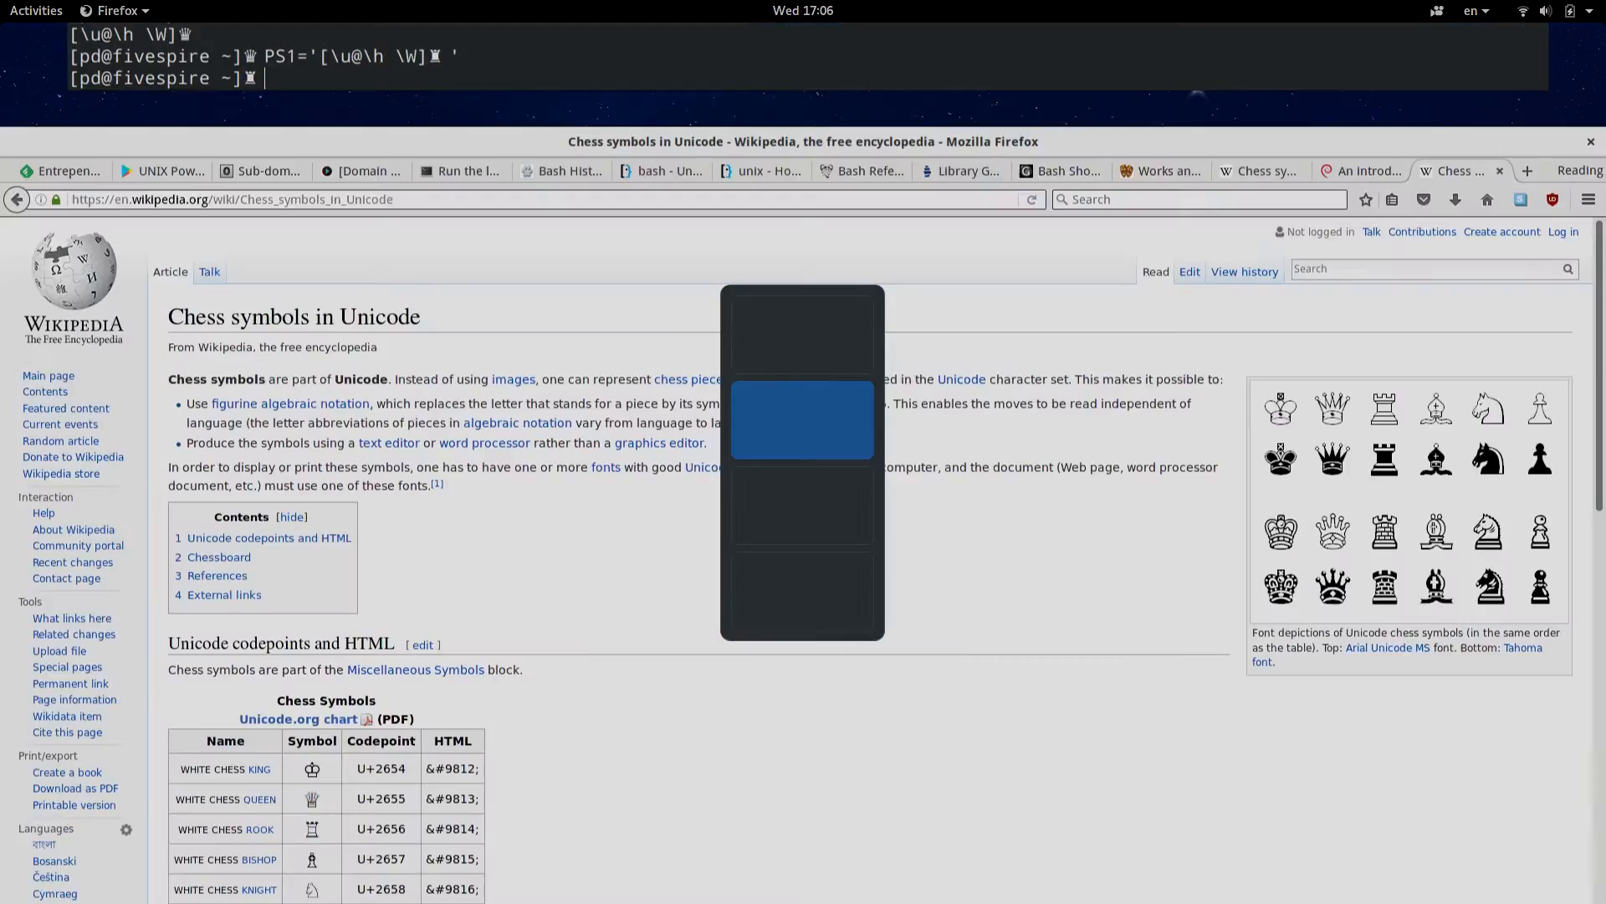
Begin typing a dnf command in a fresh terminal
text(dnf)
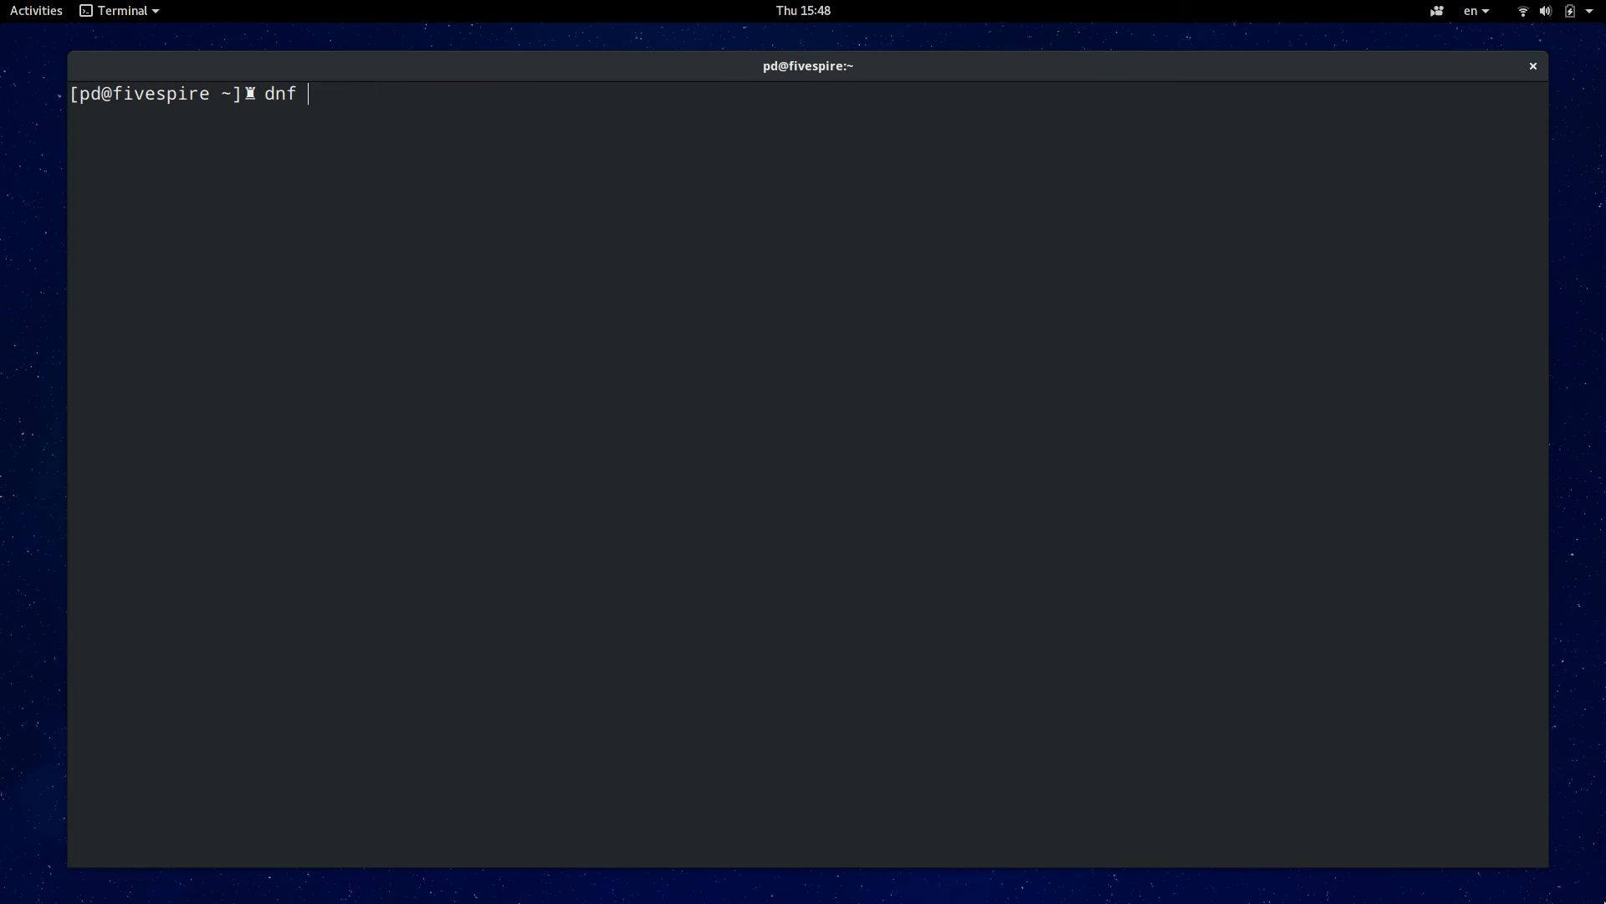
Run dnf install nginx and accept the five-package transaction
text(install nginx)
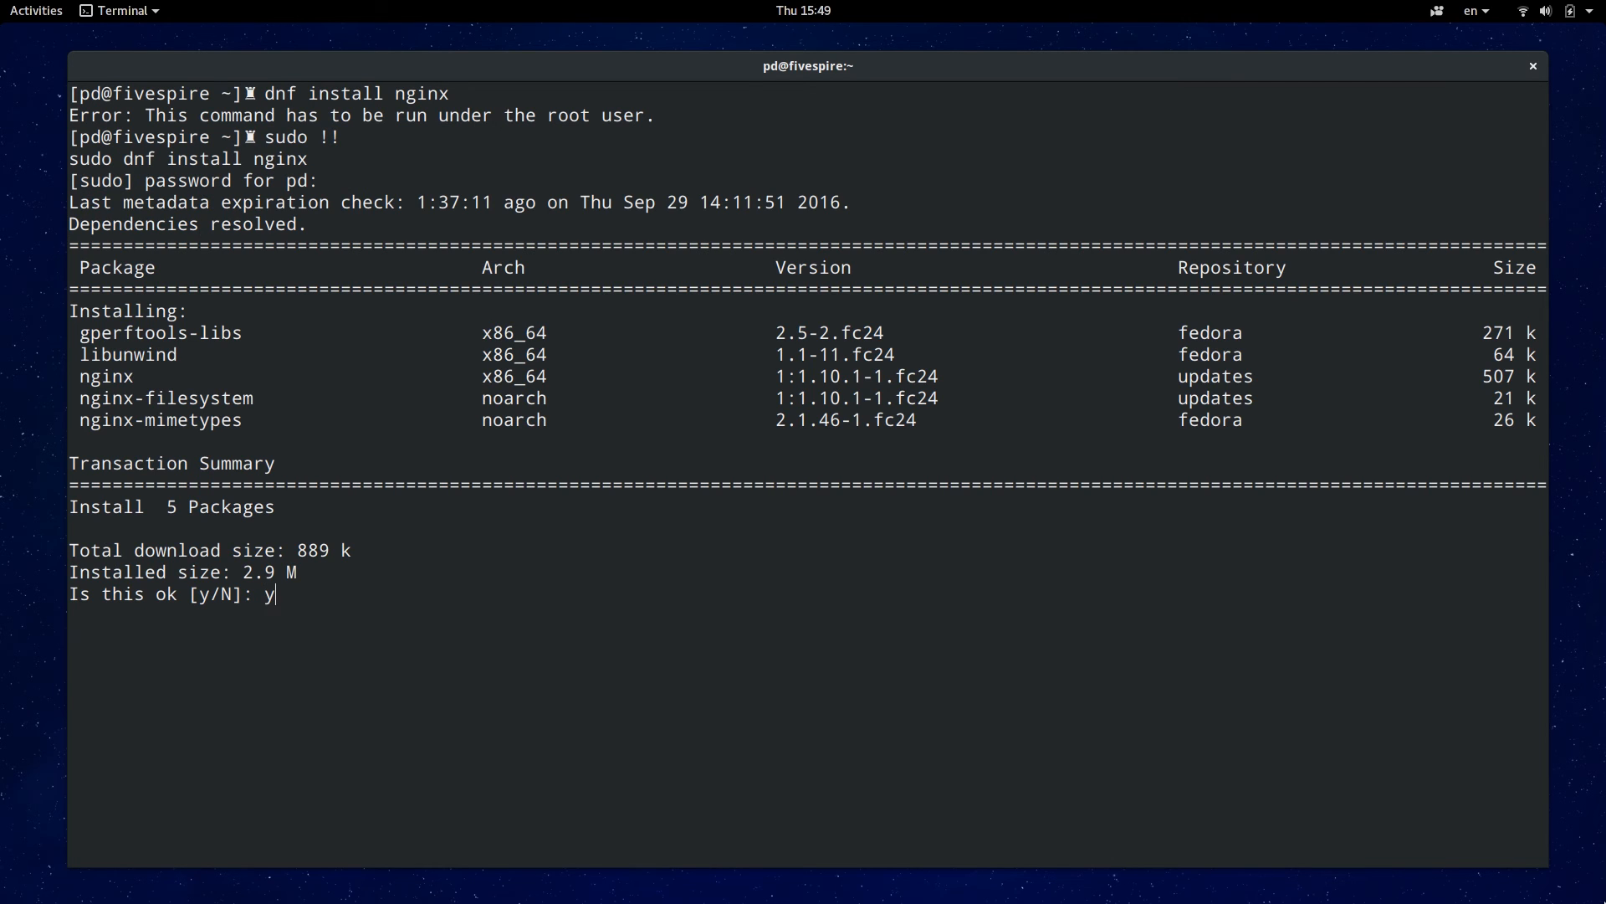
key(Return)
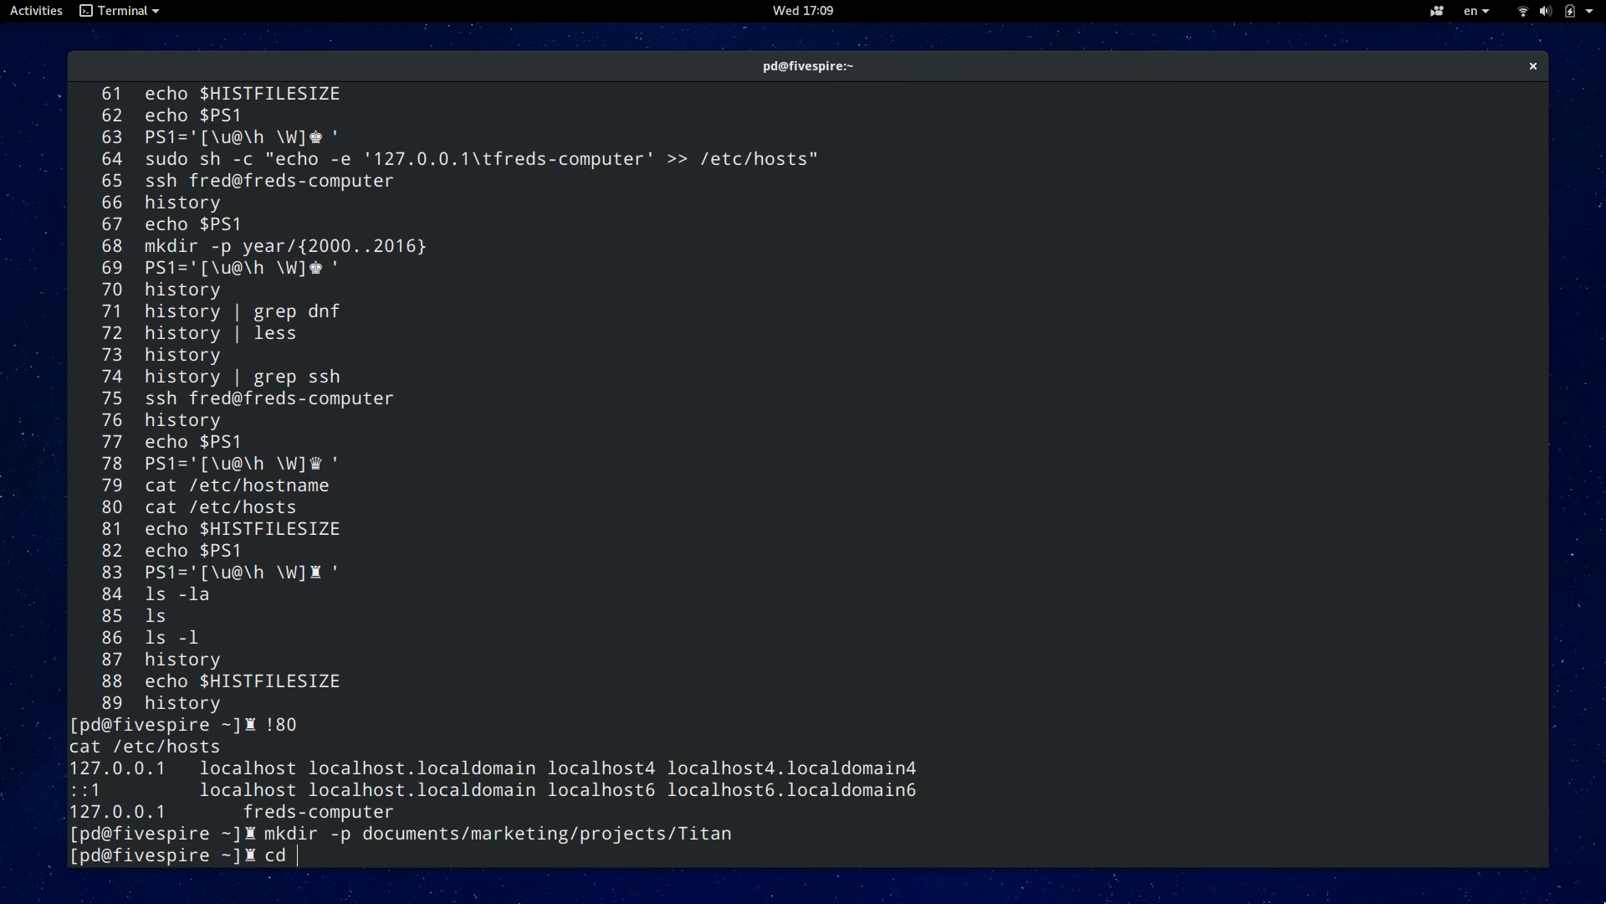
Run echo 1 2 3 4 5
key(Return)
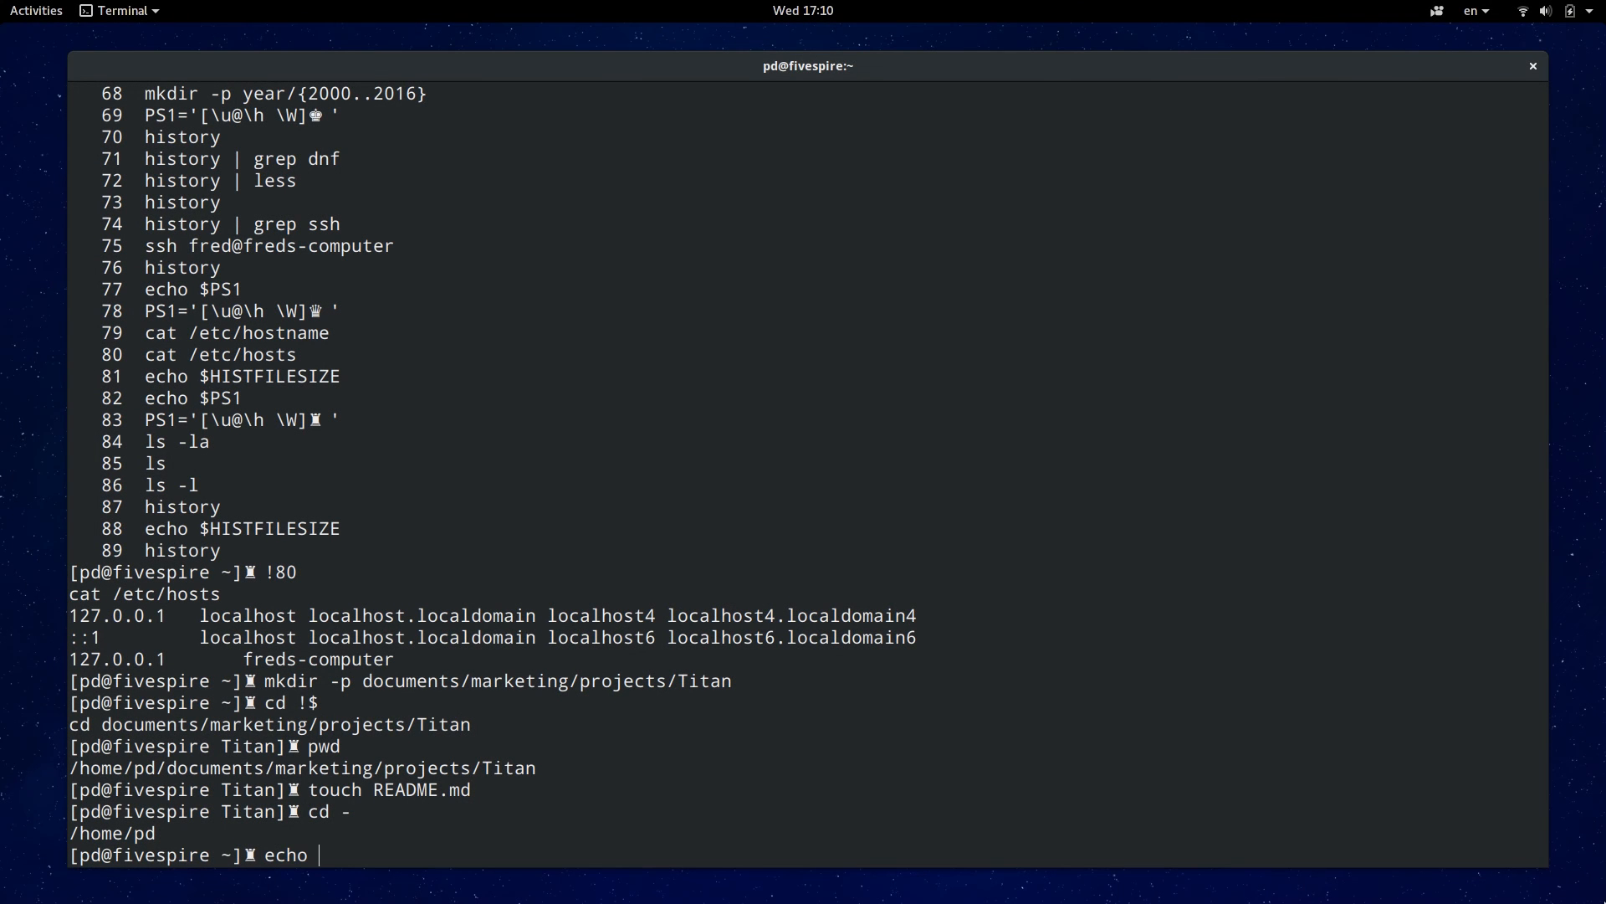
text(1)
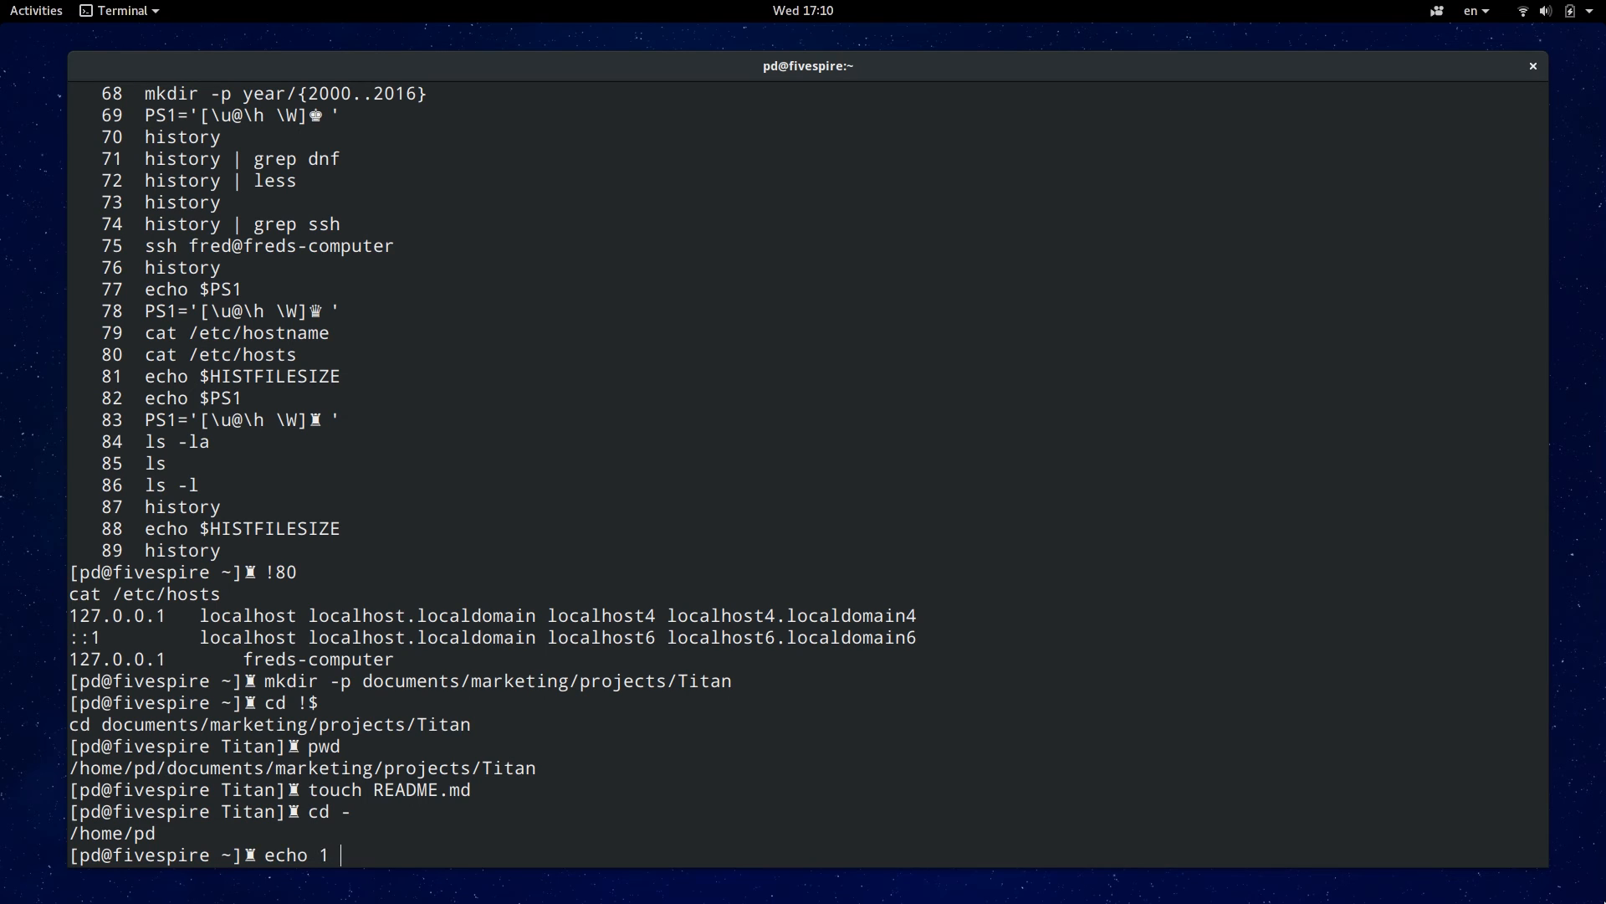
text(2 3 4 5)
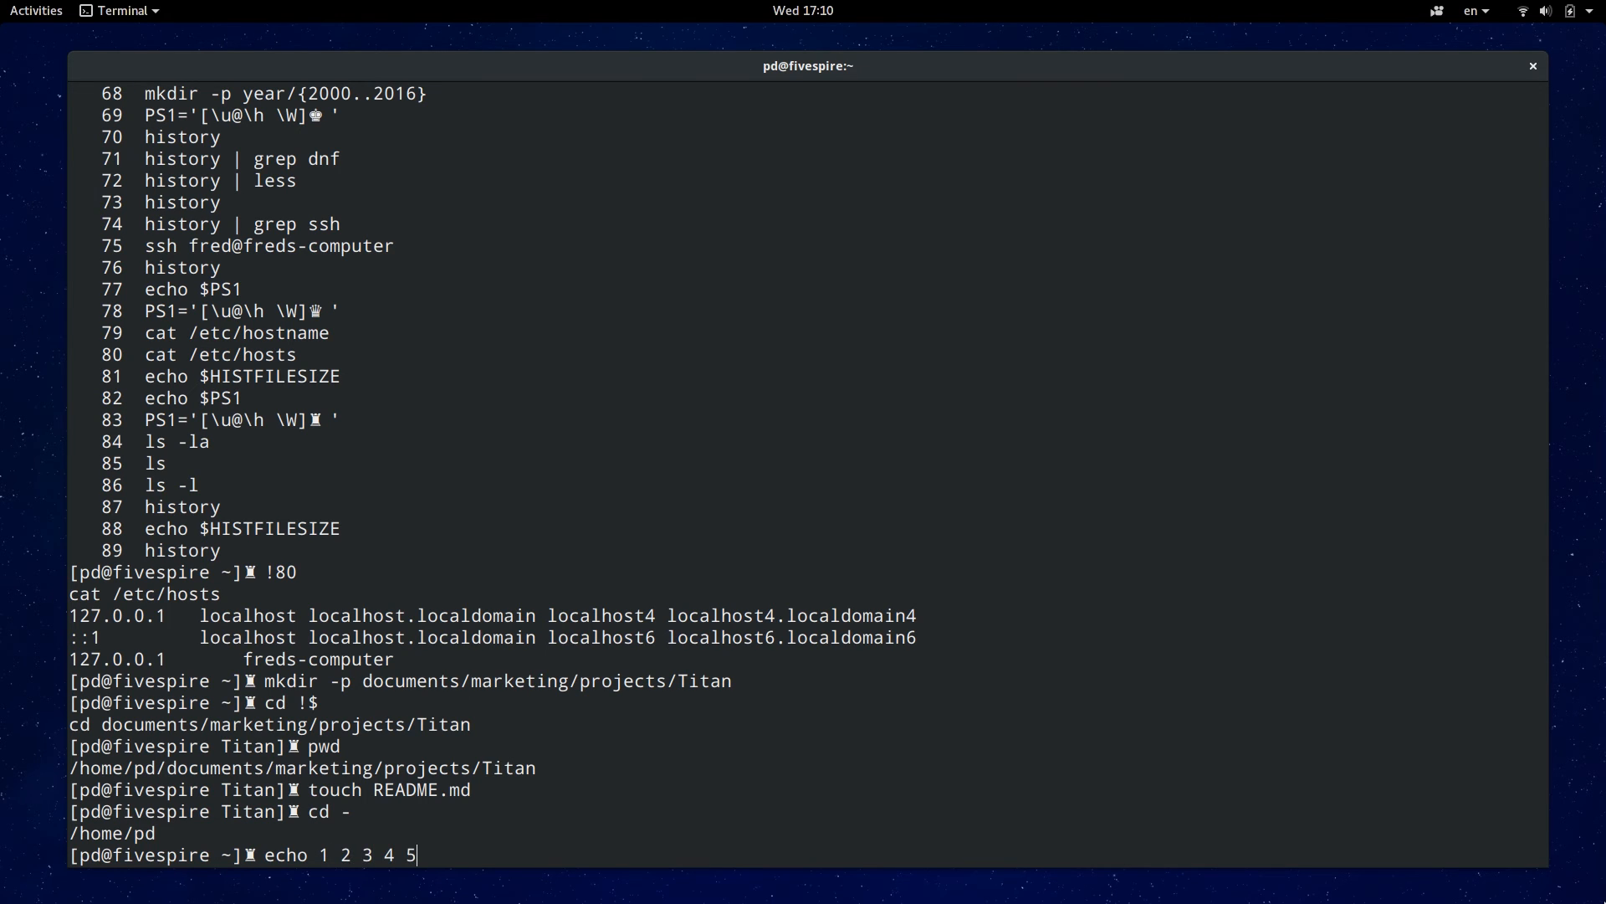
key(Return)
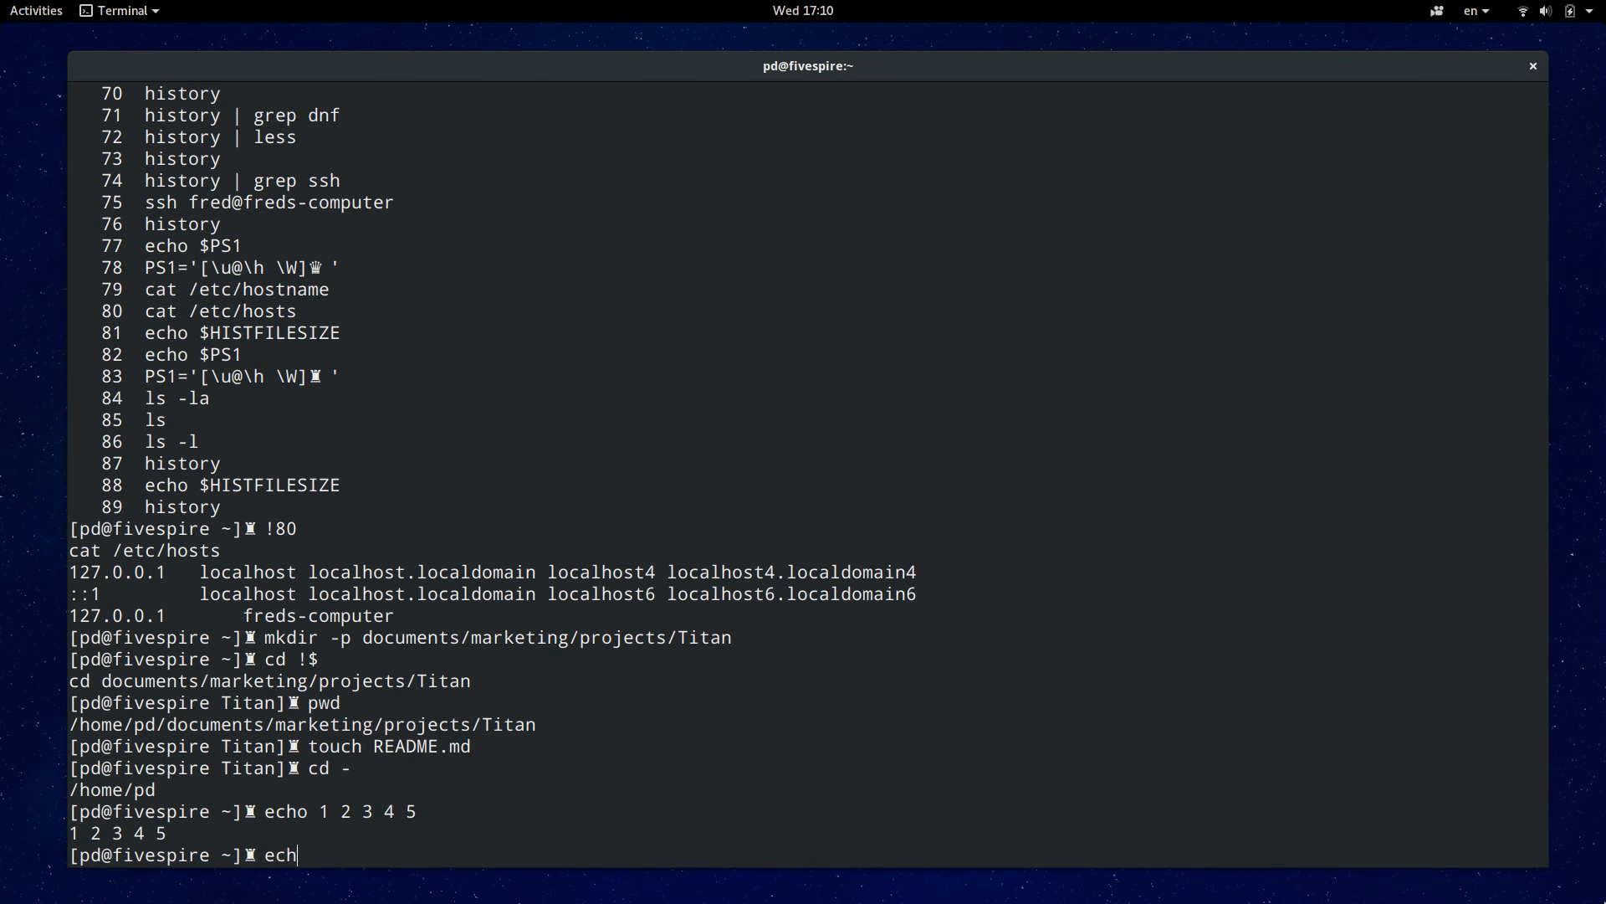
Reprint all previous arguments with echo !:*, then build echo !:3-
text(o)
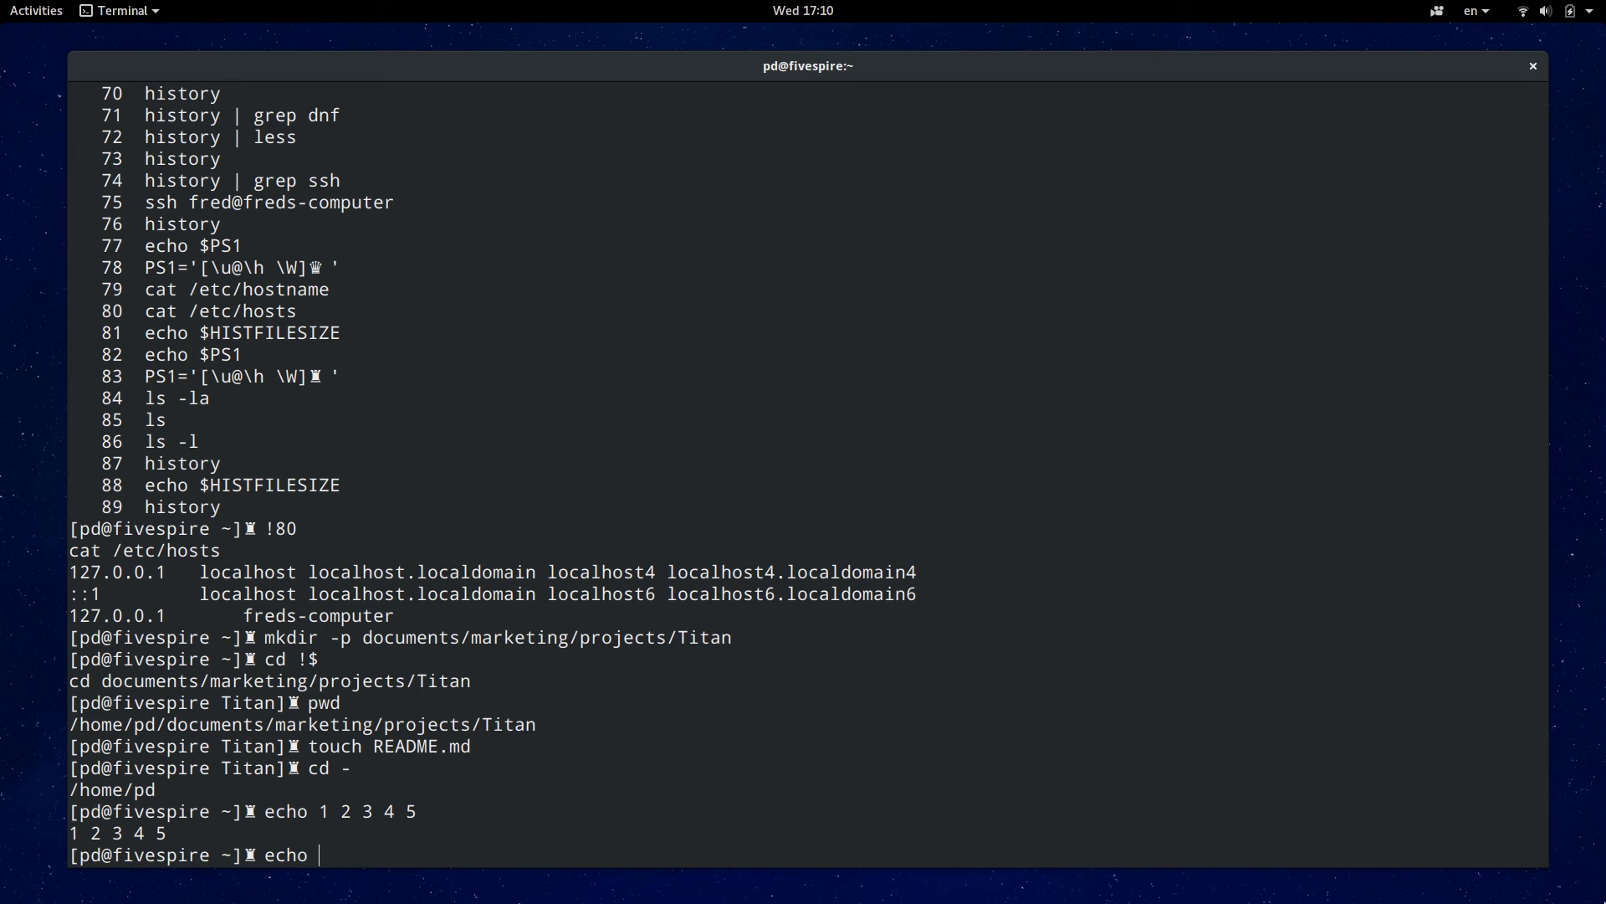
text(!:*)
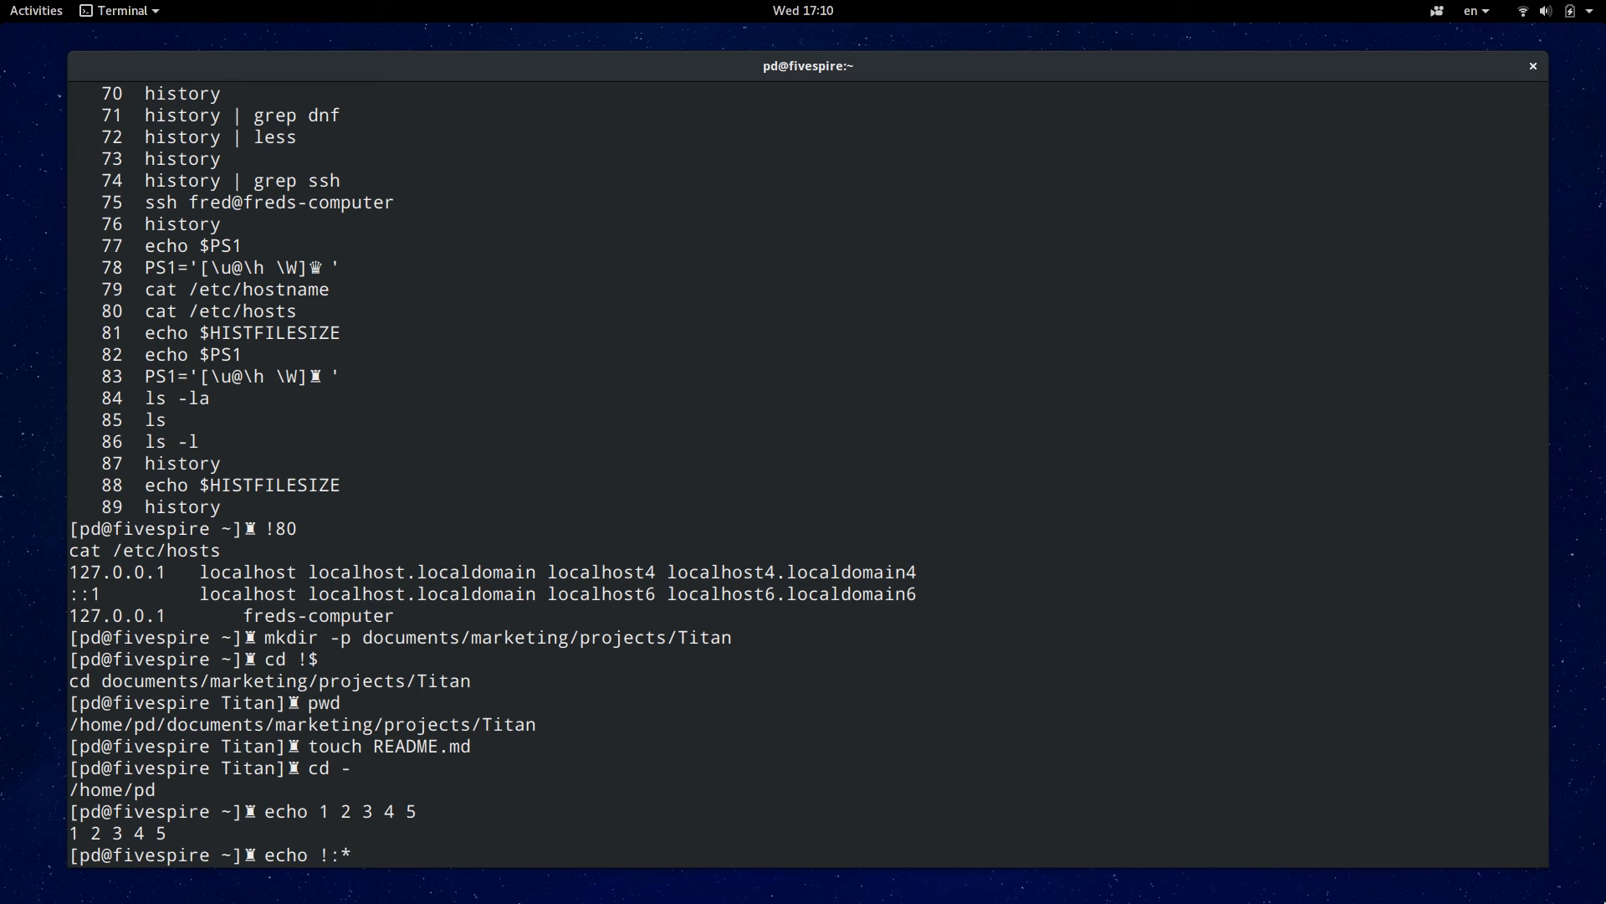
key(Return)
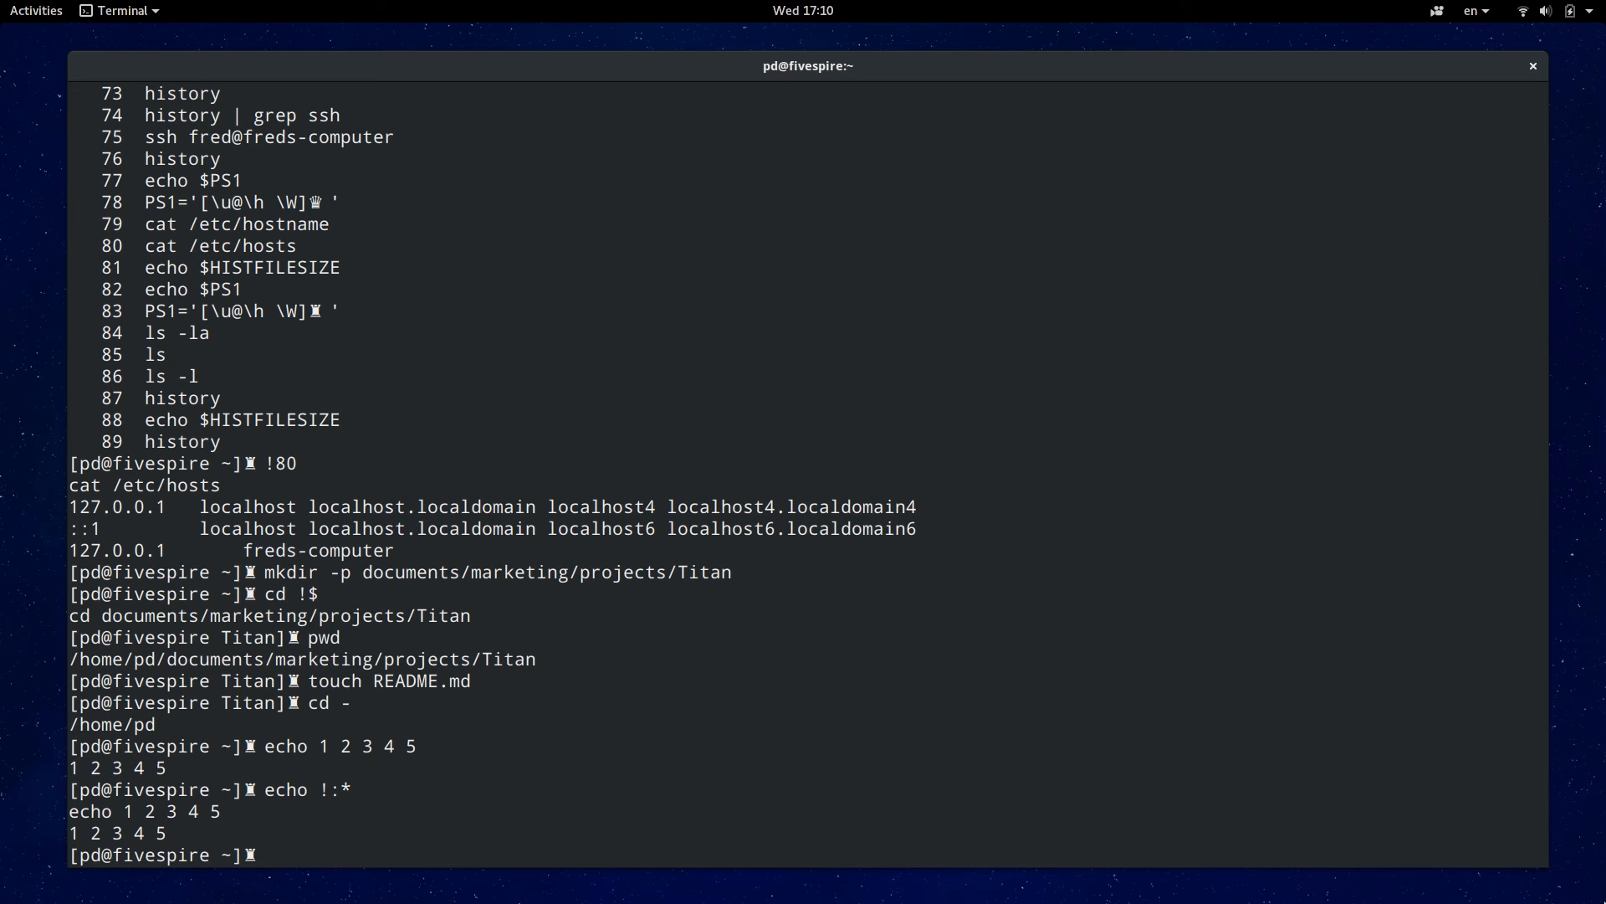
text(echo !)
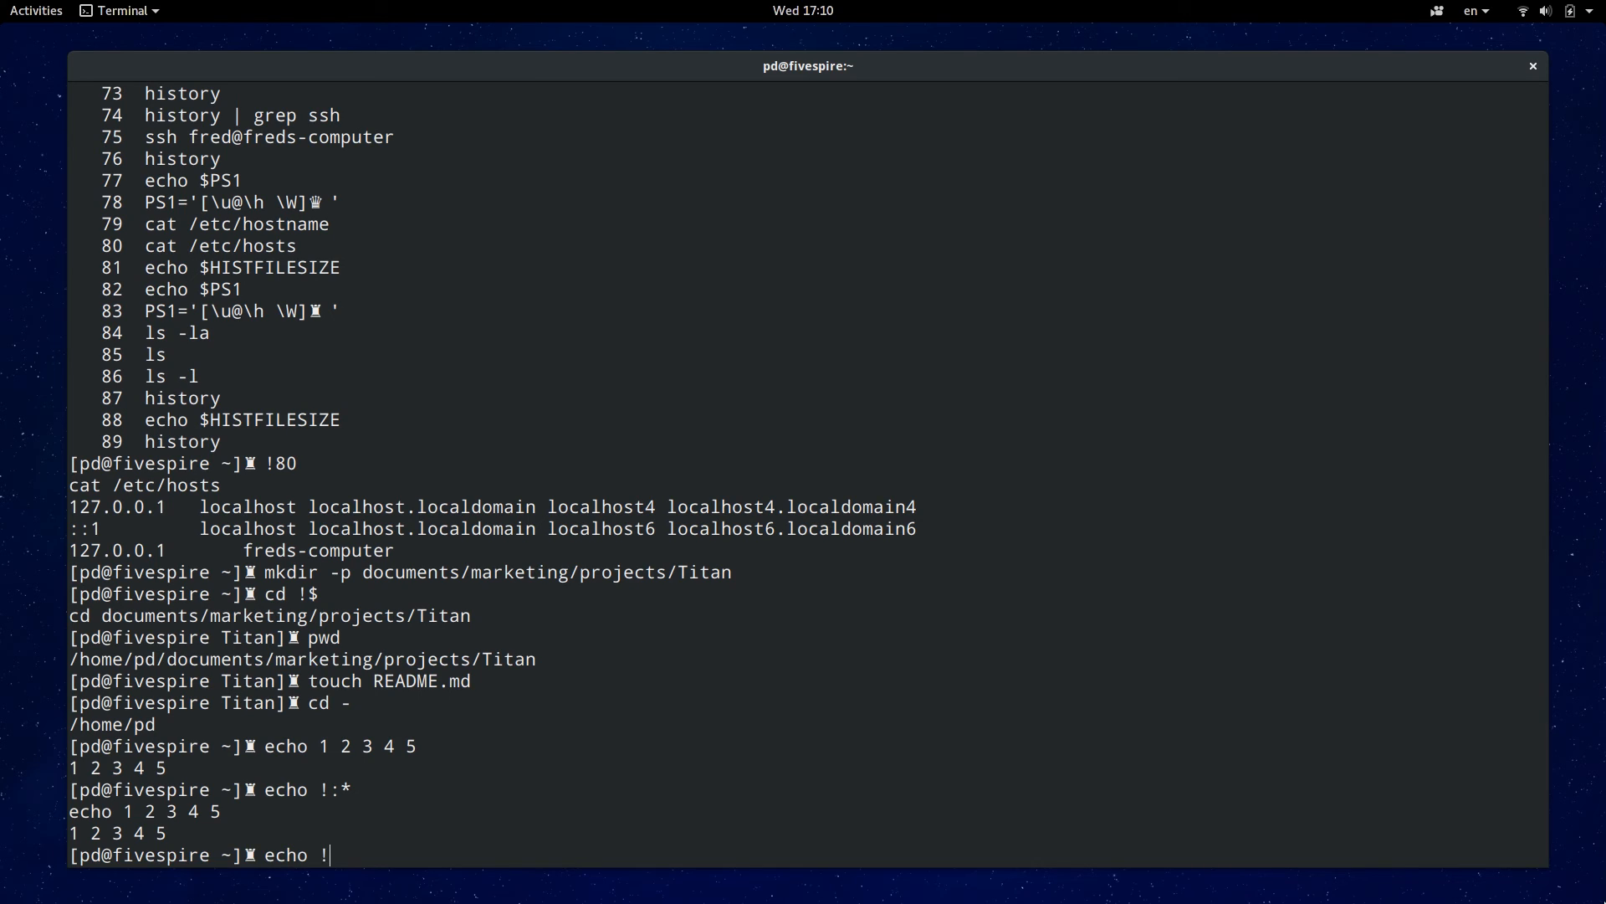
text(:)
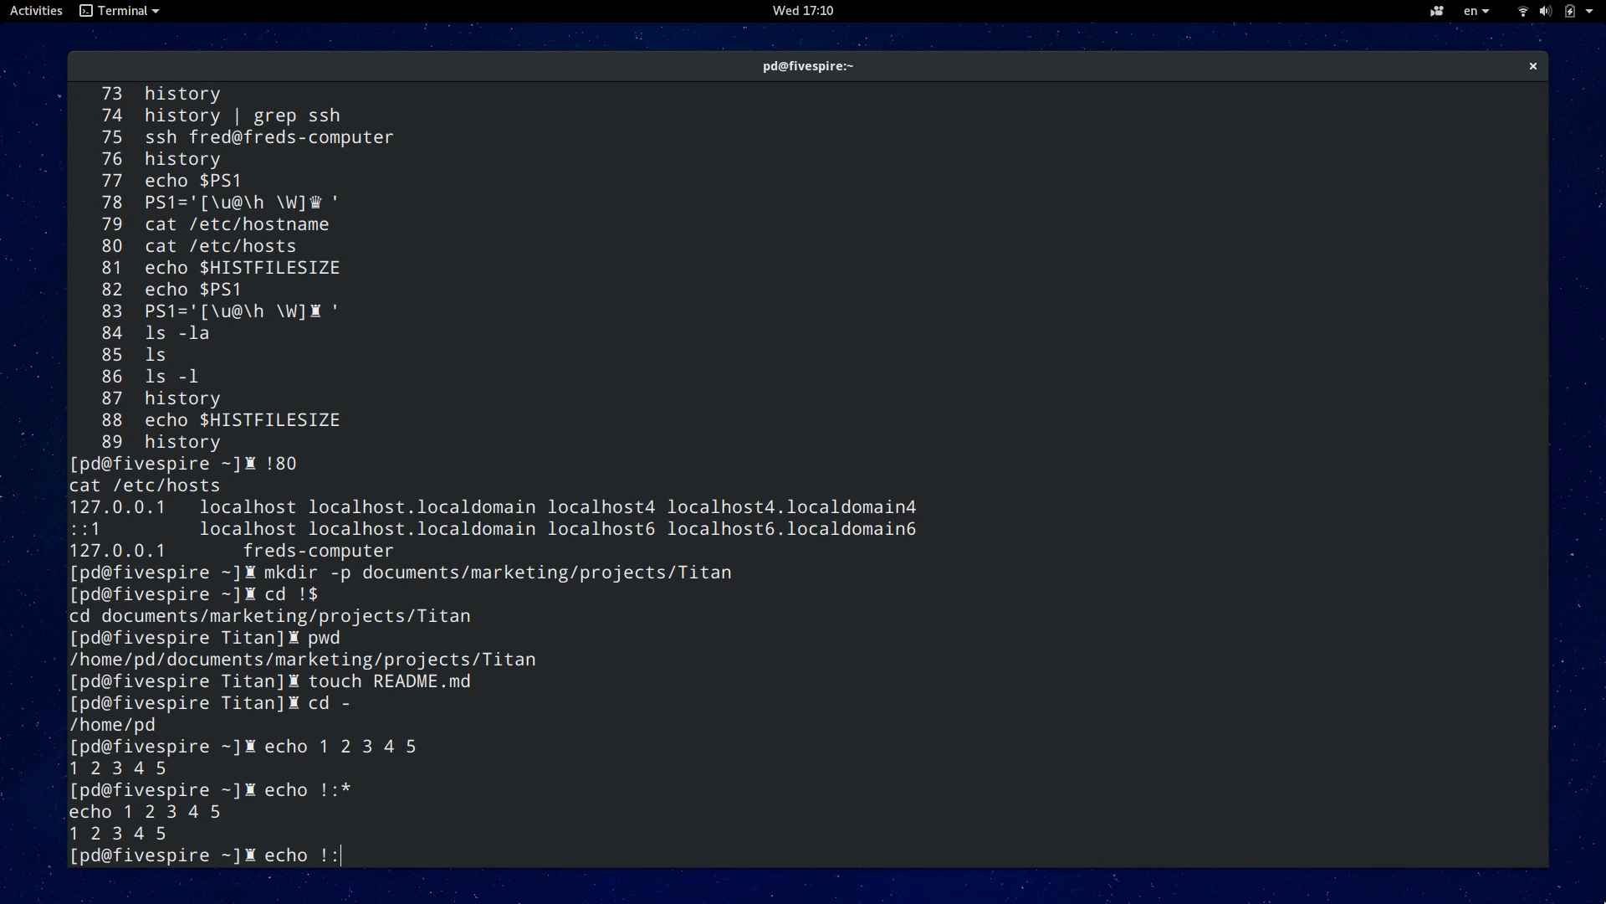
text(3-)
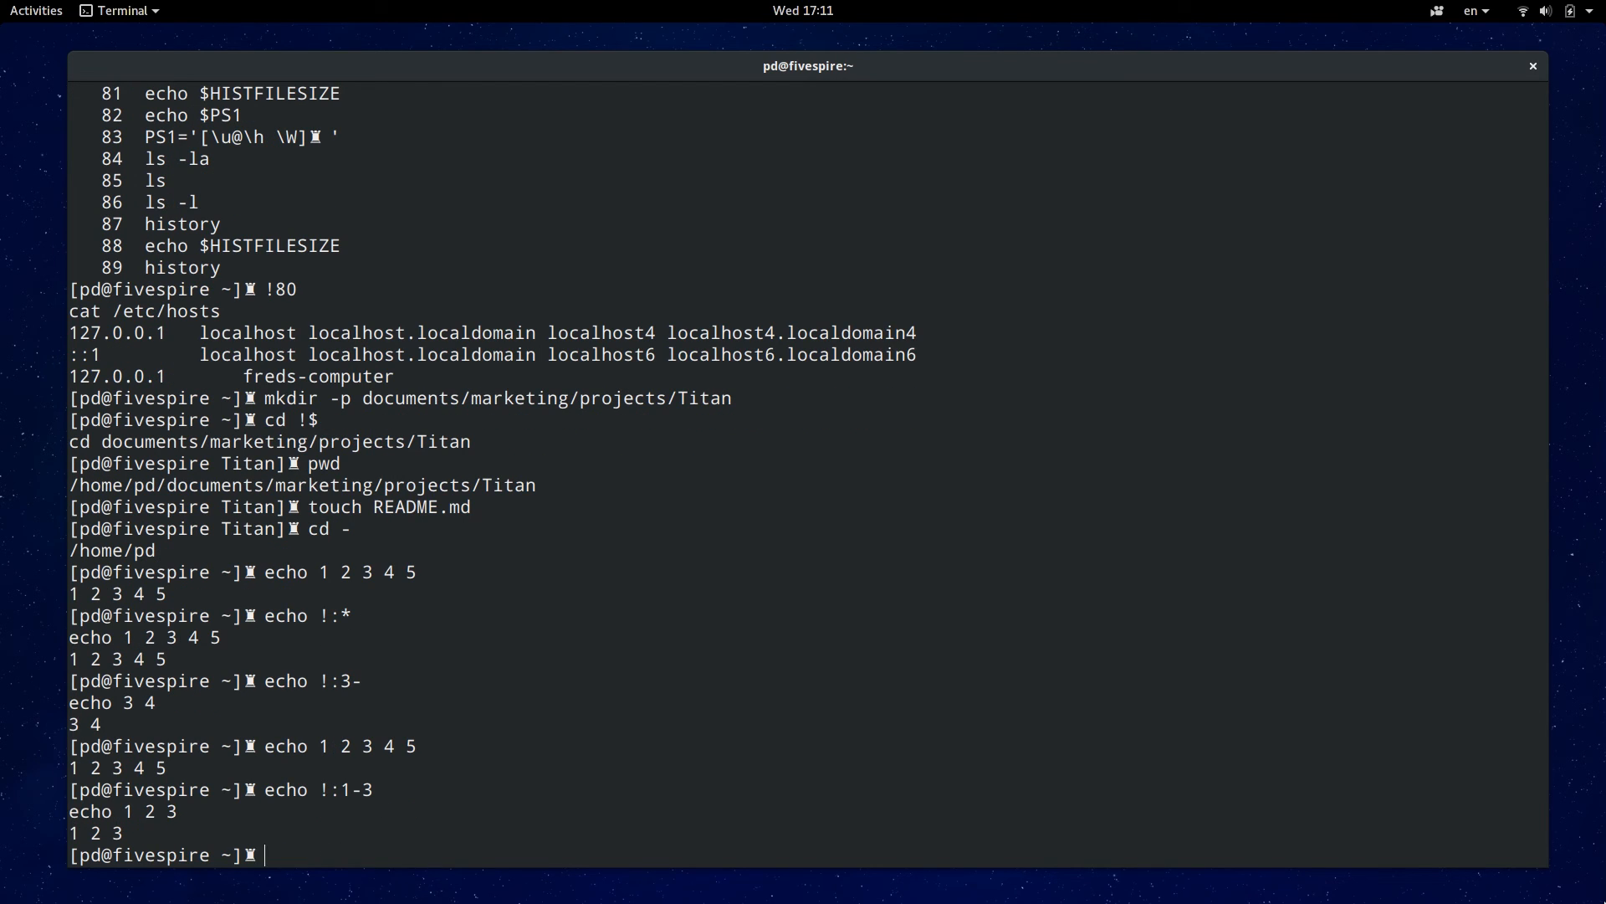
Reconnect to freds-computer with !ssh and log in with the password
text(!)
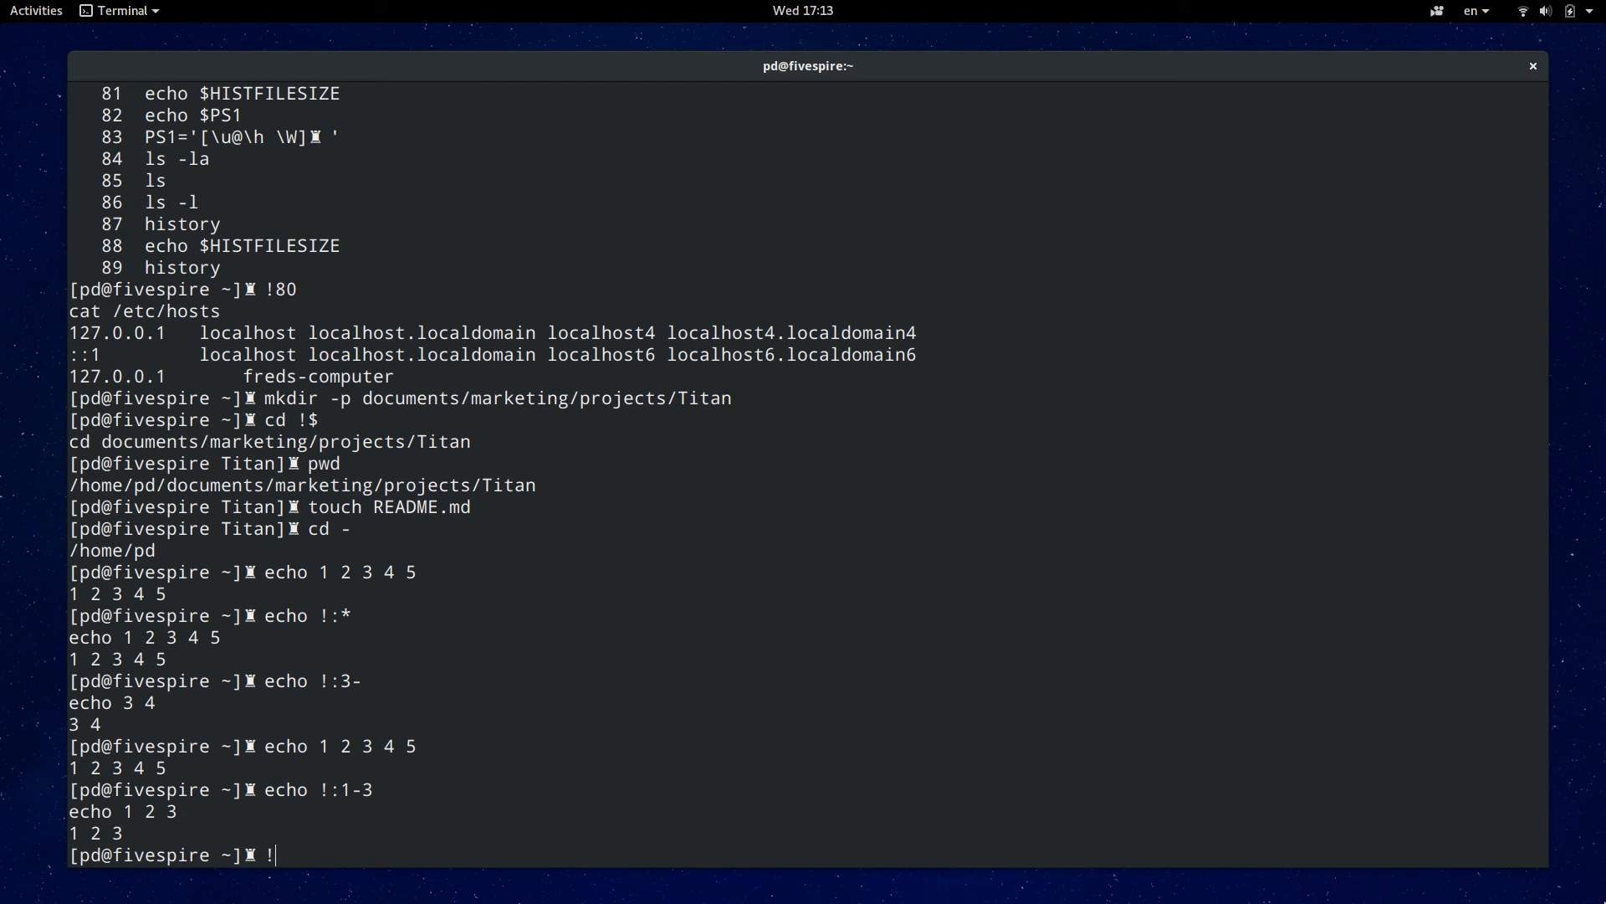
text(ssh)
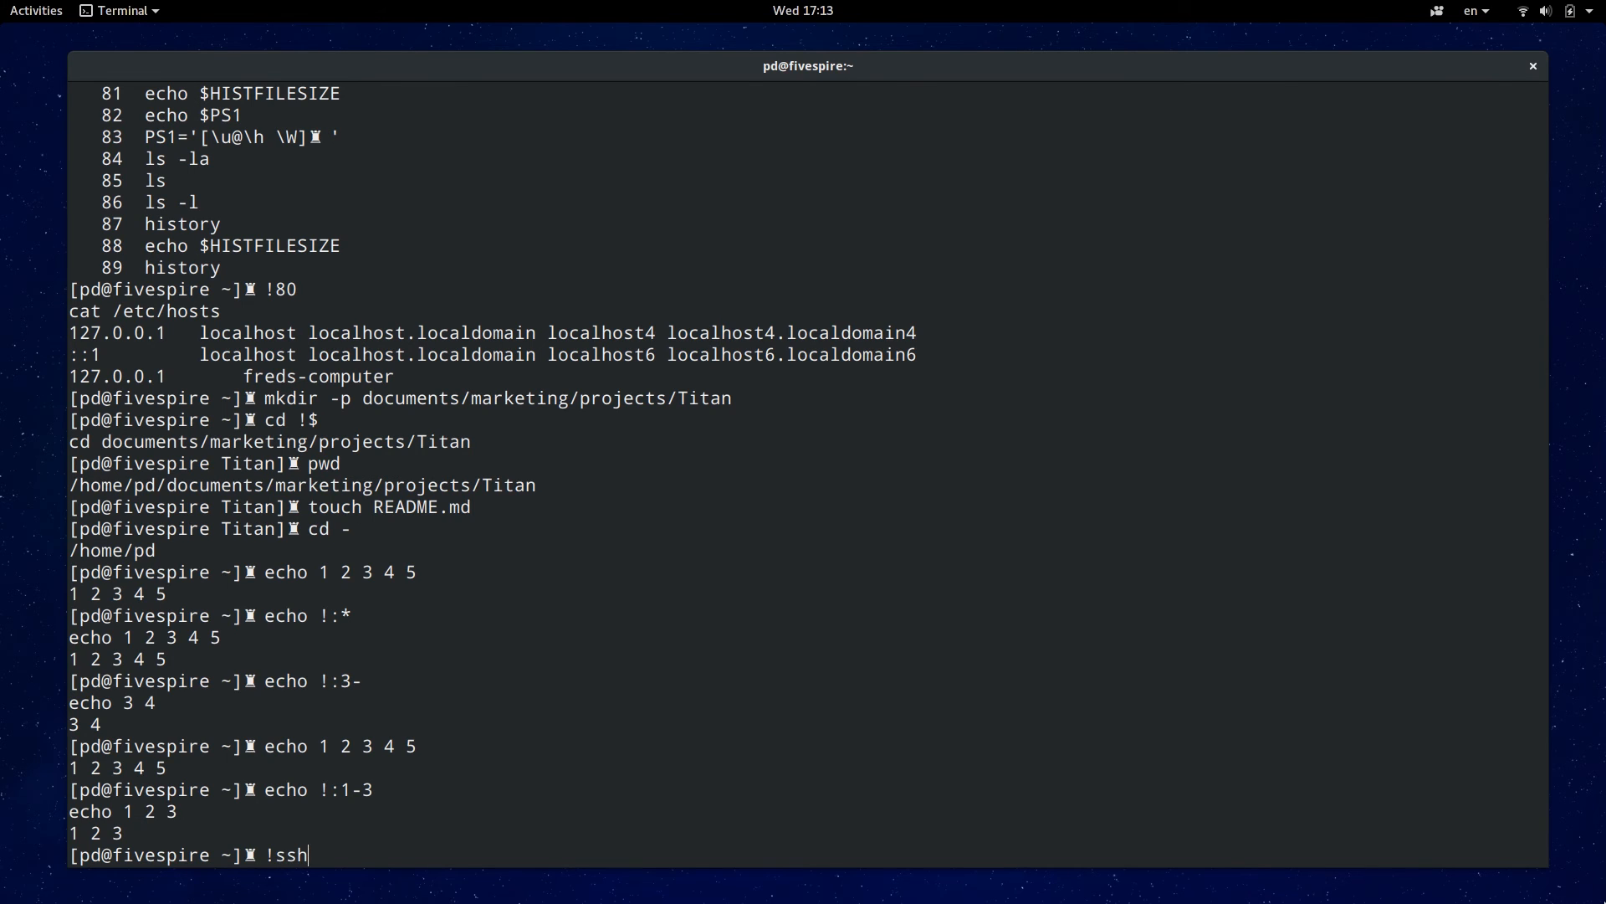
key(Return)
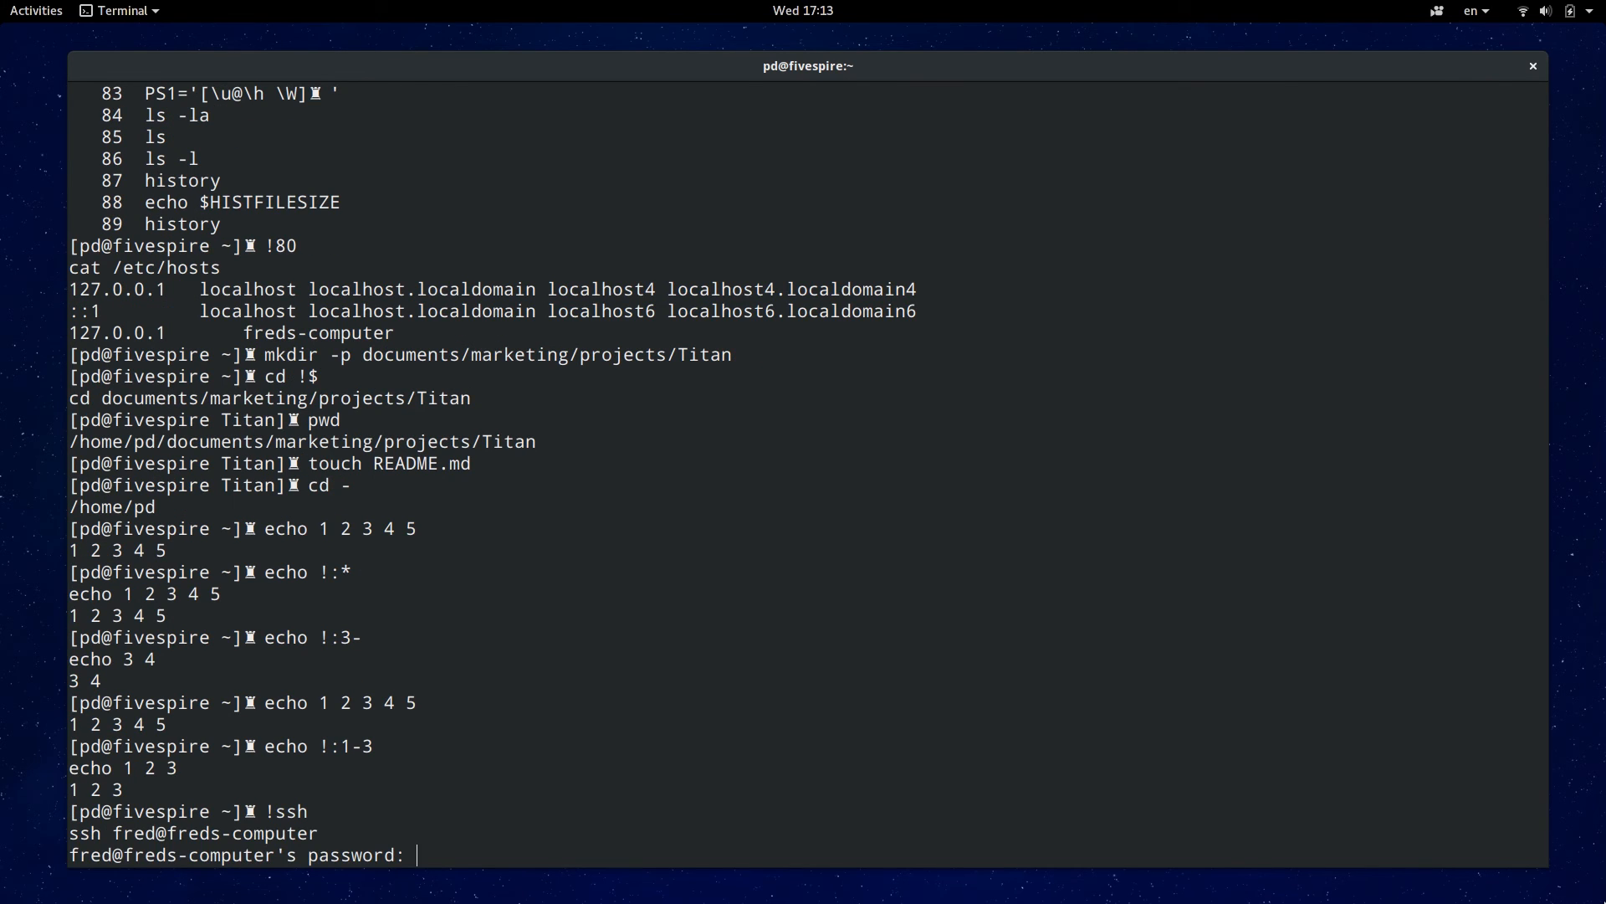
key(Return)
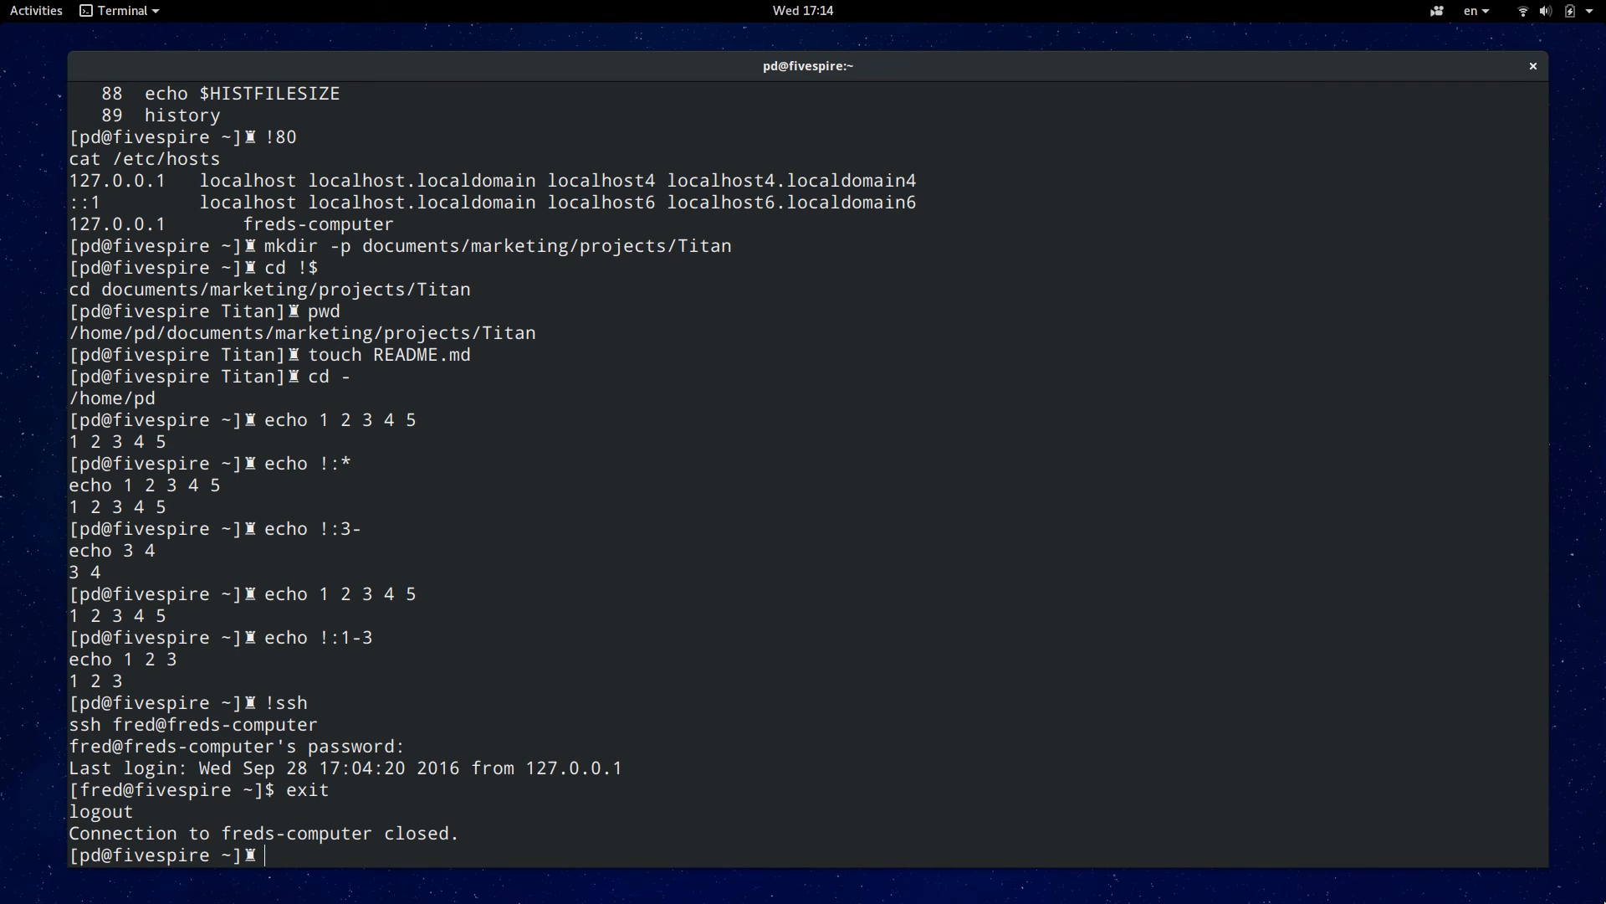
Reconnect via !?fre, list the remote home with ls -l, then type !rm
text(!?freds)
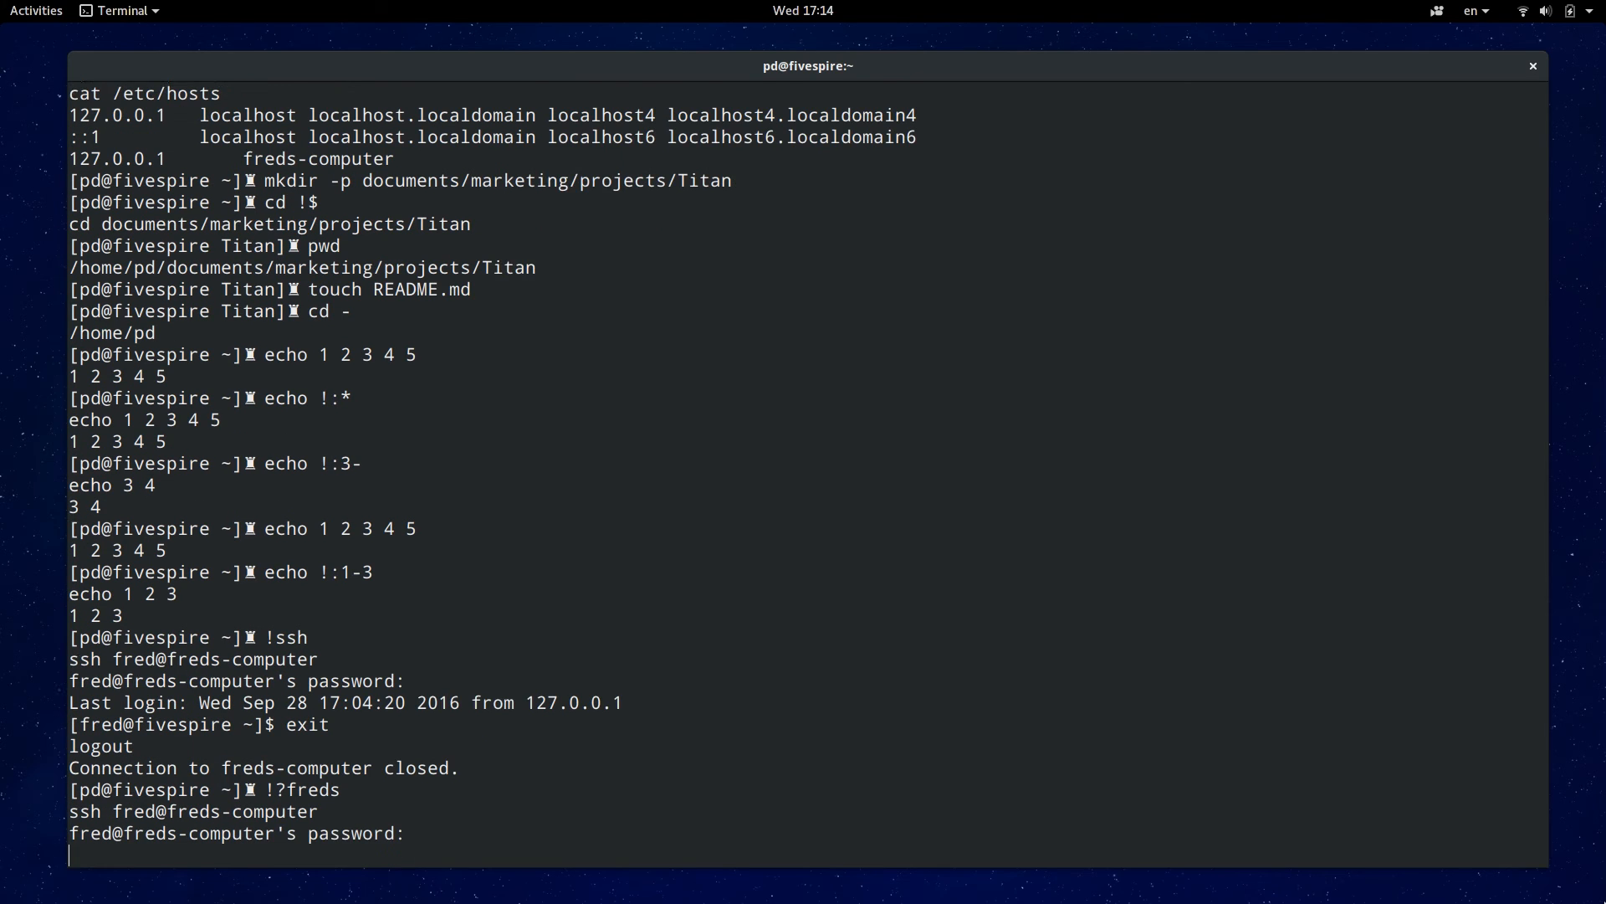
key(Return)
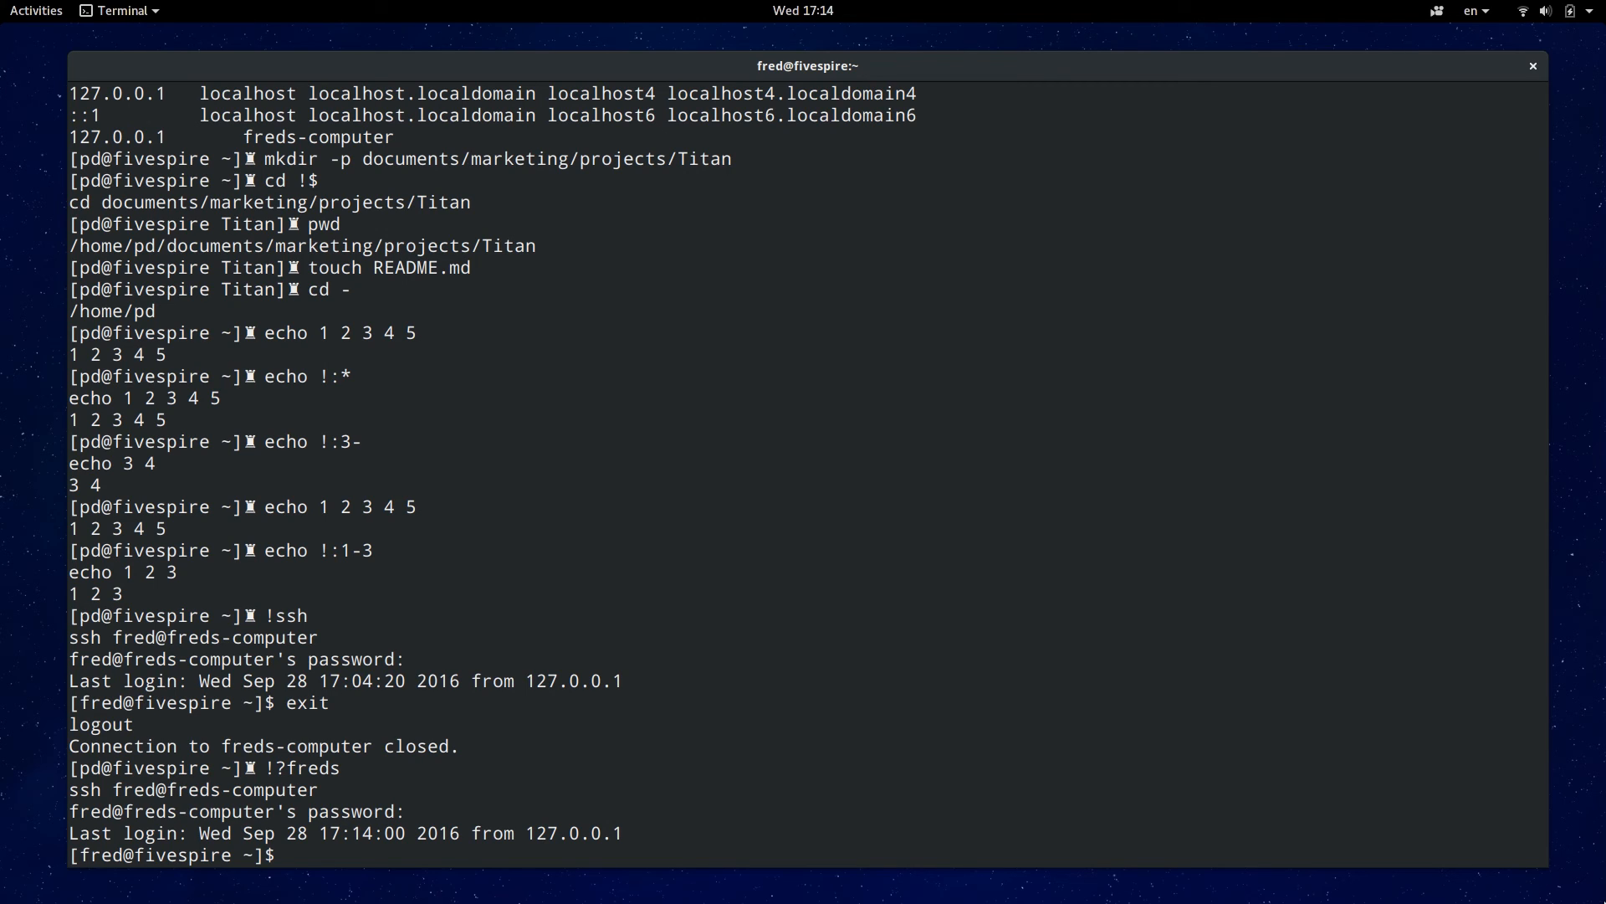
text(ls -l)
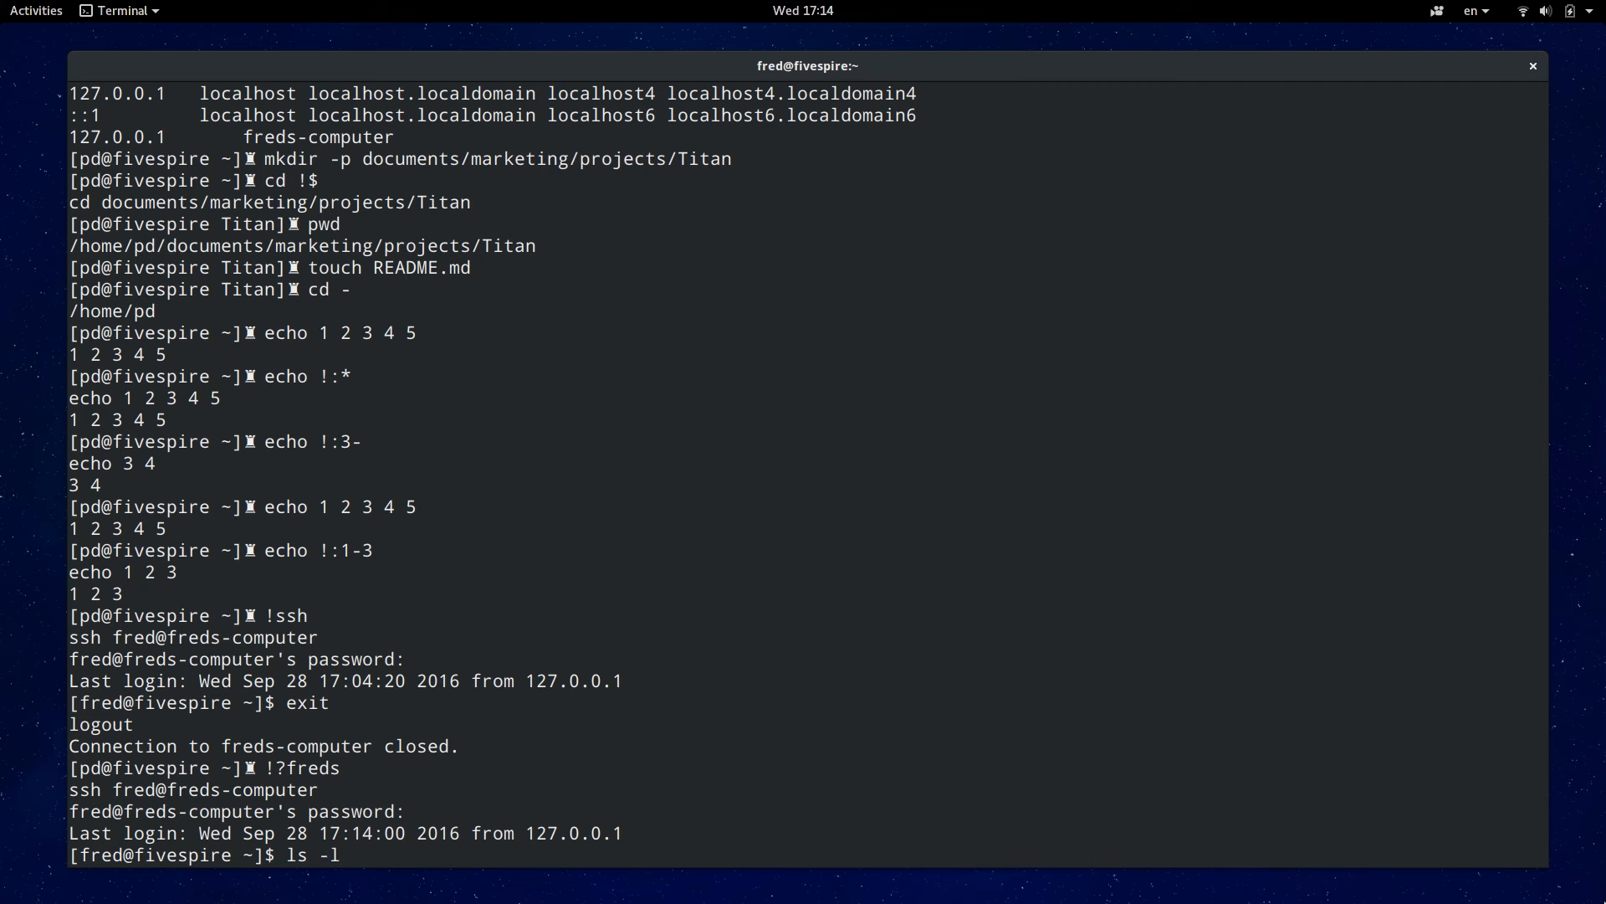
key(Return)
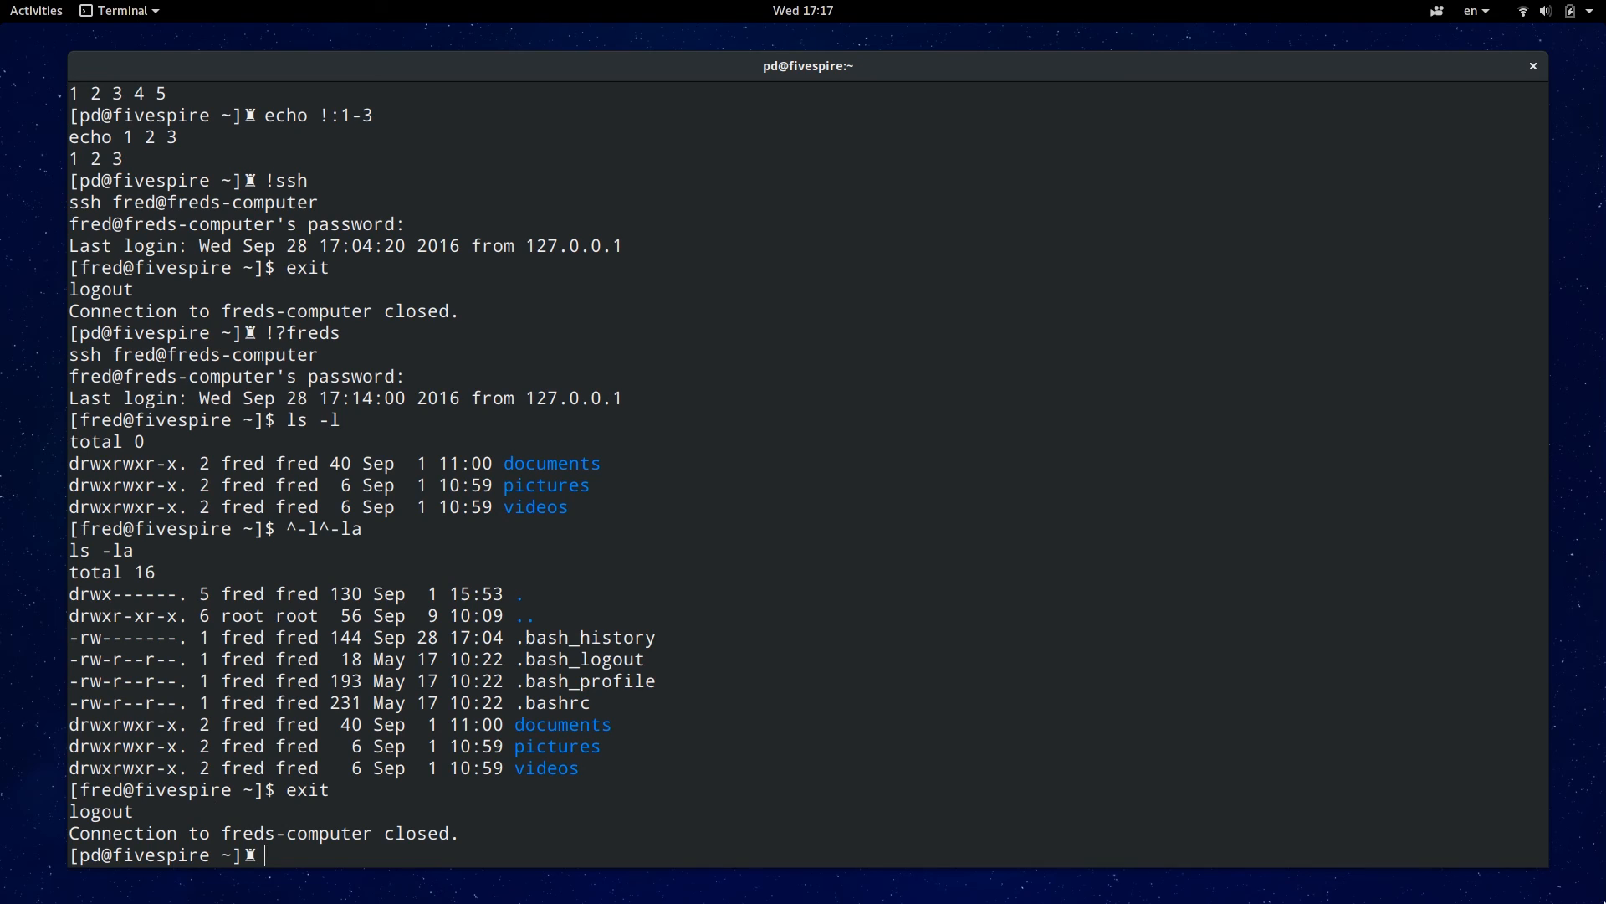
text(!rm)
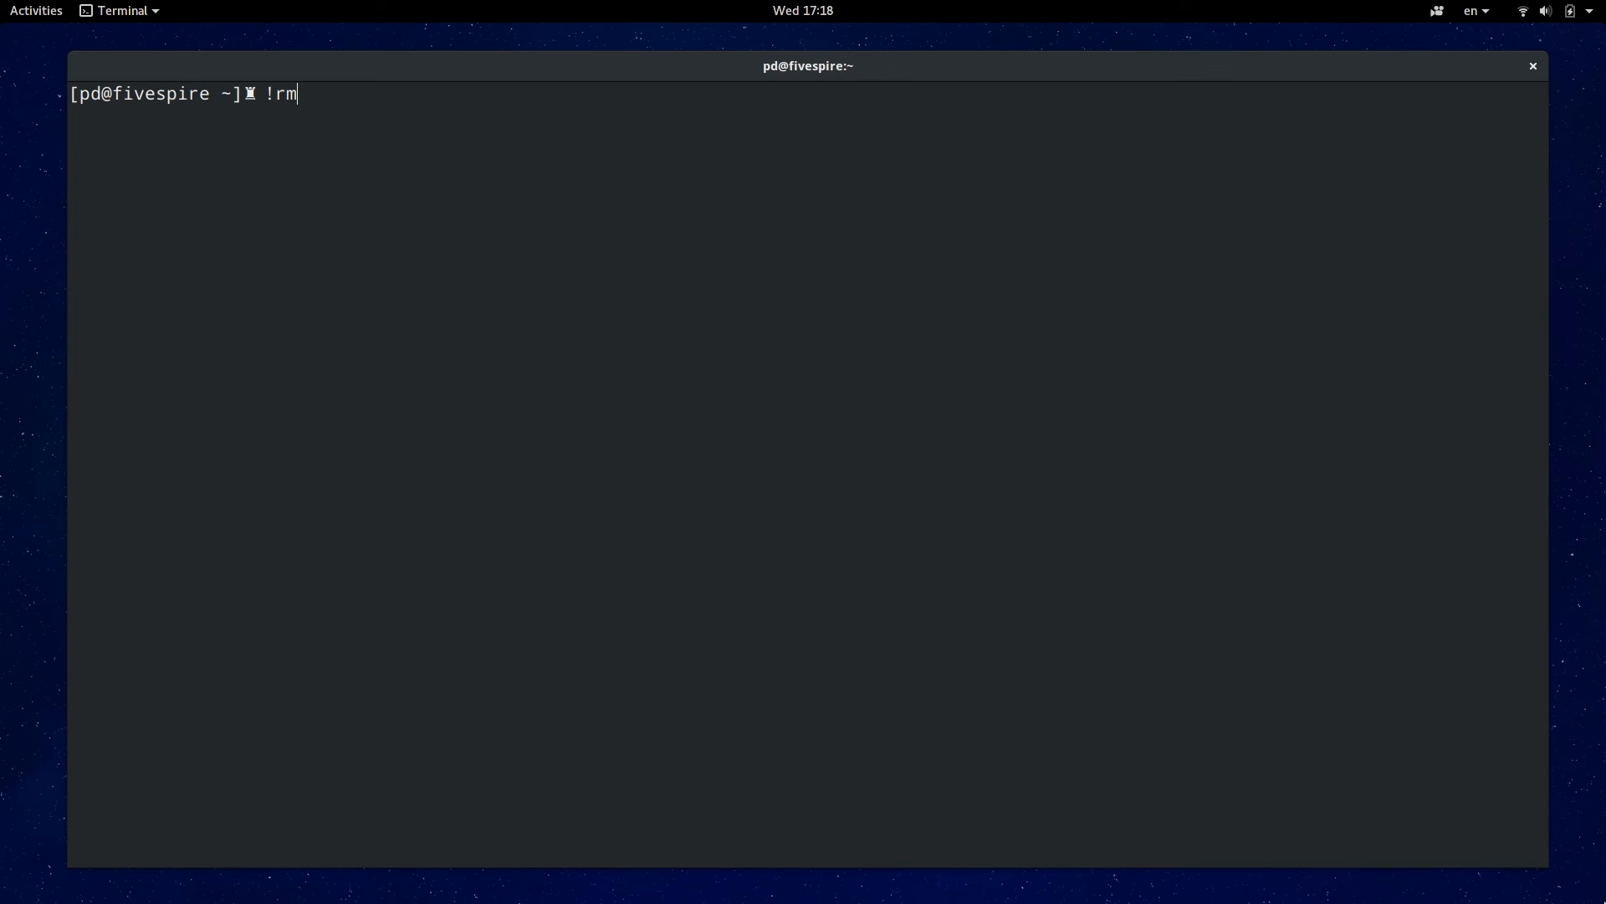
Enable the histverify option with shopt -s histverify
text(shopt)
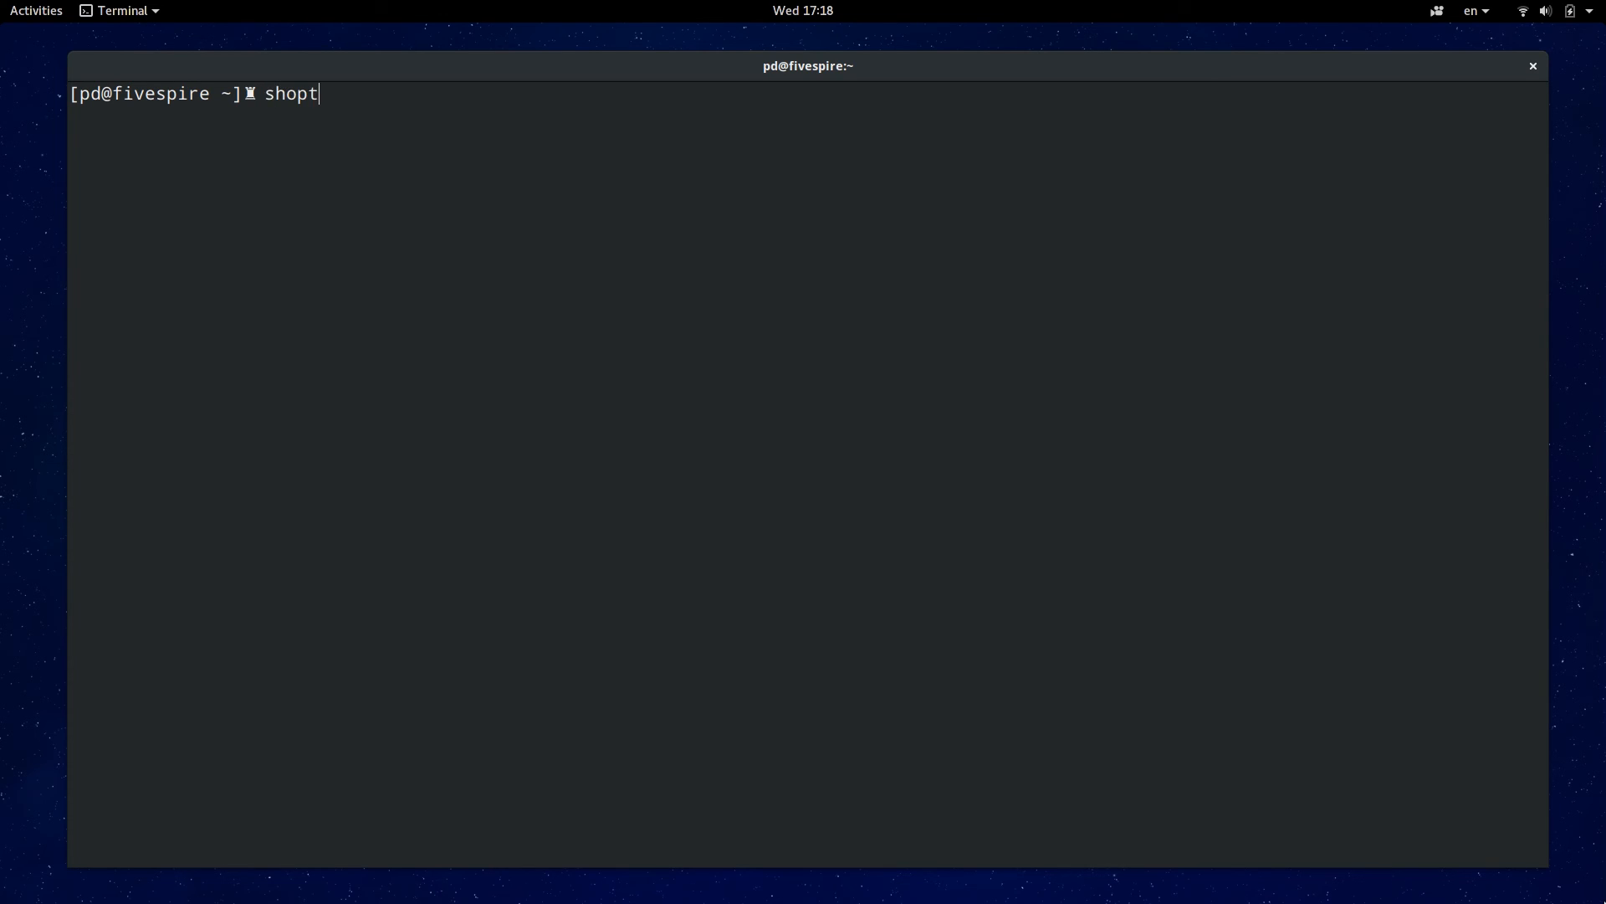
text(-s histve)
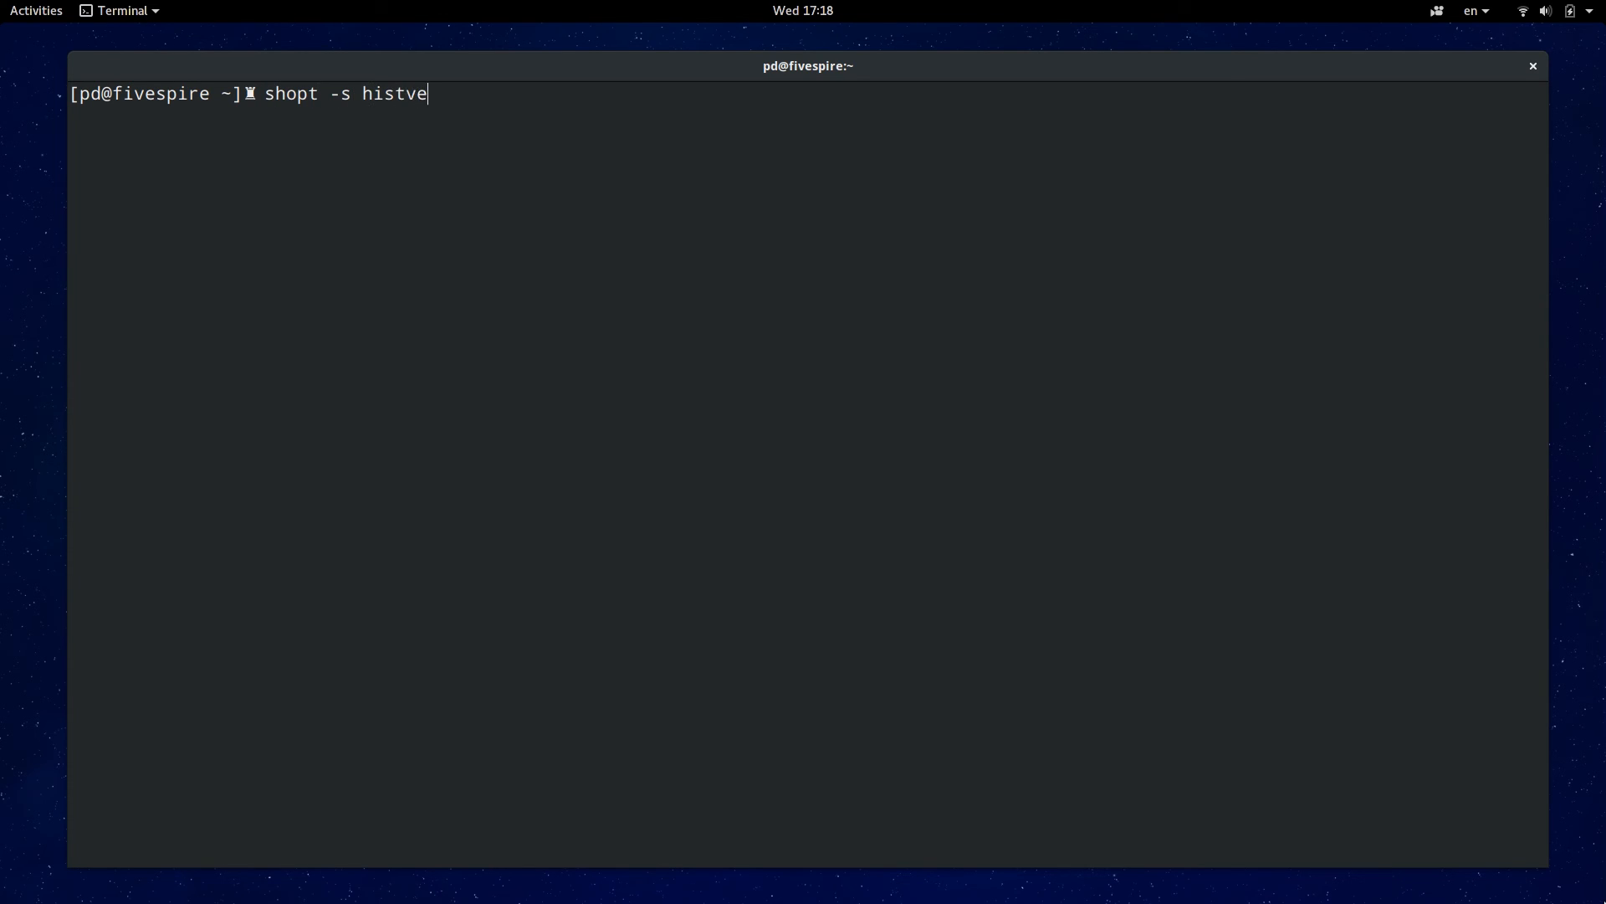
text(rify)
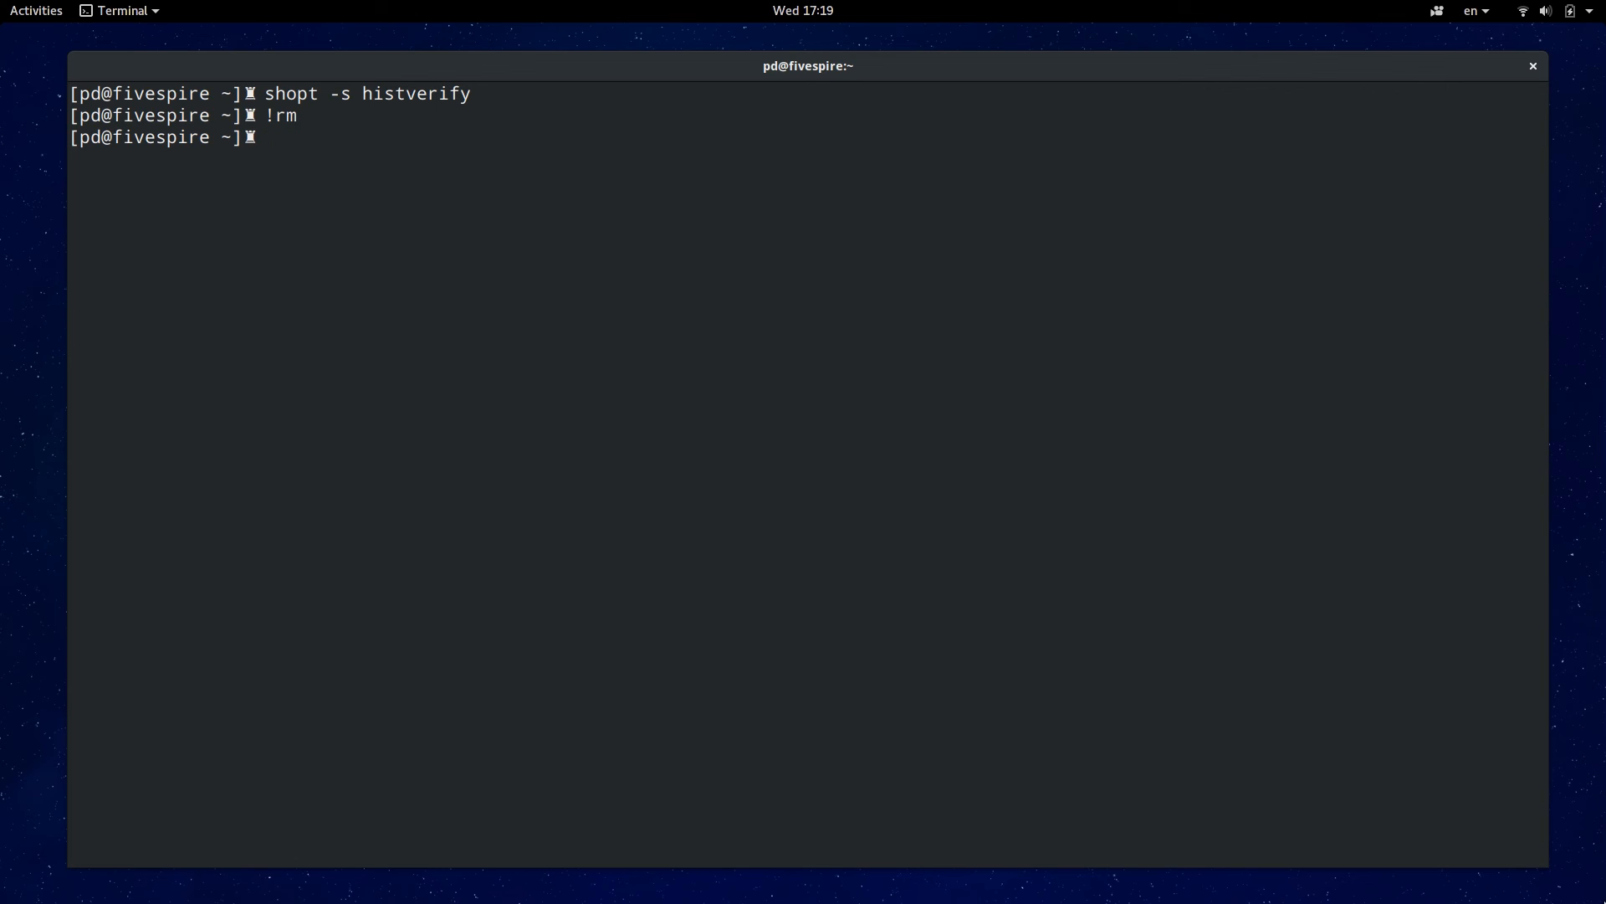
key(Return)
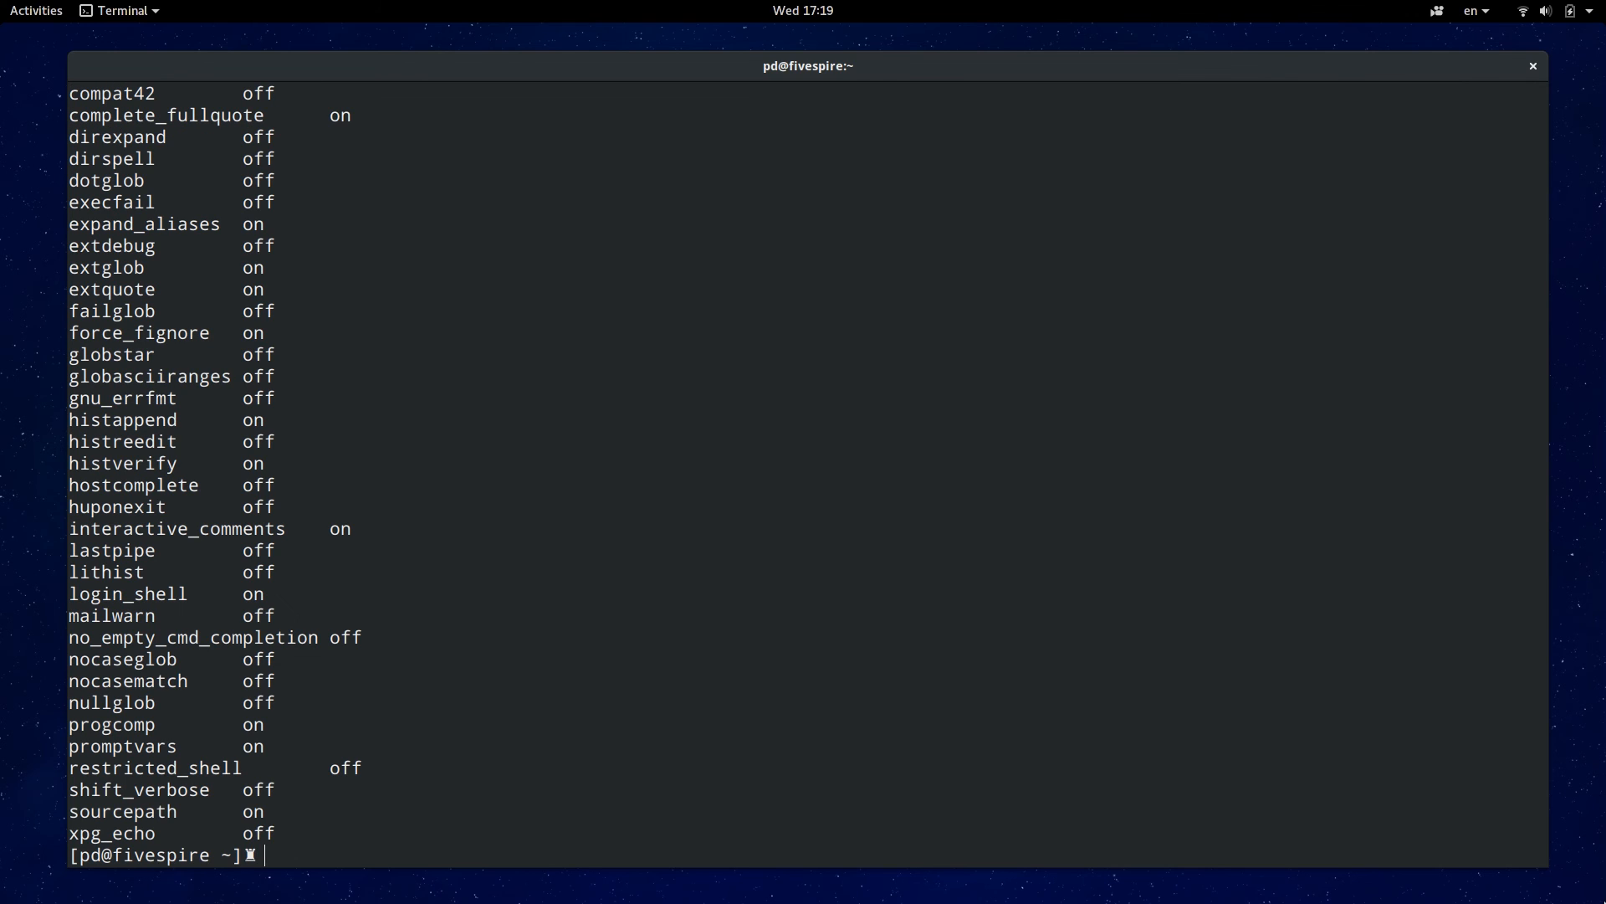
Page shell options with shopt | more, then add shopt -s histverify to ~/.bash_profile in vim
text(shopt)
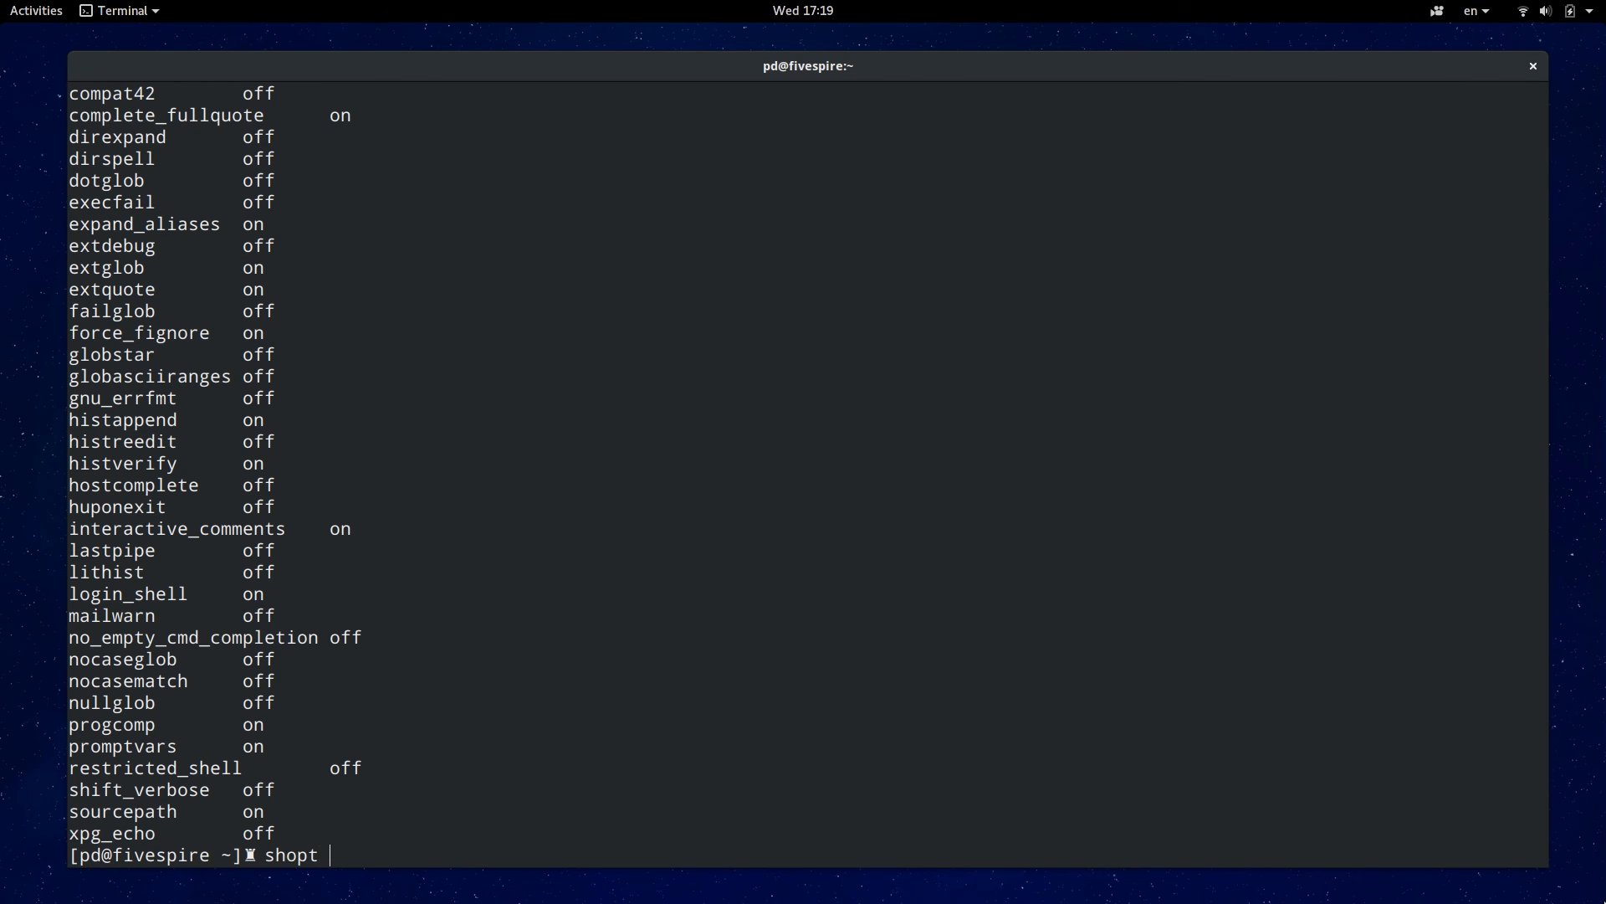
text(| more)
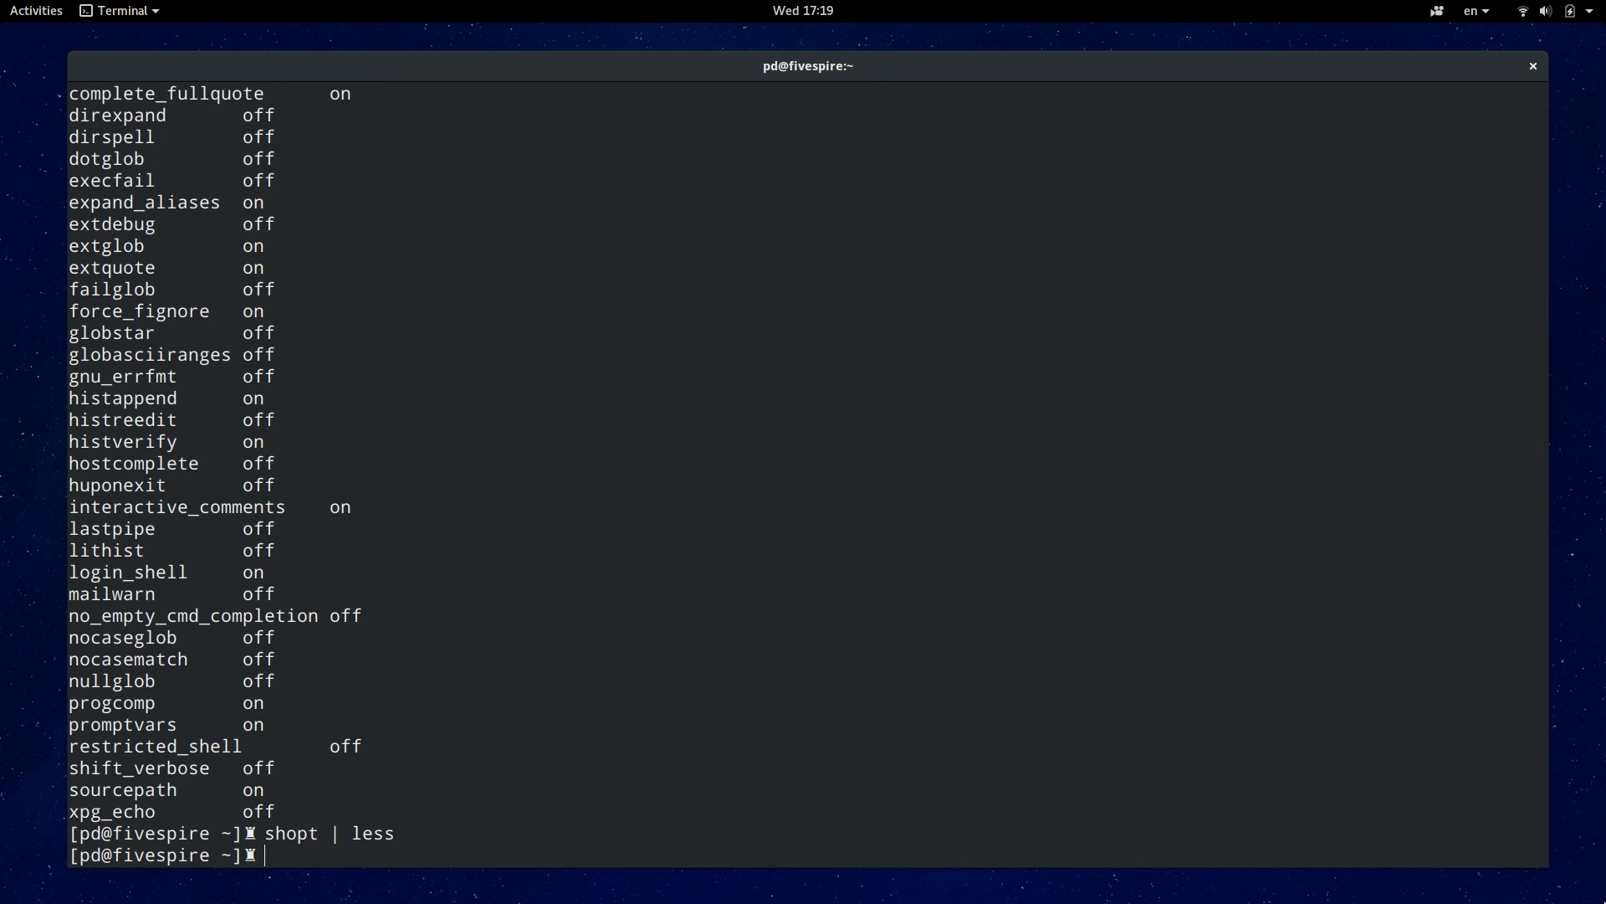
text(v)
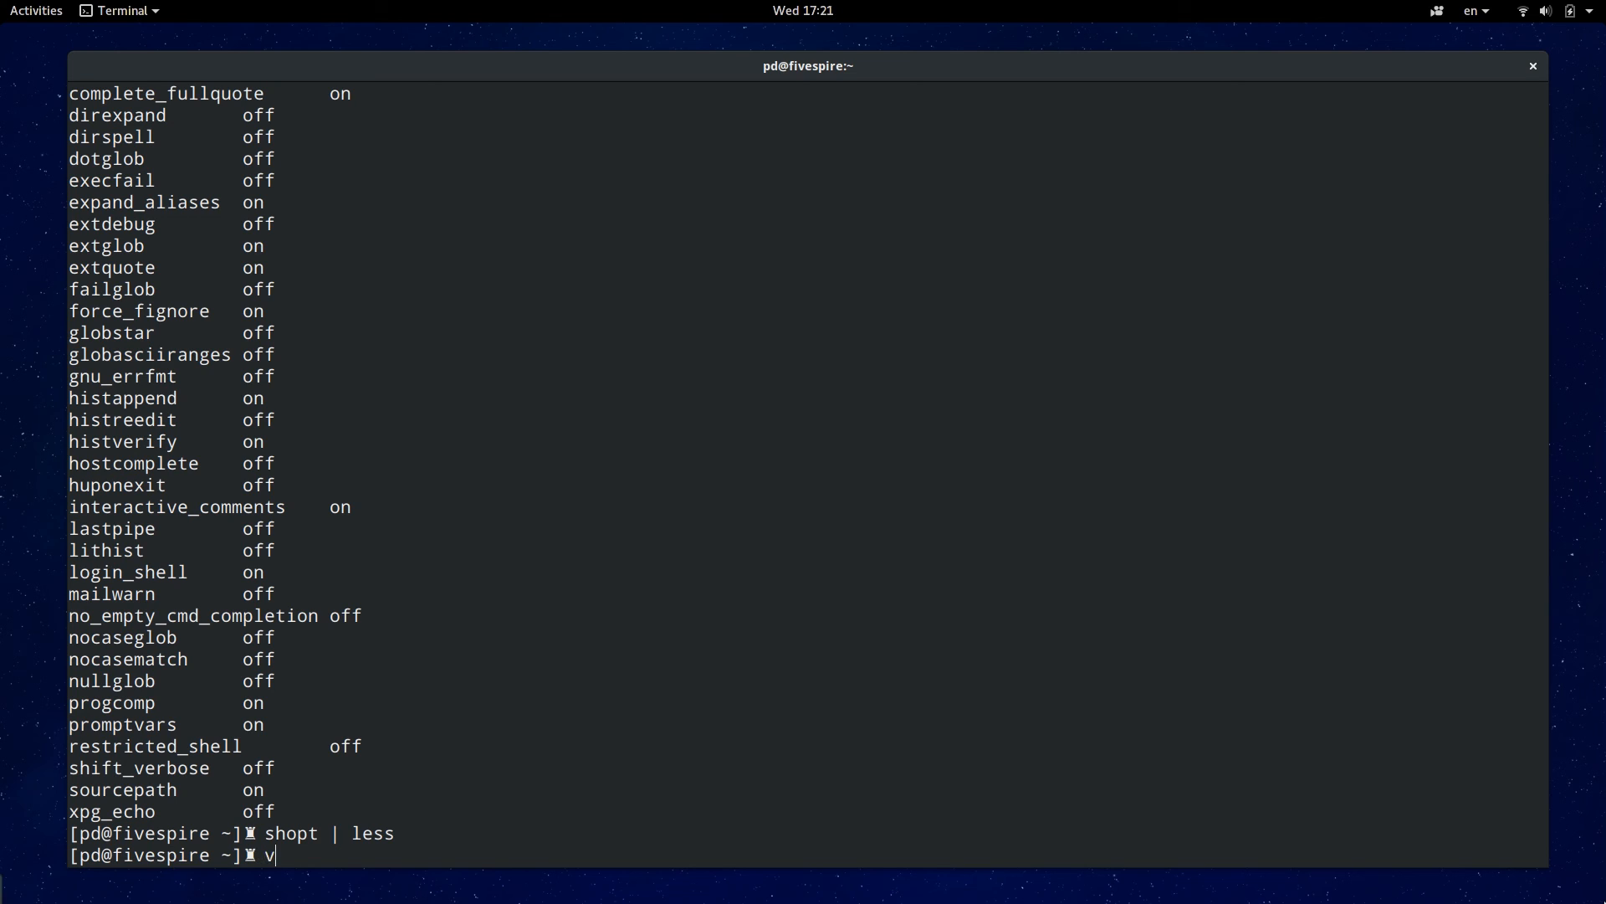
text(im ~/.bash)
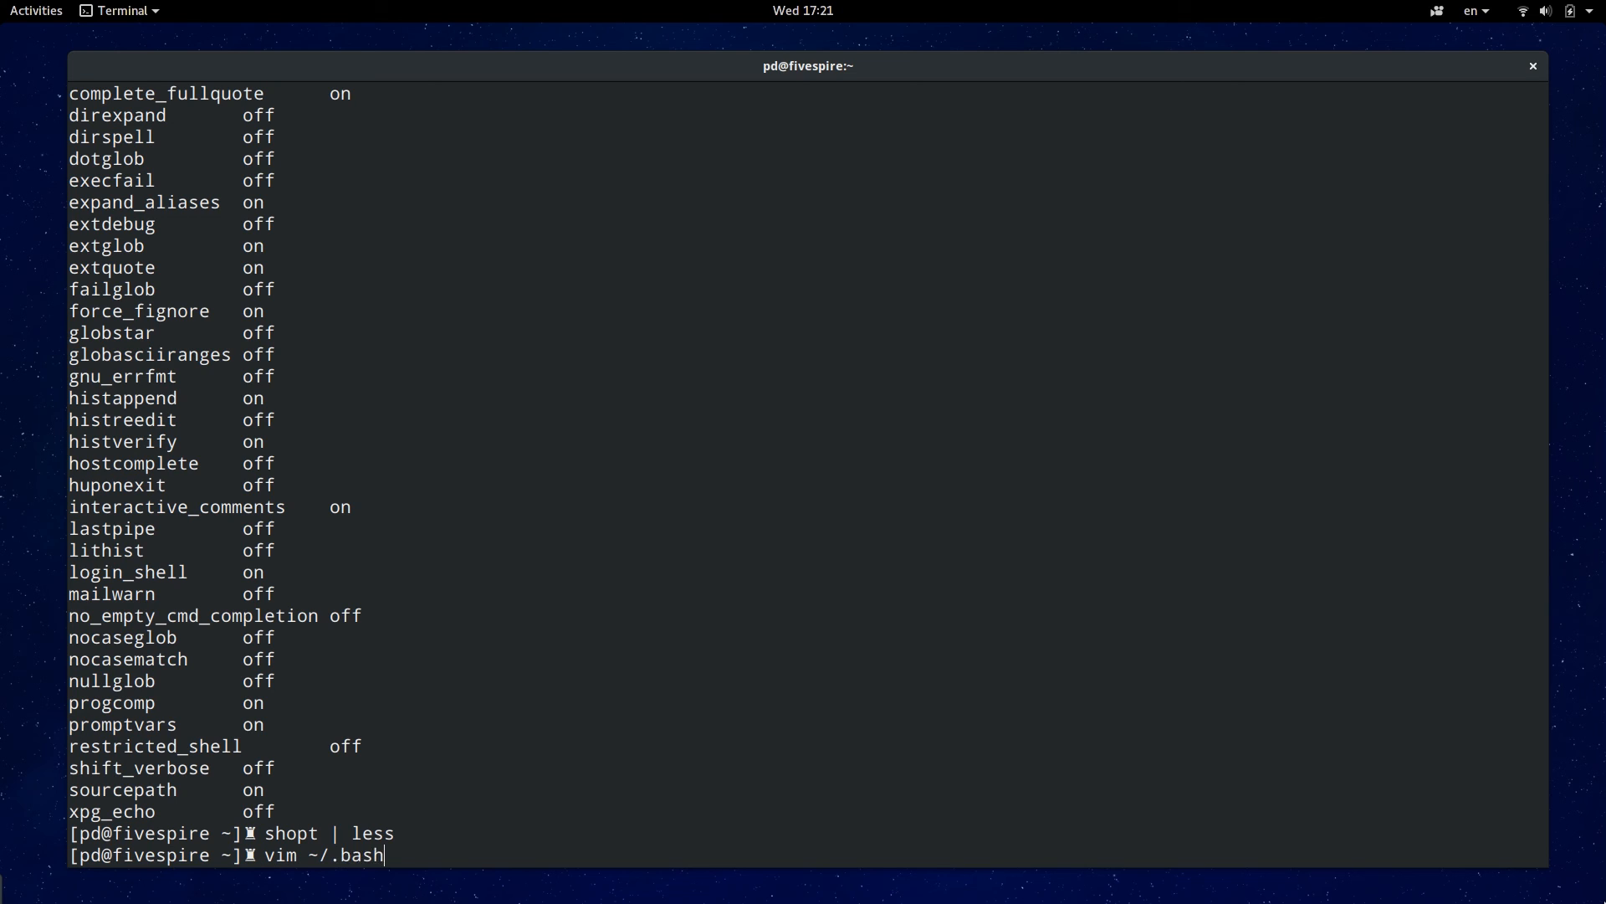
key(Return)
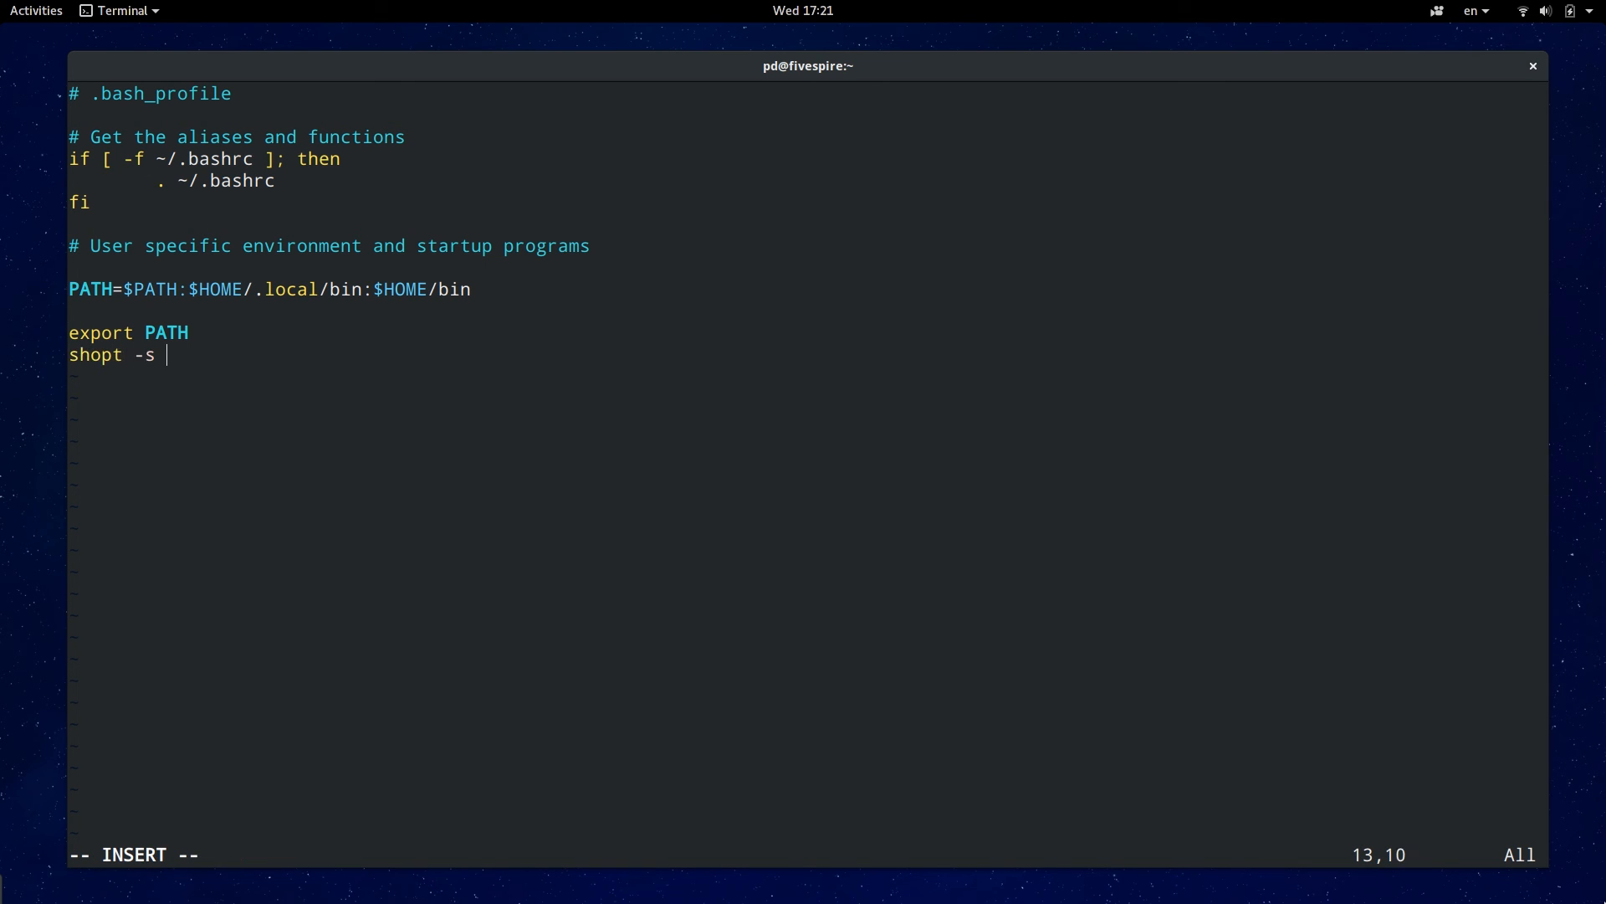
text(histverify)
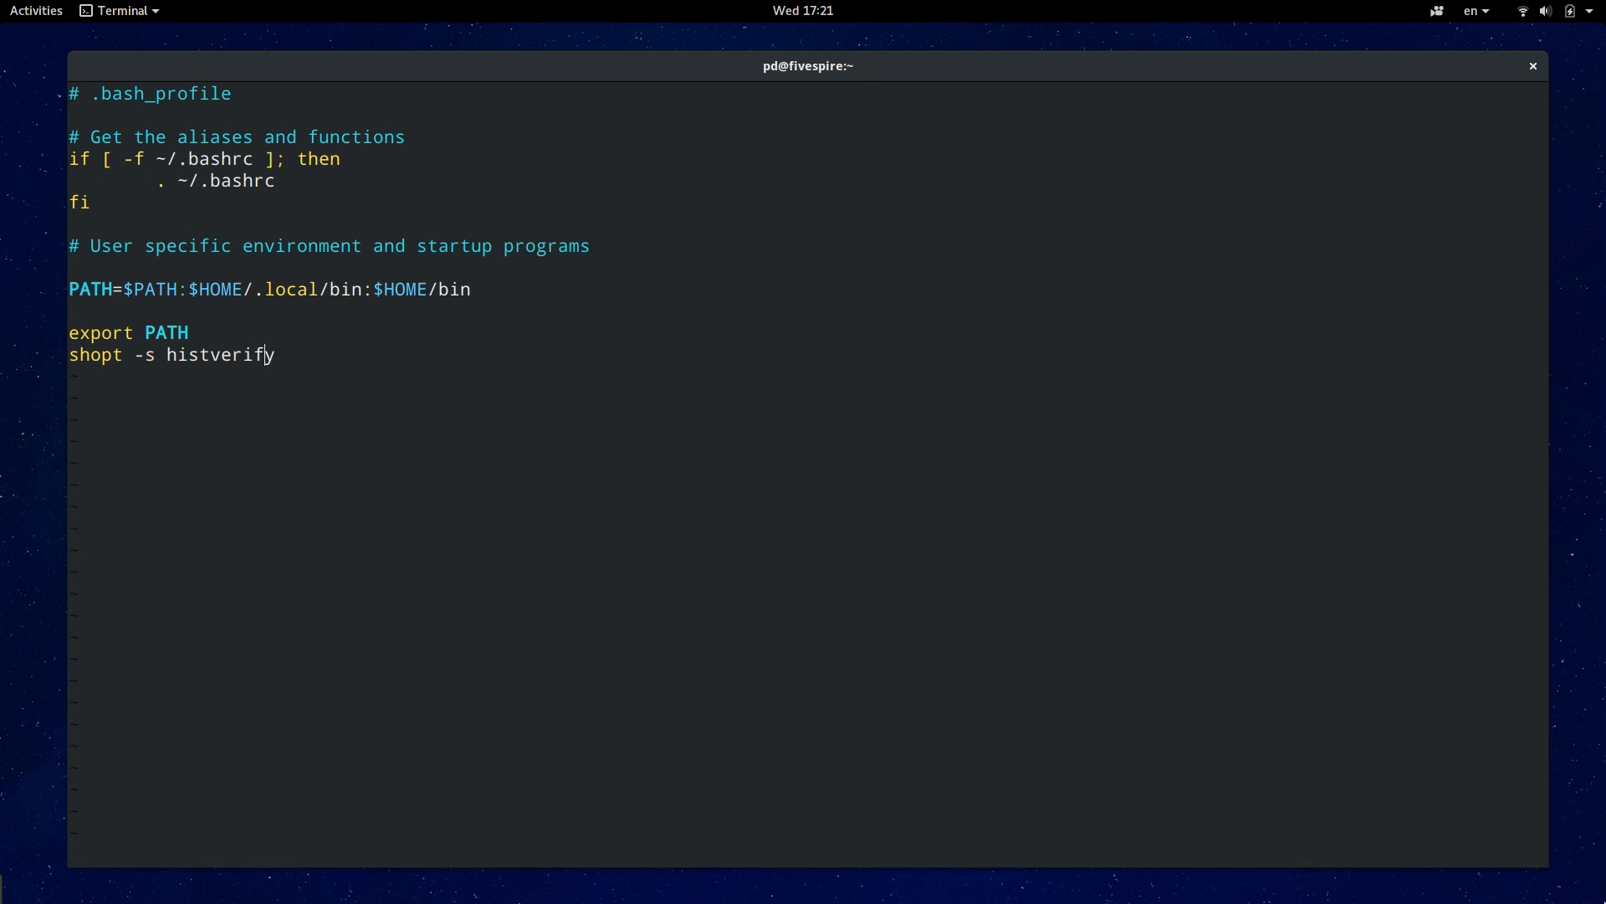